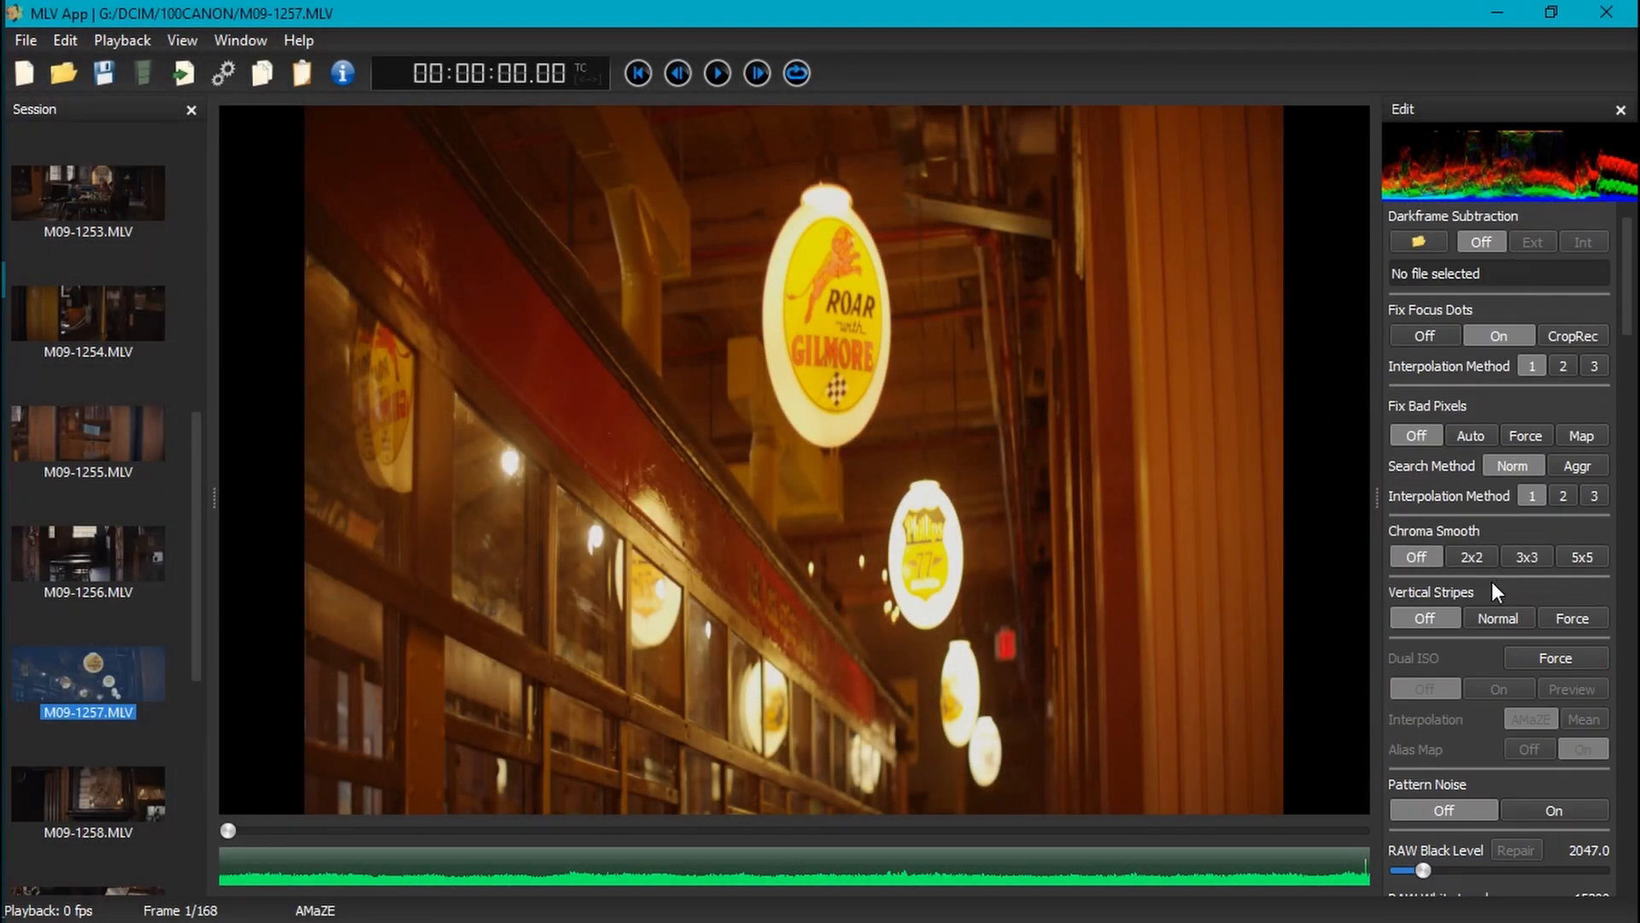
Scroll the Edit panel past the raw correction settings toward Gradation Curves.
{"action": "scroll", "scroll_direction": "down", "scroll_amount": 3}
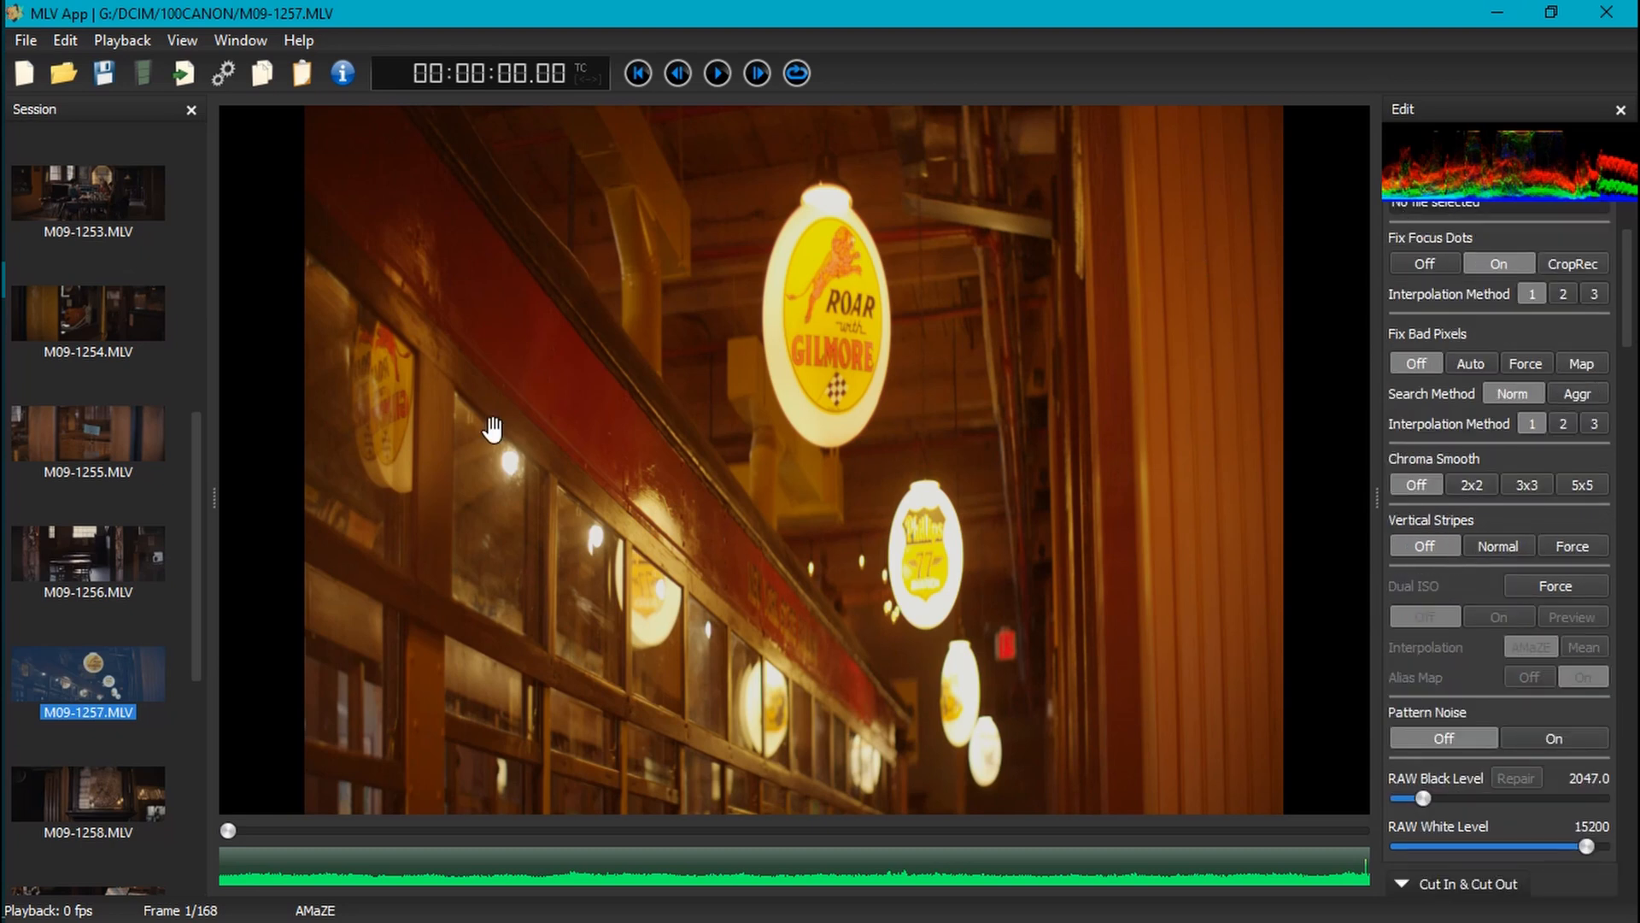
{"action": "mouse_move", "coordinate": [984, 262]}
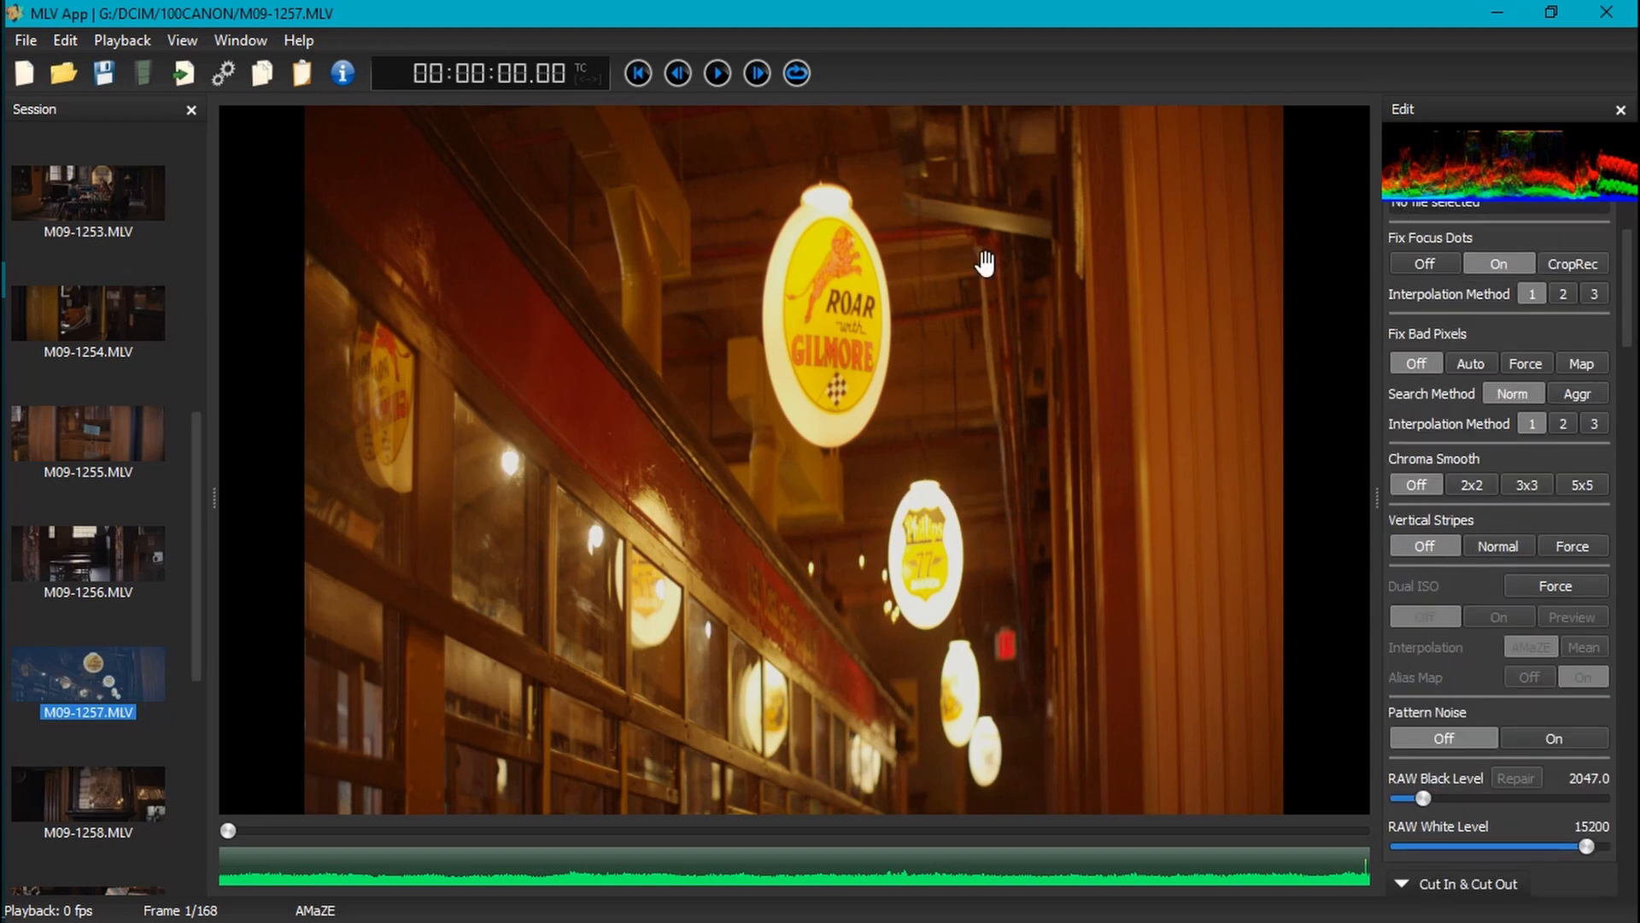
{"action": "mouse_move", "coordinate": [1384, 504]}
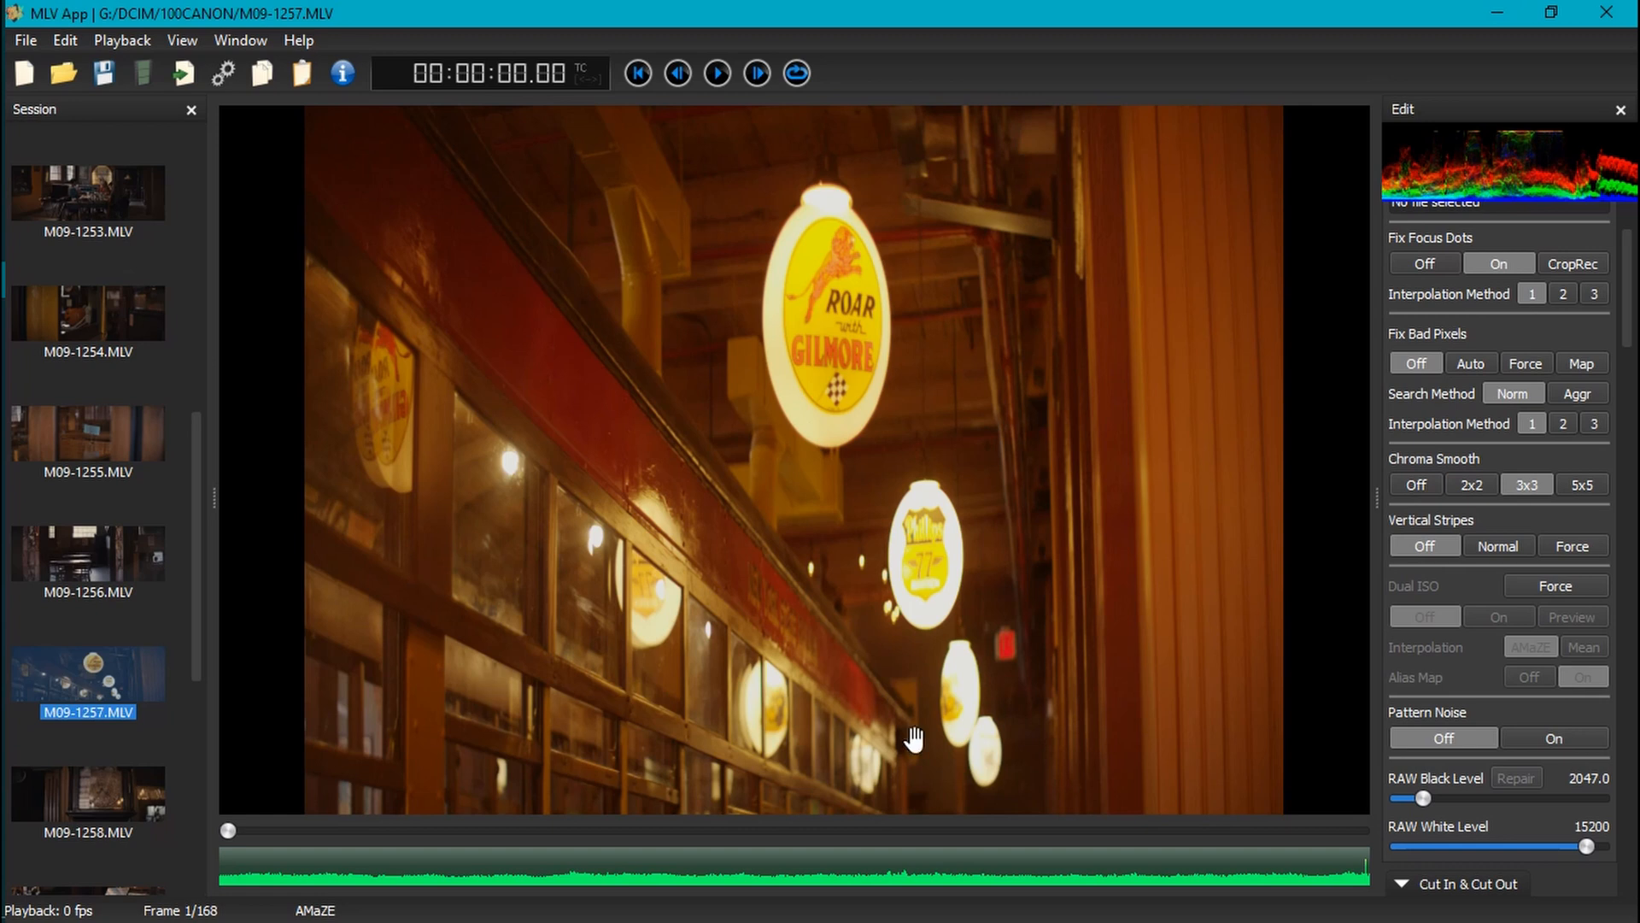
{"action": "mouse_move", "coordinate": [633, 435]}
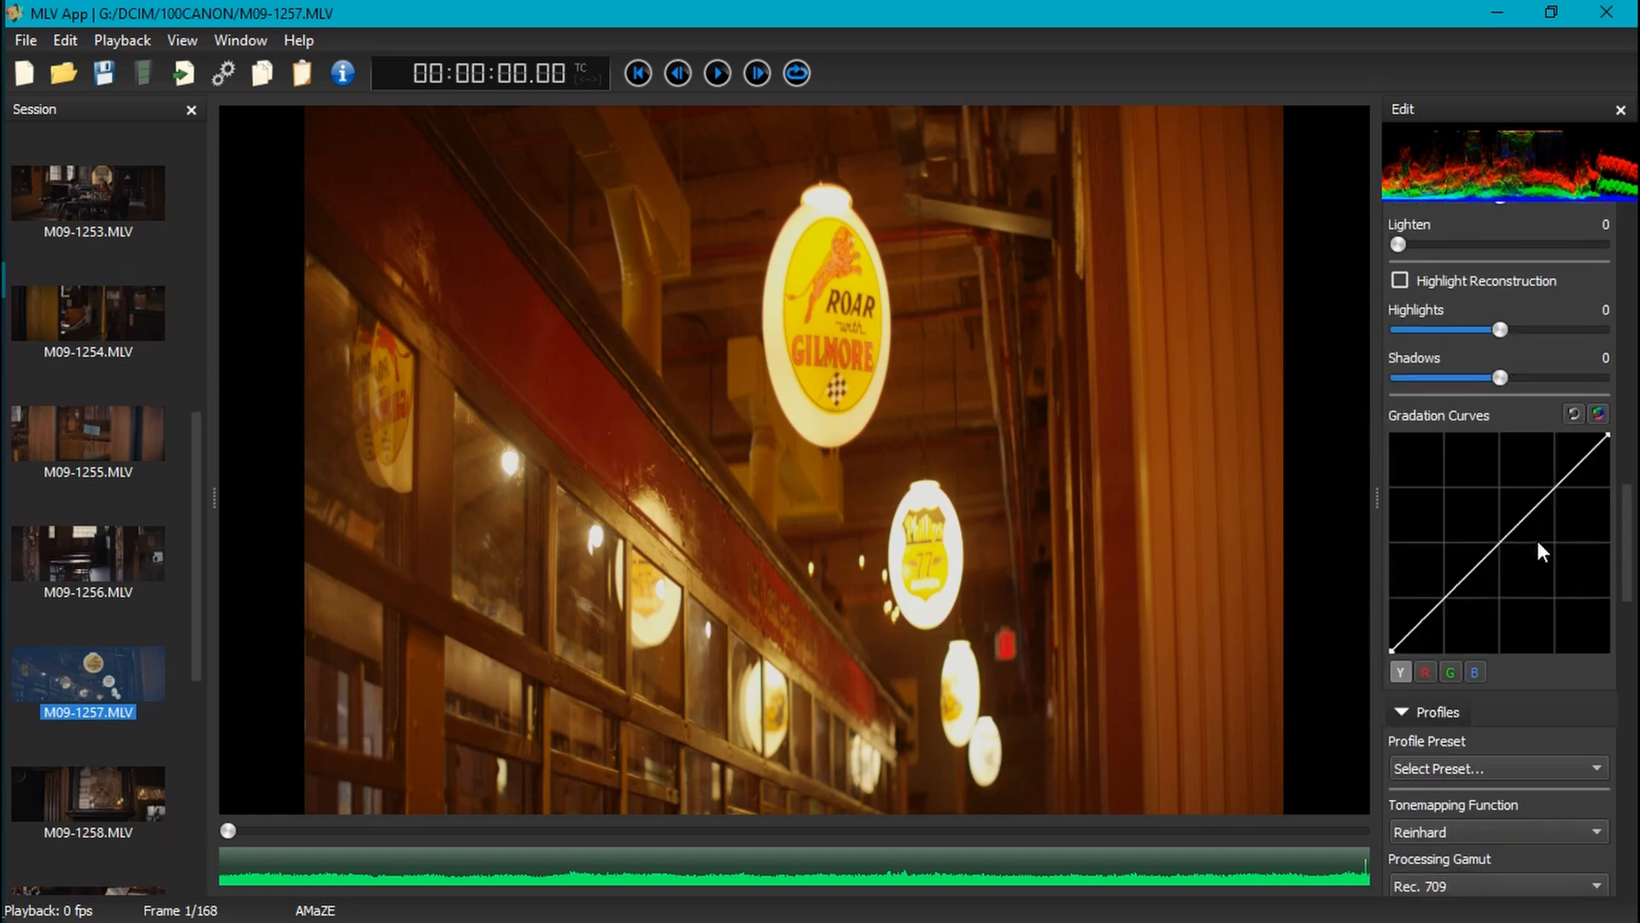
Set Transformation Width Stretch to 2.0x for a 3200 x 1158 frame.
{"action": "scroll", "scroll_direction": "down", "scroll_amount": 3}
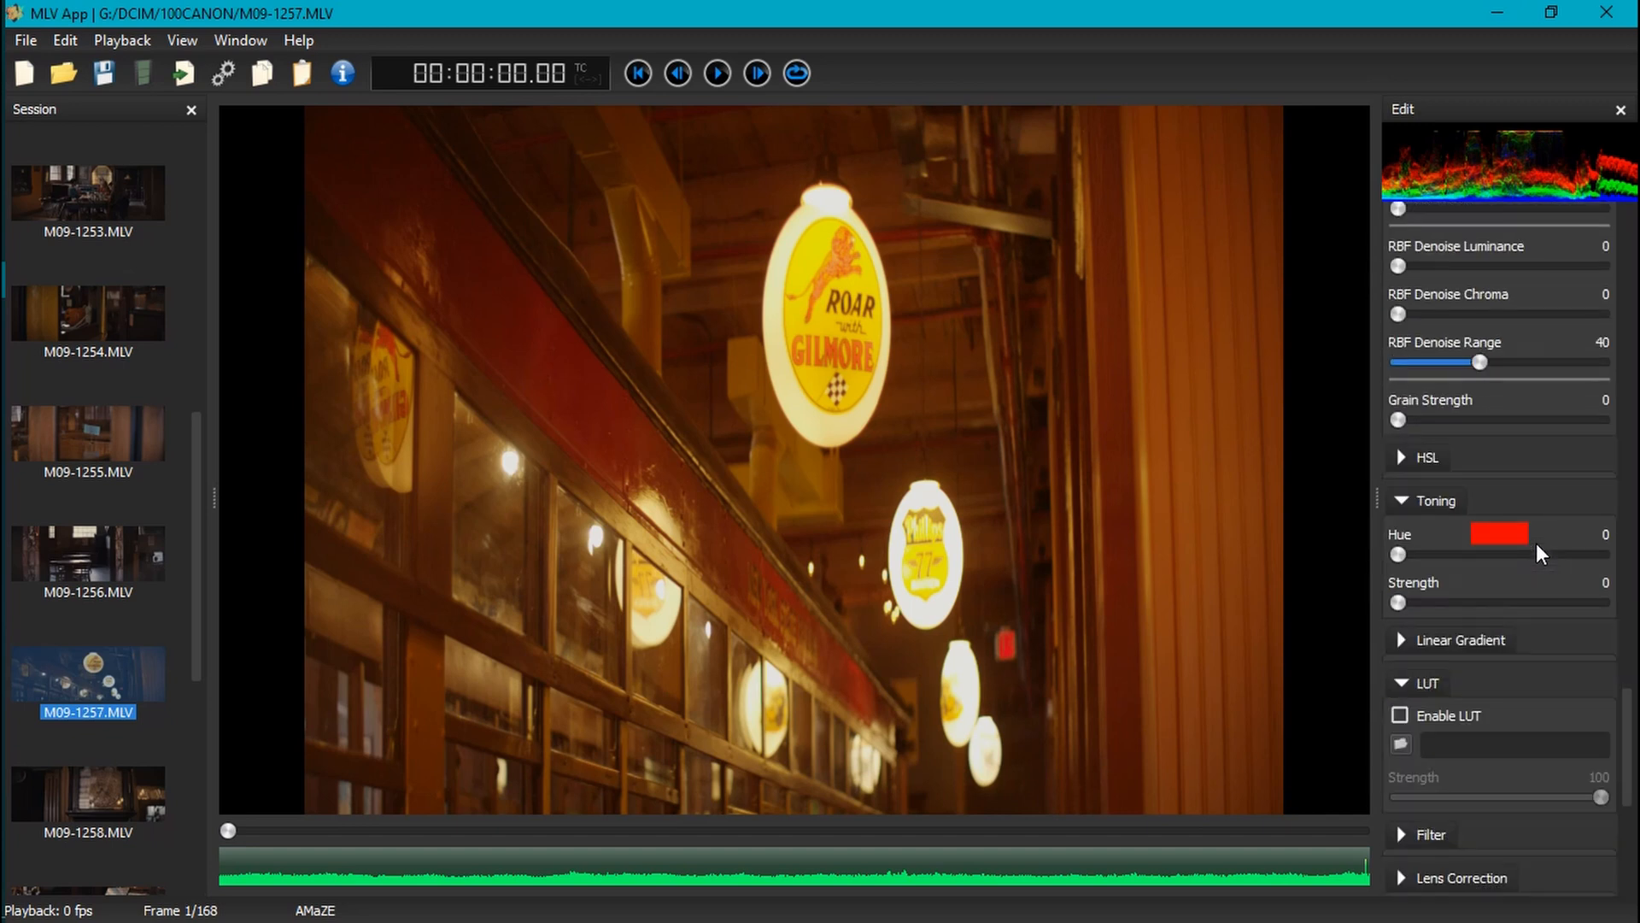
{"action": "scroll", "scroll_direction": "down", "scroll_amount": 3}
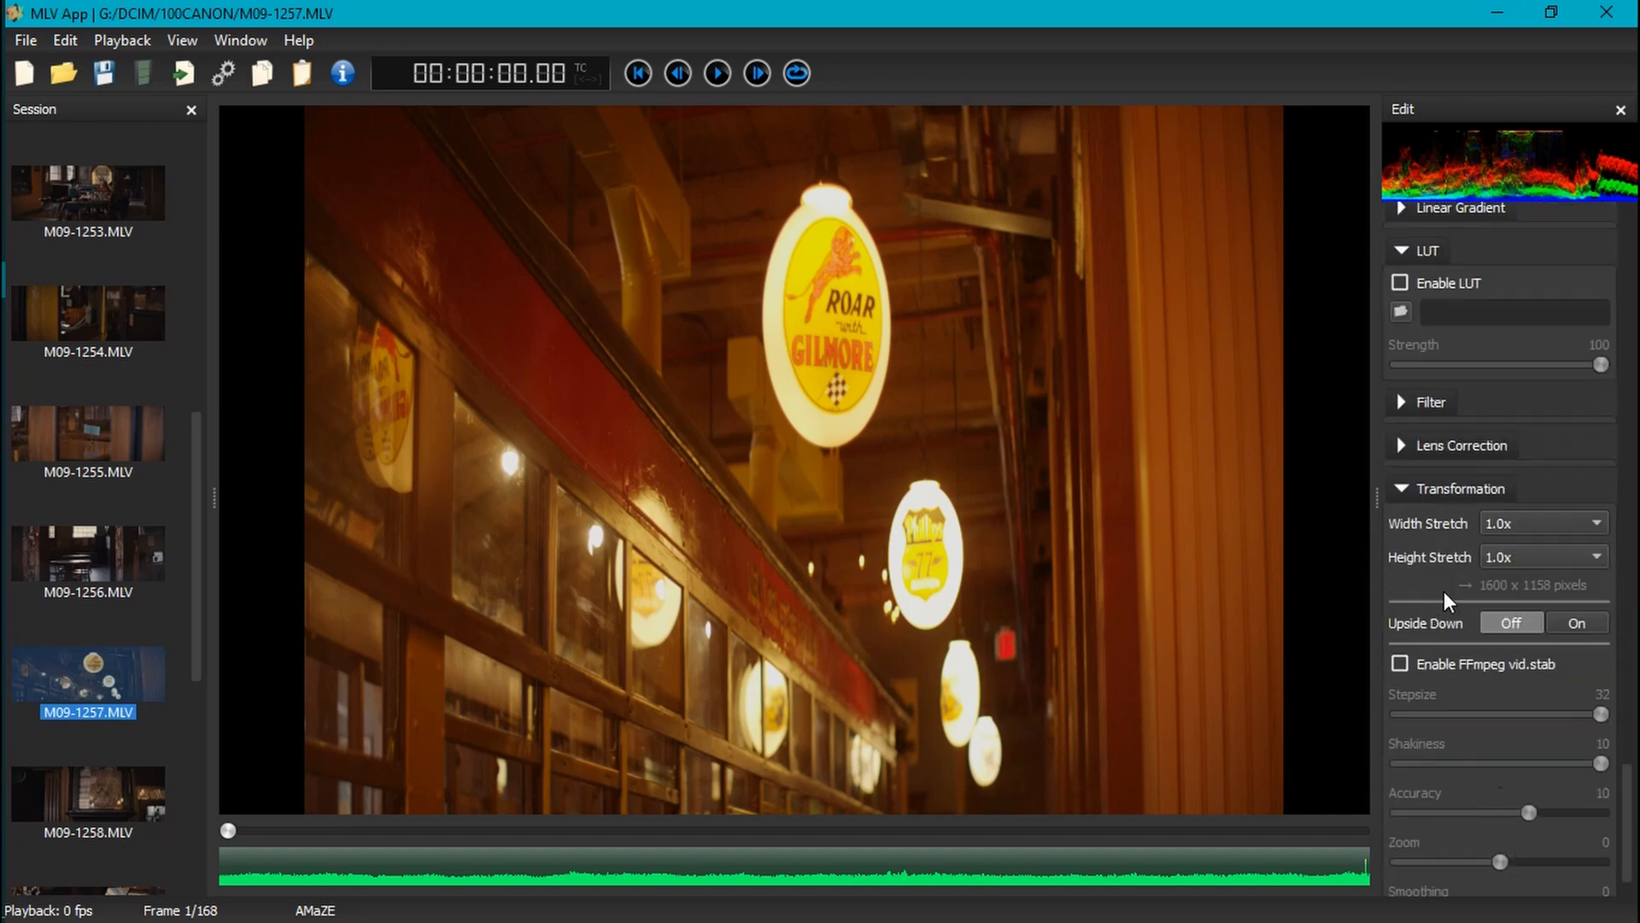
{"action": "left_click", "coordinate": [1543, 523]}
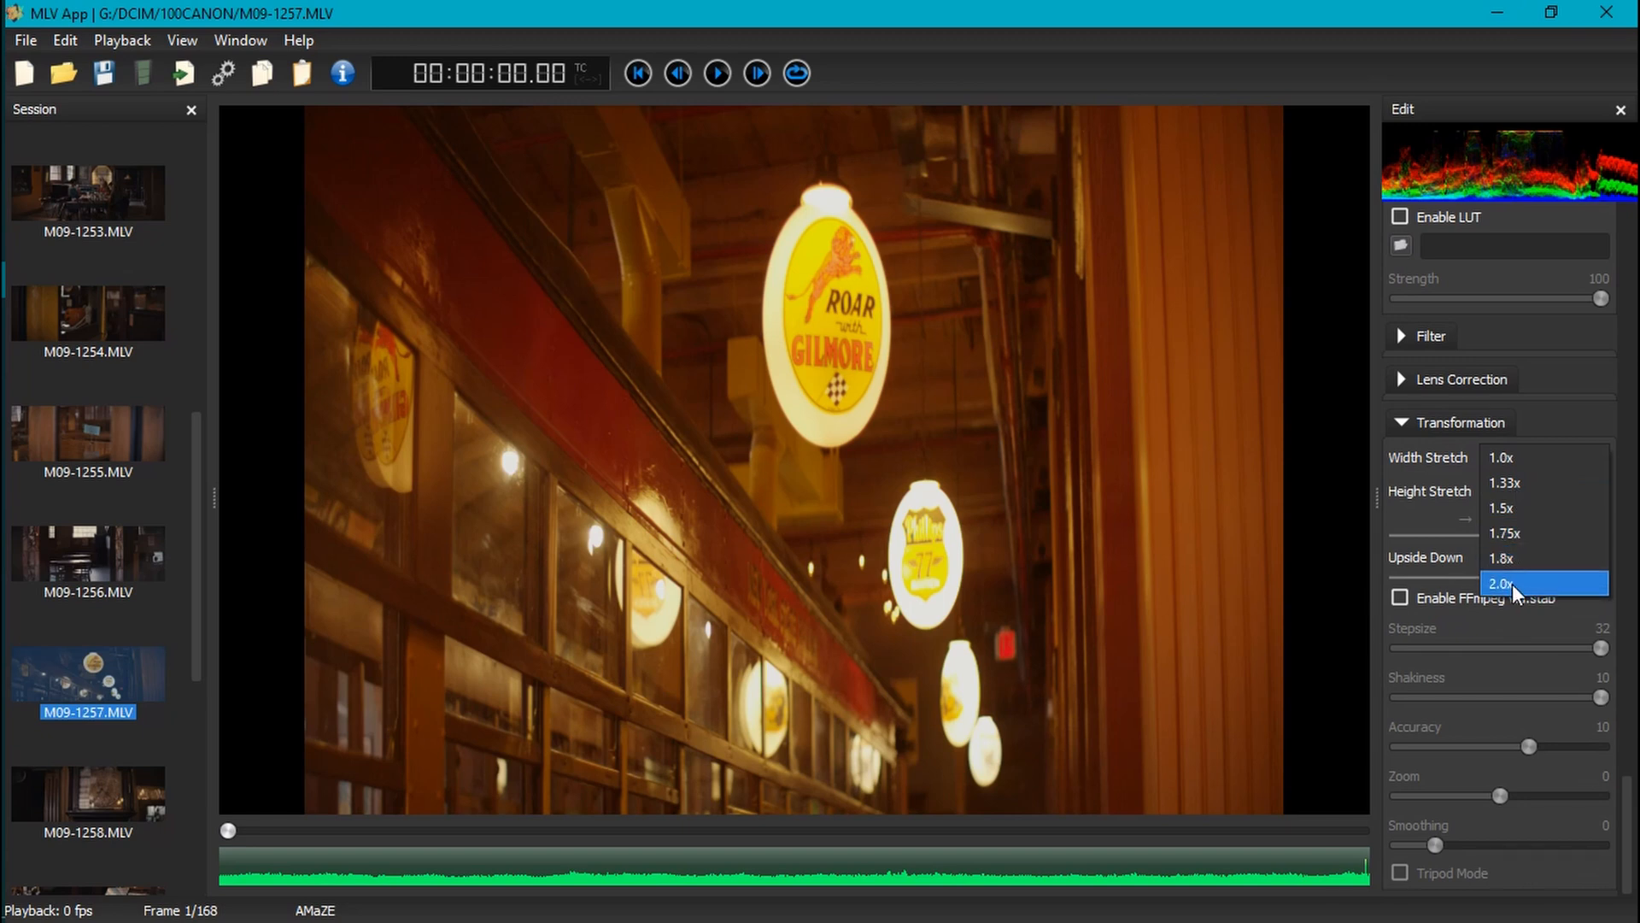
{"action": "left_click", "coordinate": [1501, 583]}
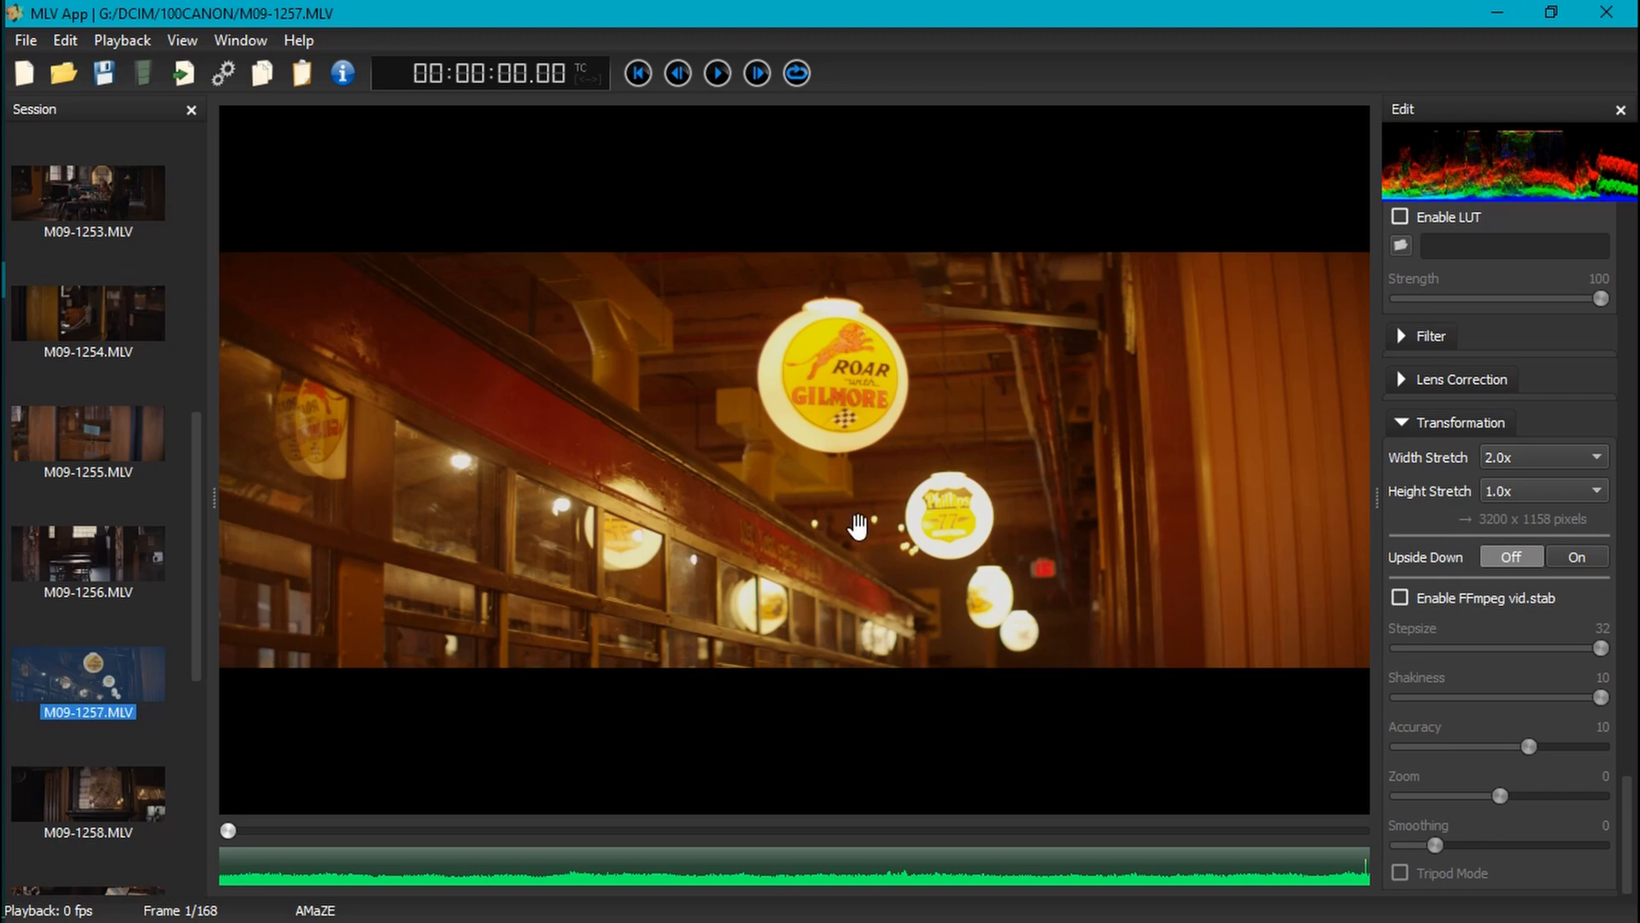
{"action": "mouse_move", "coordinate": [473, 258]}
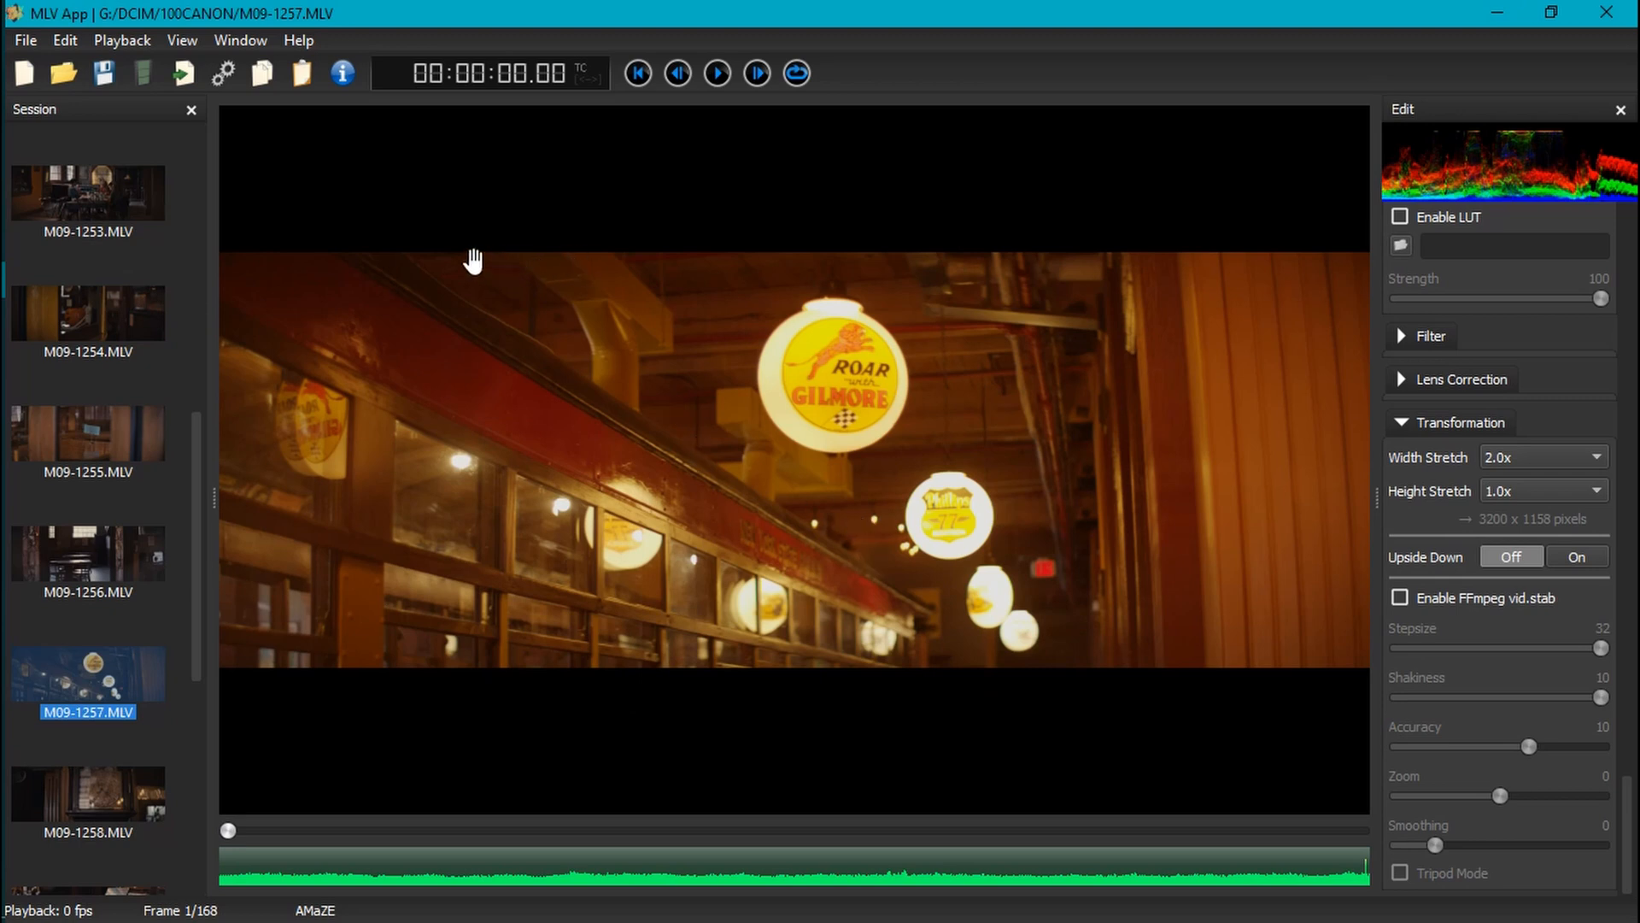
{"action": "mouse_move", "coordinate": [902, 466]}
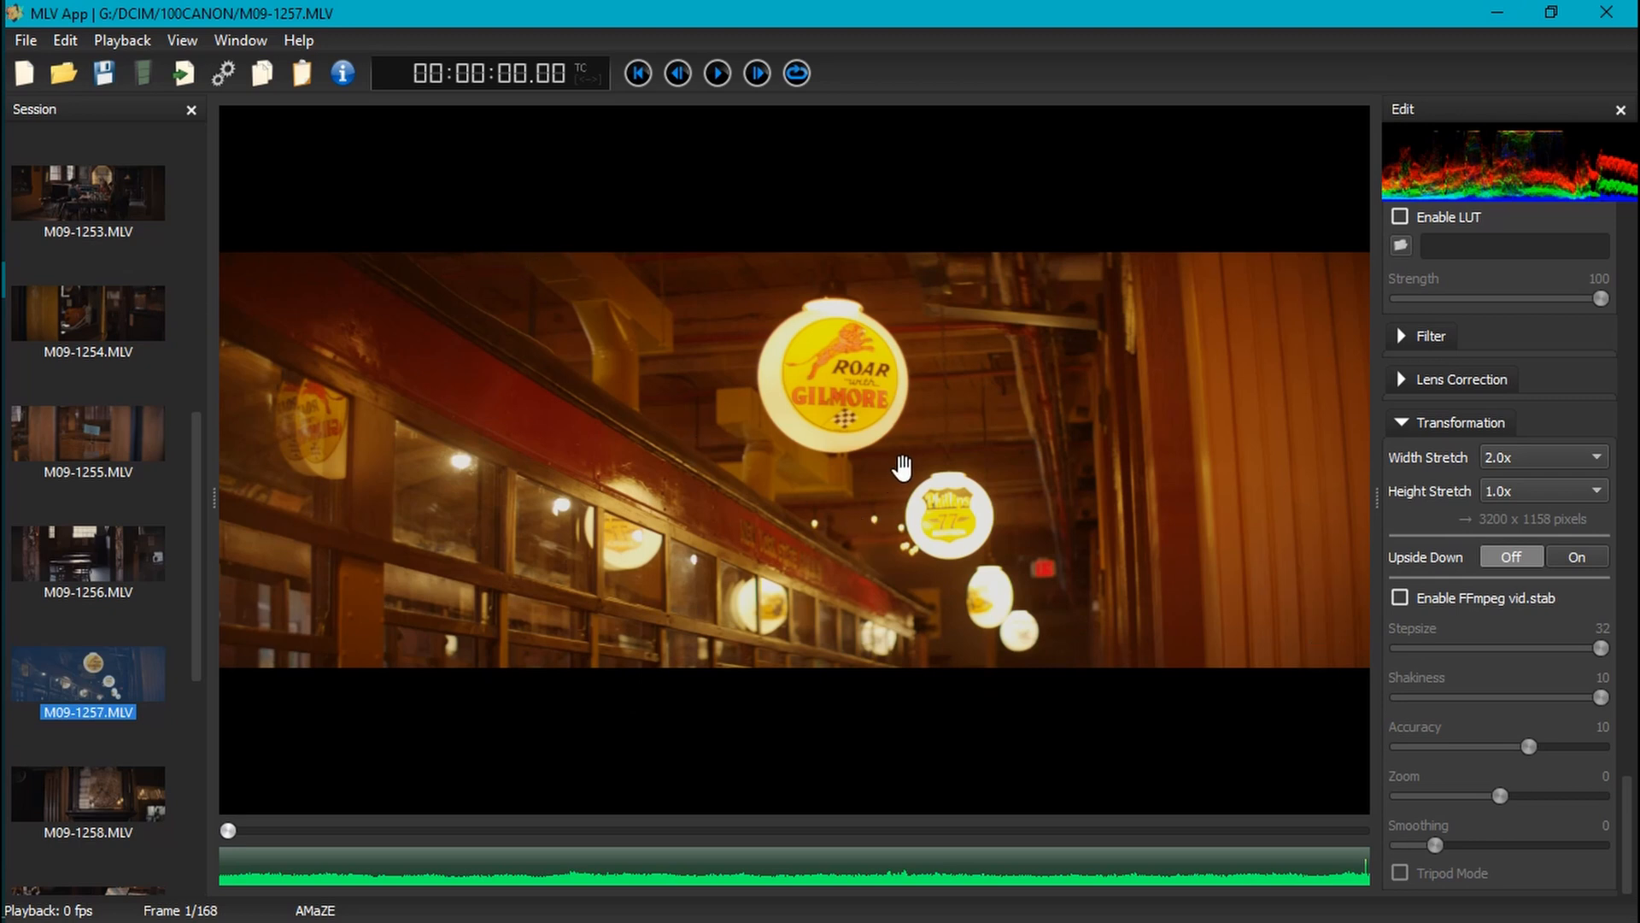
{"action": "left_click", "coordinate": [342, 73]}
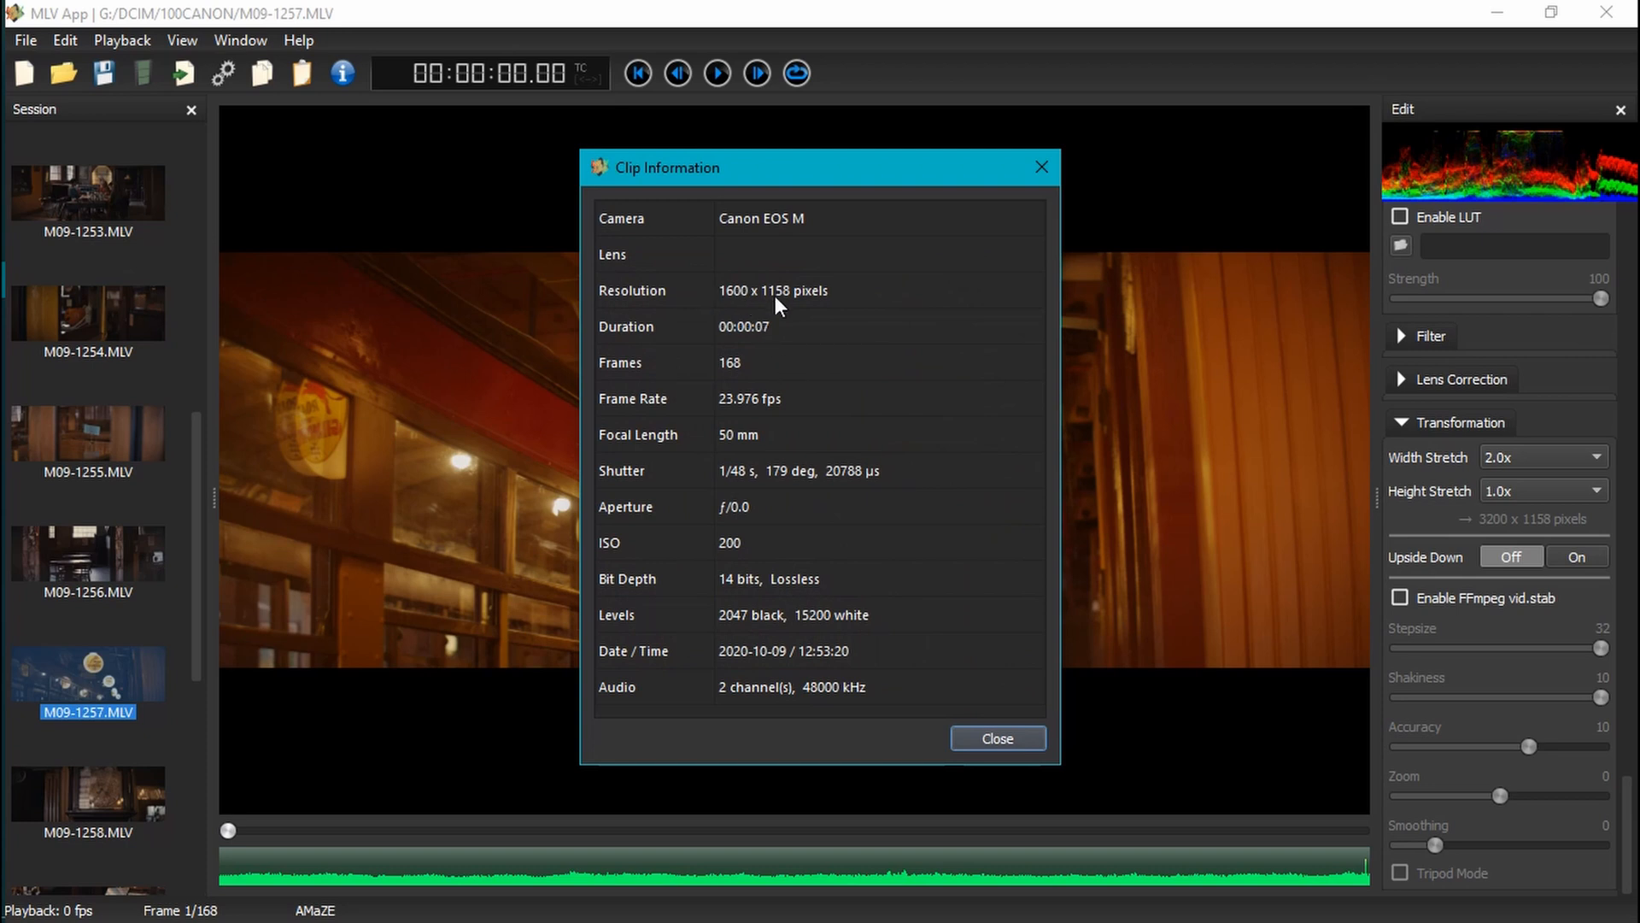
{"action": "mouse_move", "coordinate": [714, 317]}
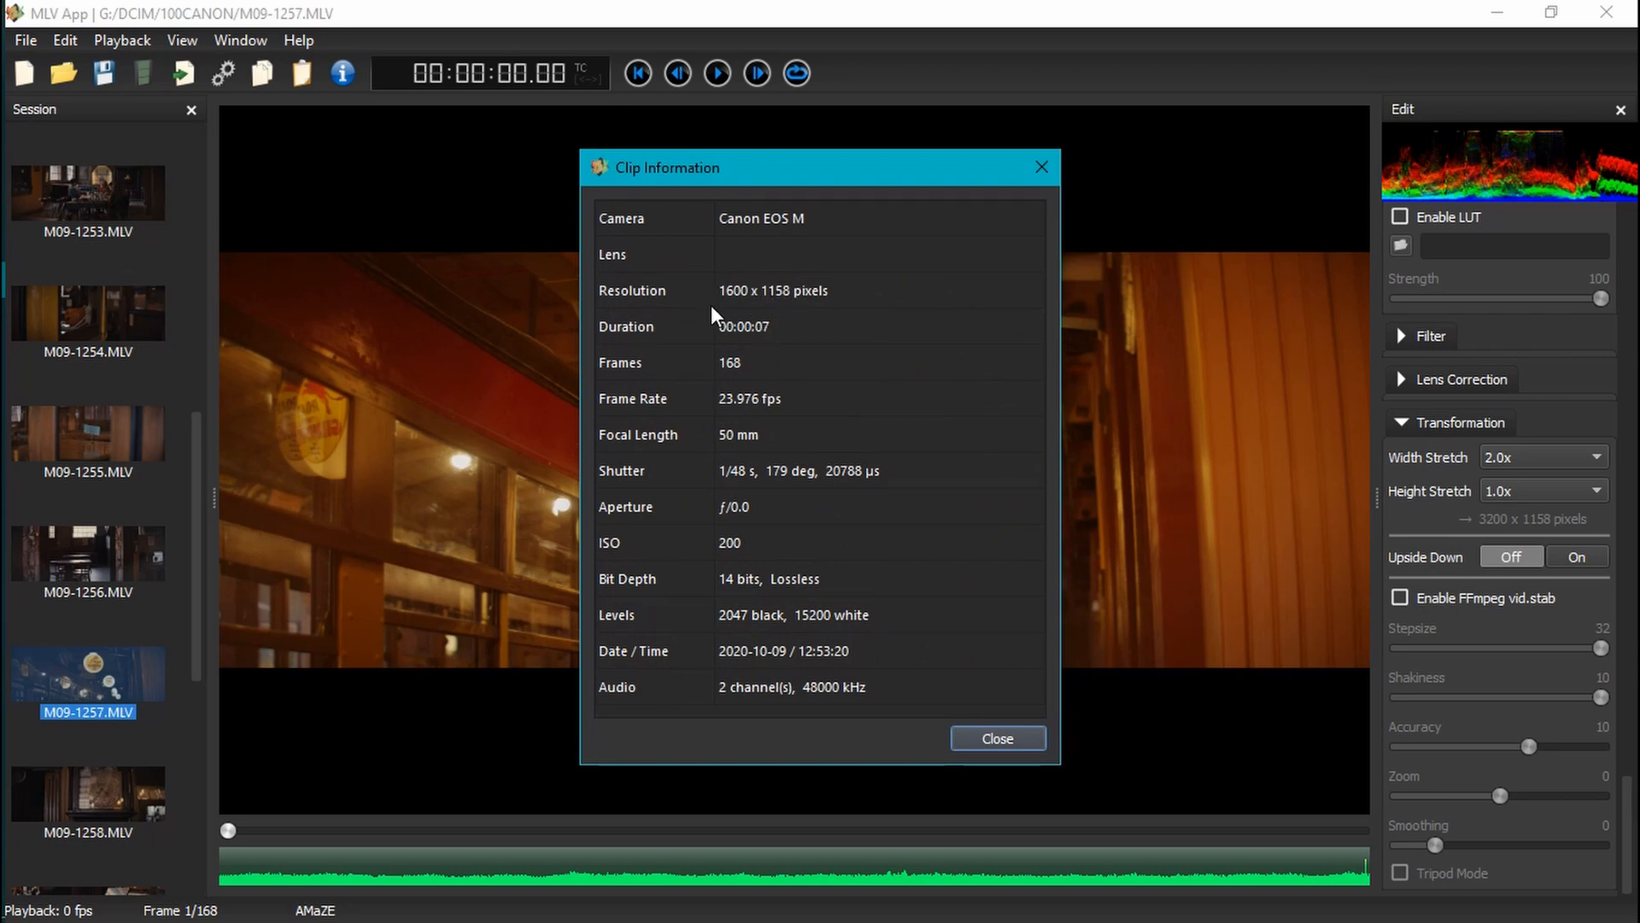
{"action": "mouse_move", "coordinate": [737, 283]}
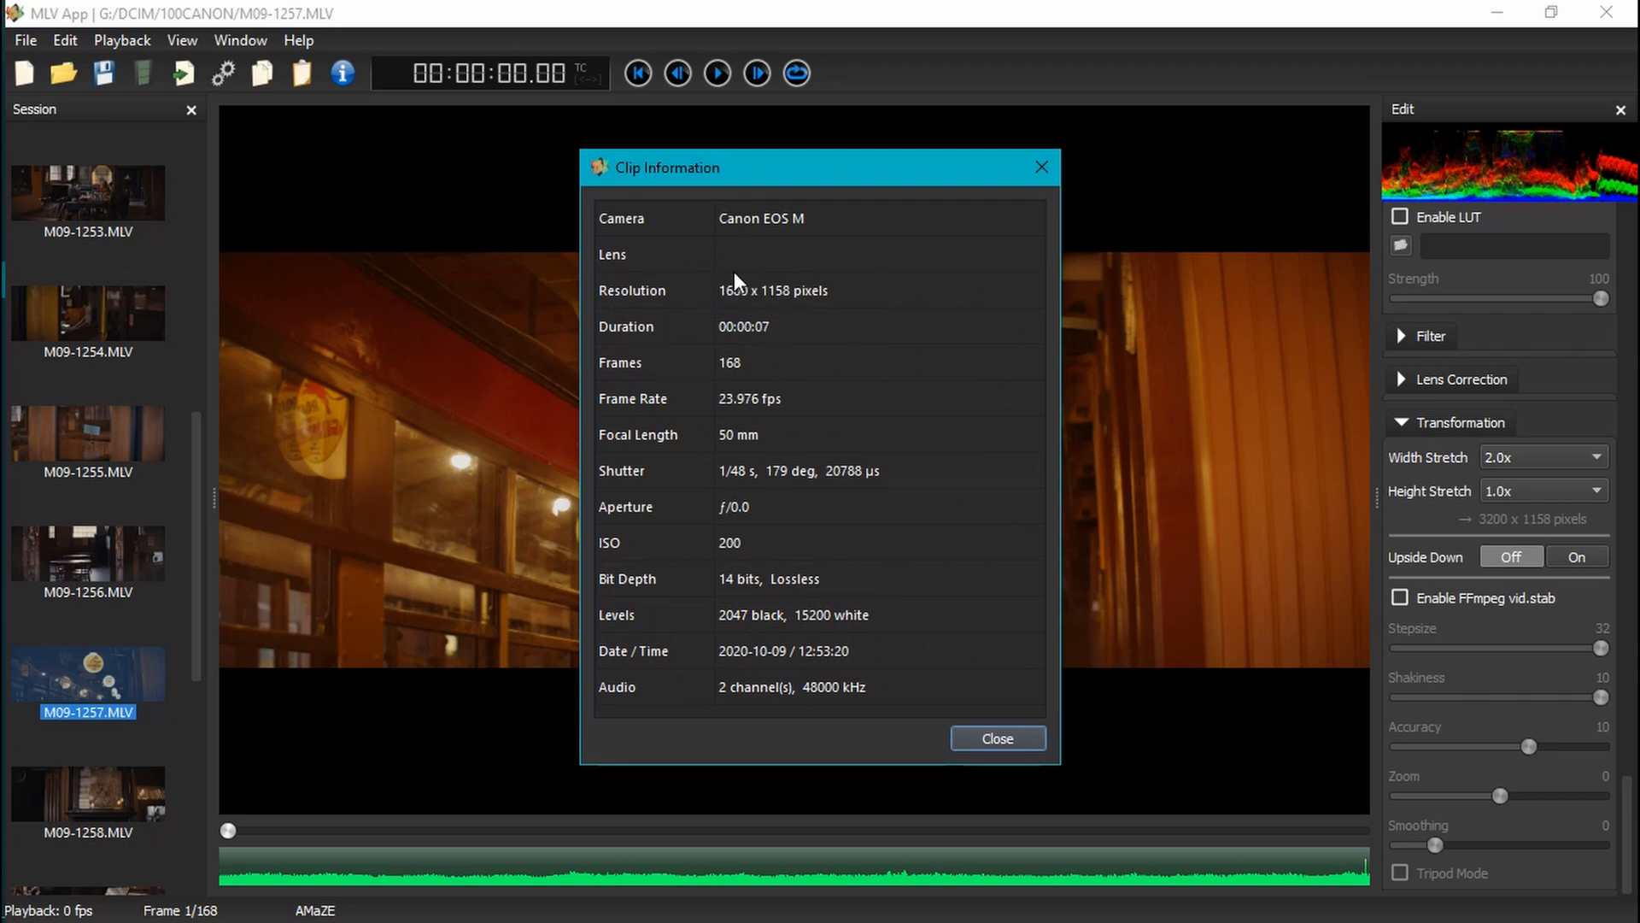
{"action": "mouse_move", "coordinate": [773, 583]}
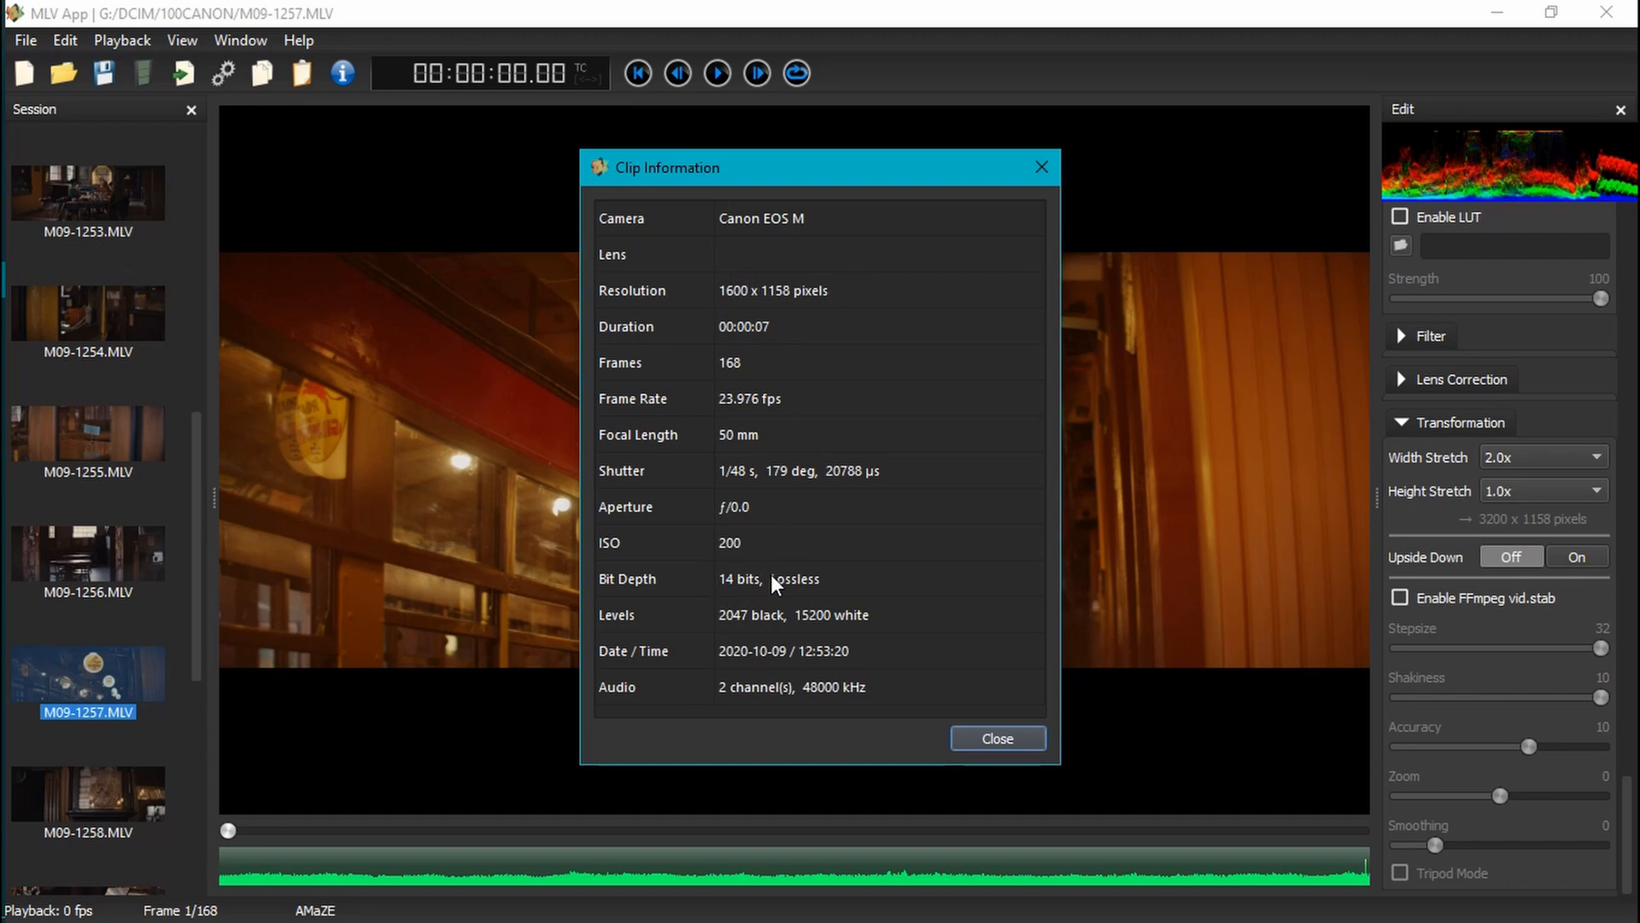
{"action": "mouse_move", "coordinate": [714, 568]}
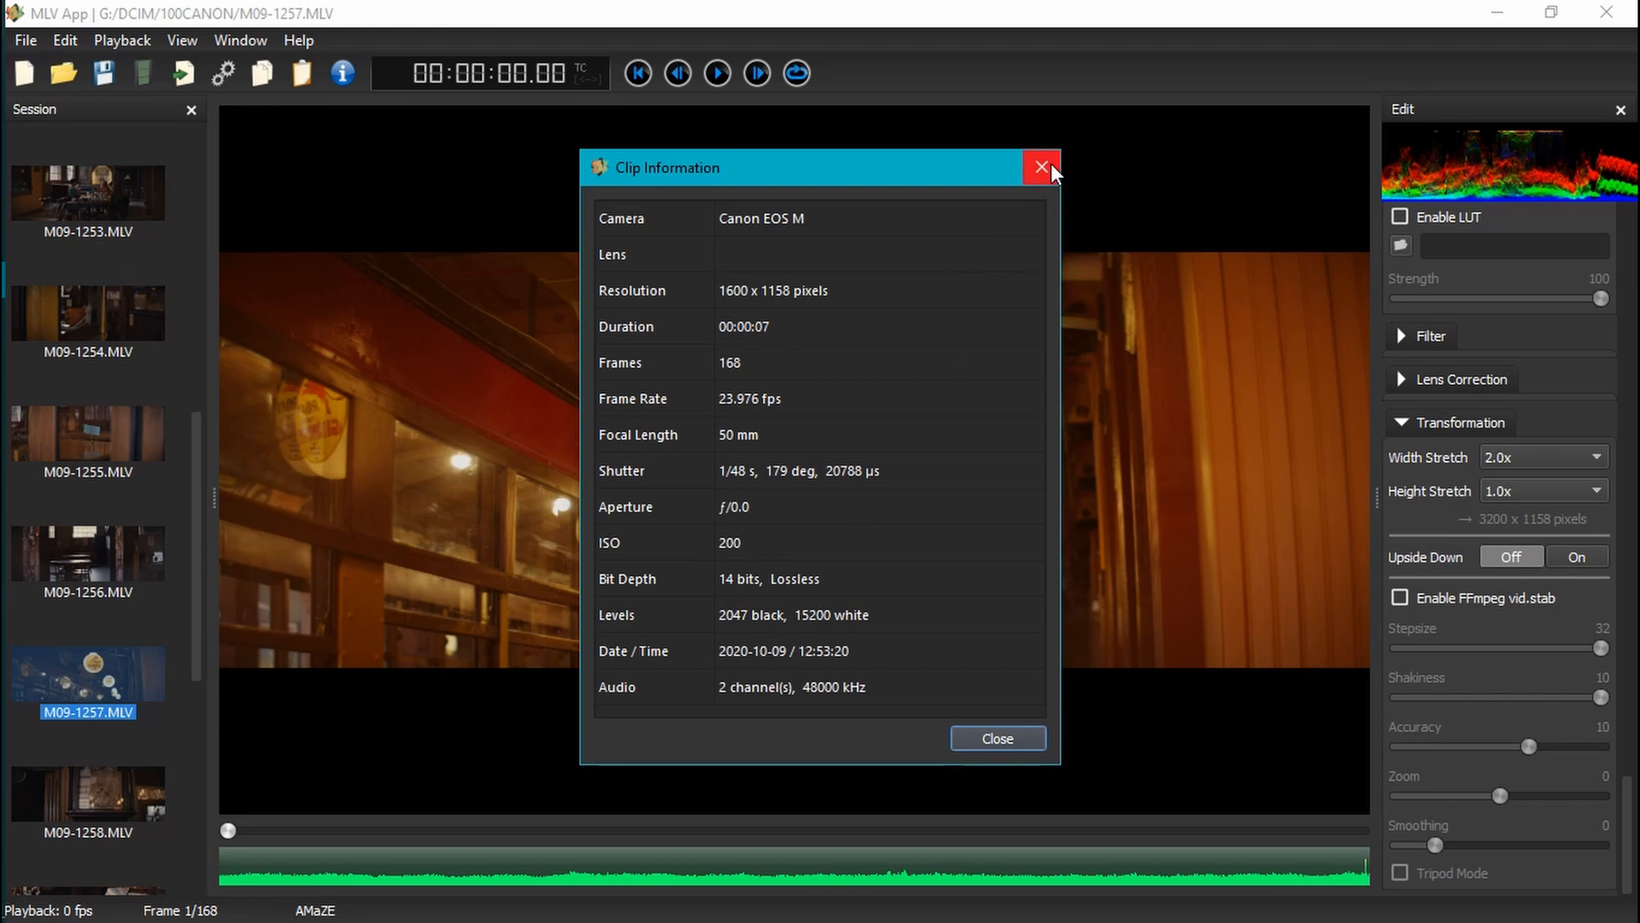
{"action": "left_click", "coordinate": [1040, 168]}
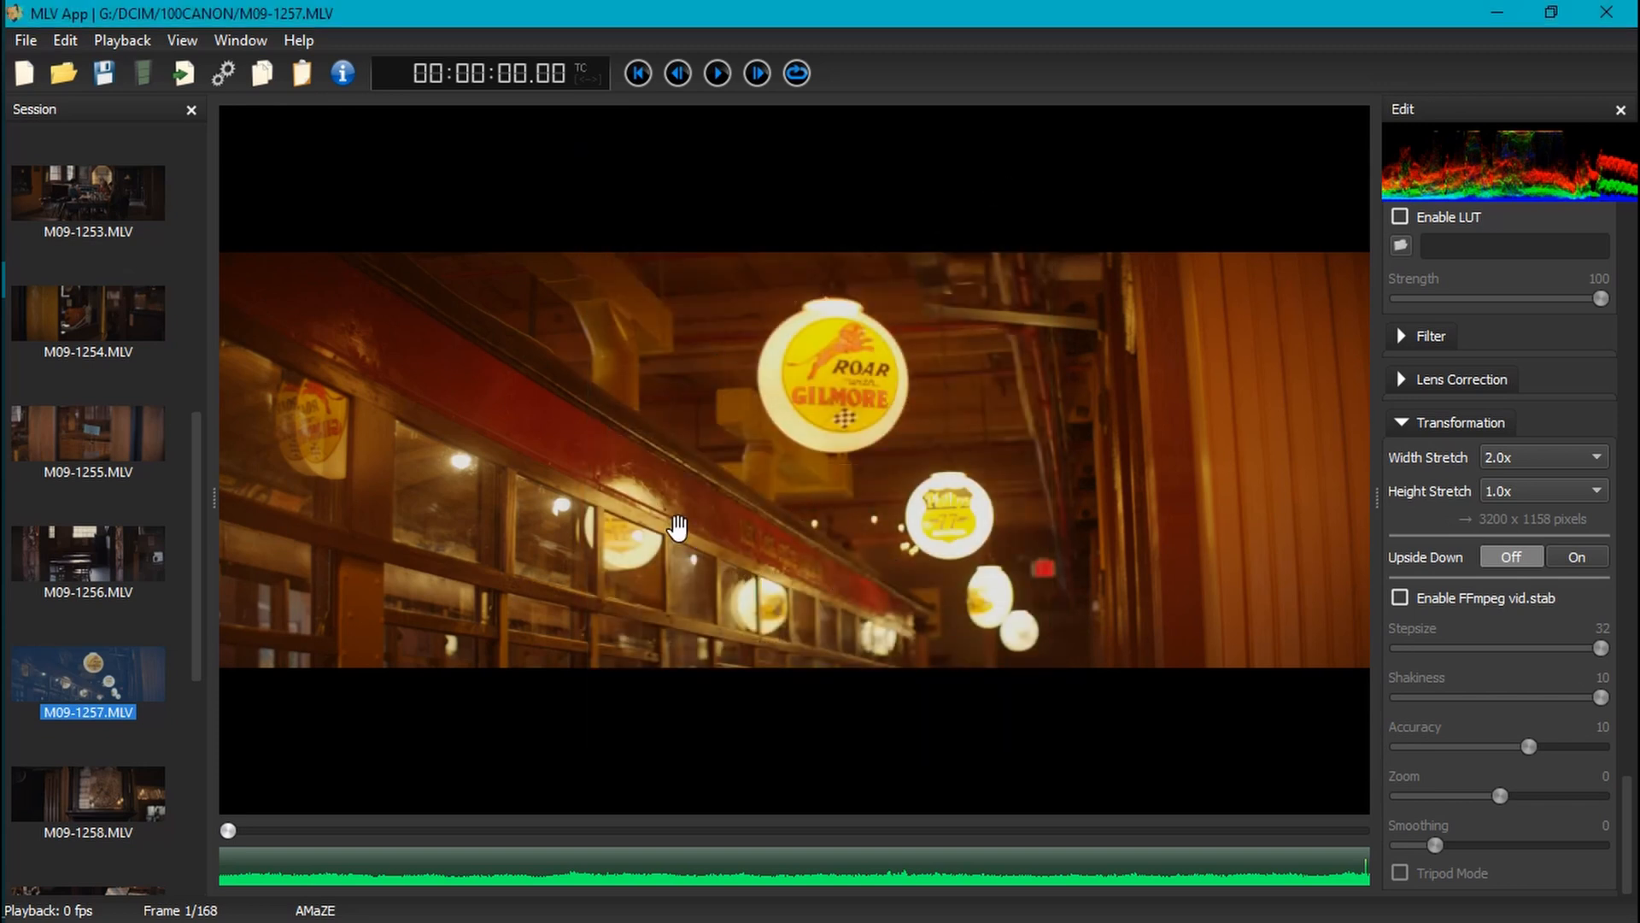
{"action": "mouse_move", "coordinate": [1002, 421]}
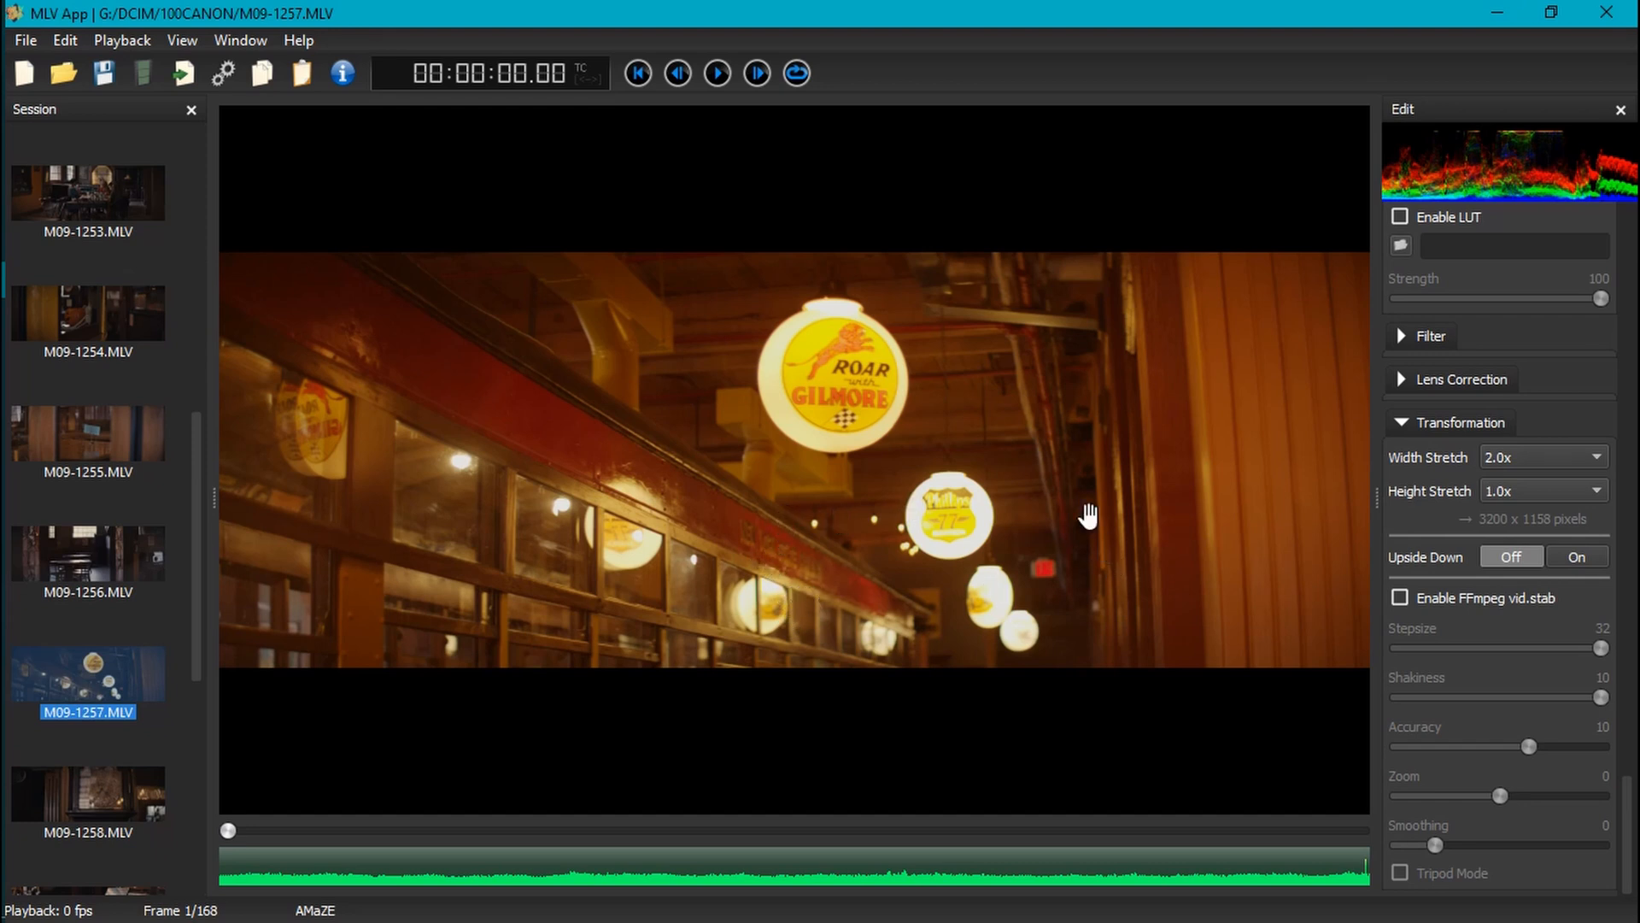
{"action": "mouse_move", "coordinate": [1373, 462]}
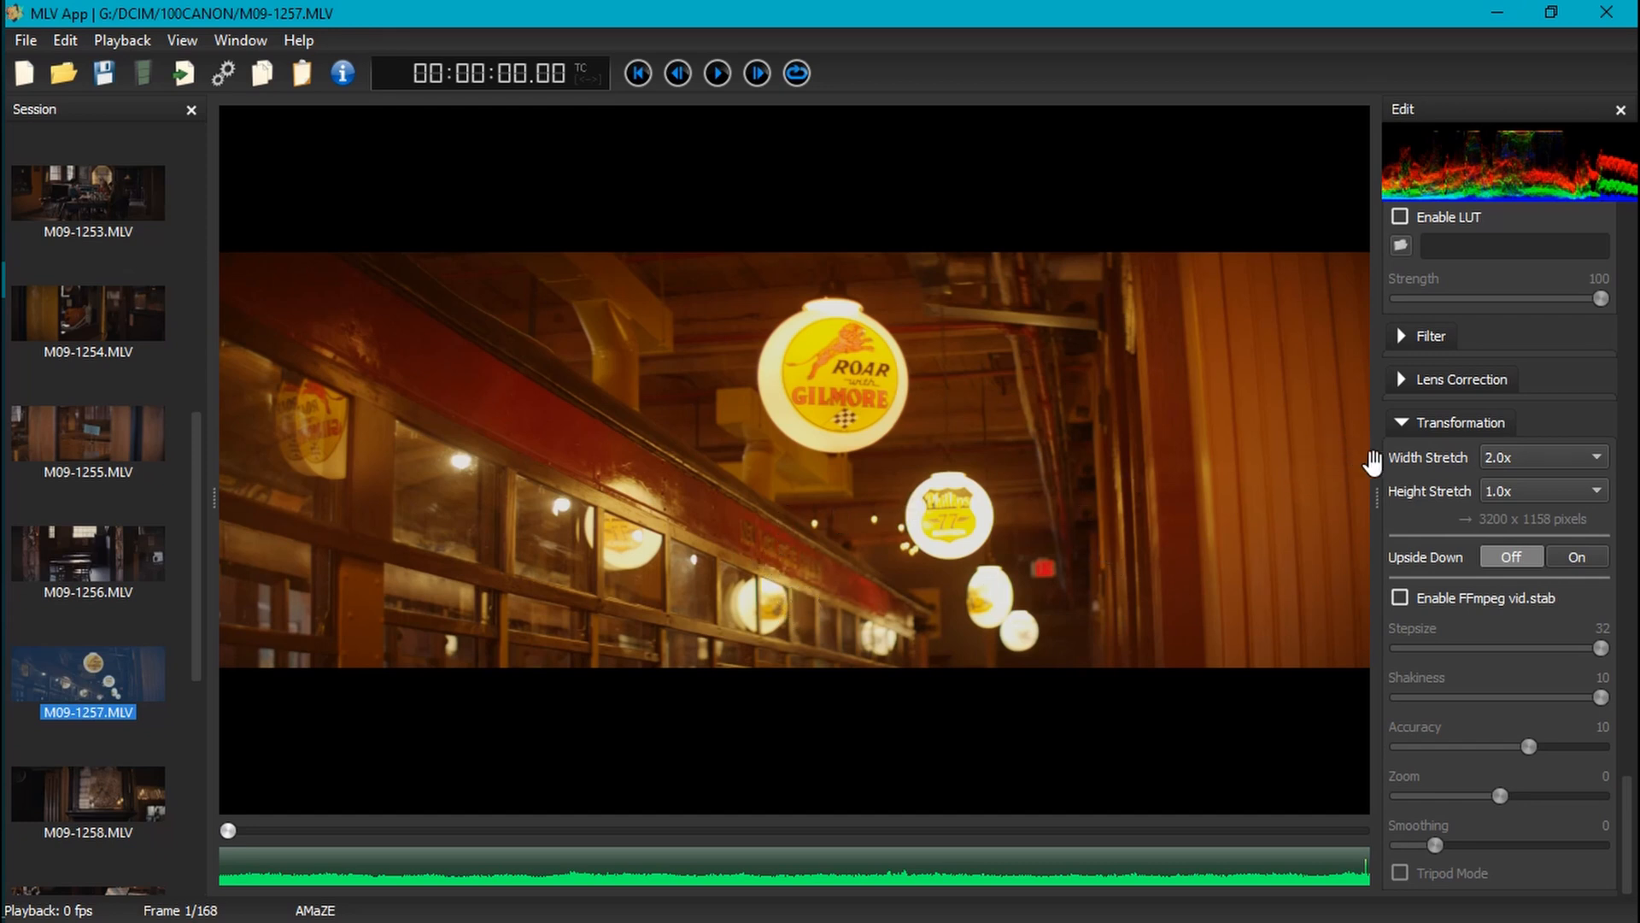
{"action": "mouse_move", "coordinate": [1406, 470]}
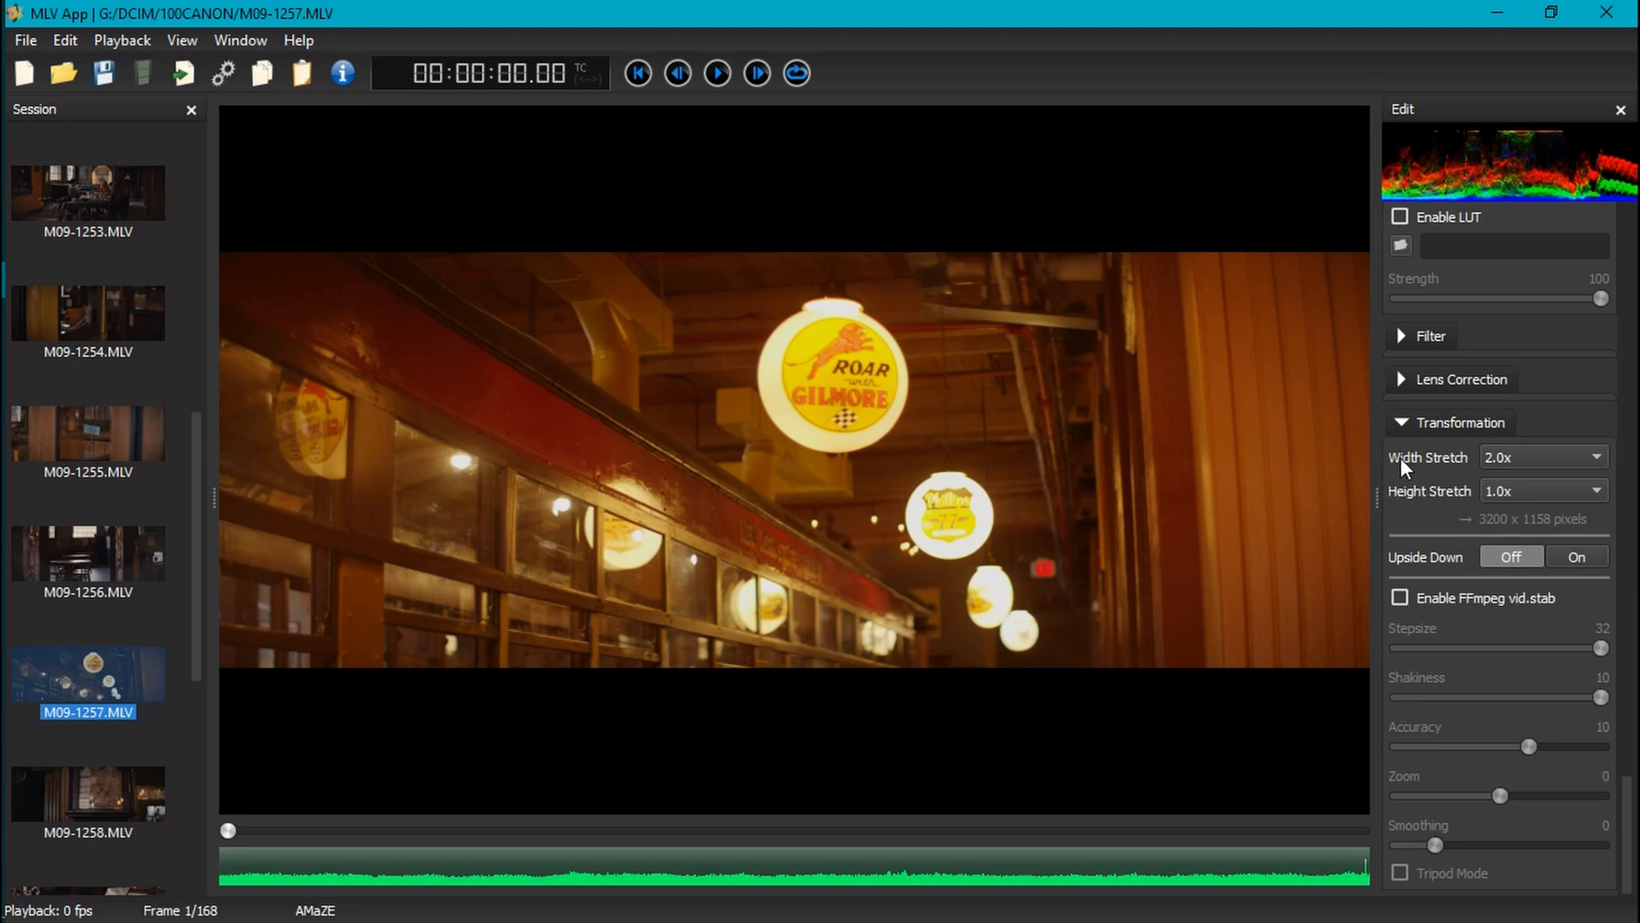
{"action": "mouse_move", "coordinate": [1446, 460]}
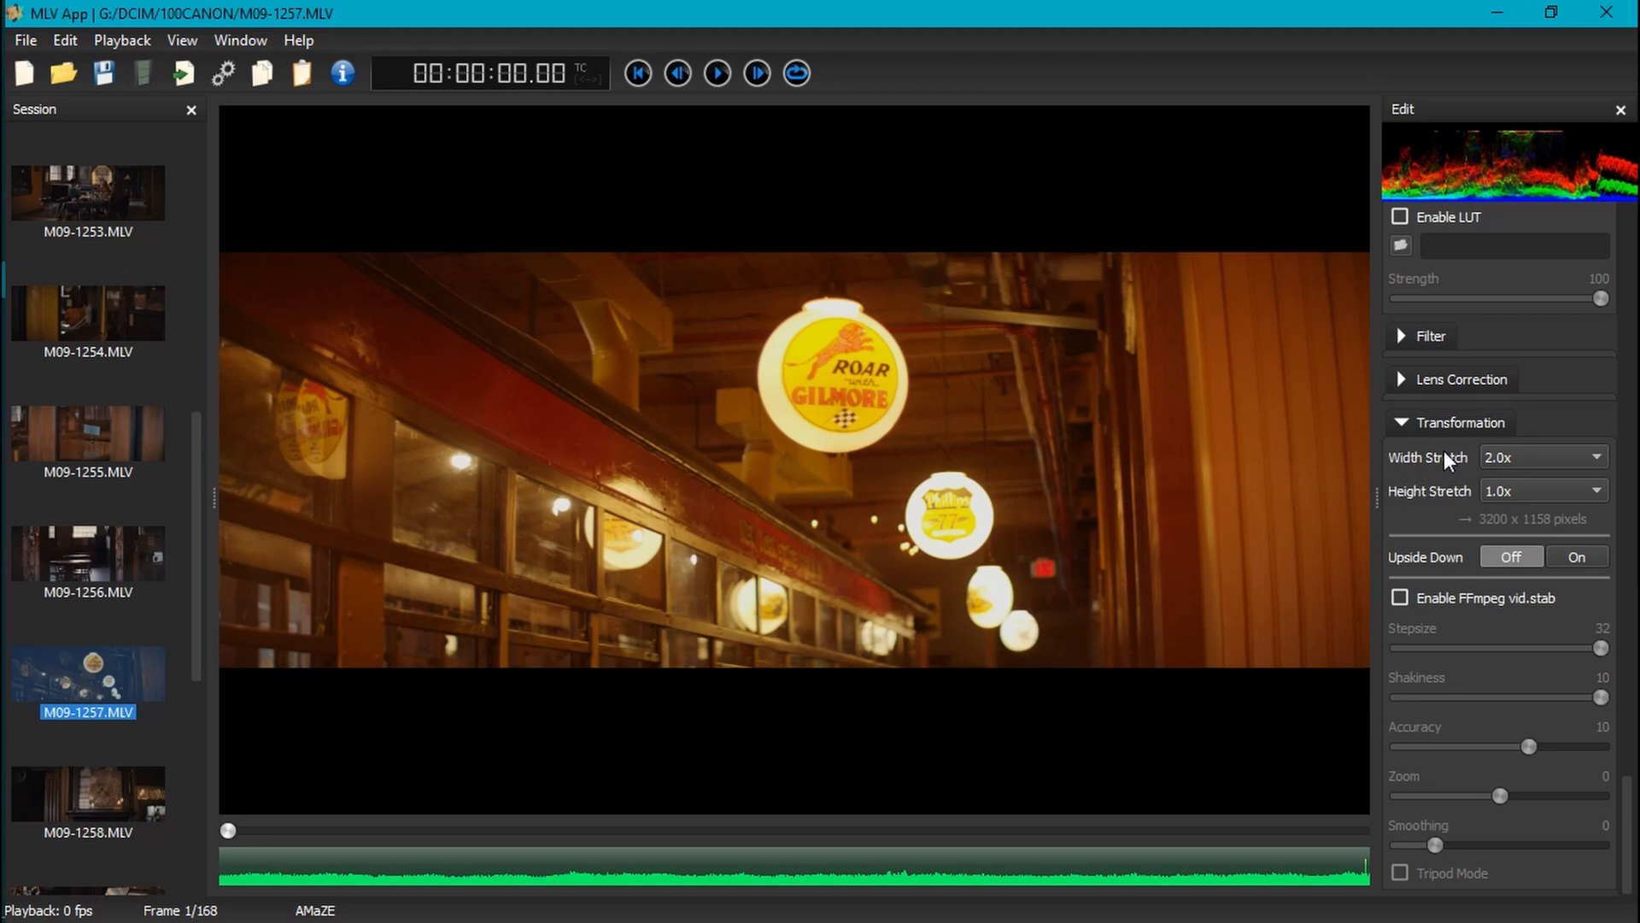
Choose Alexa Wide Gamut RGB as the Processing Gamut under Profiles.
{"action": "scroll", "scroll_direction": "down", "scroll_amount": 3}
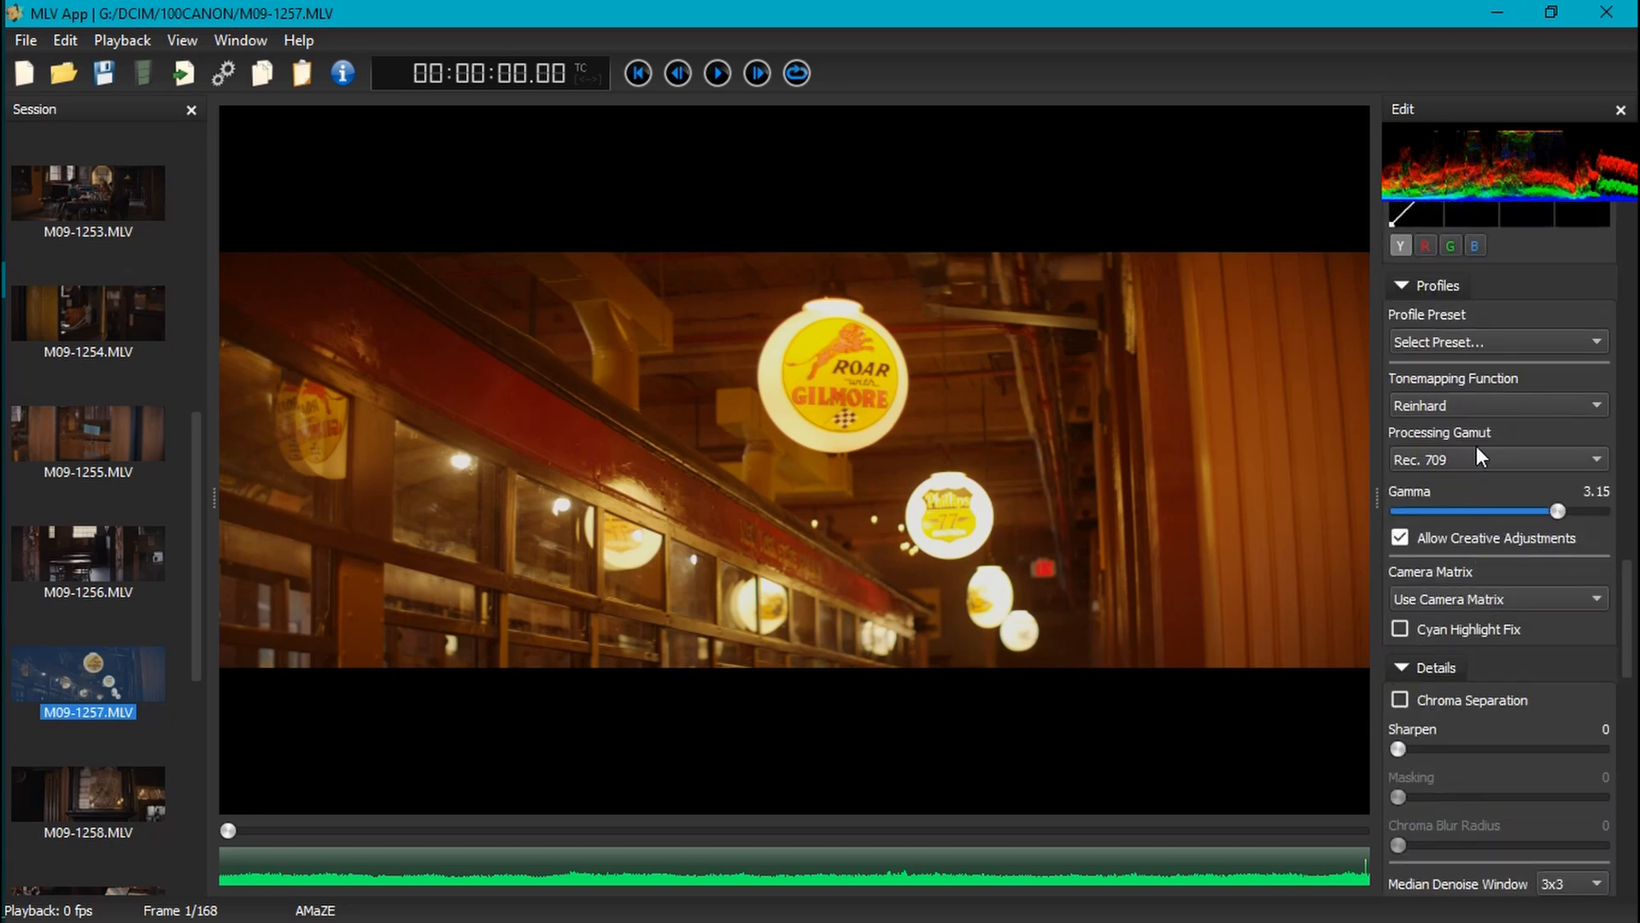
{"action": "left_click", "coordinate": [1496, 458]}
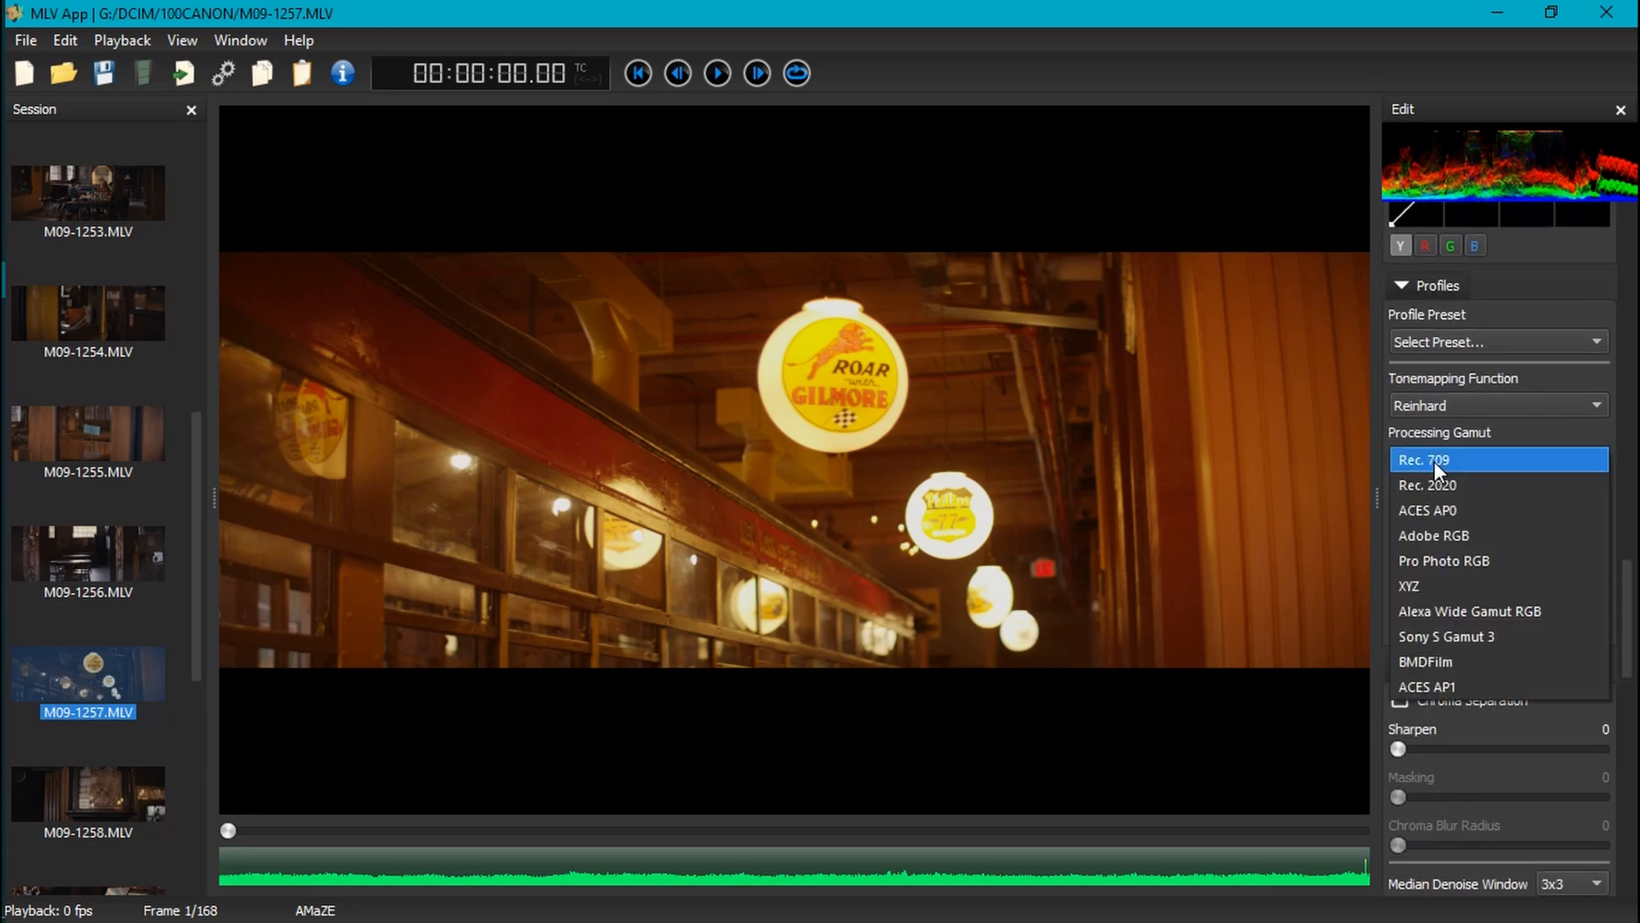
{"action": "mouse_move", "coordinate": [1469, 611]}
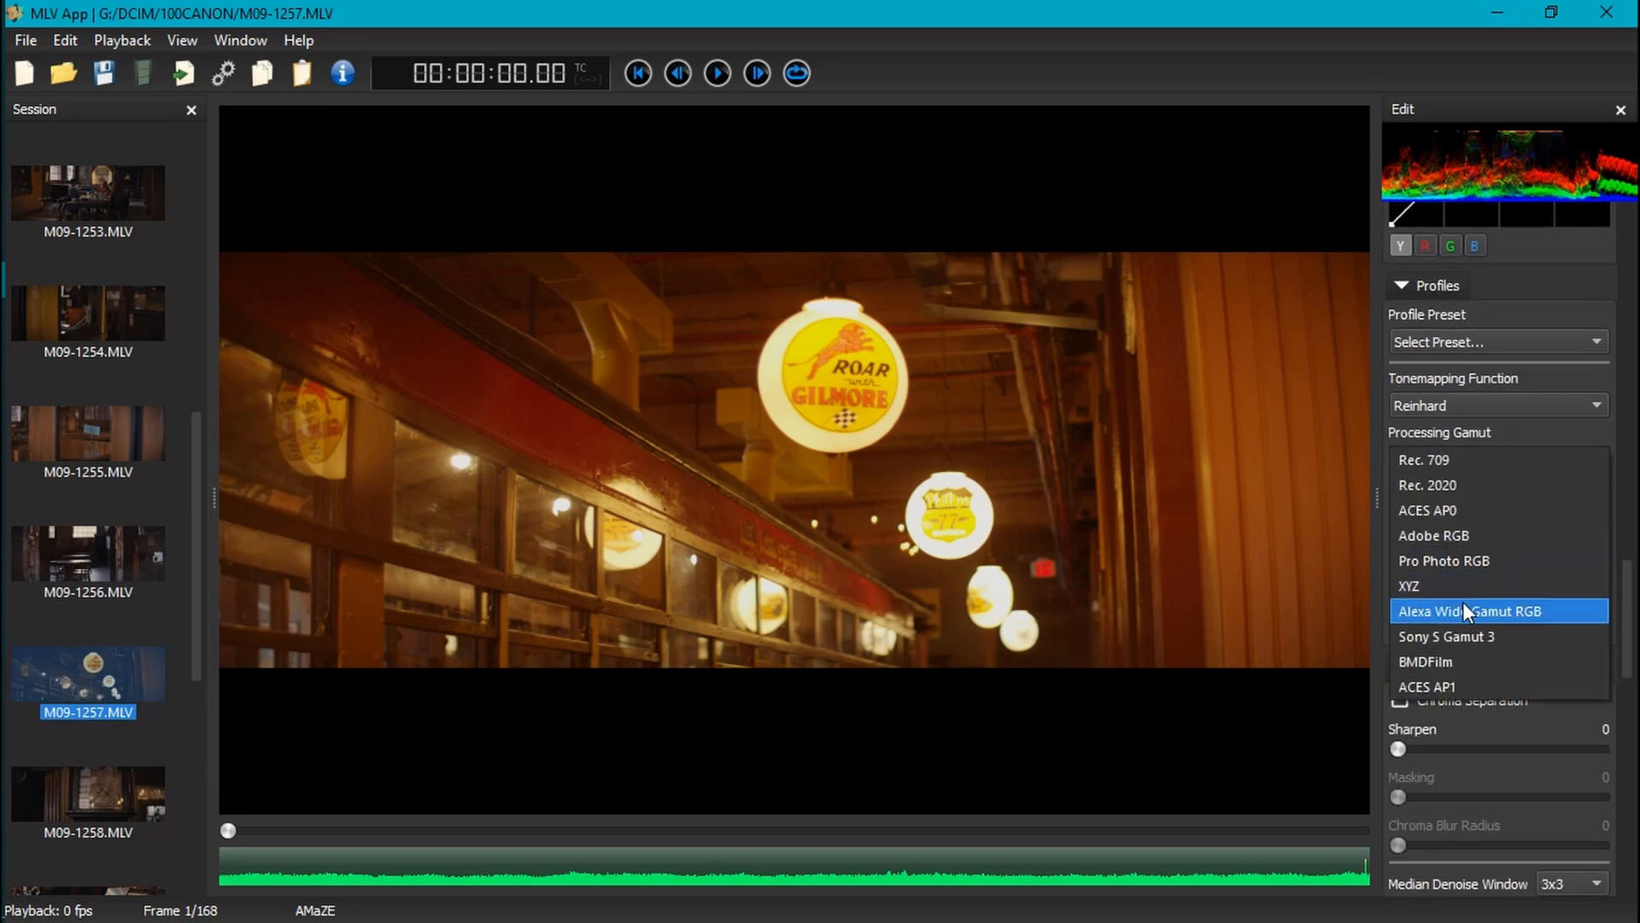
{"action": "left_click", "coordinate": [1470, 611]}
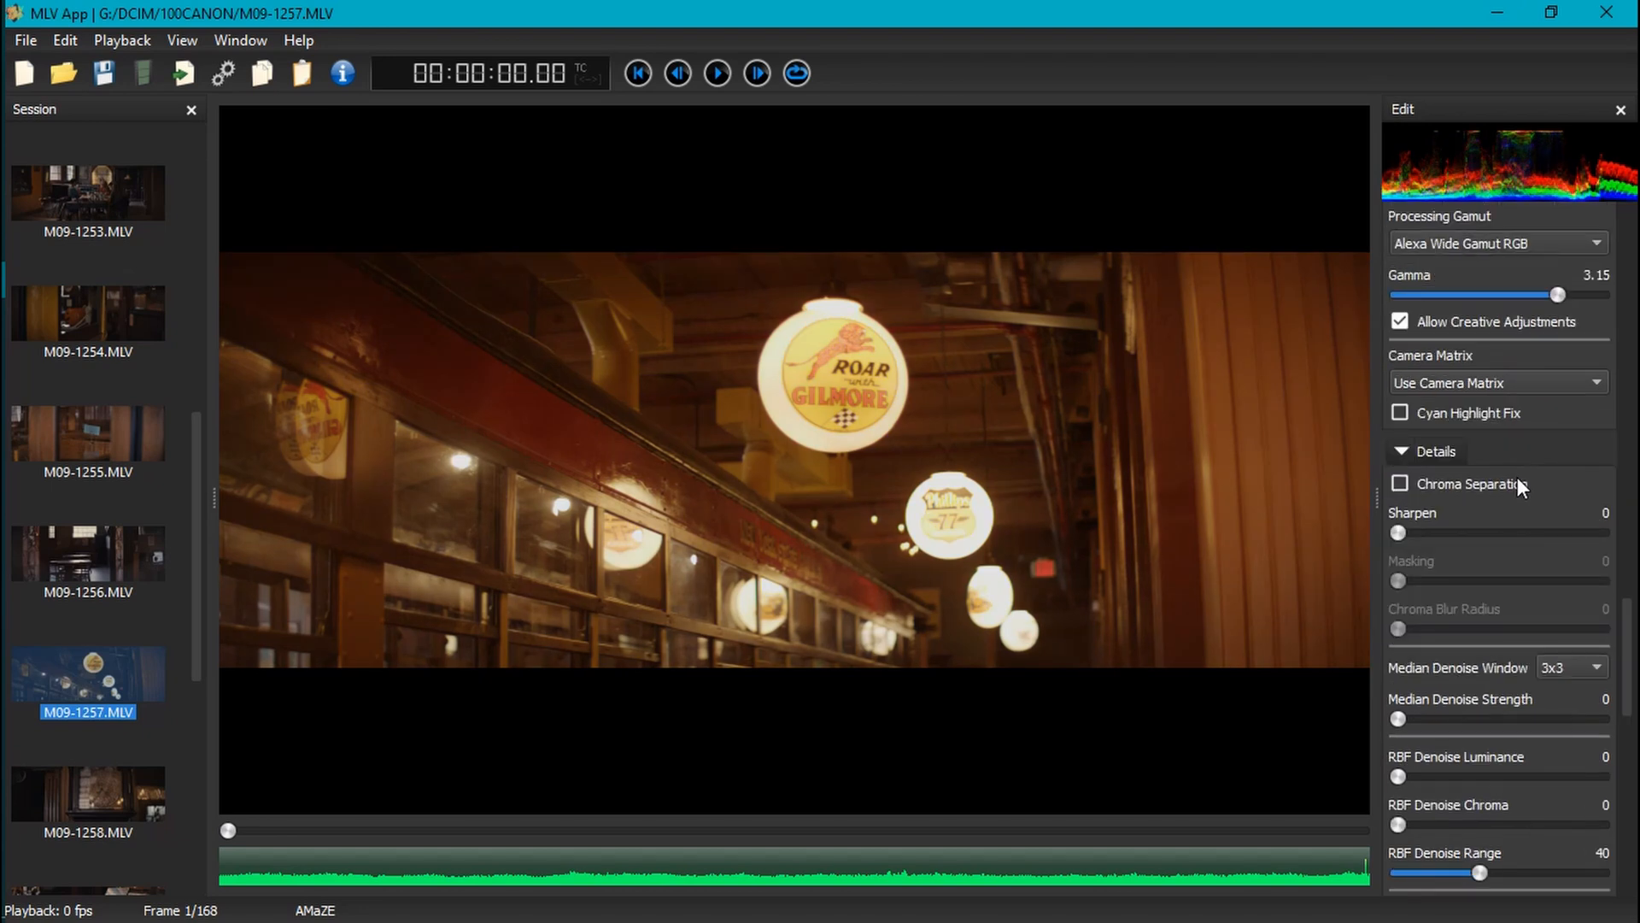
{"action": "scroll", "scroll_direction": "down", "scroll_amount": 3}
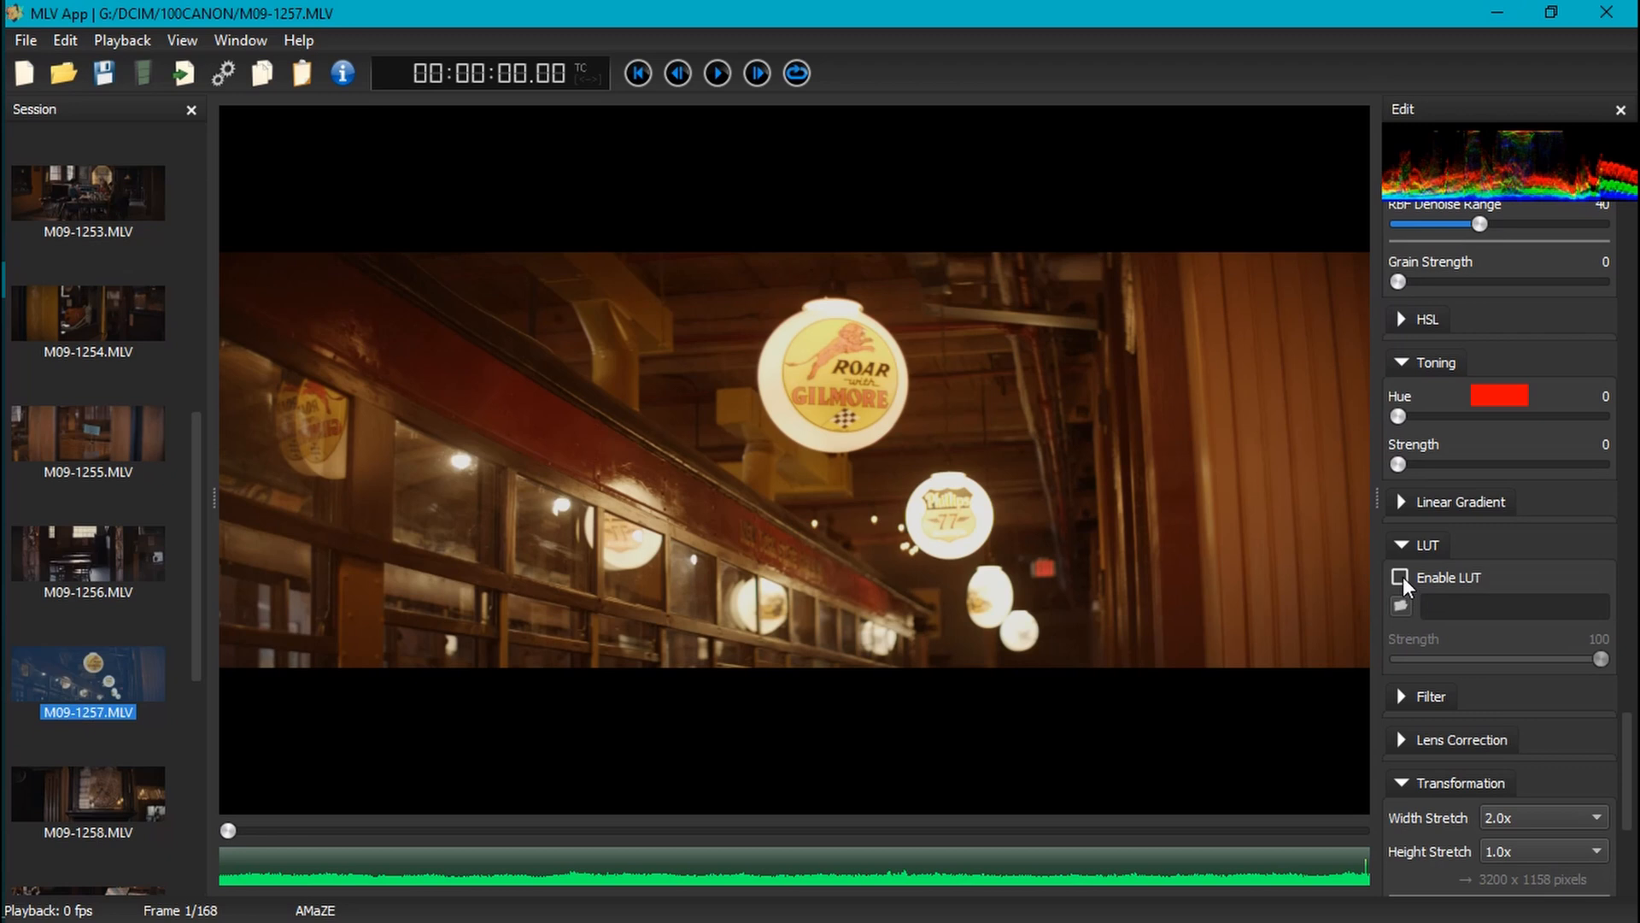
{"action": "mouse_move", "coordinate": [1403, 588]}
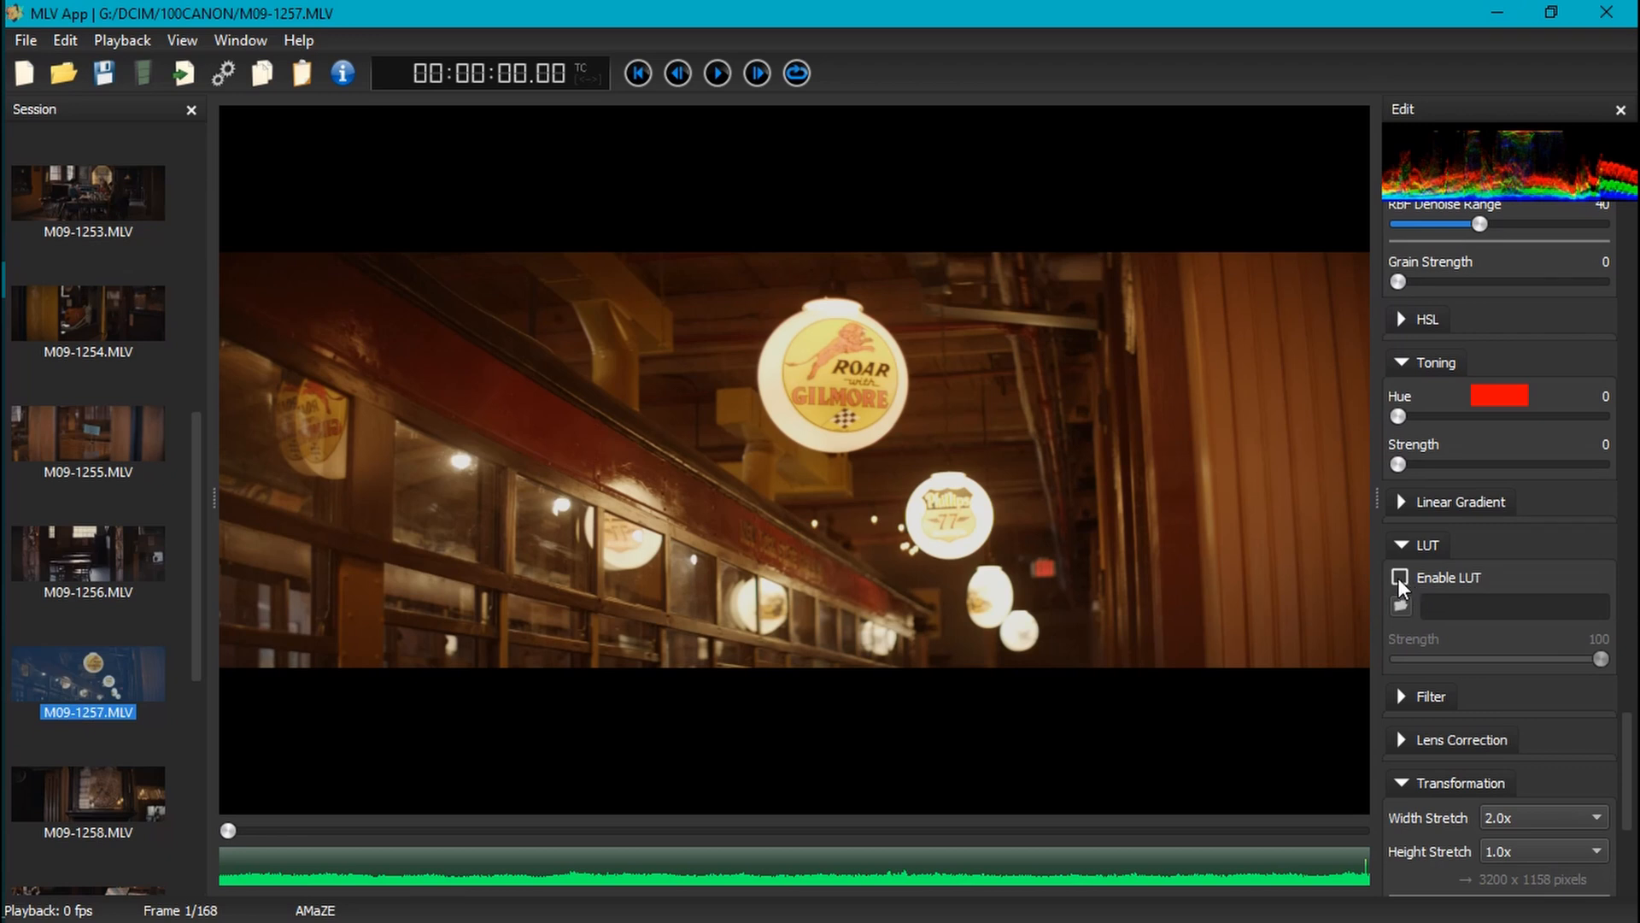
{"action": "left_click", "coordinate": [1401, 577]}
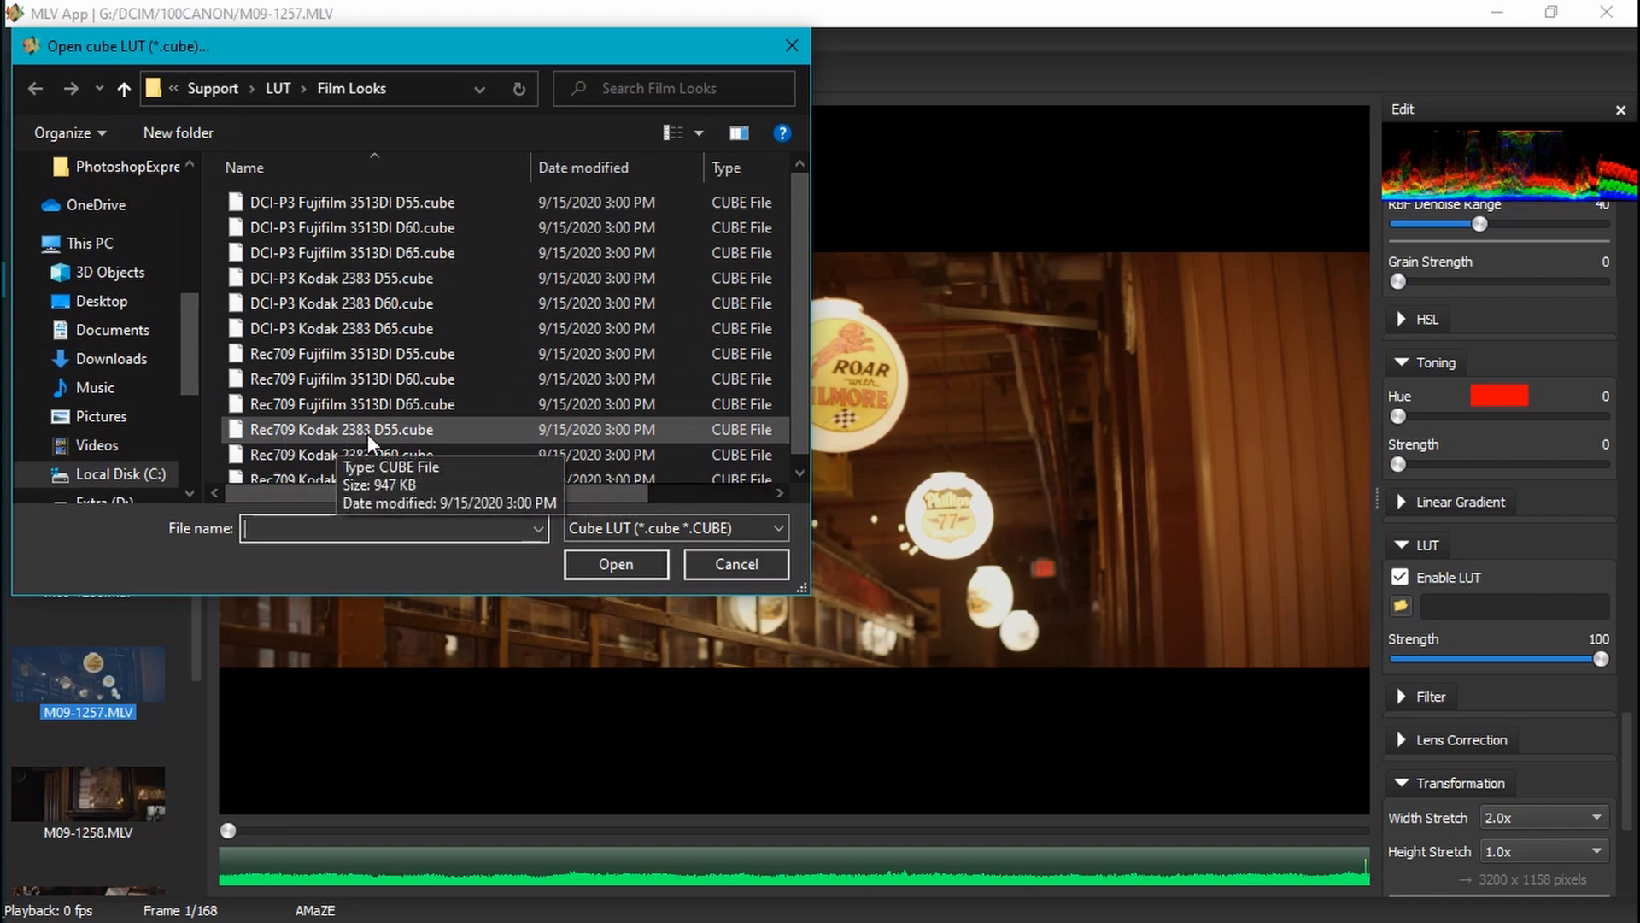
{"action": "left_click", "coordinate": [340, 429]}
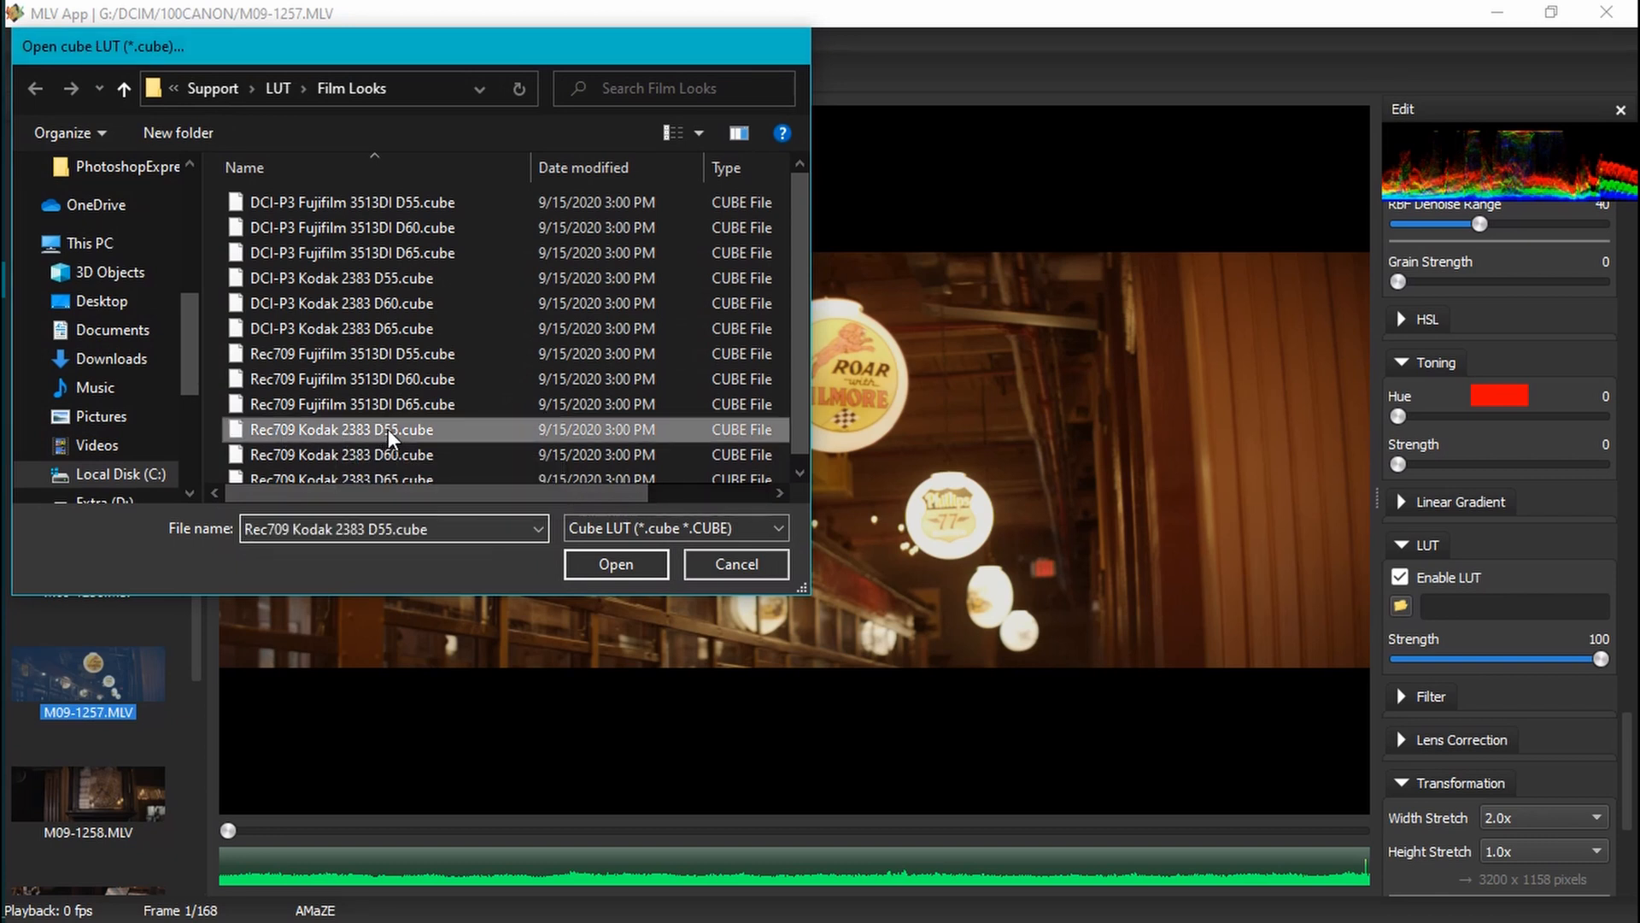
{"action": "left_click", "coordinate": [615, 564]}
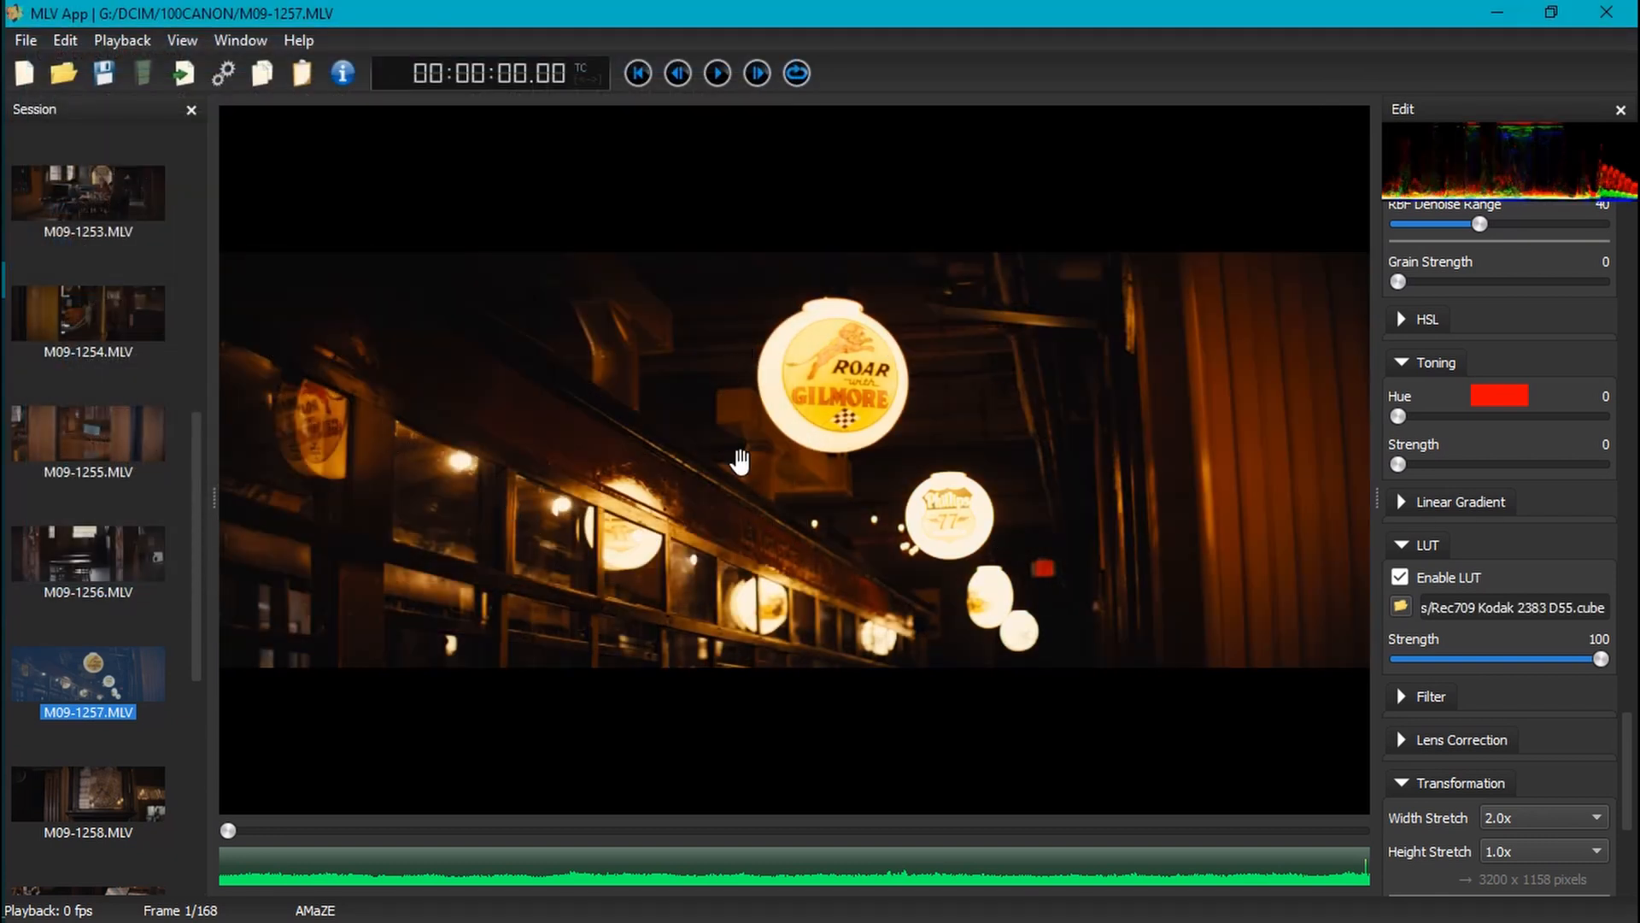
{"action": "mouse_move", "coordinate": [1137, 406]}
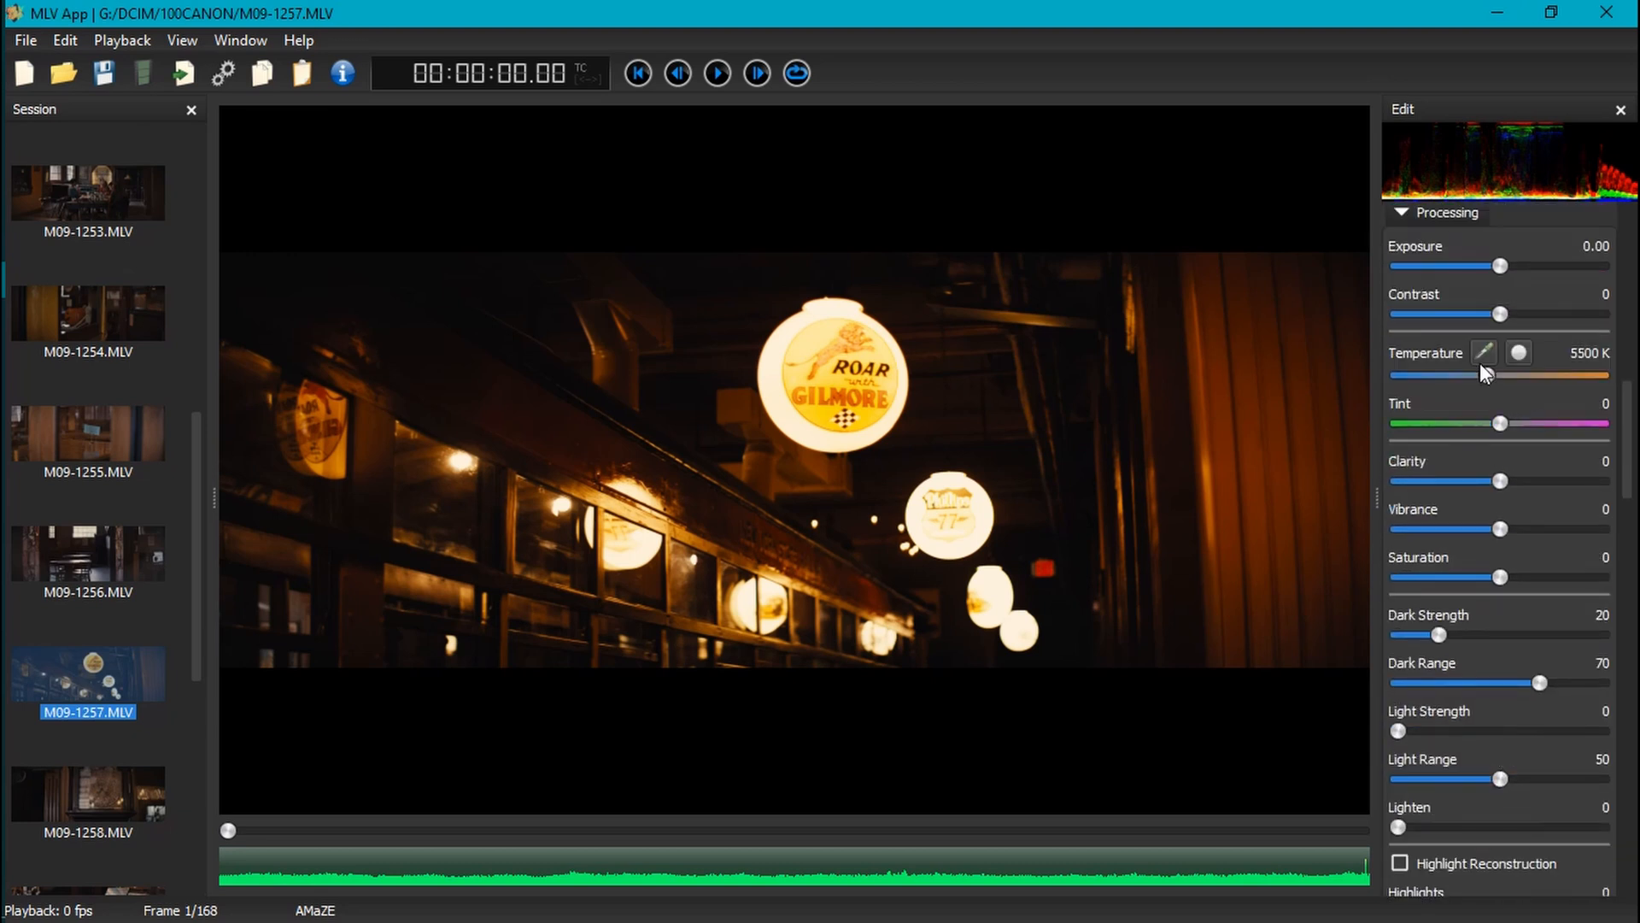
{"action": "mouse_move", "coordinate": [1423, 311]}
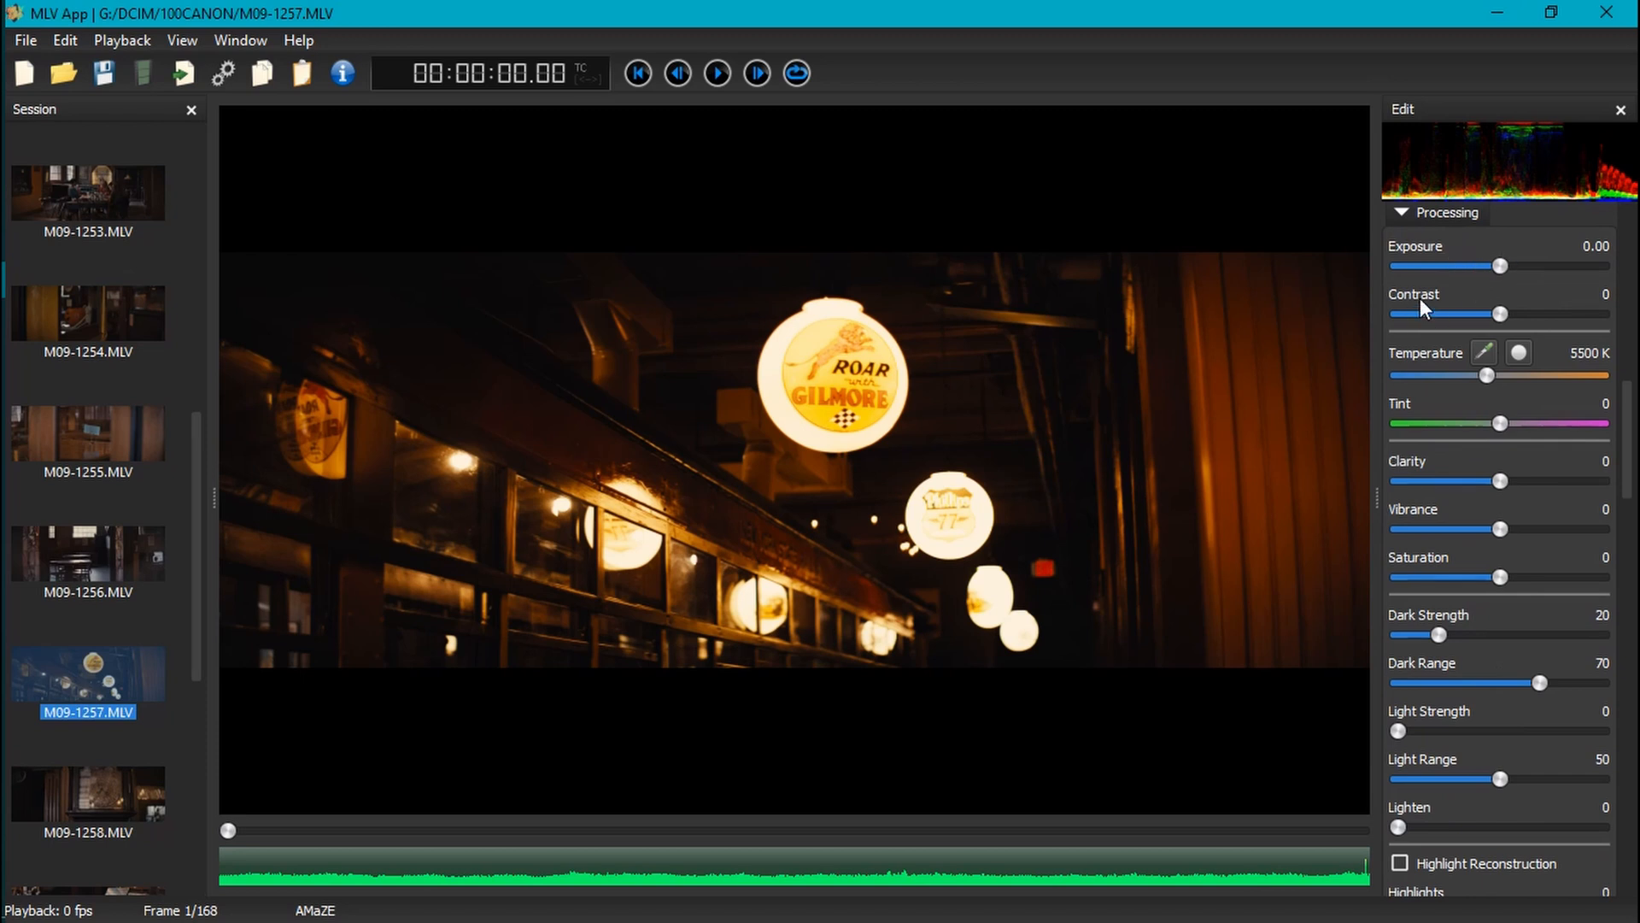
Pull the Y curve's white point down and black point up, removing the extra point.
{"action": "scroll", "scroll_direction": "down", "scroll_amount": 3}
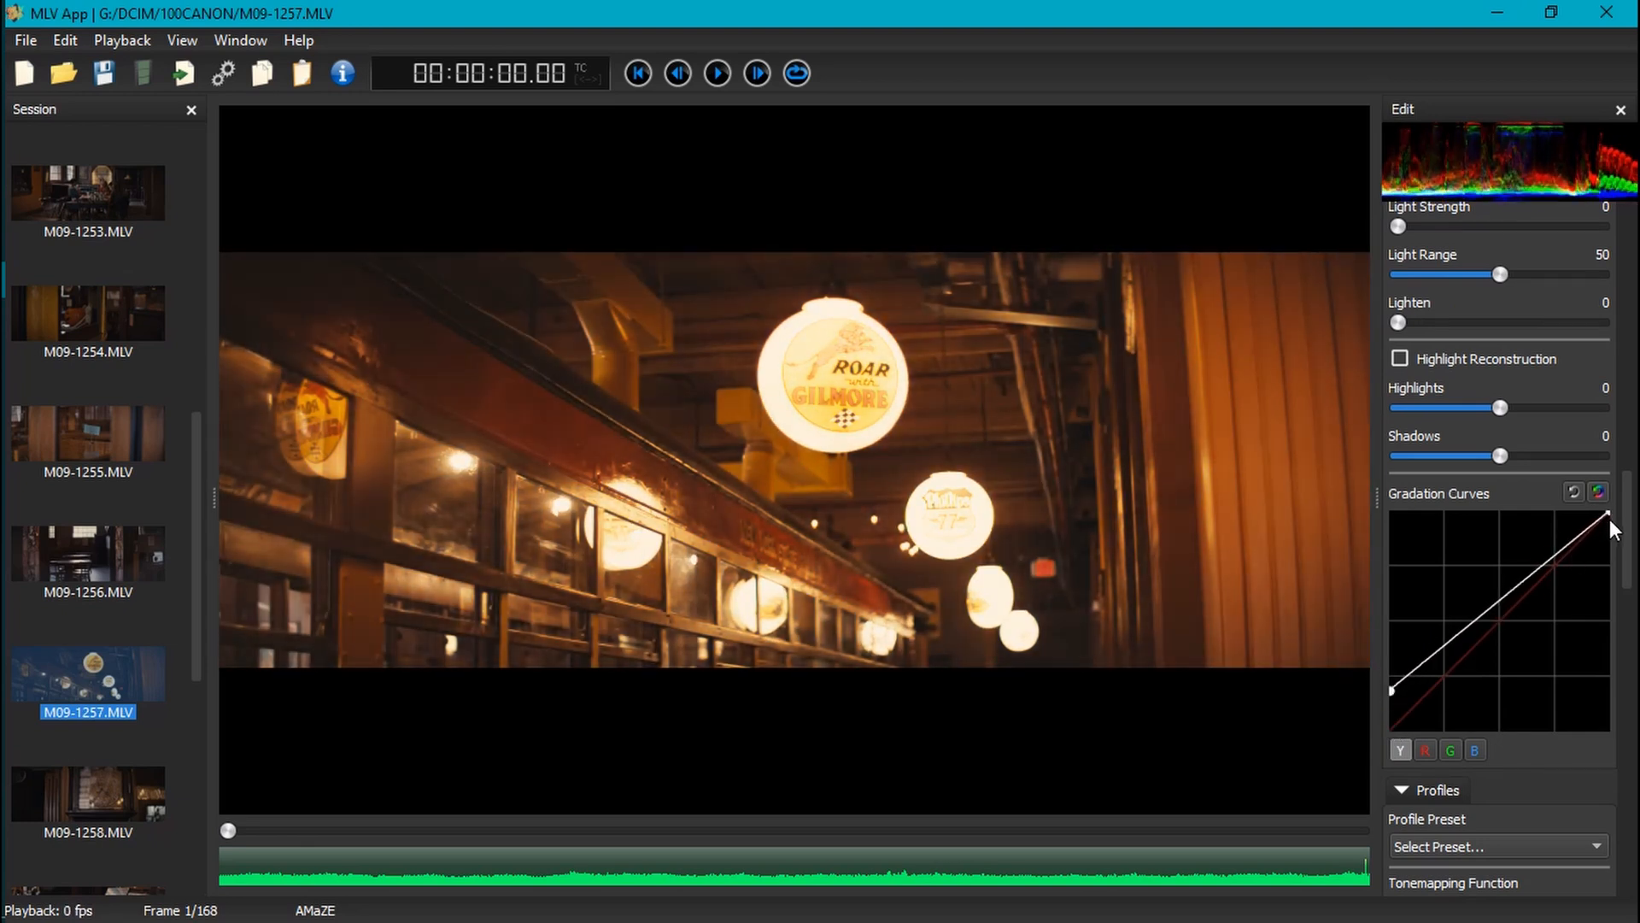
{"action": "left_click_drag", "start_coordinate": [1604, 520], "coordinate": [1604, 581]}
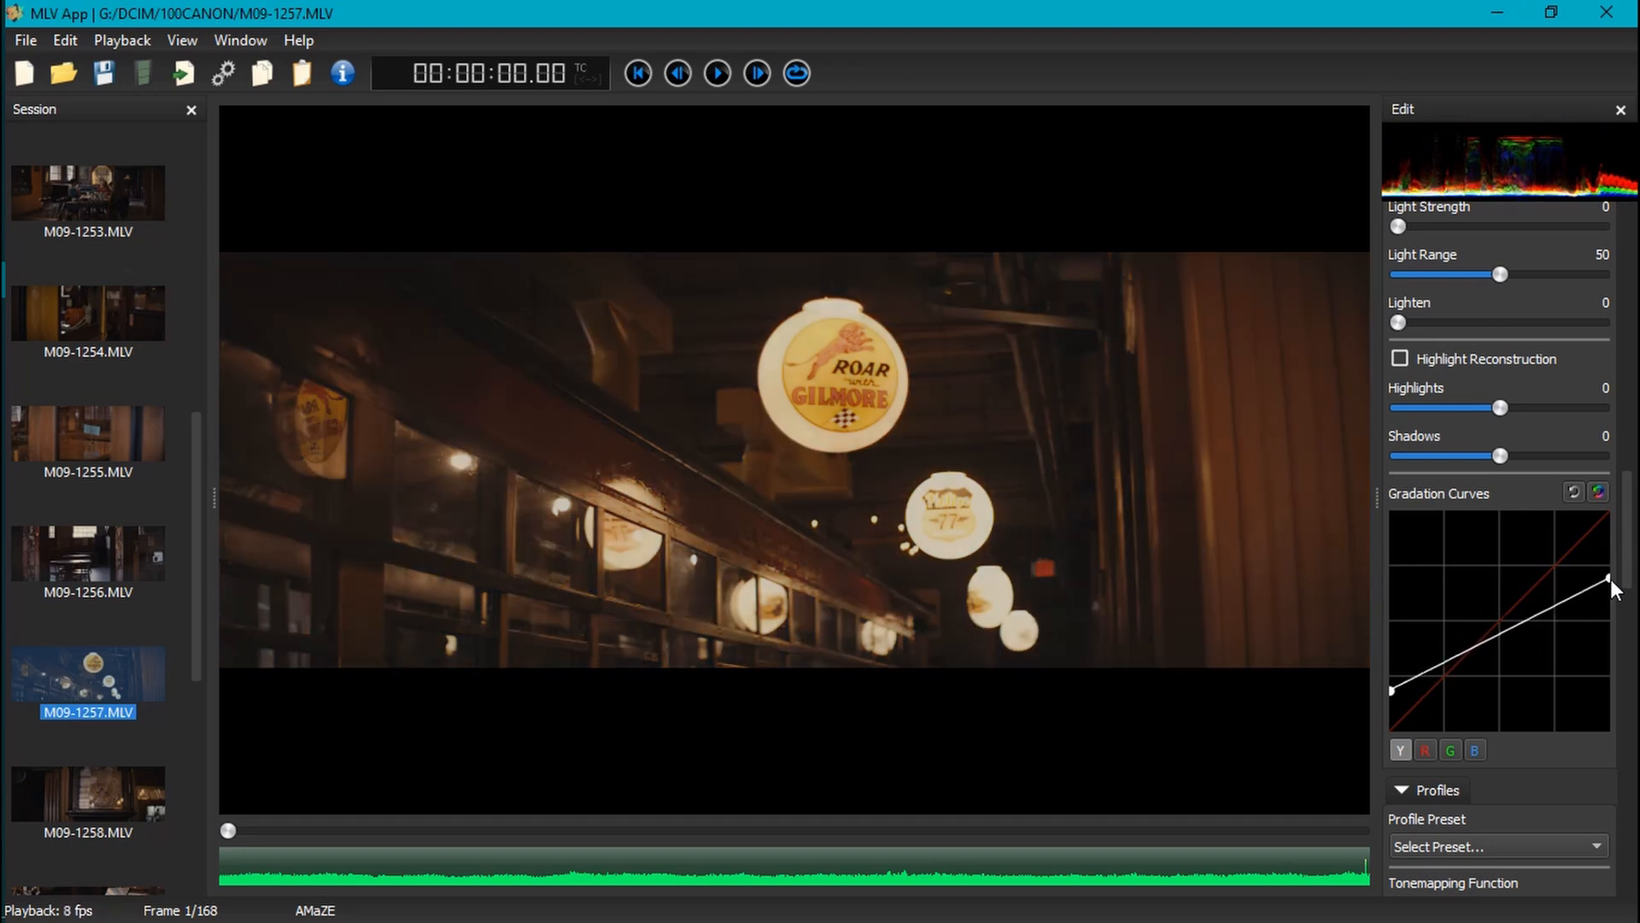
{"action": "left_click_drag", "start_coordinate": [1611, 581], "coordinate": [1396, 693]}
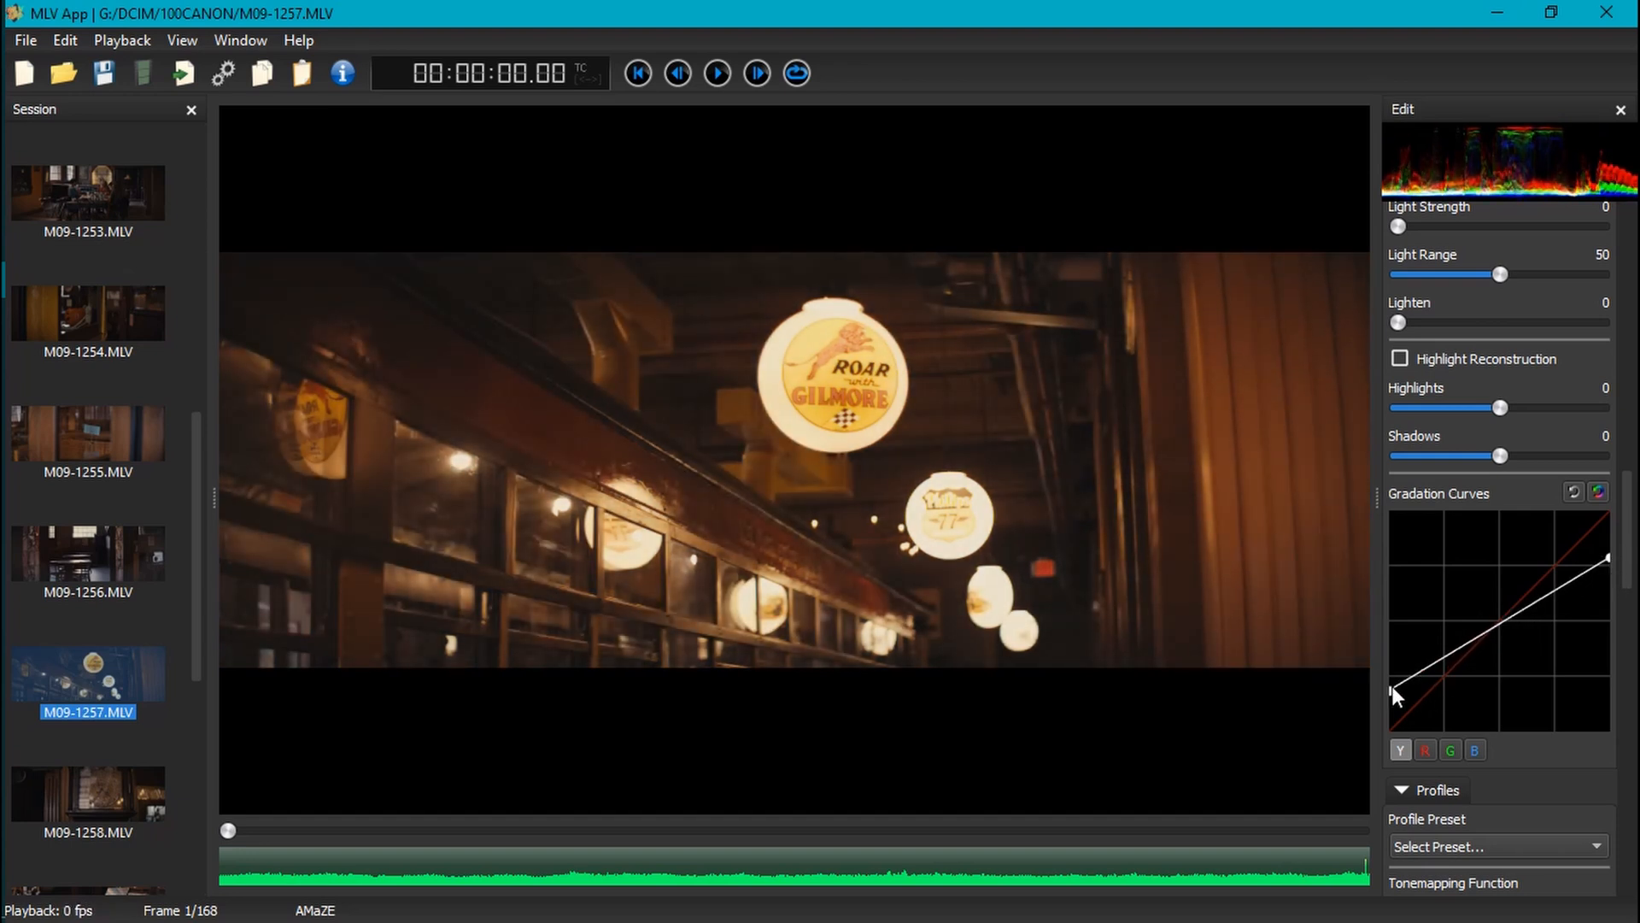
{"action": "left_click_drag", "start_coordinate": [1398, 713], "coordinate": [1428, 671]}
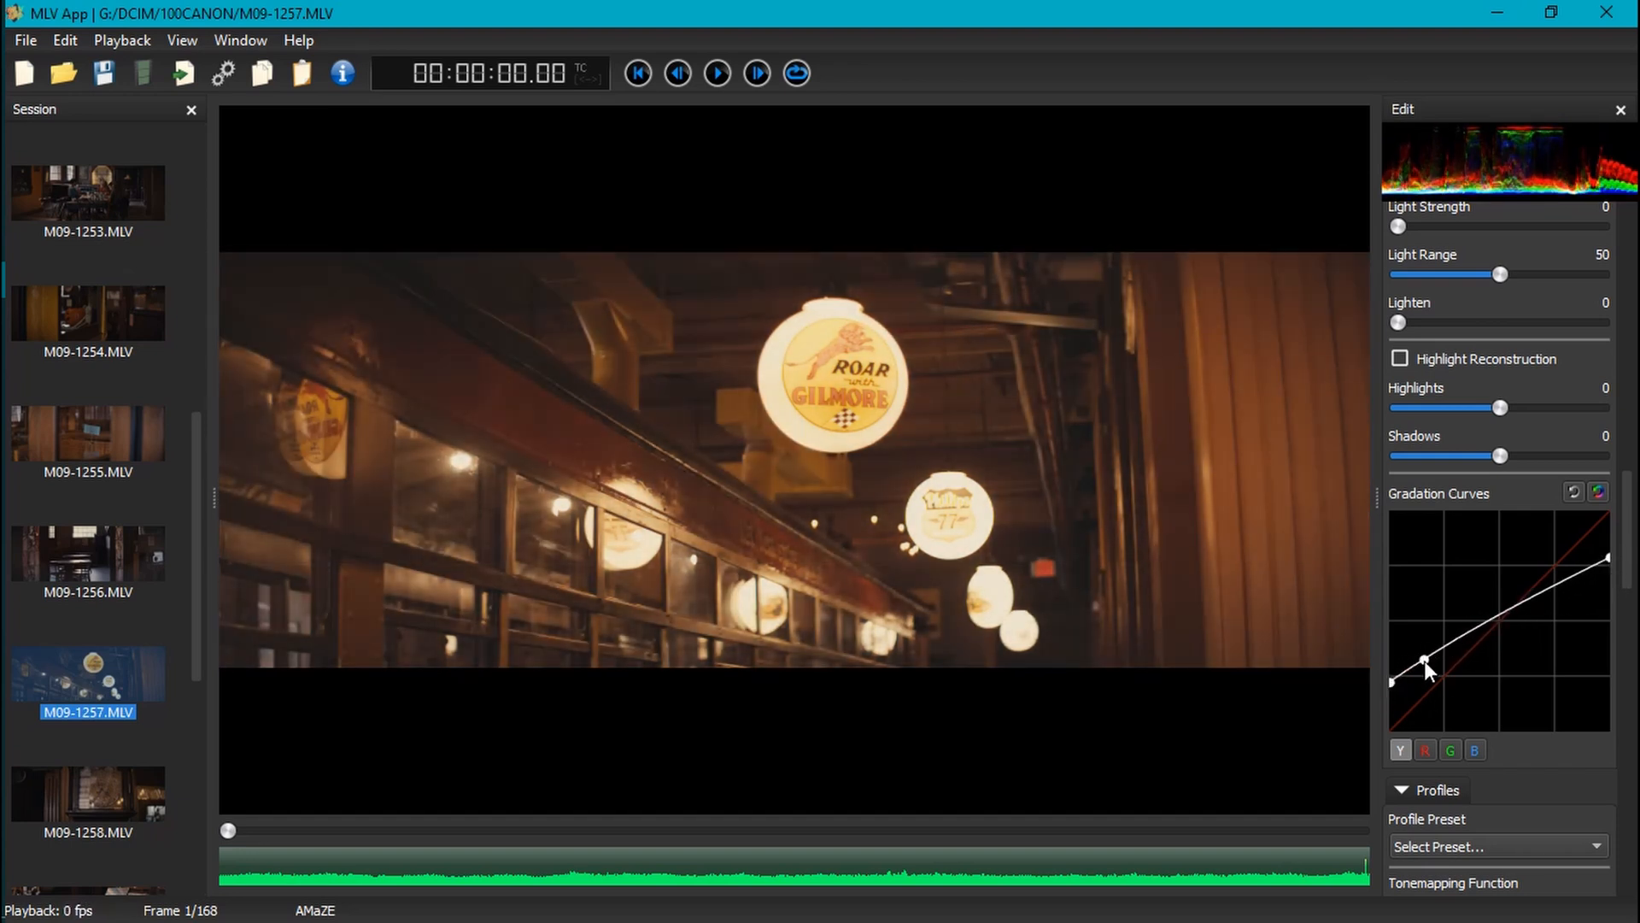
{"action": "left_click_drag", "start_coordinate": [1424, 665], "coordinate": [1432, 675]}
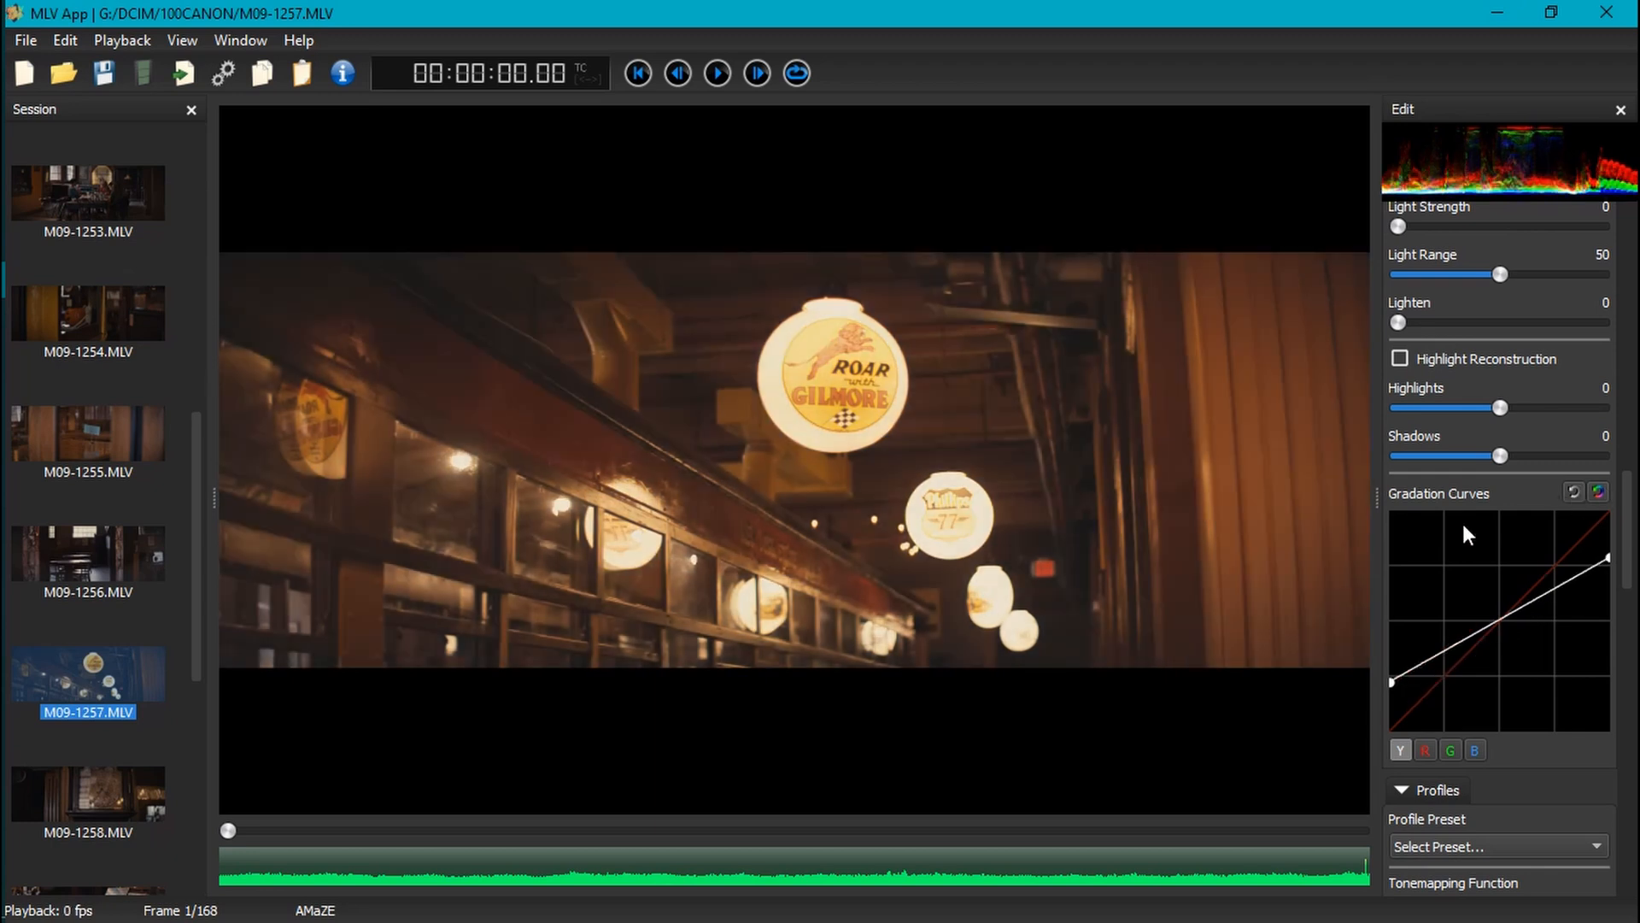
{"action": "scroll", "scroll_direction": "down", "scroll_amount": 3}
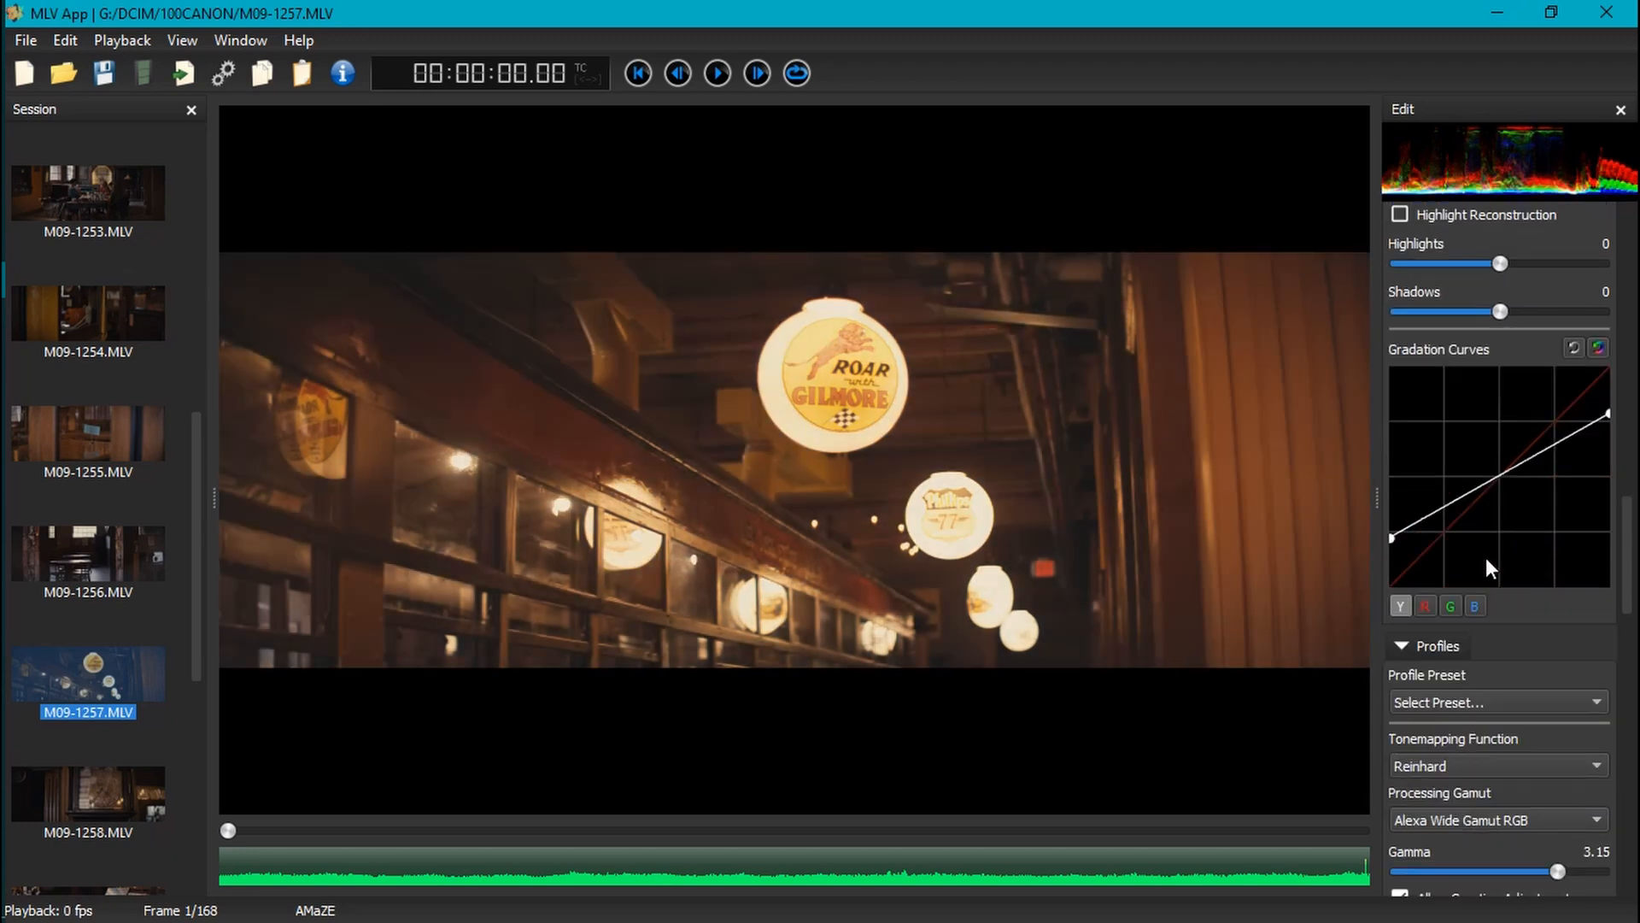
{"action": "scroll", "scroll_direction": "down", "scroll_amount": 3}
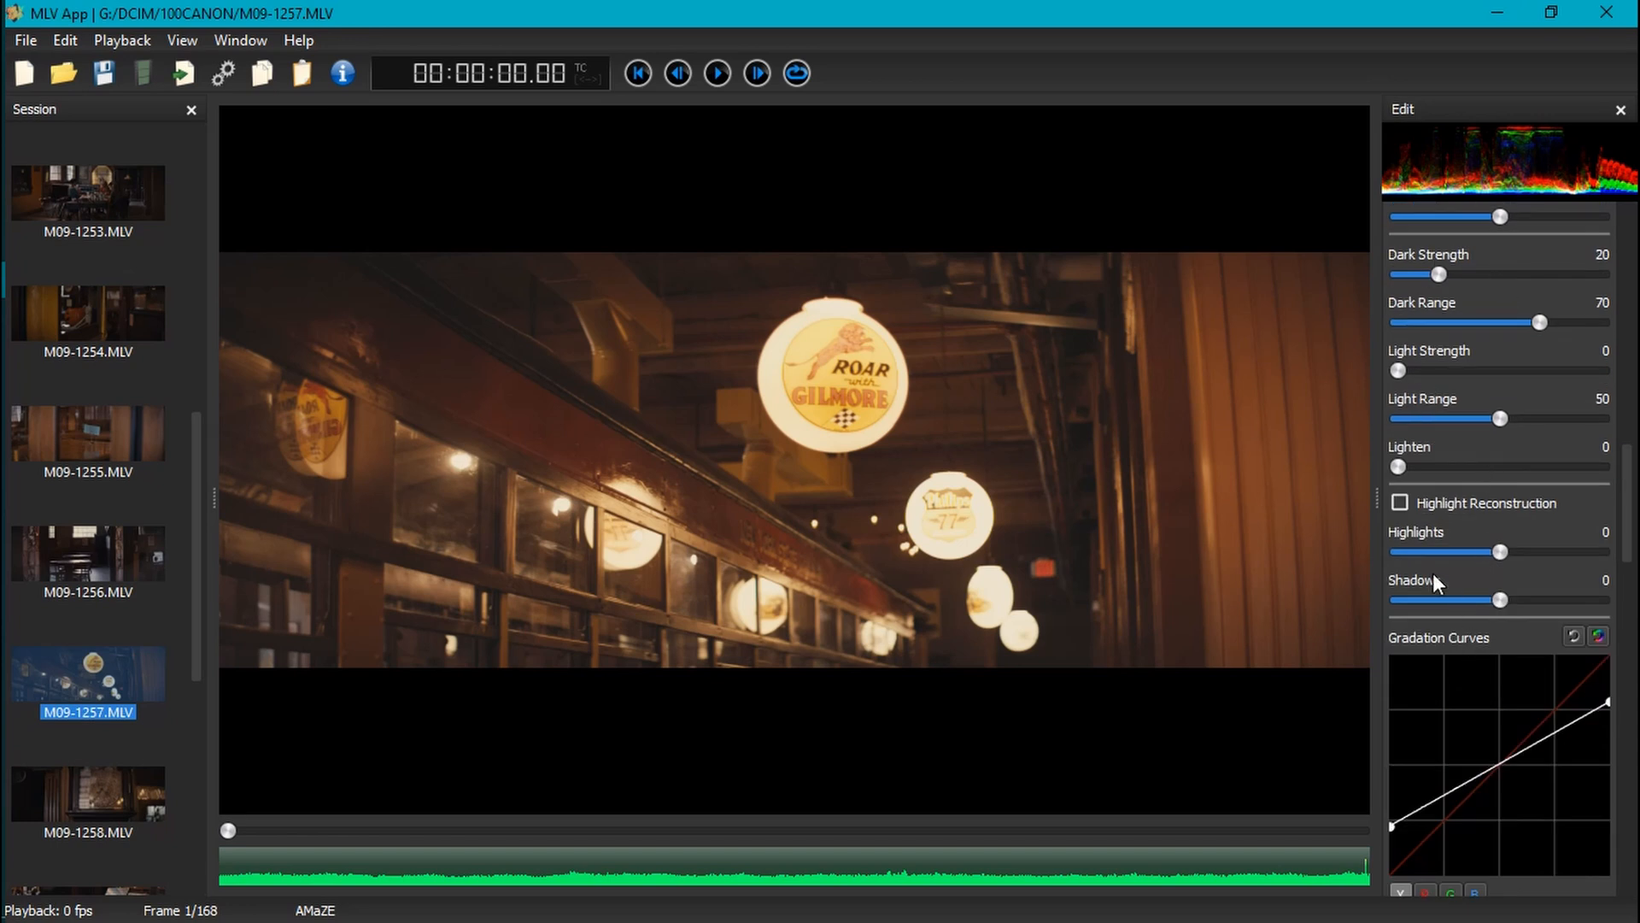
{"action": "scroll", "scroll_direction": "down", "scroll_amount": 3}
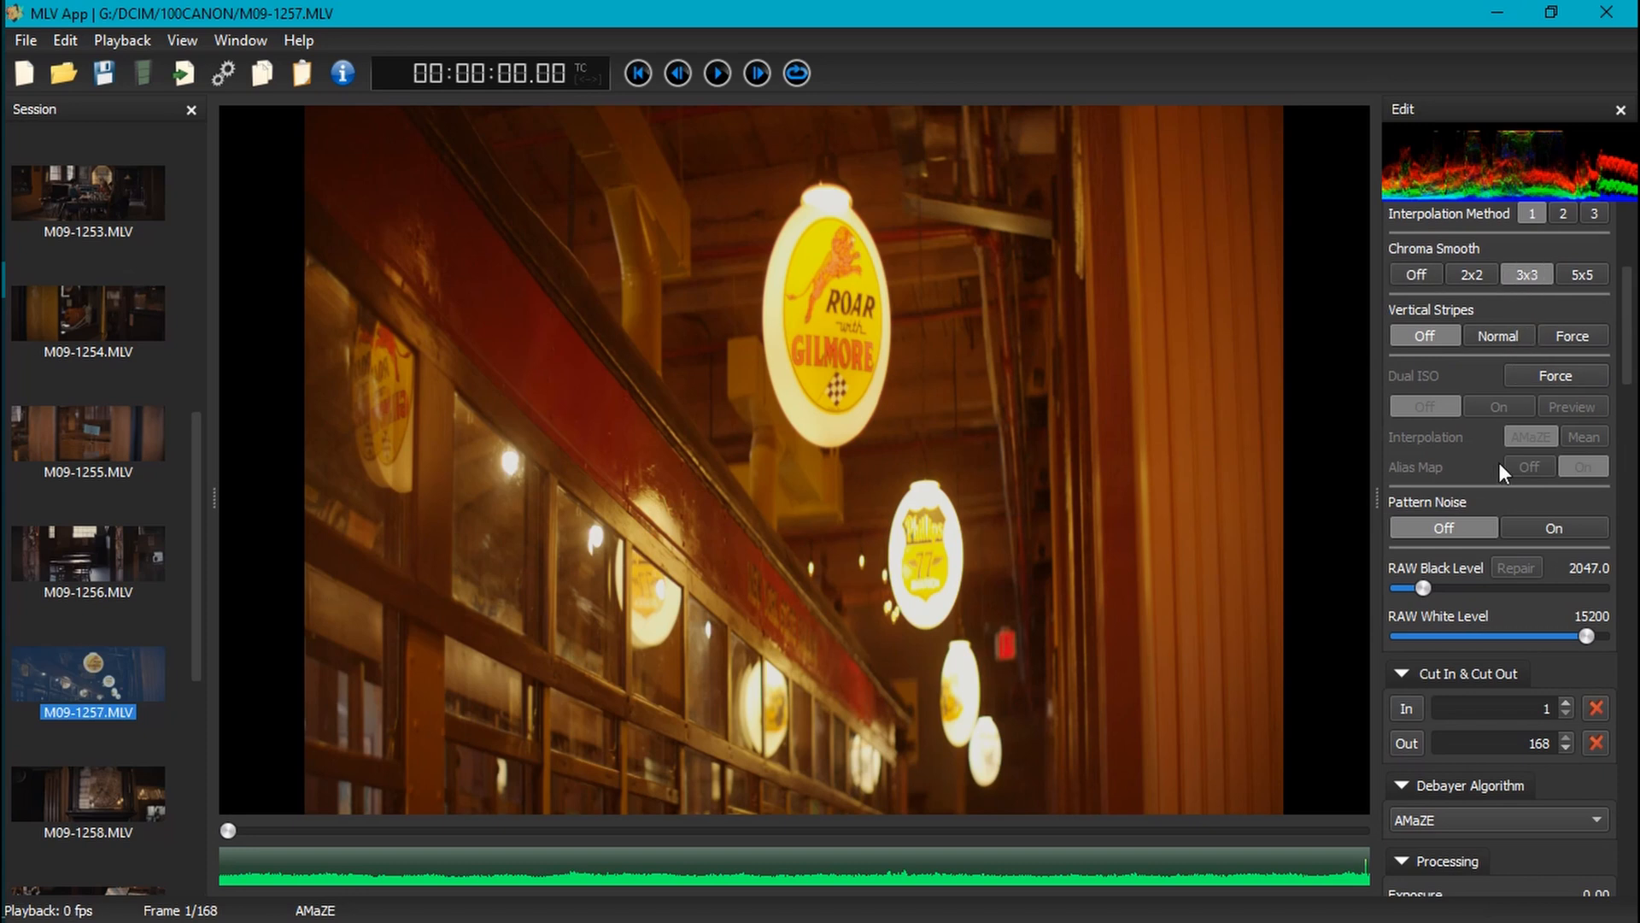
Scroll through the Edit panel of the reset, 2.0x-stretched clip.
{"action": "scroll", "scroll_direction": "down", "scroll_amount": 3}
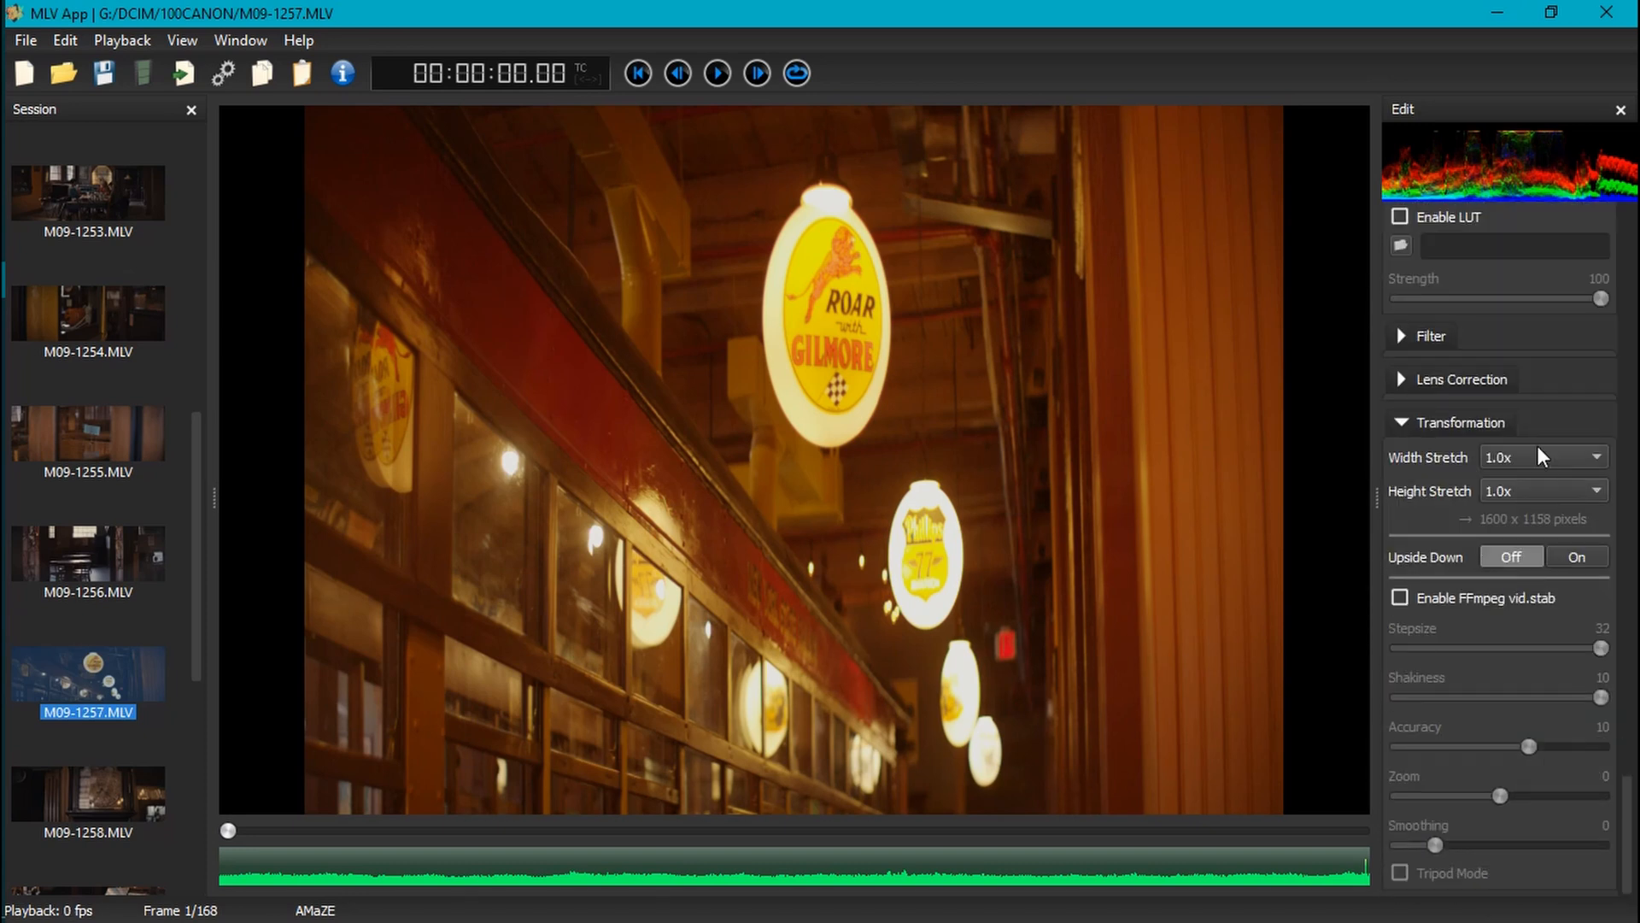
{"action": "scroll", "scroll_direction": "down", "scroll_amount": 3}
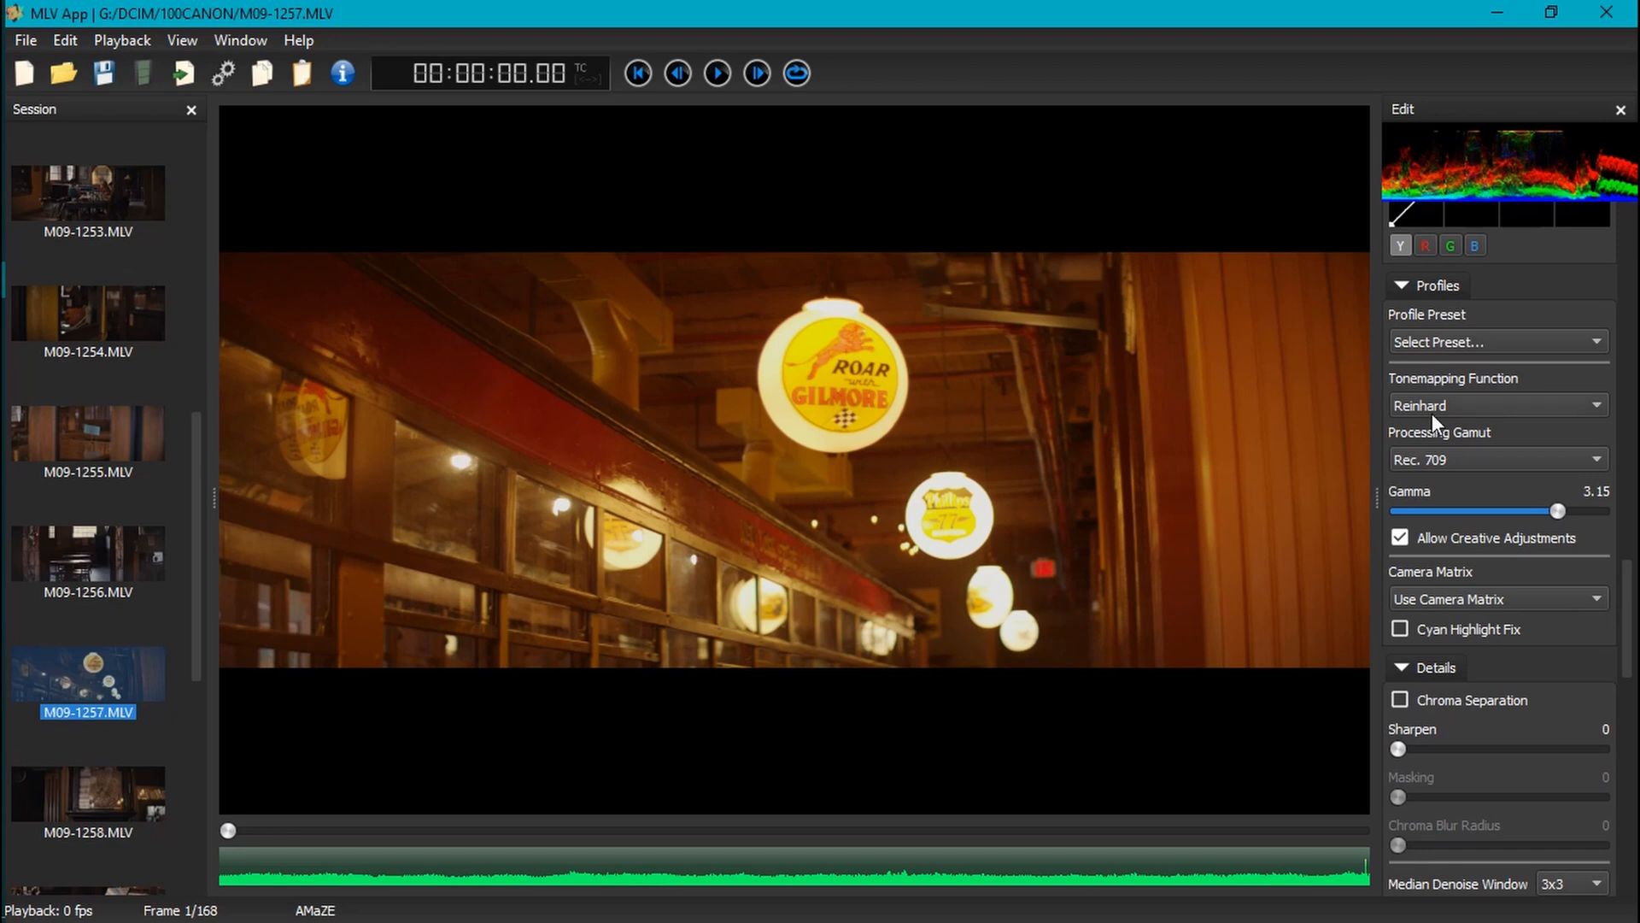
{"action": "mouse_move", "coordinate": [1431, 411]}
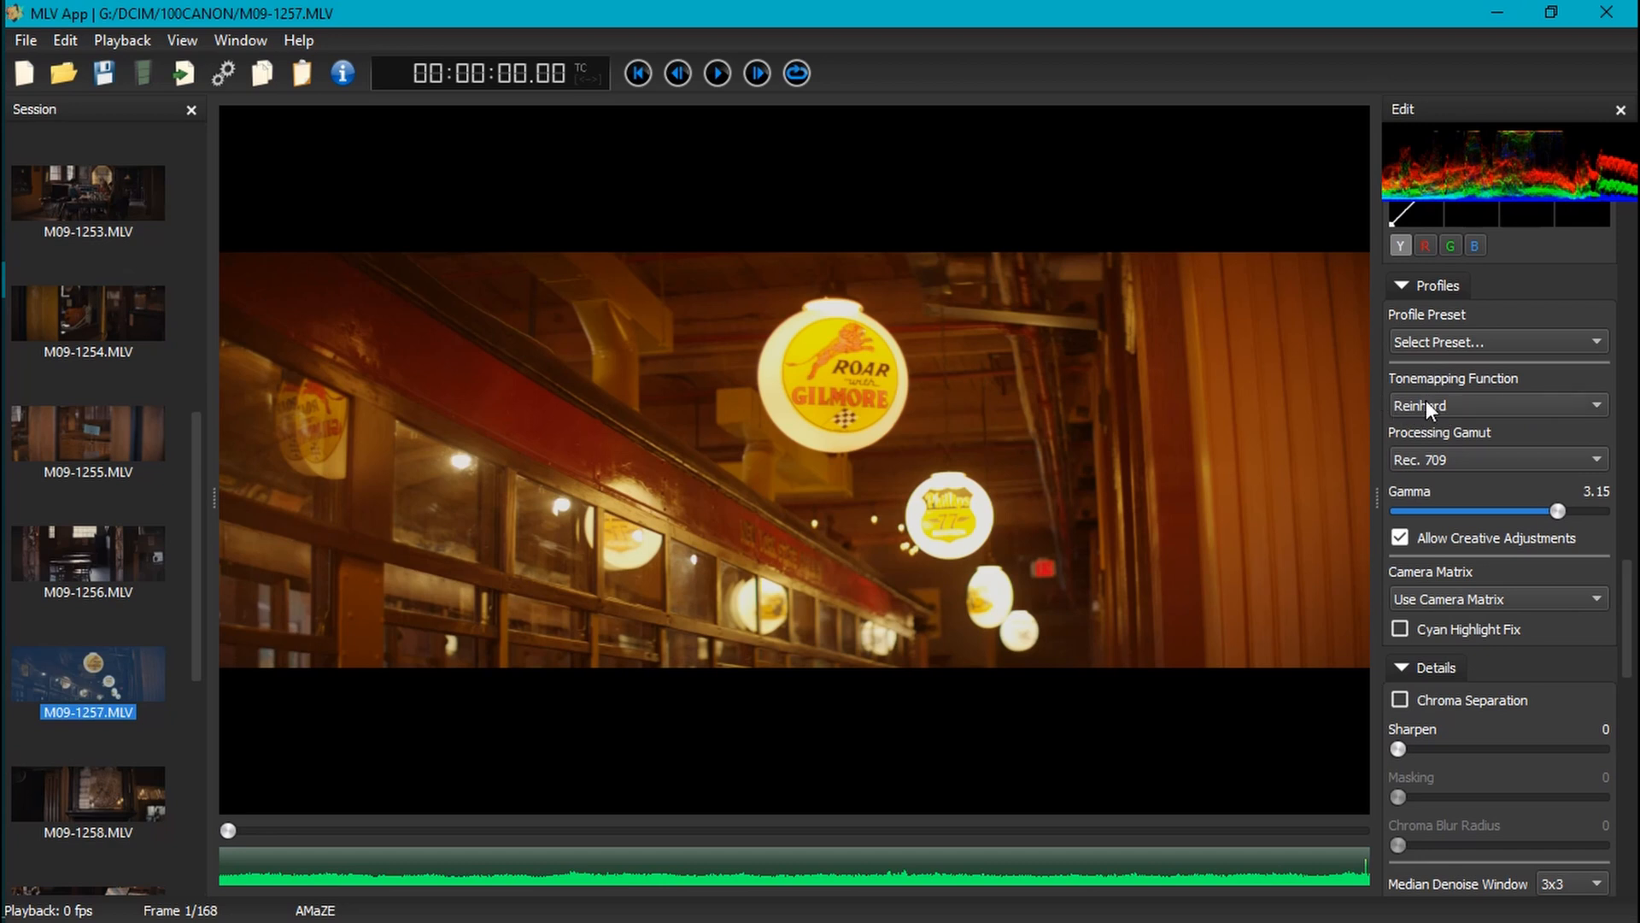
{"action": "mouse_move", "coordinate": [1464, 410]}
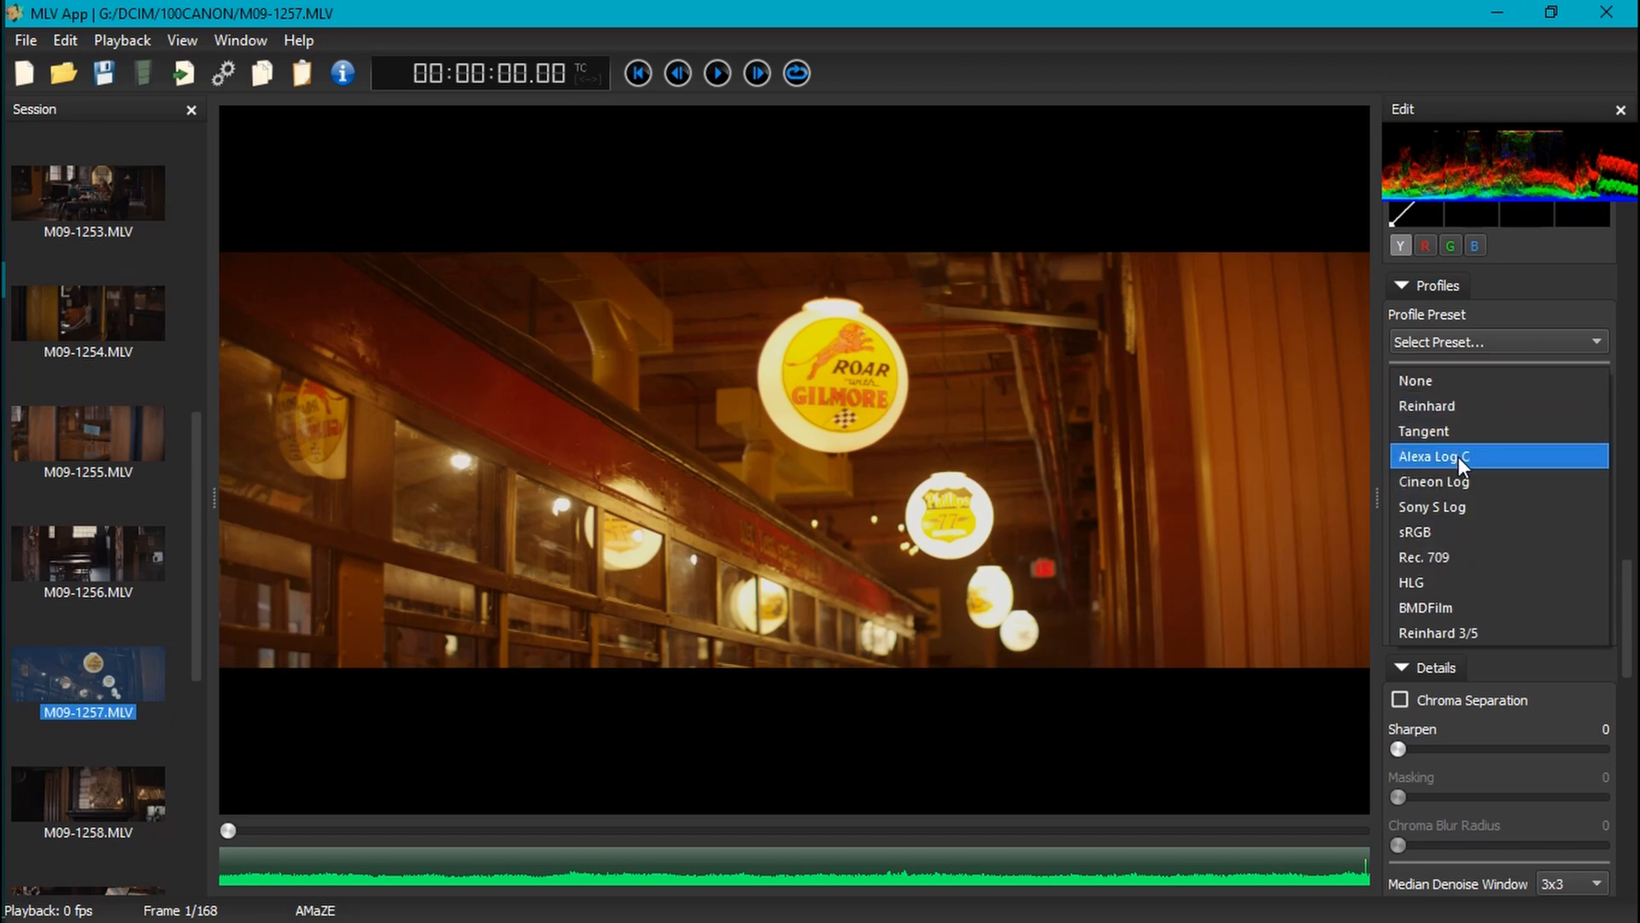
Pick Alexa Log C tonemapping and Alexa Wide Gamut RGB, and lower gamma from 3.15 to 1.00.
{"action": "left_click", "coordinate": [1430, 456]}
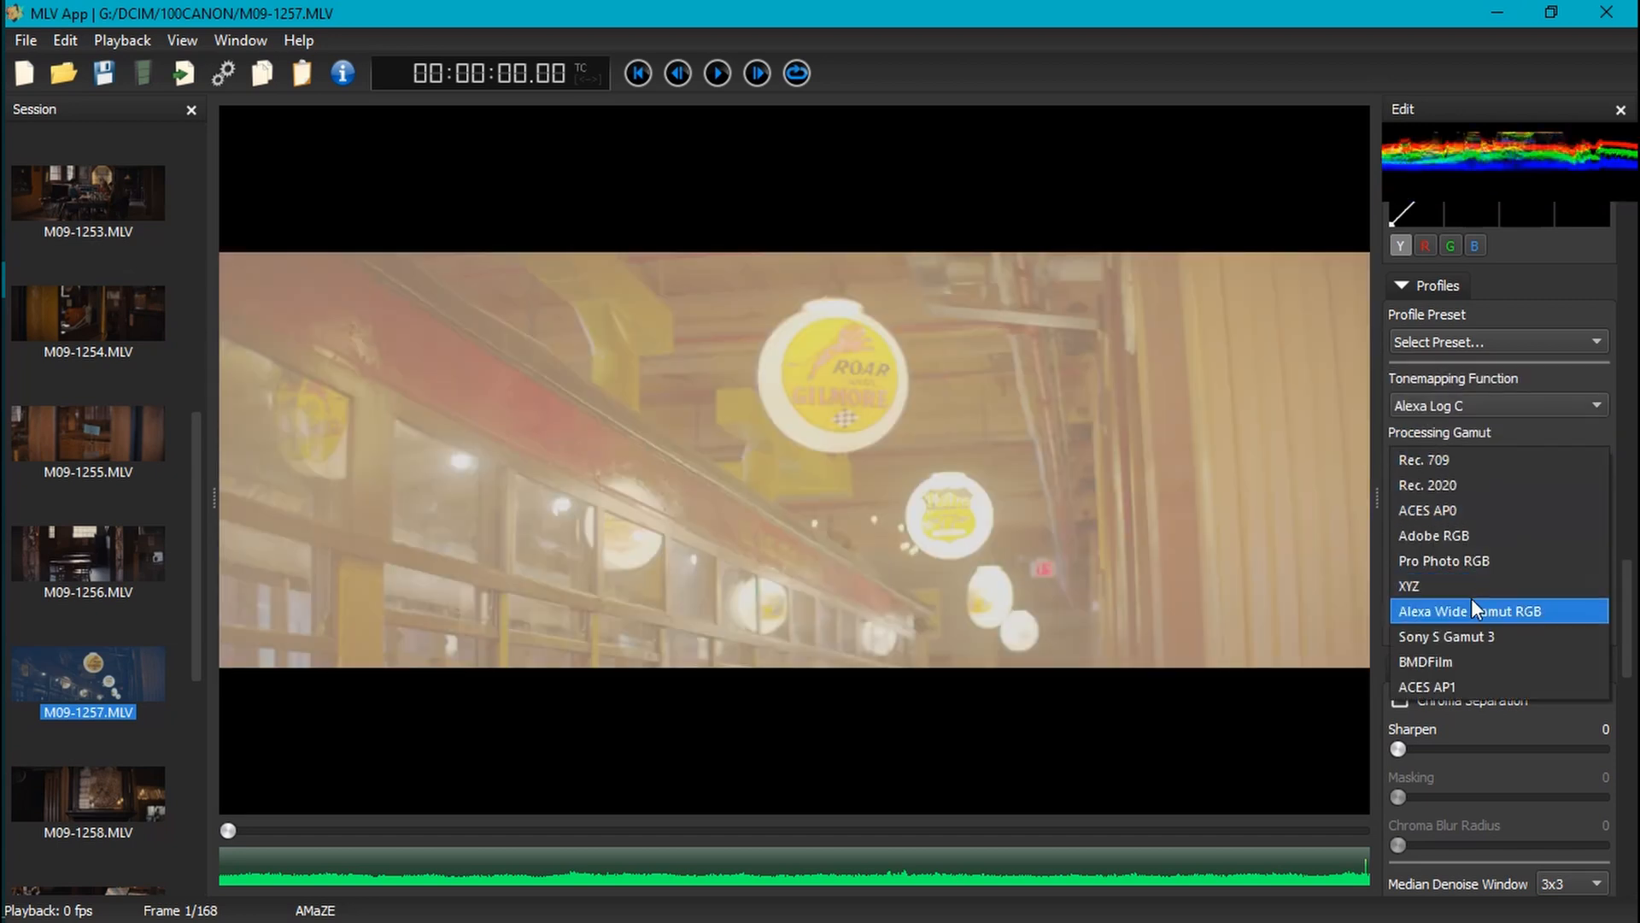
{"action": "left_click", "coordinate": [1472, 611]}
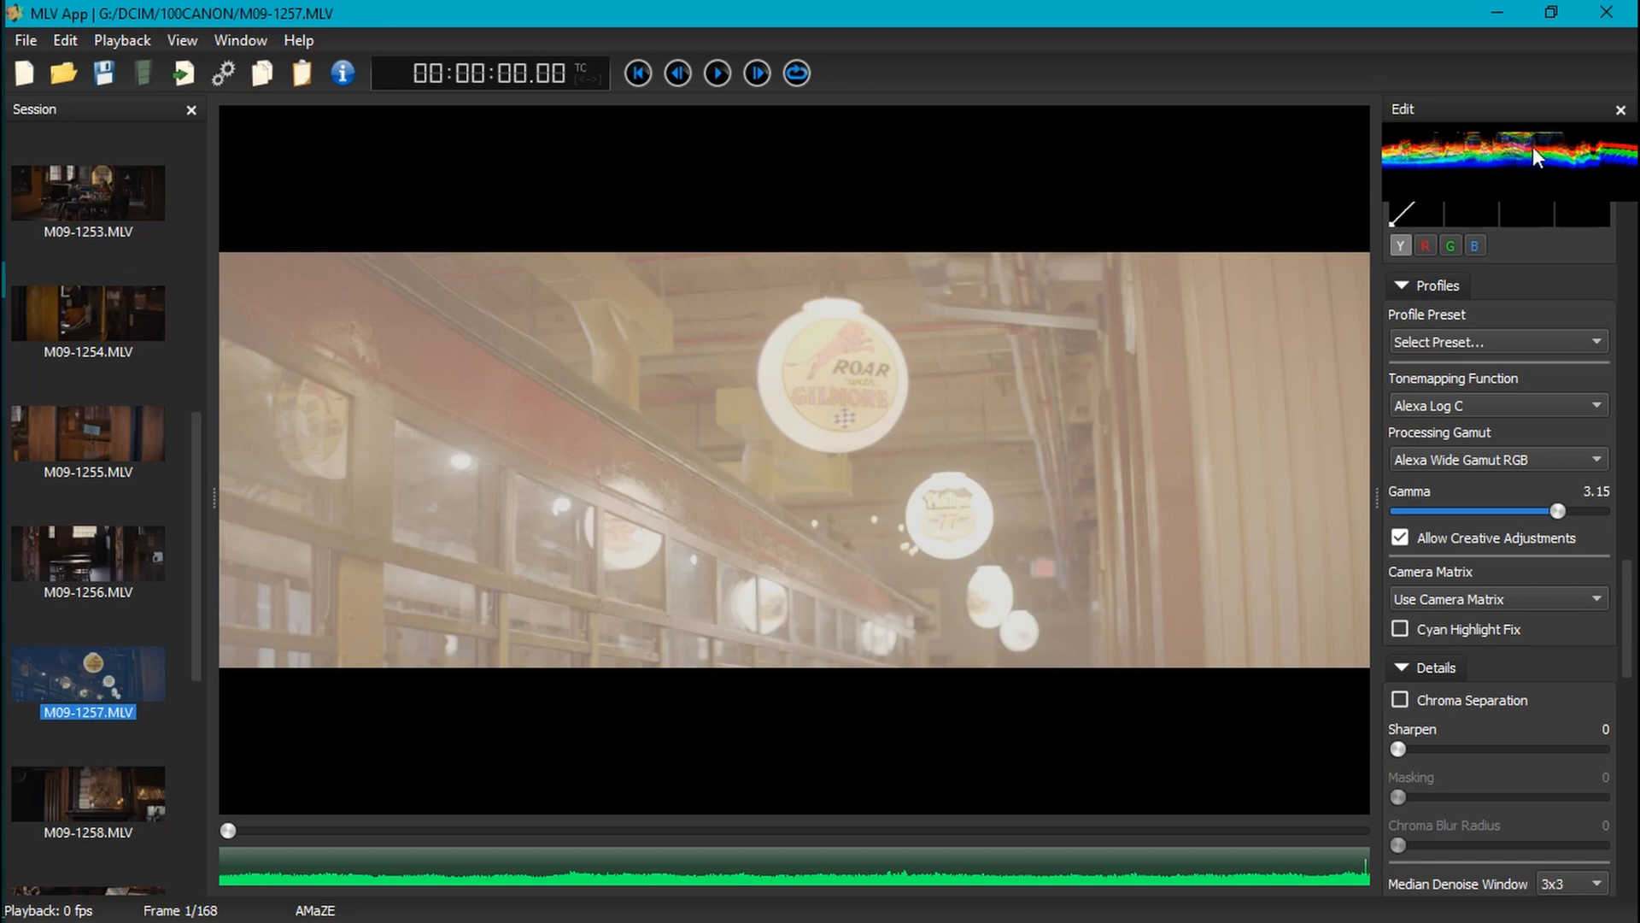
{"action": "mouse_move", "coordinate": [1486, 424]}
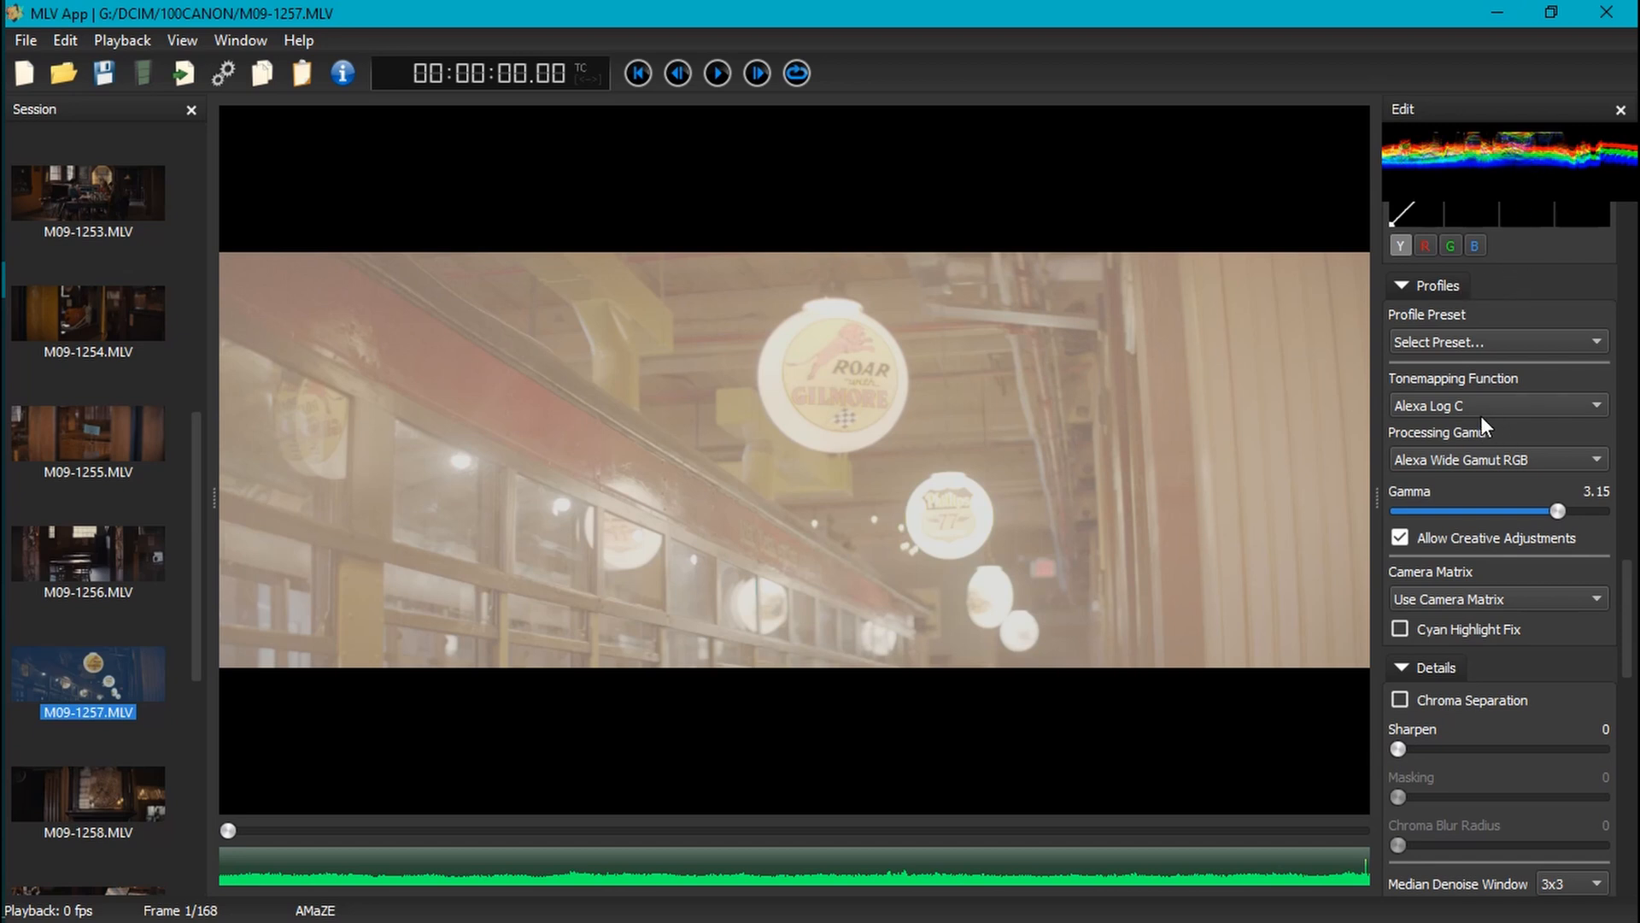
{"action": "mouse_move", "coordinate": [1627, 486]}
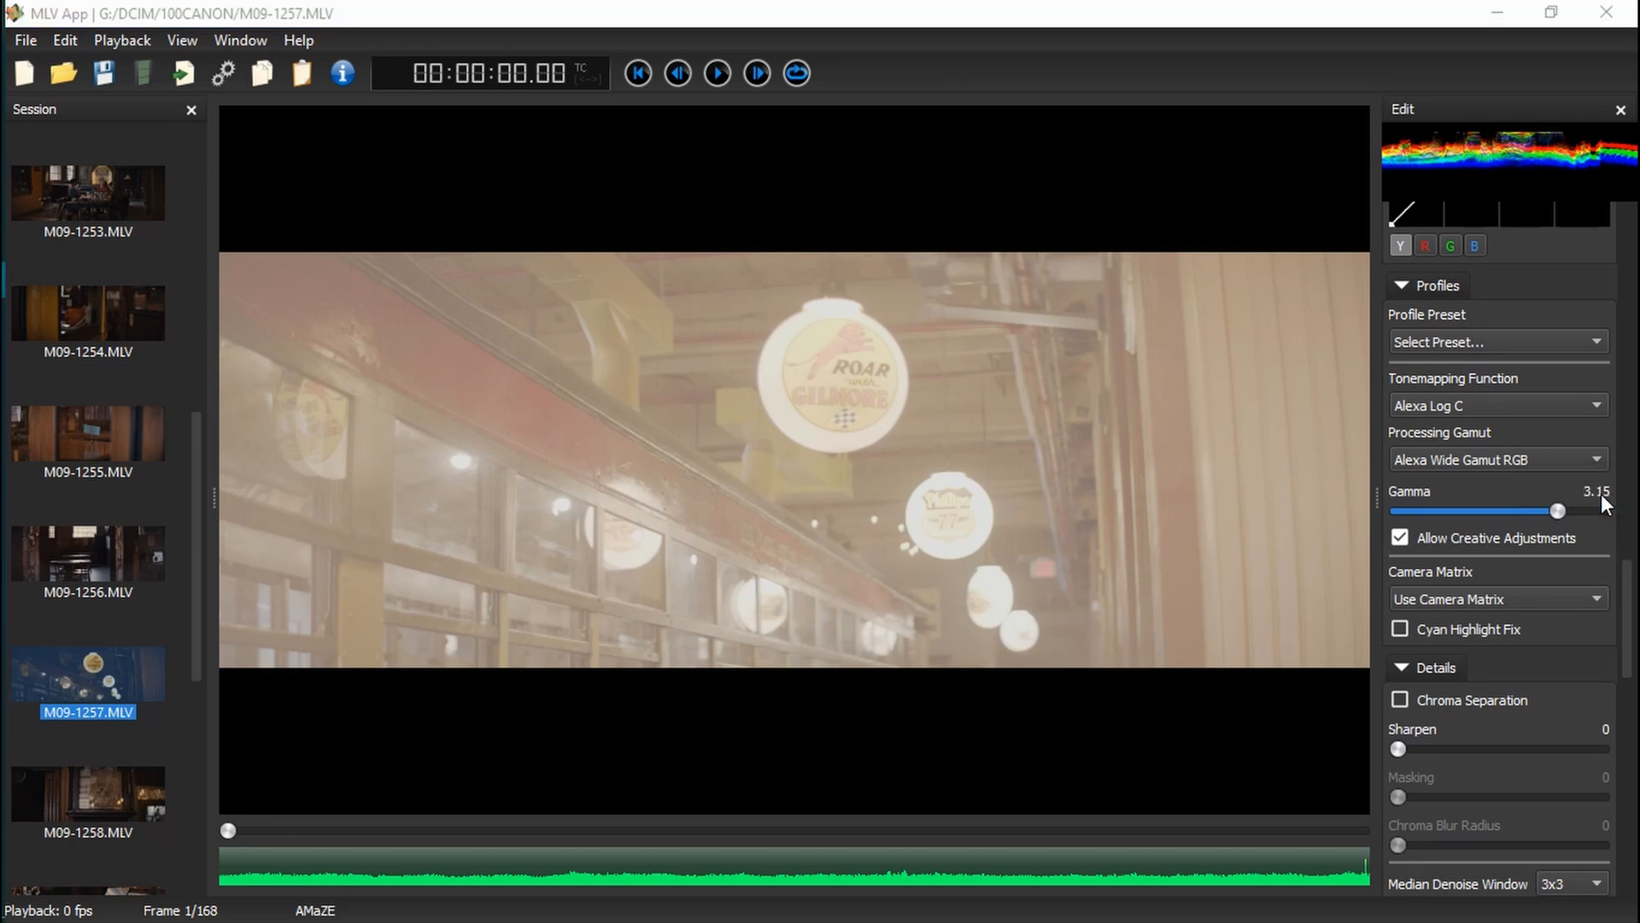
{"action": "left_click_drag", "start_coordinate": [1558, 510], "coordinate": [1450, 511]}
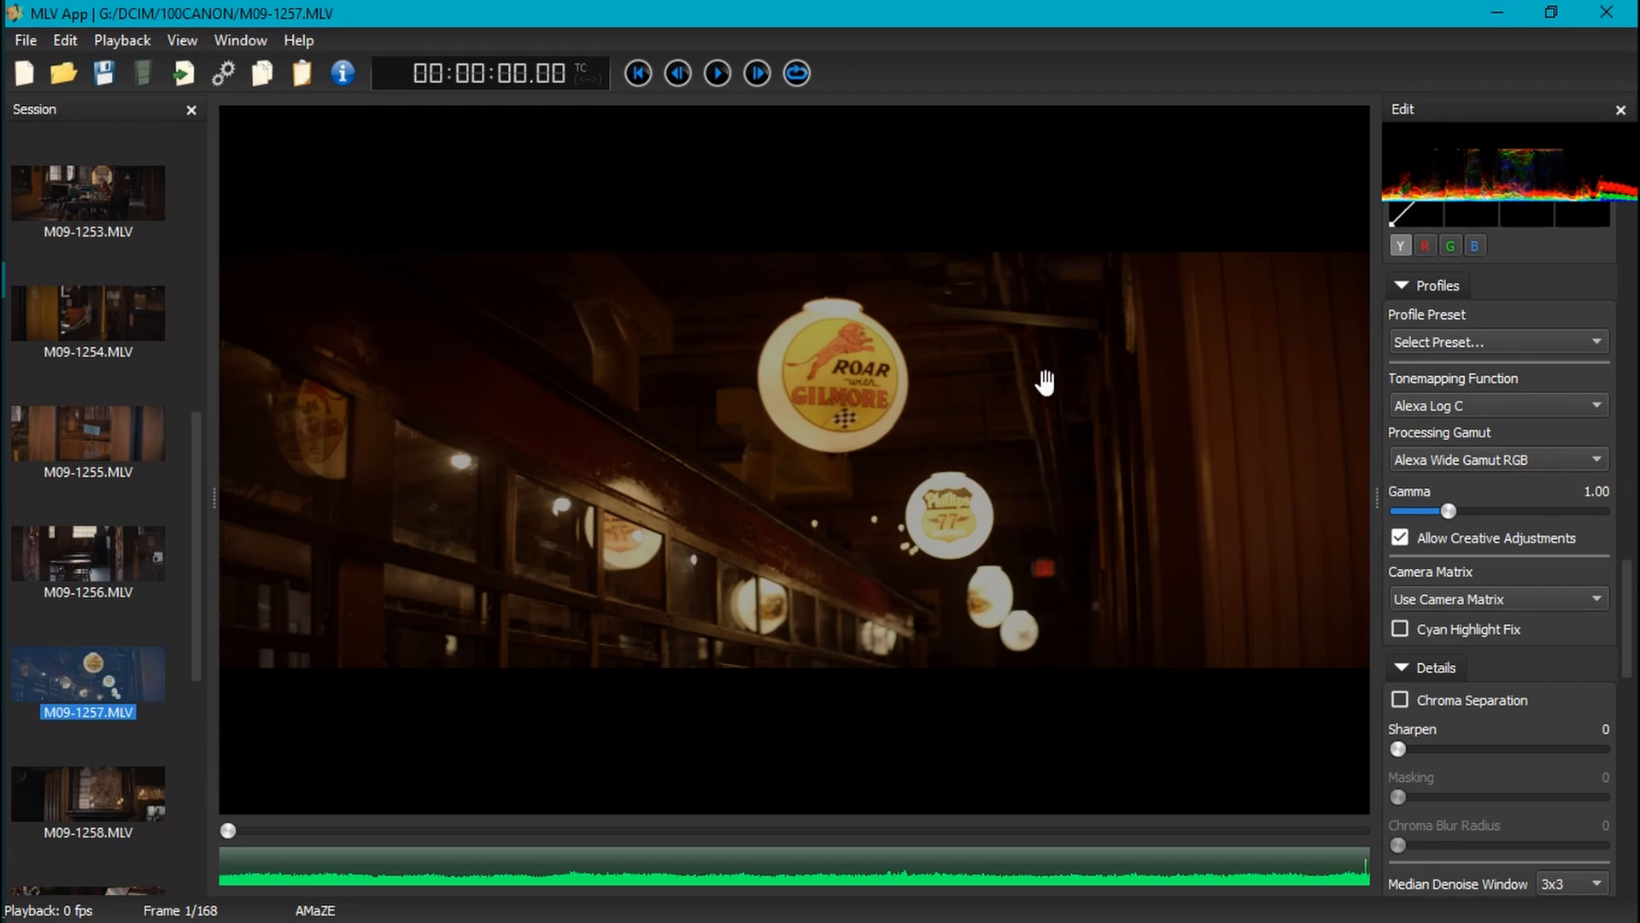
{"action": "mouse_move", "coordinate": [761, 587]}
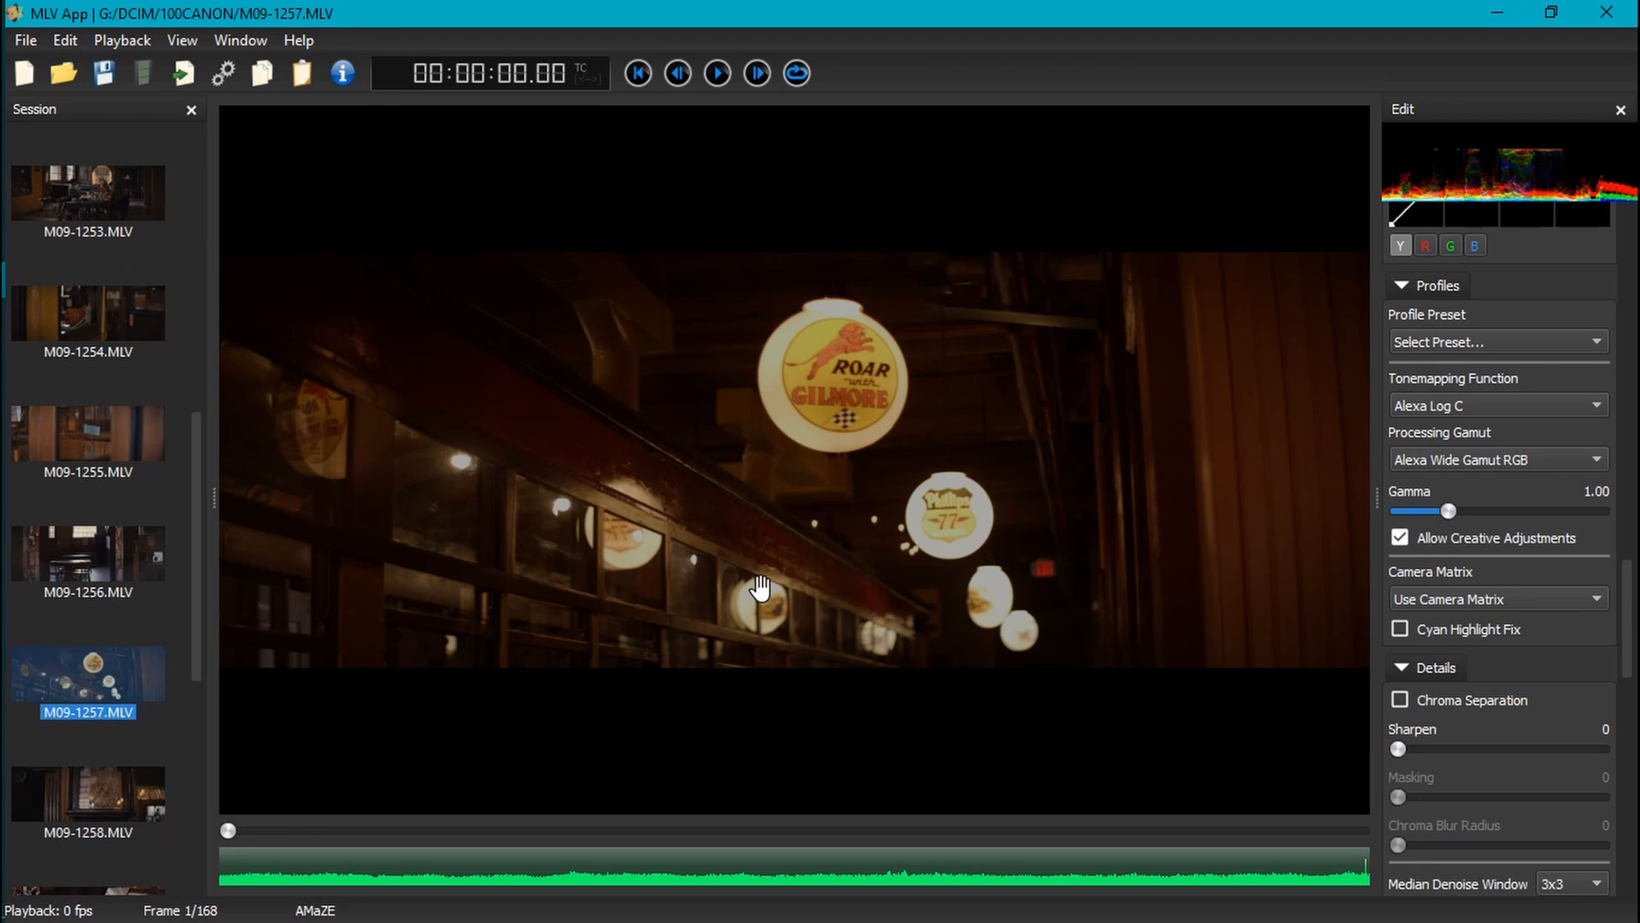
{"action": "mouse_move", "coordinate": [495, 602]}
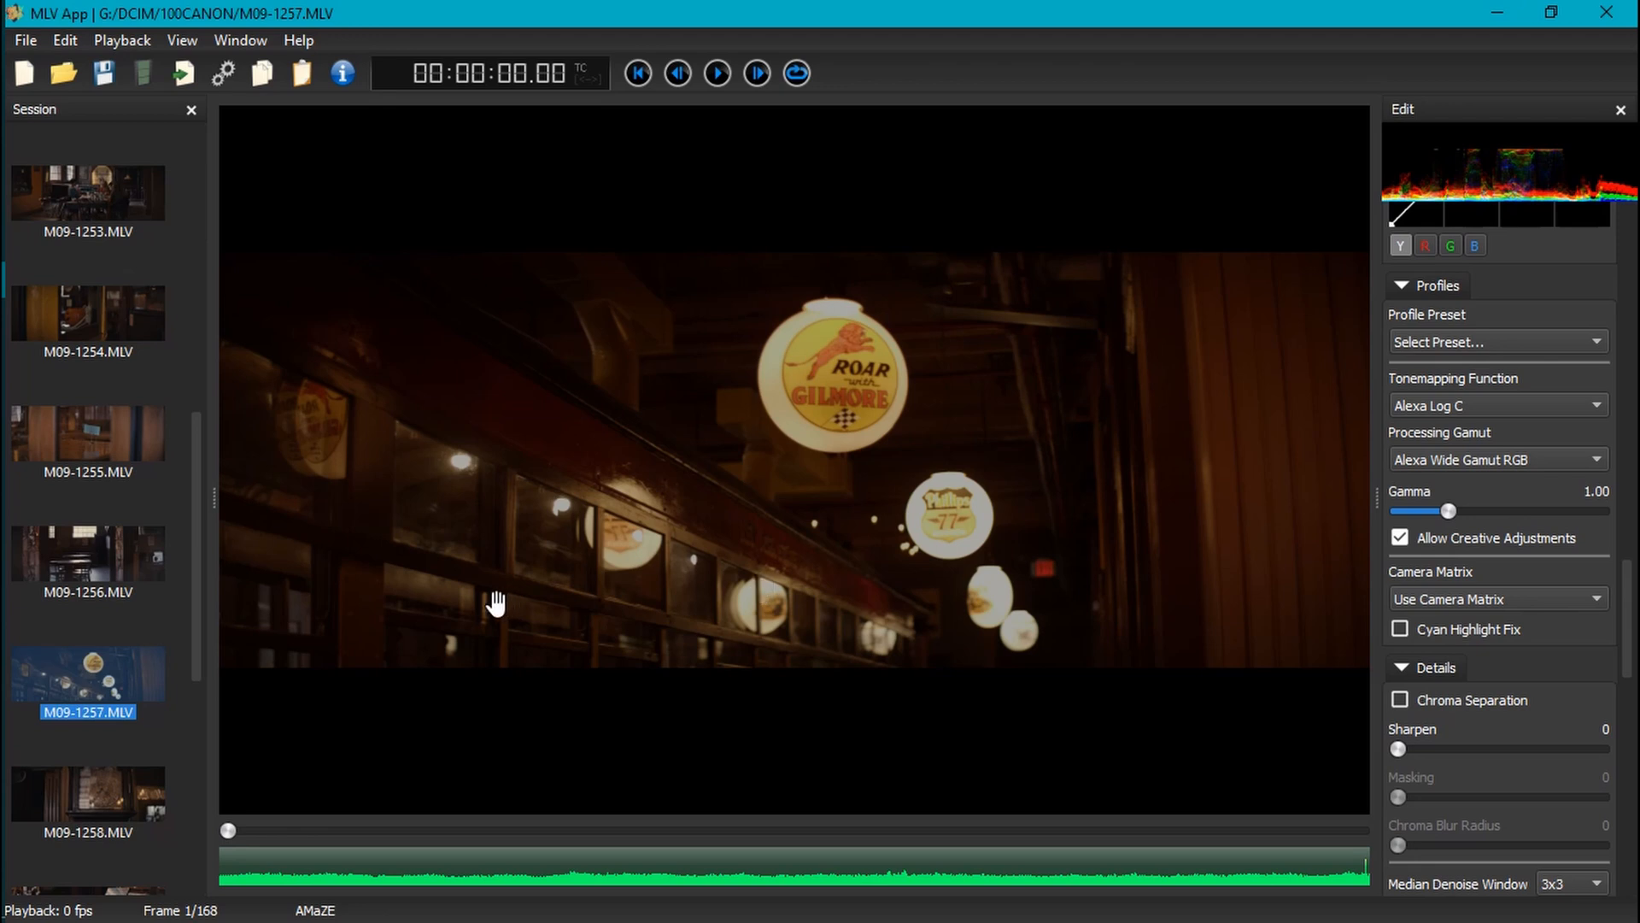
{"action": "mouse_move", "coordinate": [714, 591]}
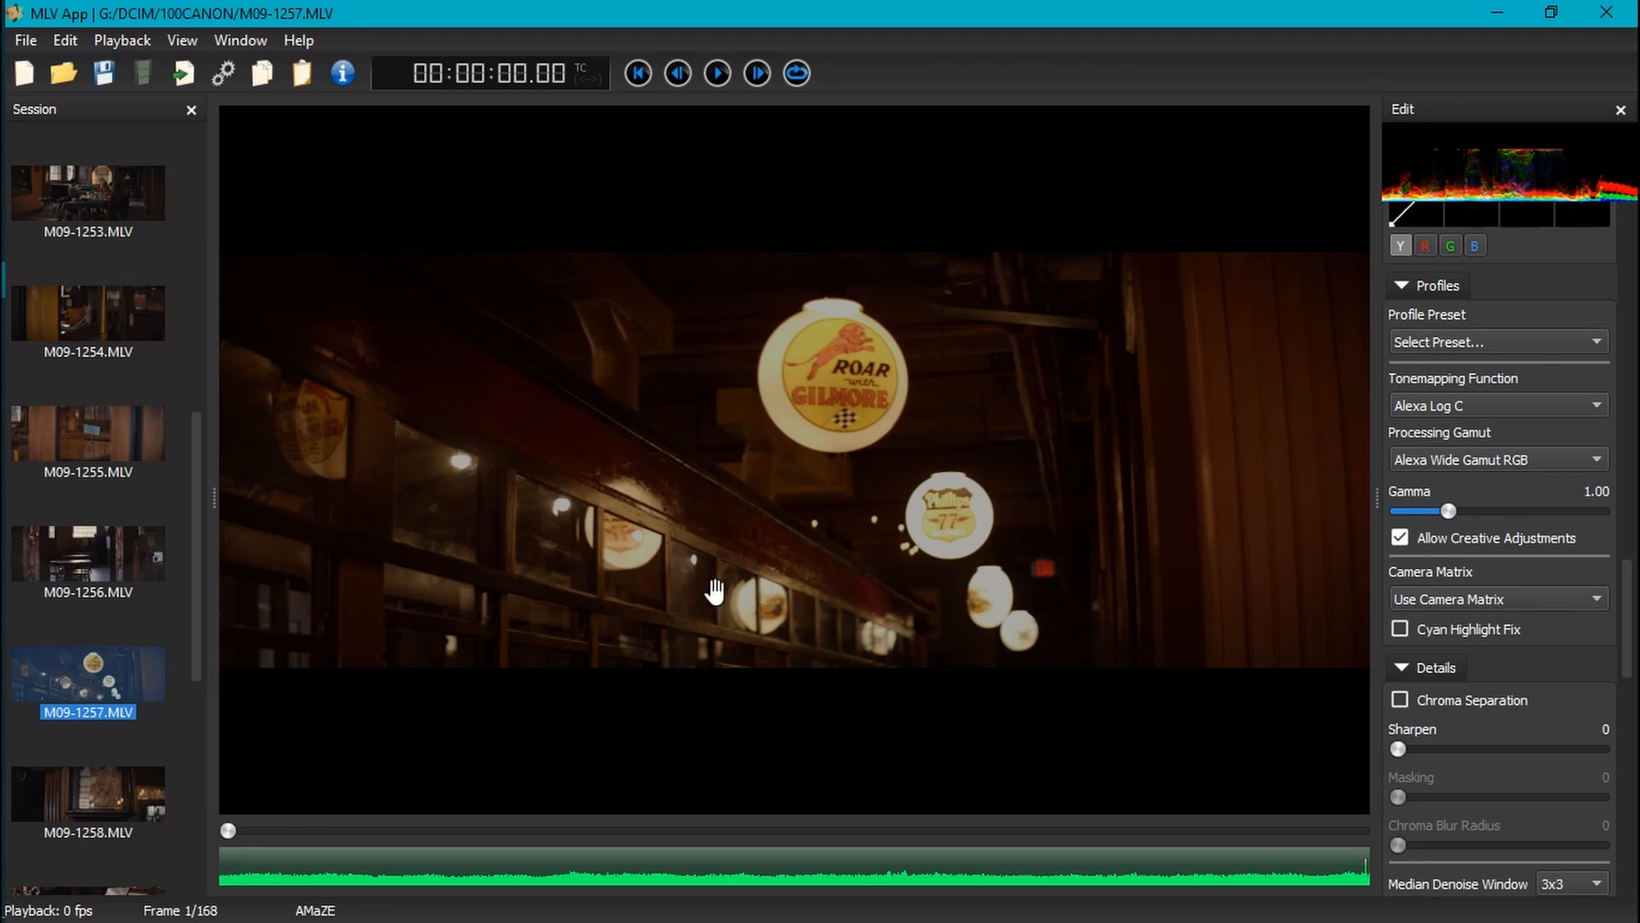
{"action": "mouse_move", "coordinate": [840, 563]}
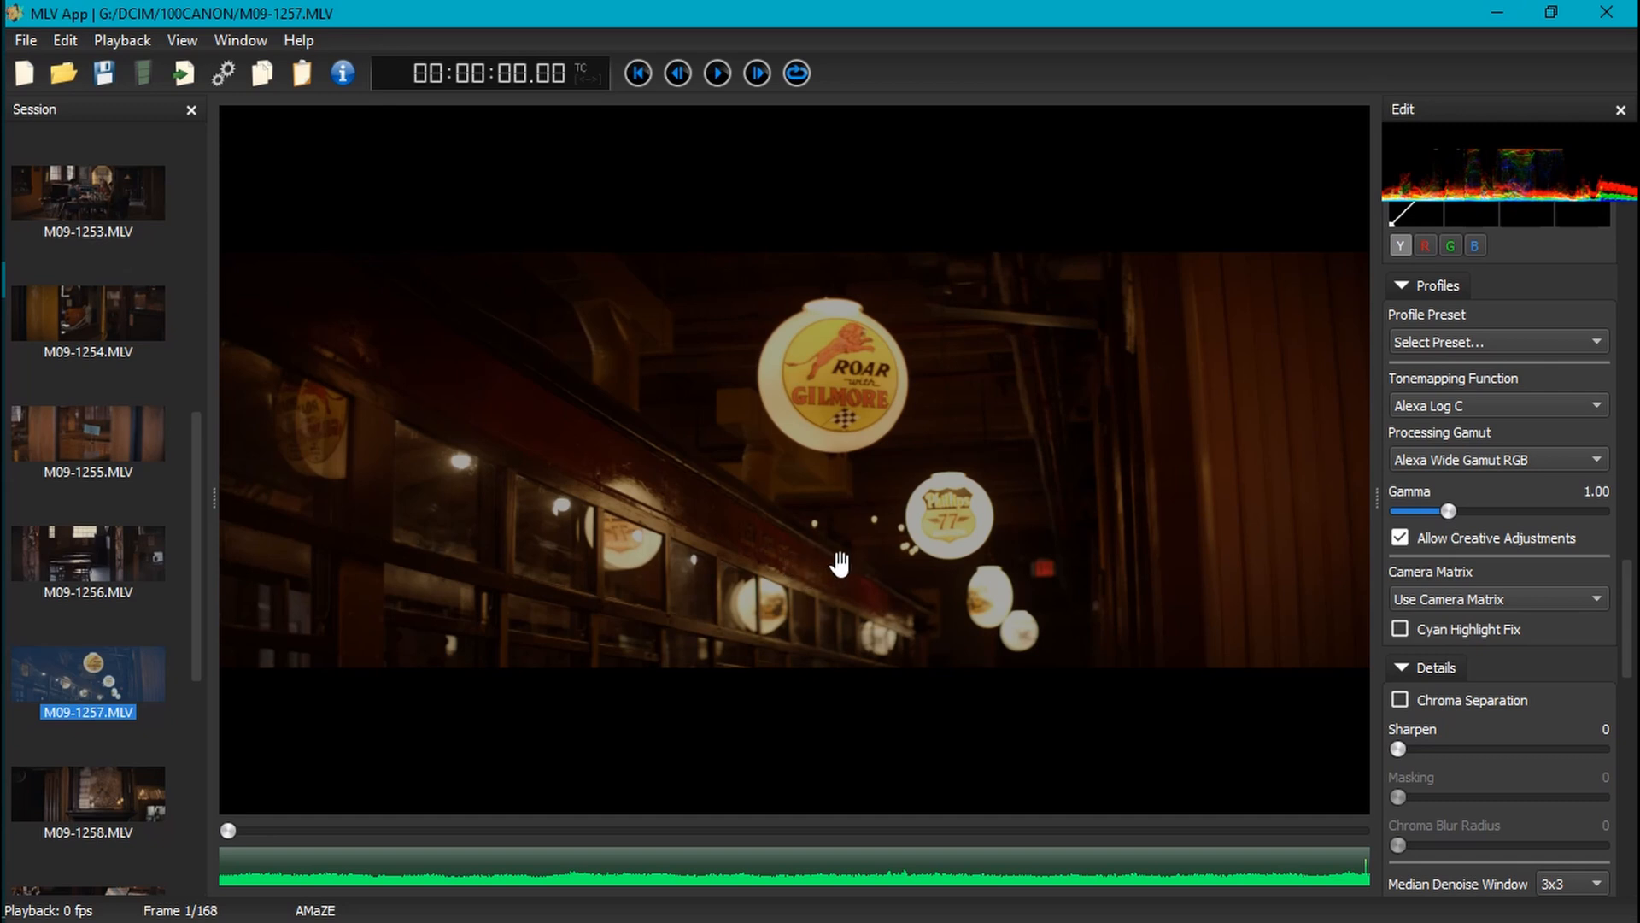
{"action": "mouse_move", "coordinate": [1322, 502]}
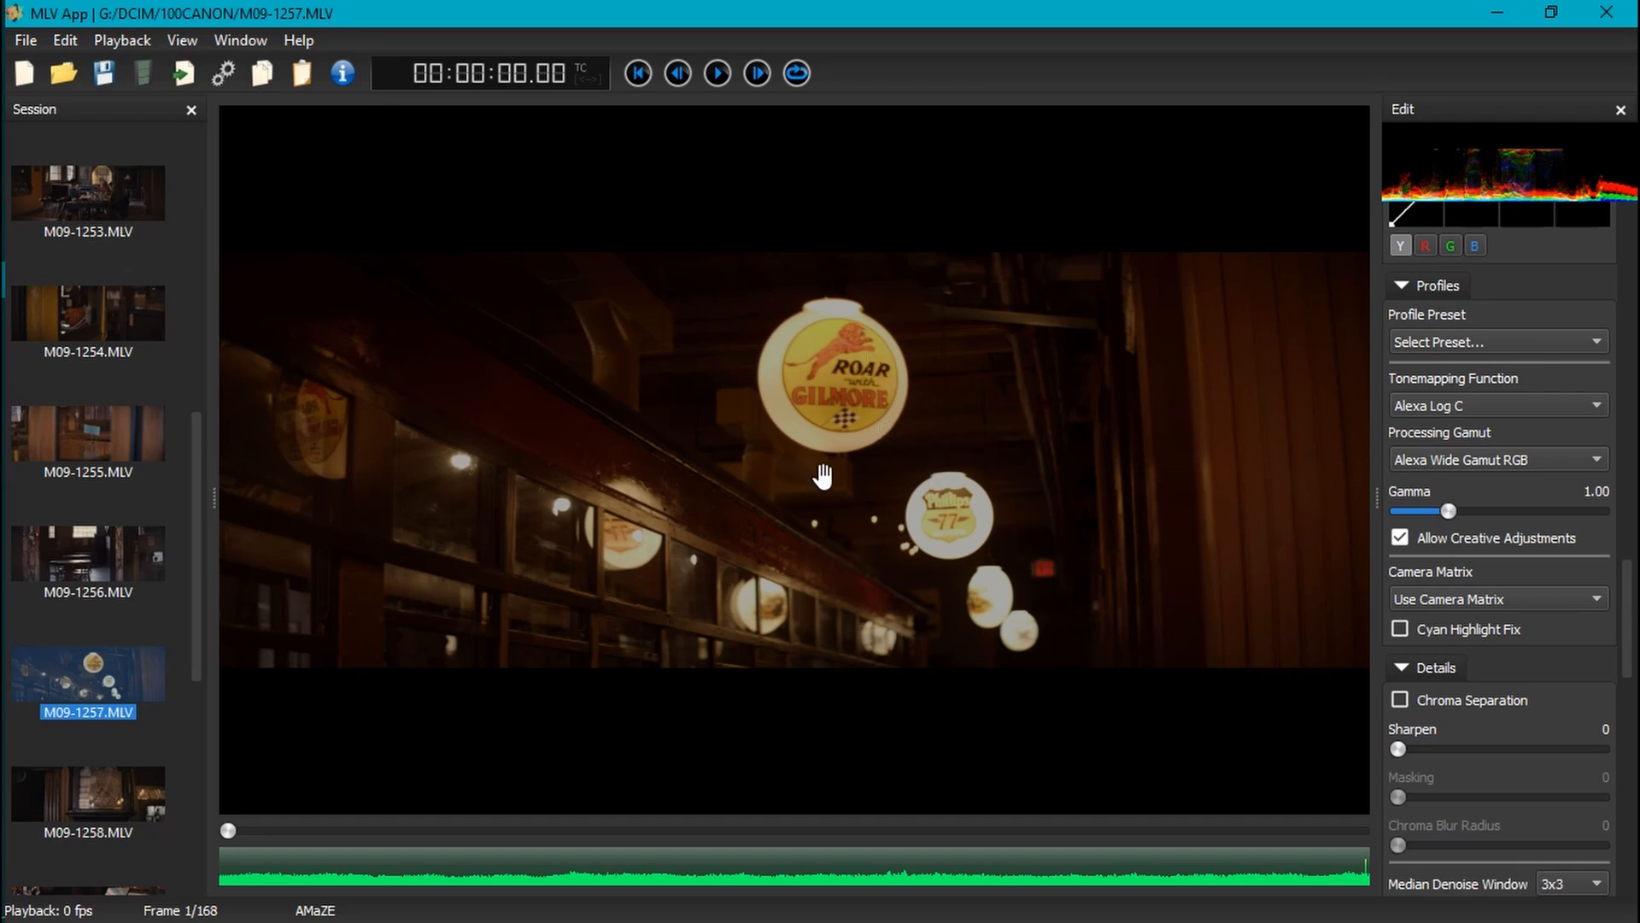
{"action": "mouse_move", "coordinate": [1477, 495]}
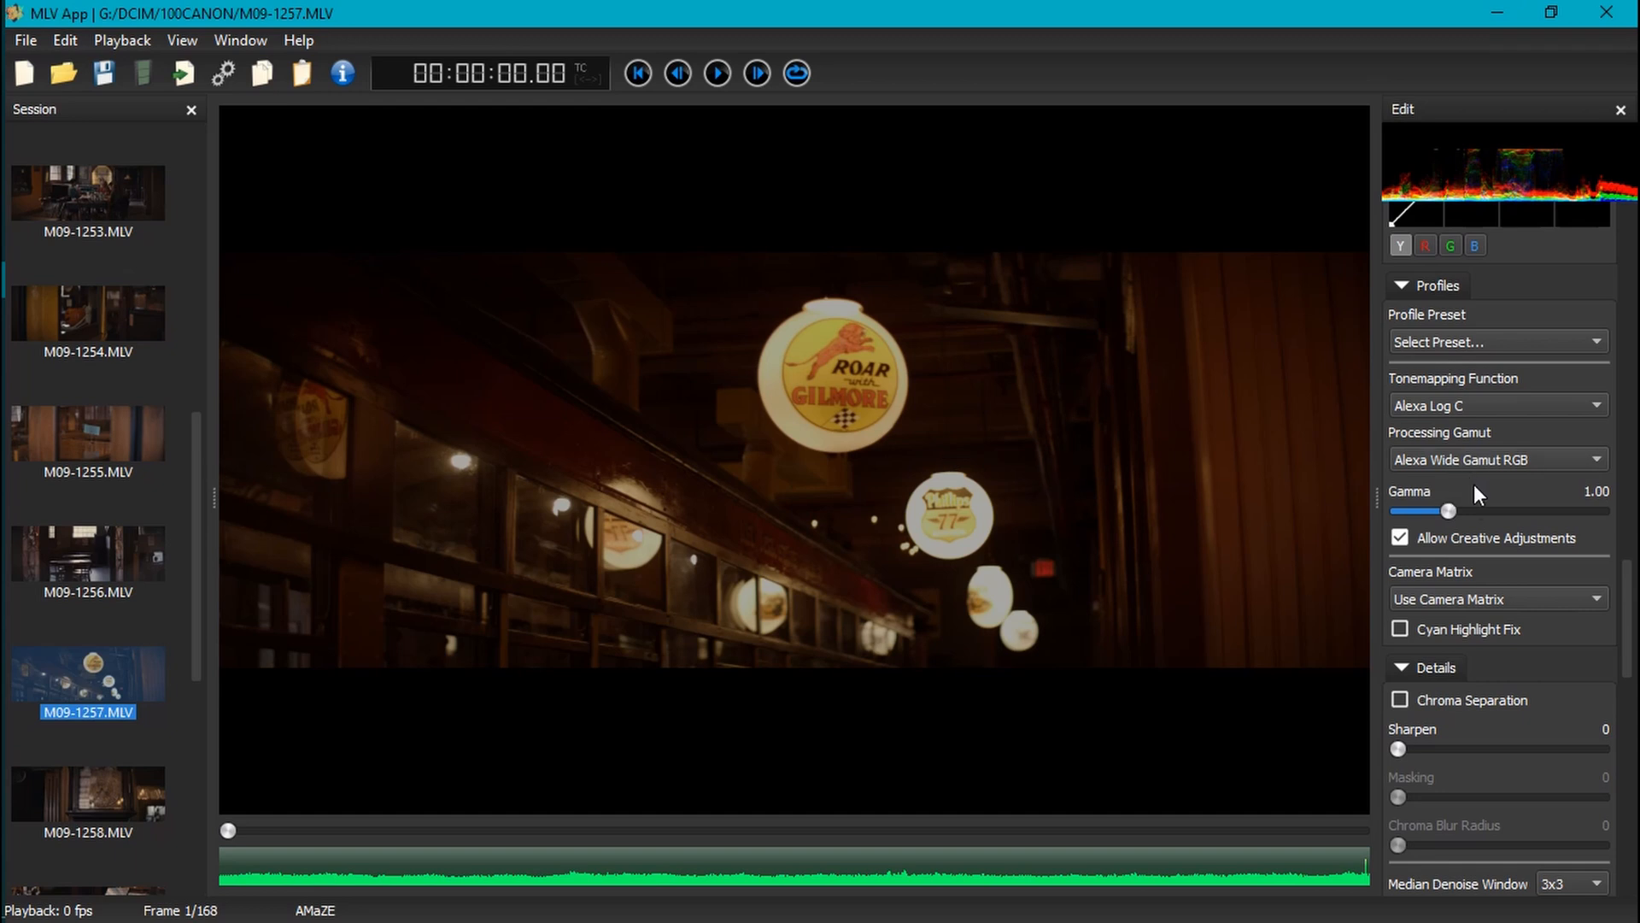
{"action": "mouse_move", "coordinate": [1468, 555]}
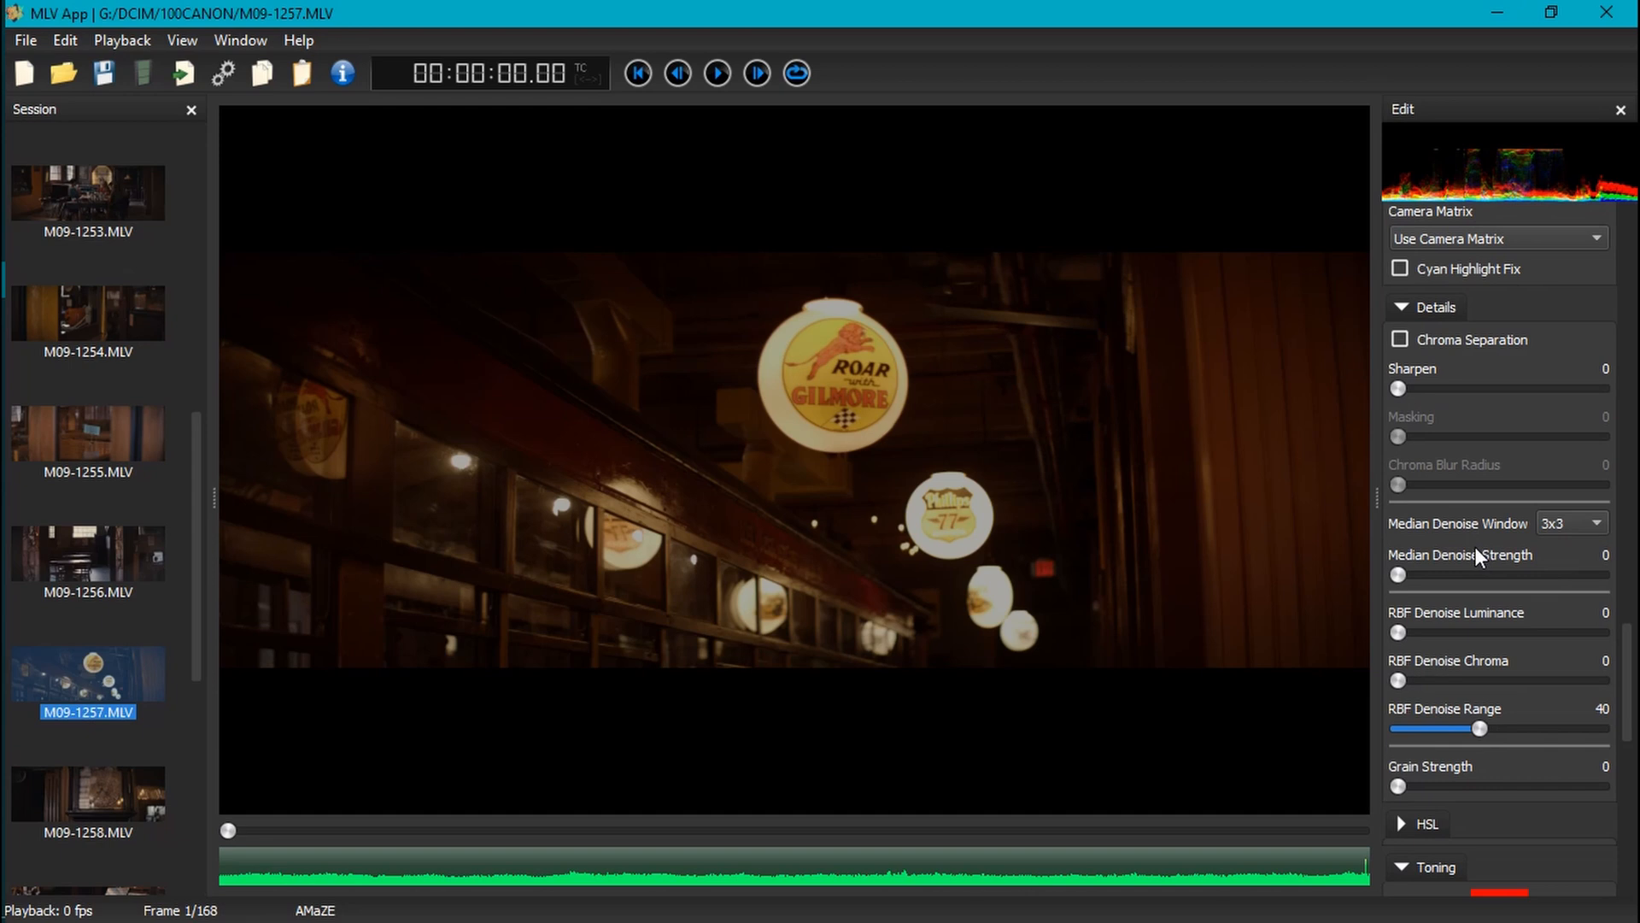
{"action": "scroll", "scroll_direction": "down", "scroll_amount": 3}
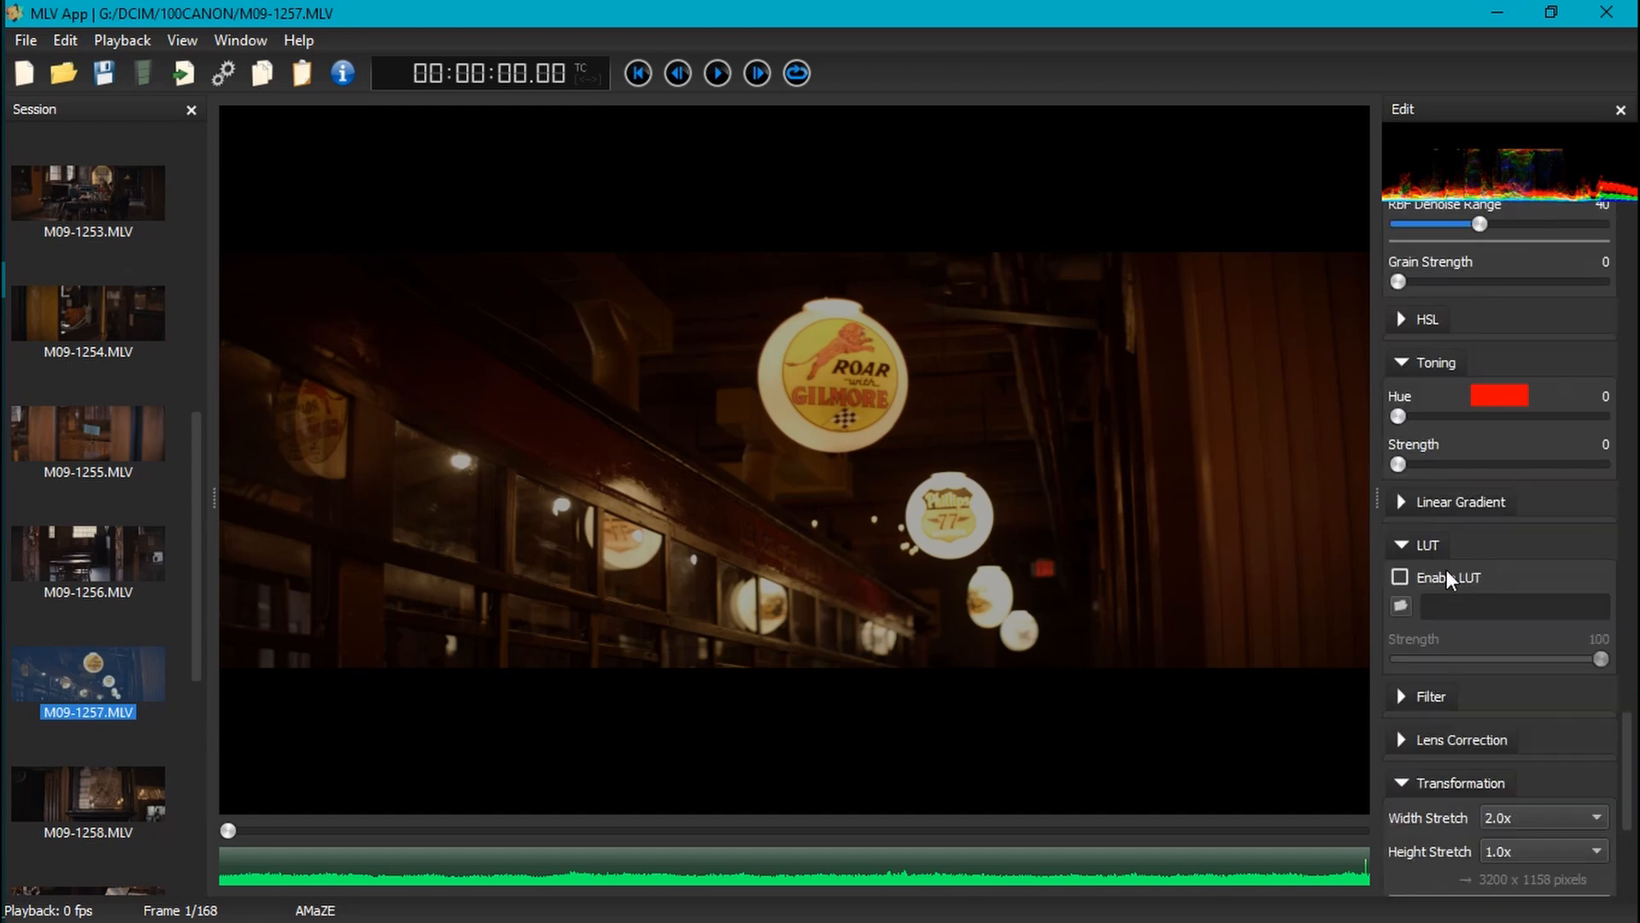
{"action": "left_click", "coordinate": [1402, 577]}
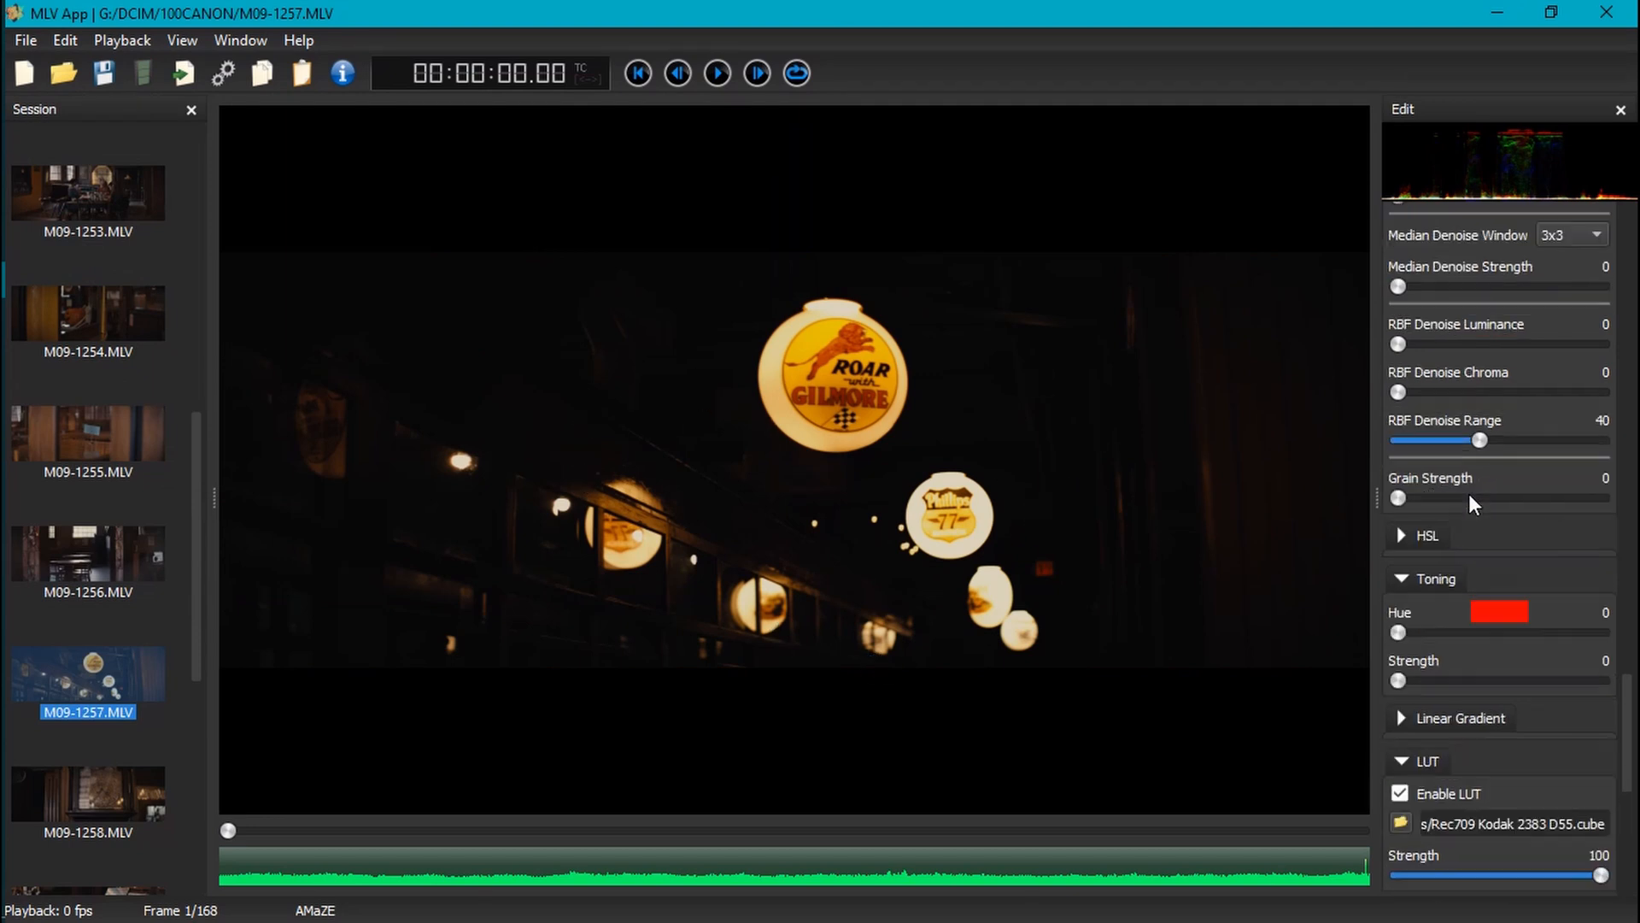
{"action": "scroll", "scroll_direction": "down", "scroll_amount": 3}
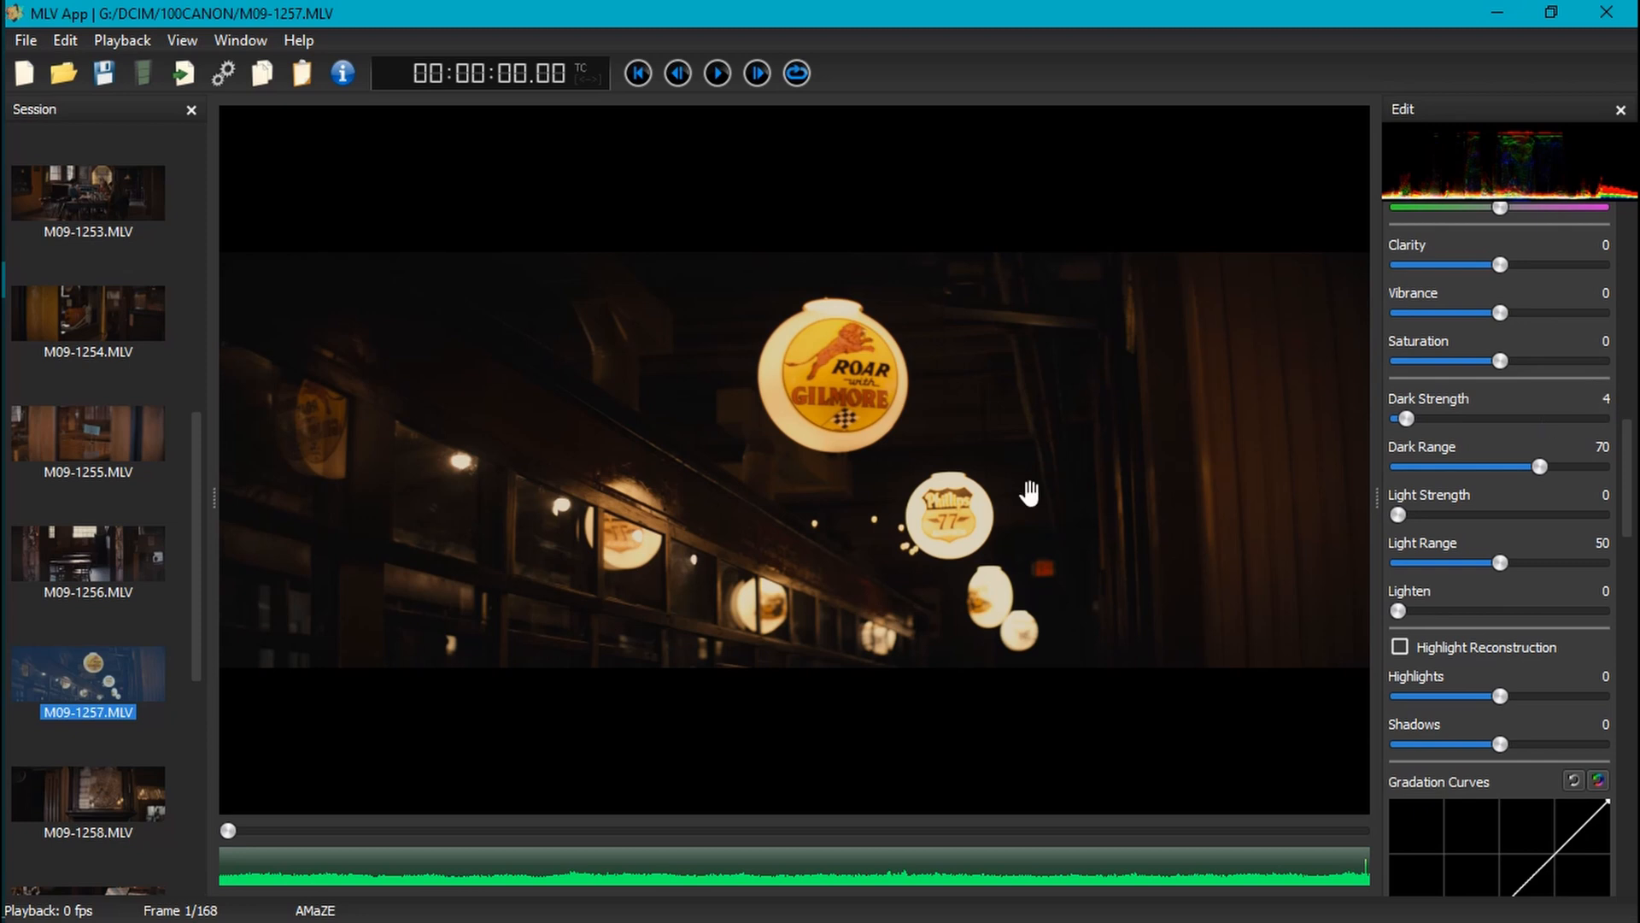
{"action": "mouse_move", "coordinate": [858, 517]}
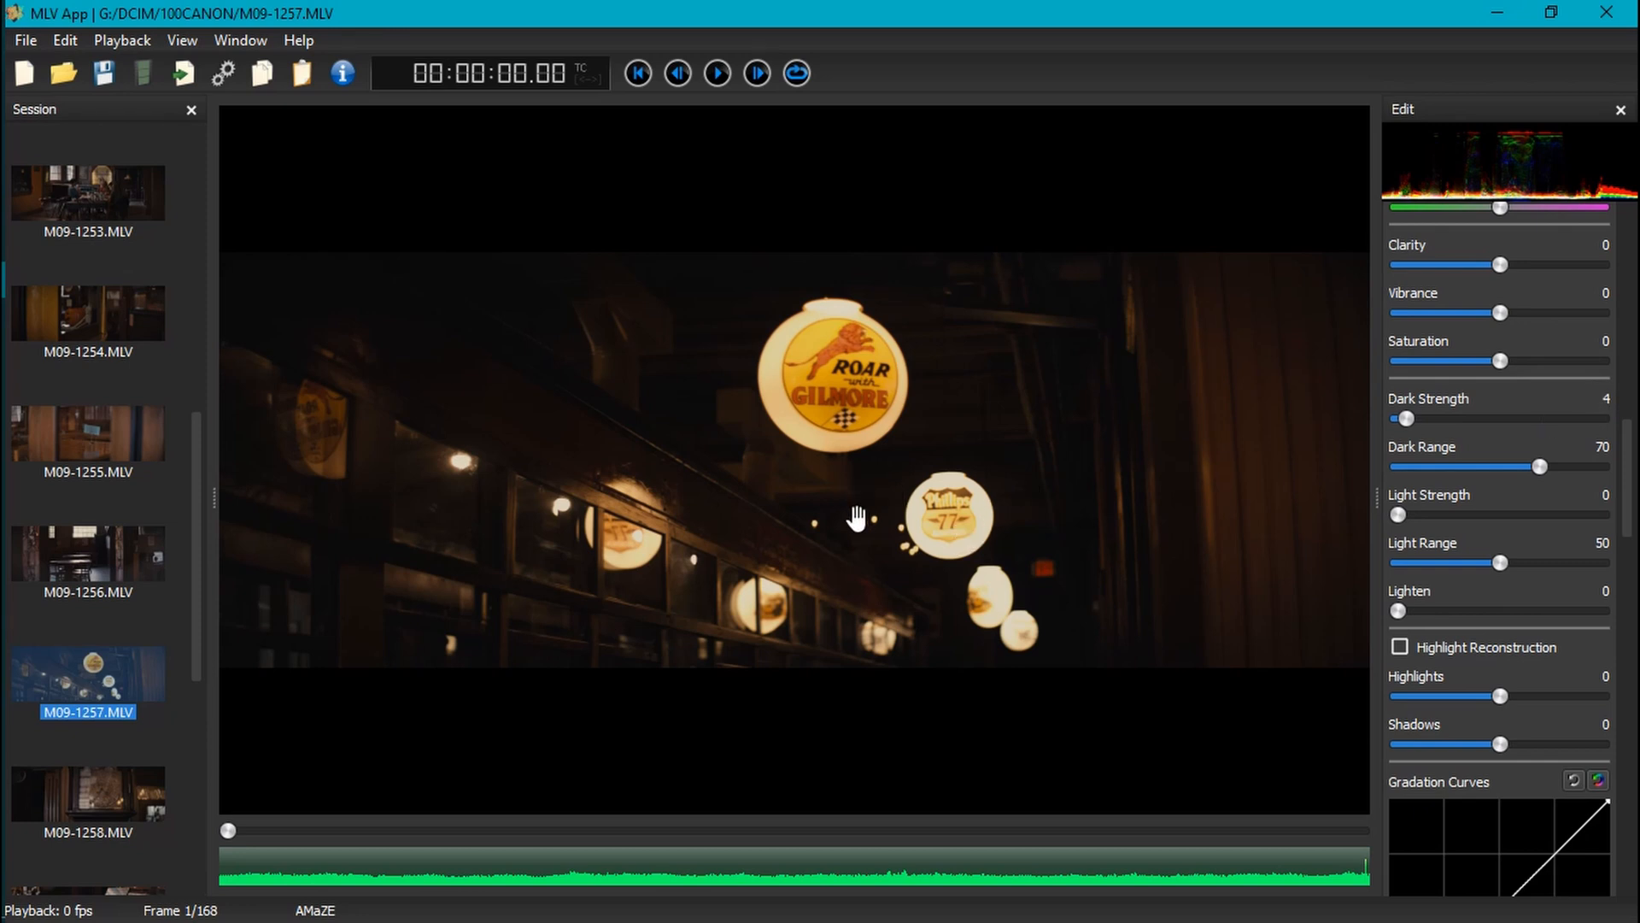
{"action": "mouse_move", "coordinate": [957, 374]}
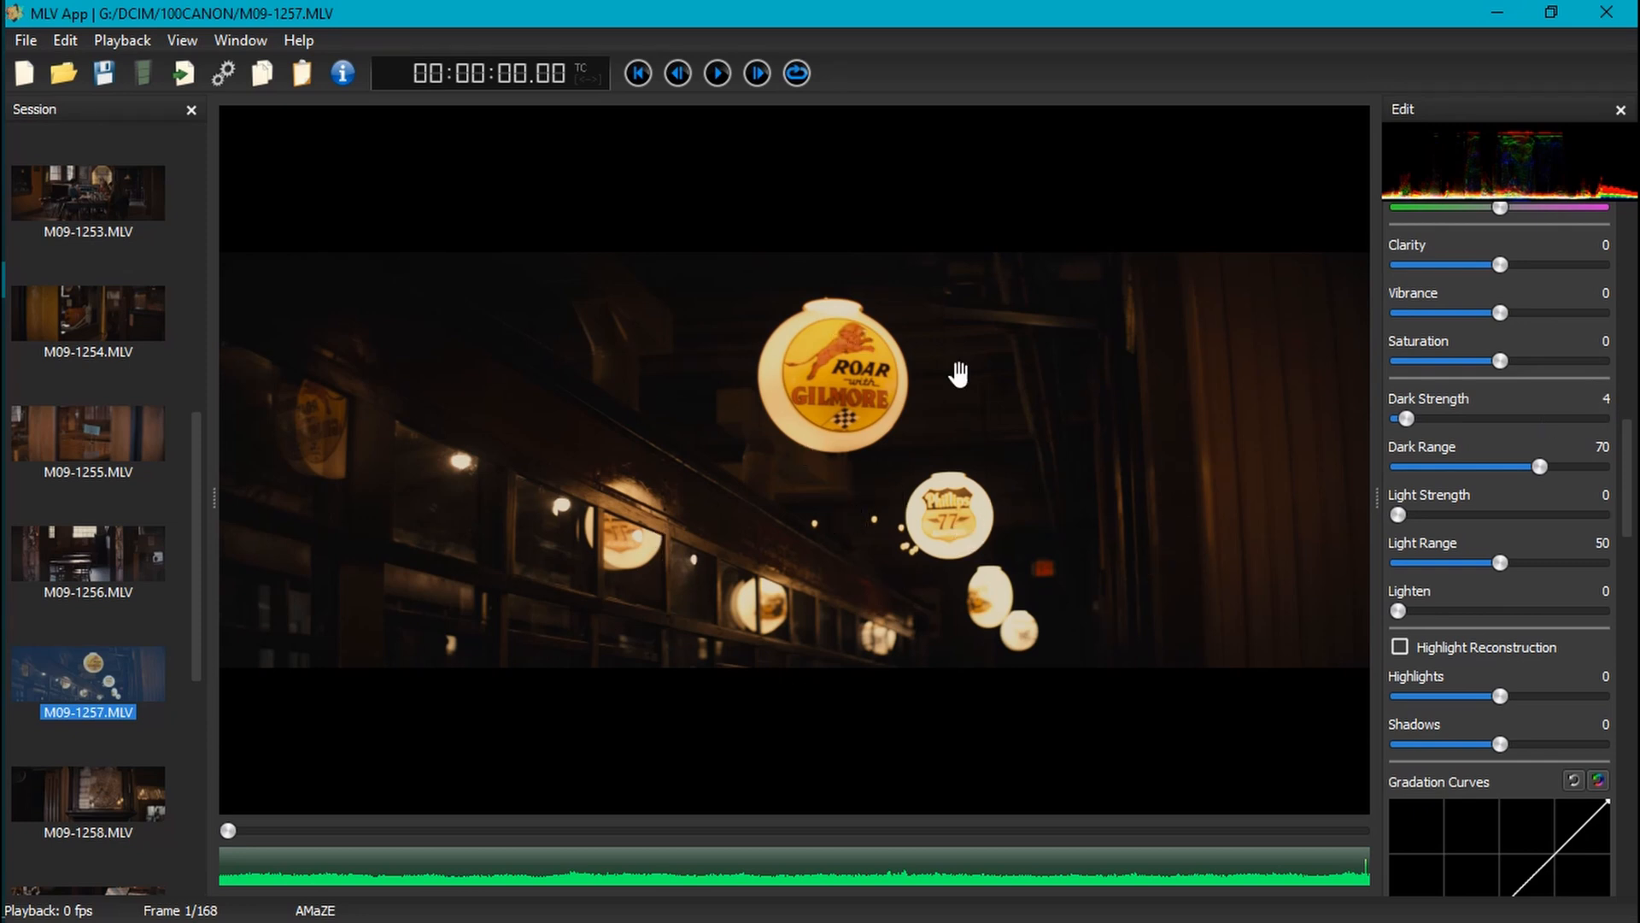
{"action": "mouse_move", "coordinate": [787, 439]}
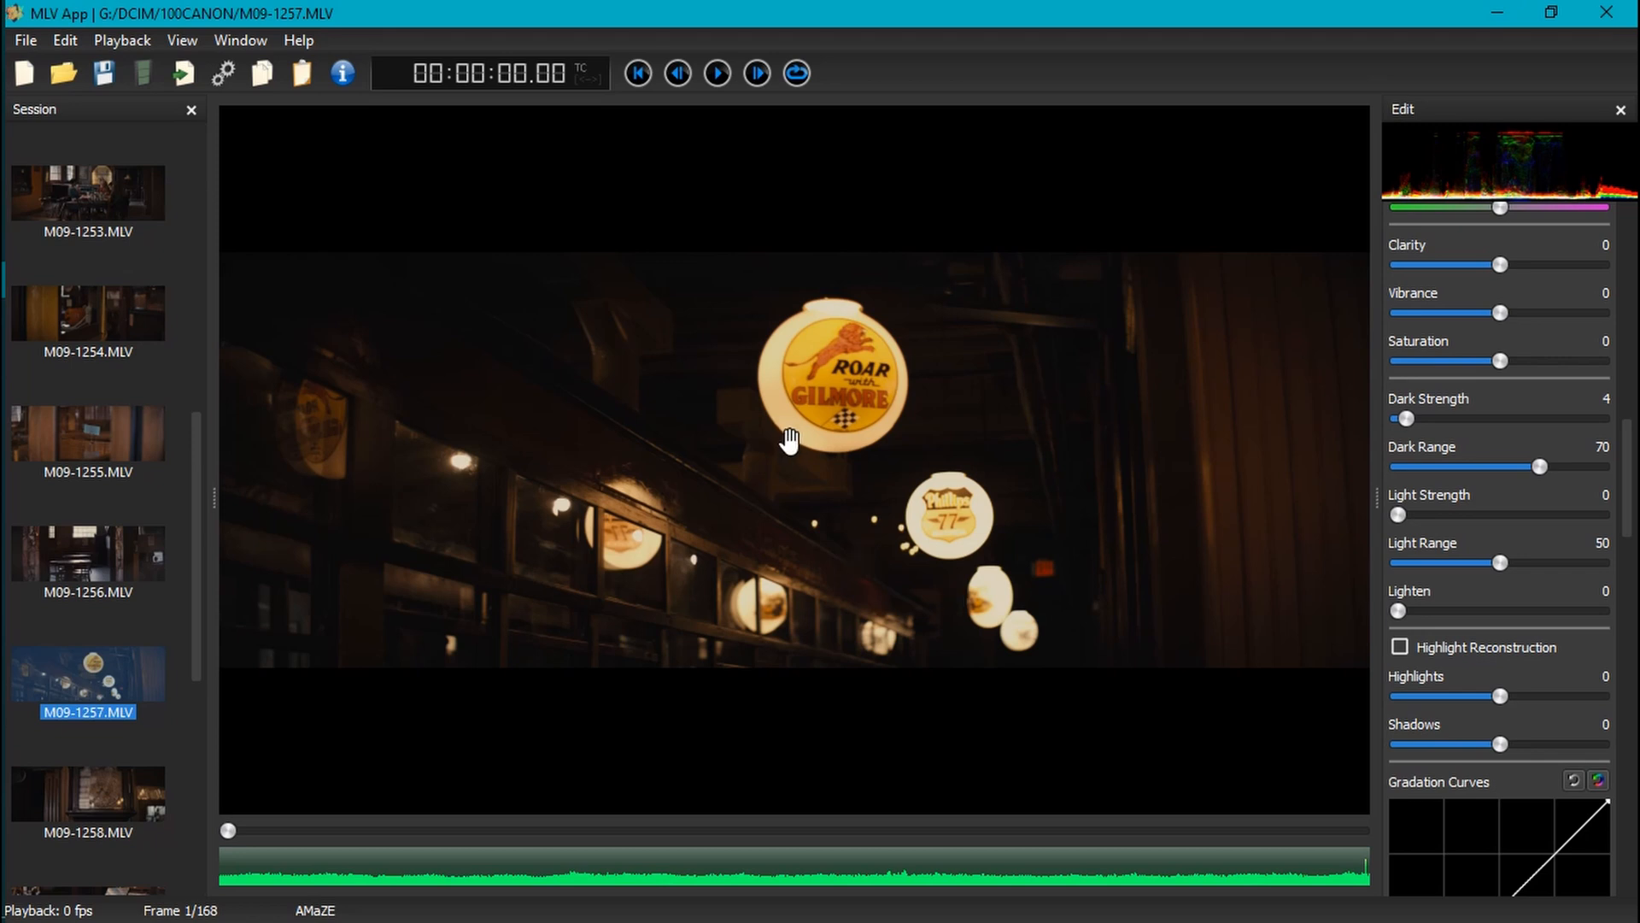
{"action": "mouse_move", "coordinate": [797, 514]}
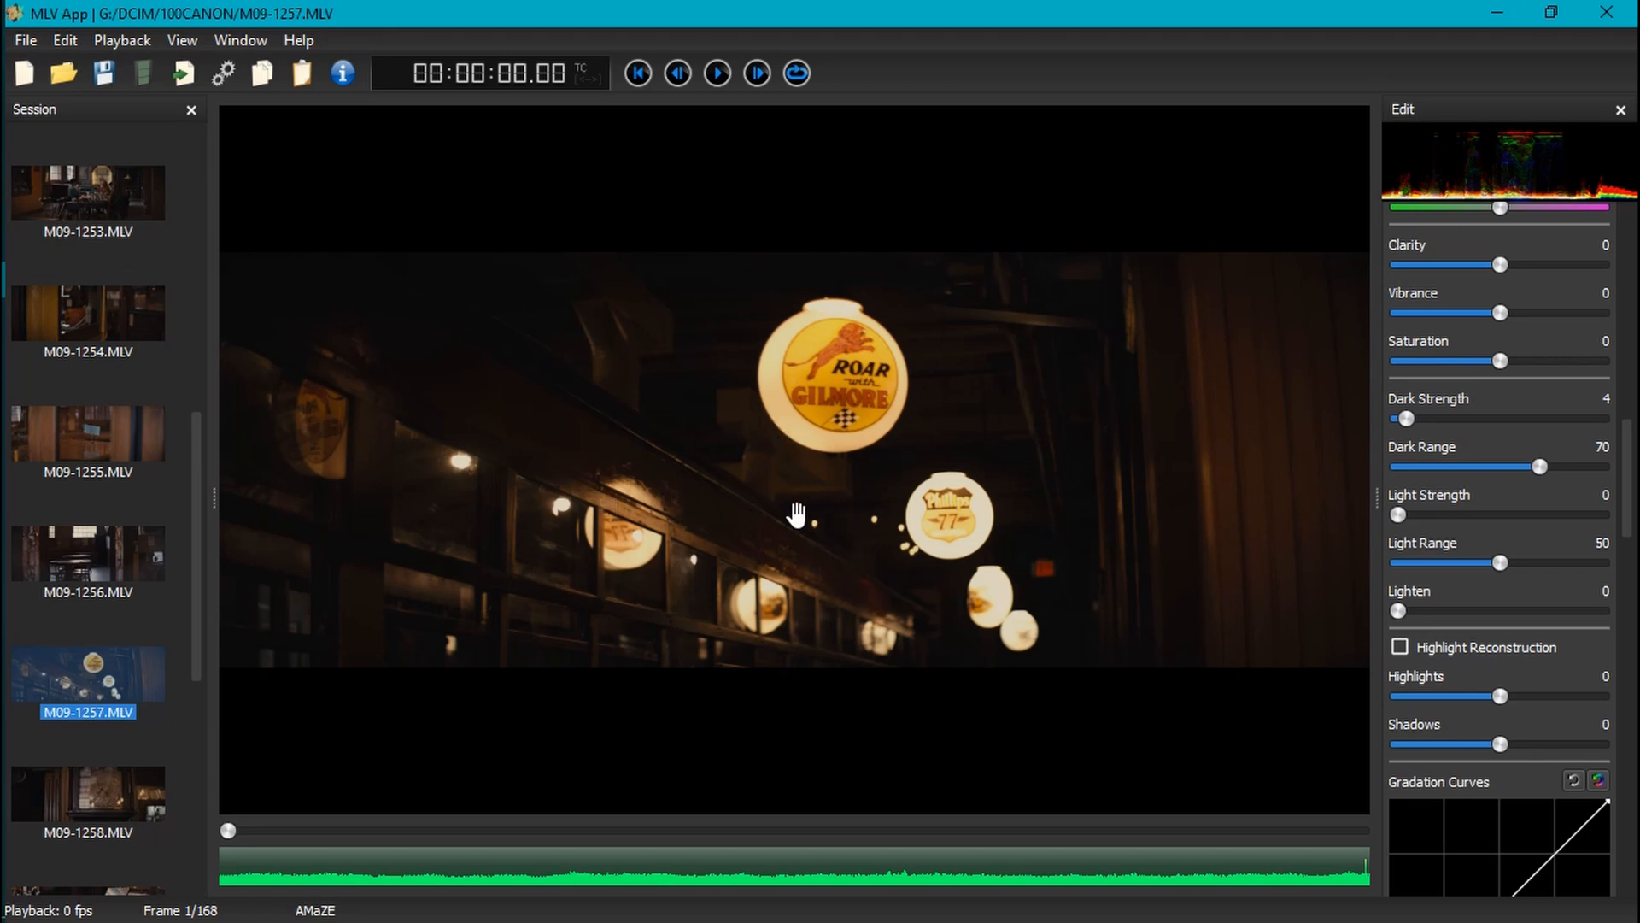
{"action": "mouse_move", "coordinate": [1056, 479]}
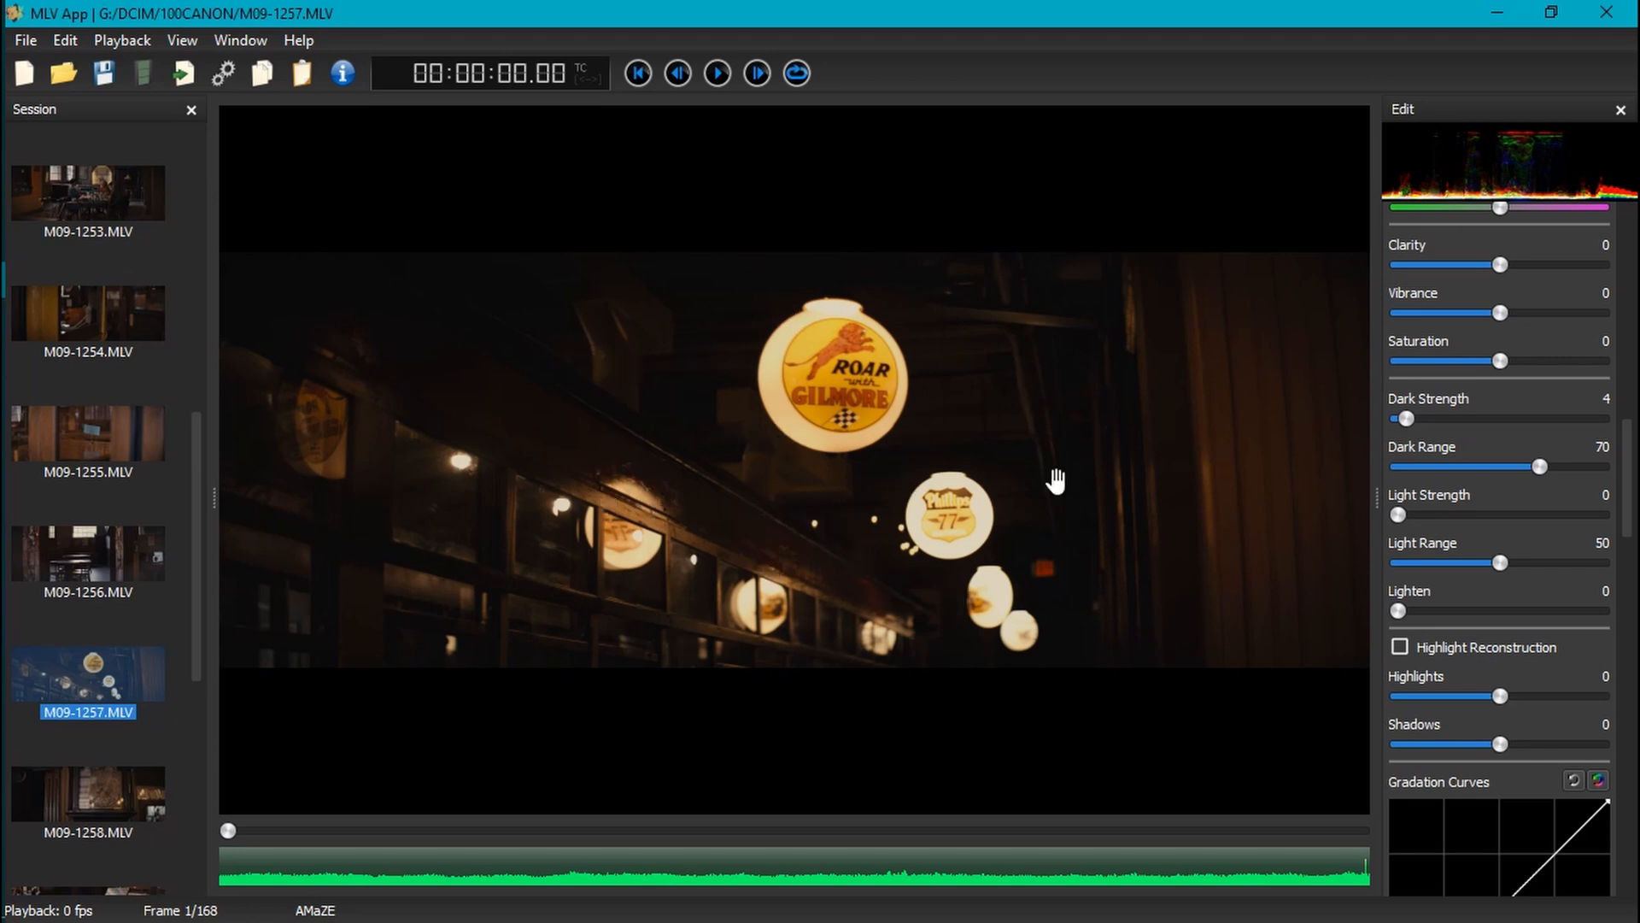
{"action": "scroll", "scroll_direction": "down", "scroll_amount": 3}
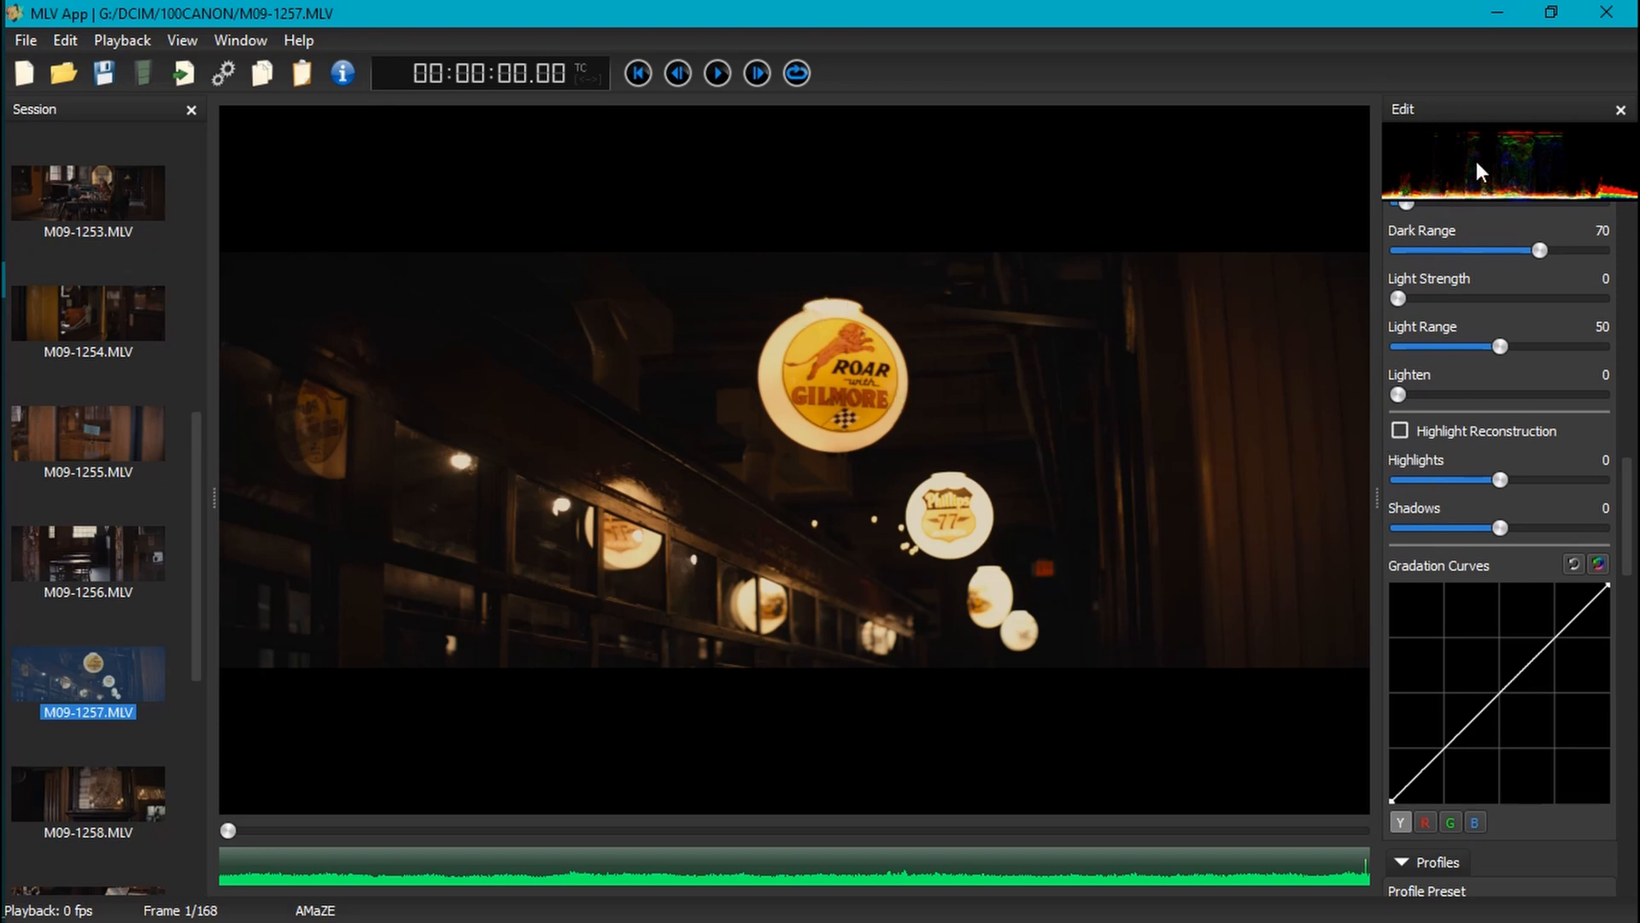
Enable Highlight Reconstruction and pull Highlights down to -24.
{"action": "left_click", "coordinate": [1399, 430]}
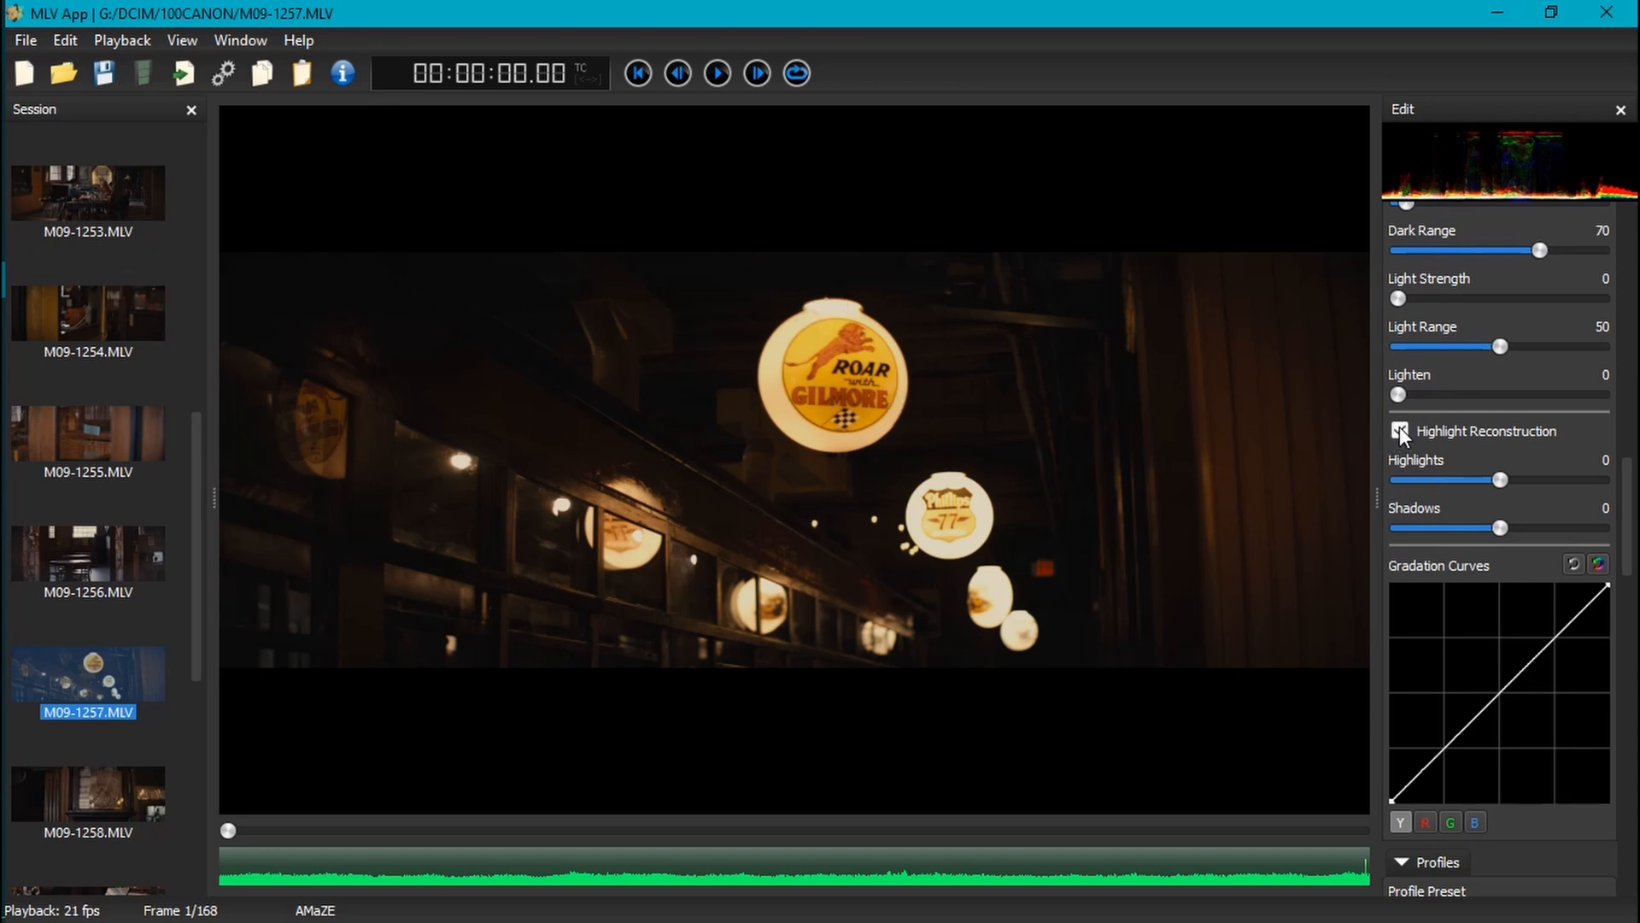
{"action": "left_click_drag", "start_coordinate": [1500, 480], "coordinate": [1481, 480]}
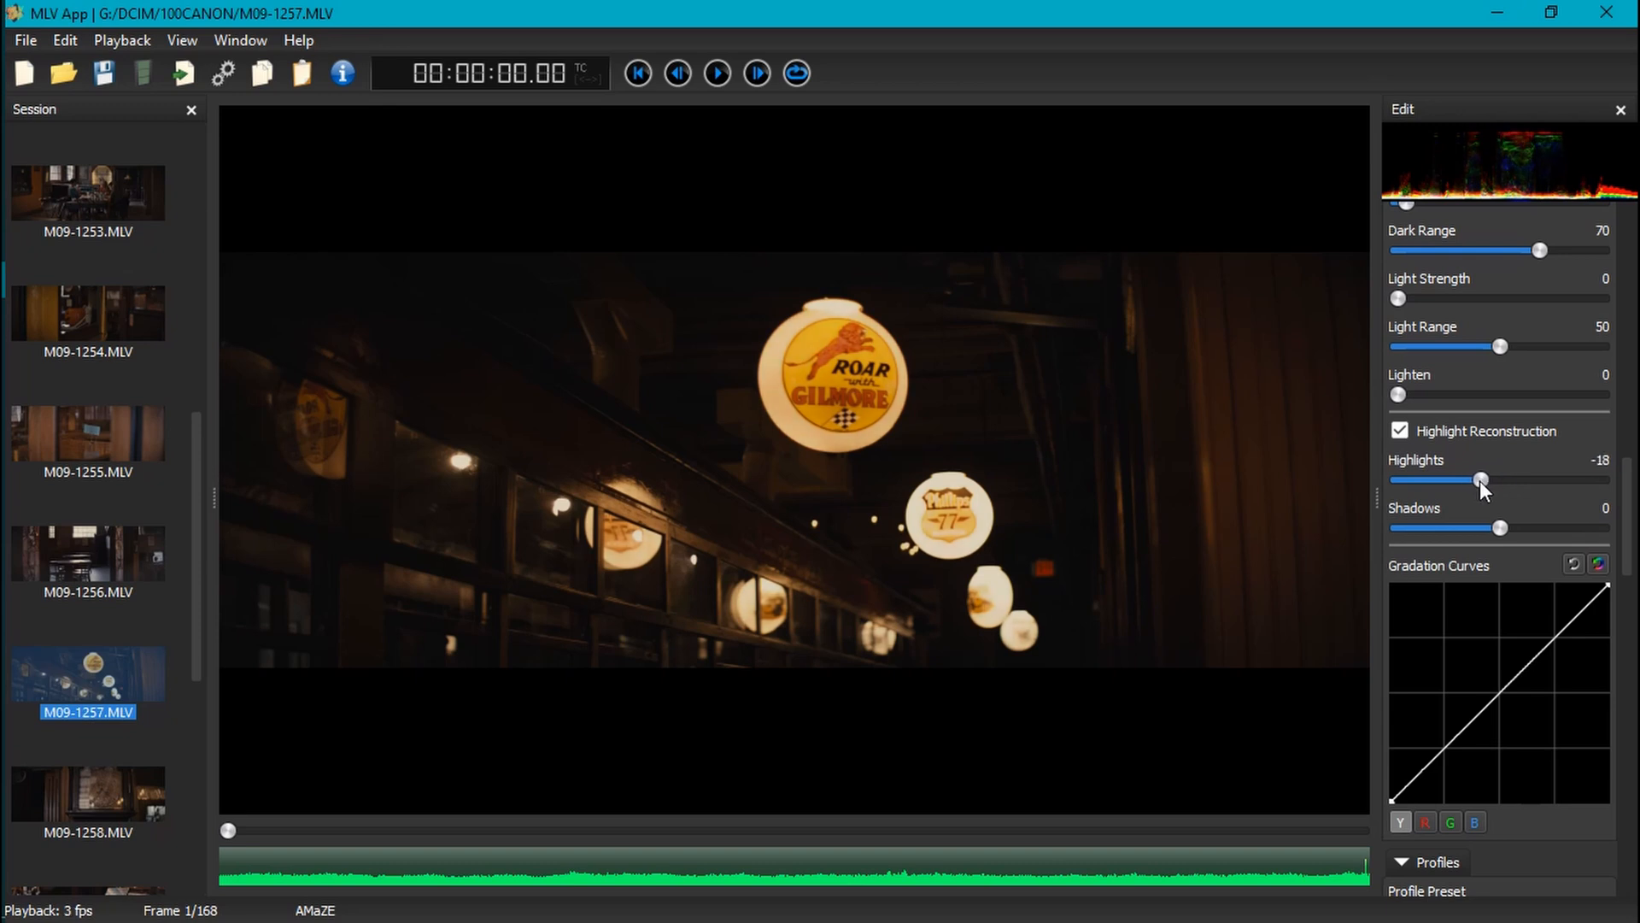
{"action": "left_click_drag", "start_coordinate": [1480, 480], "coordinate": [1475, 479]}
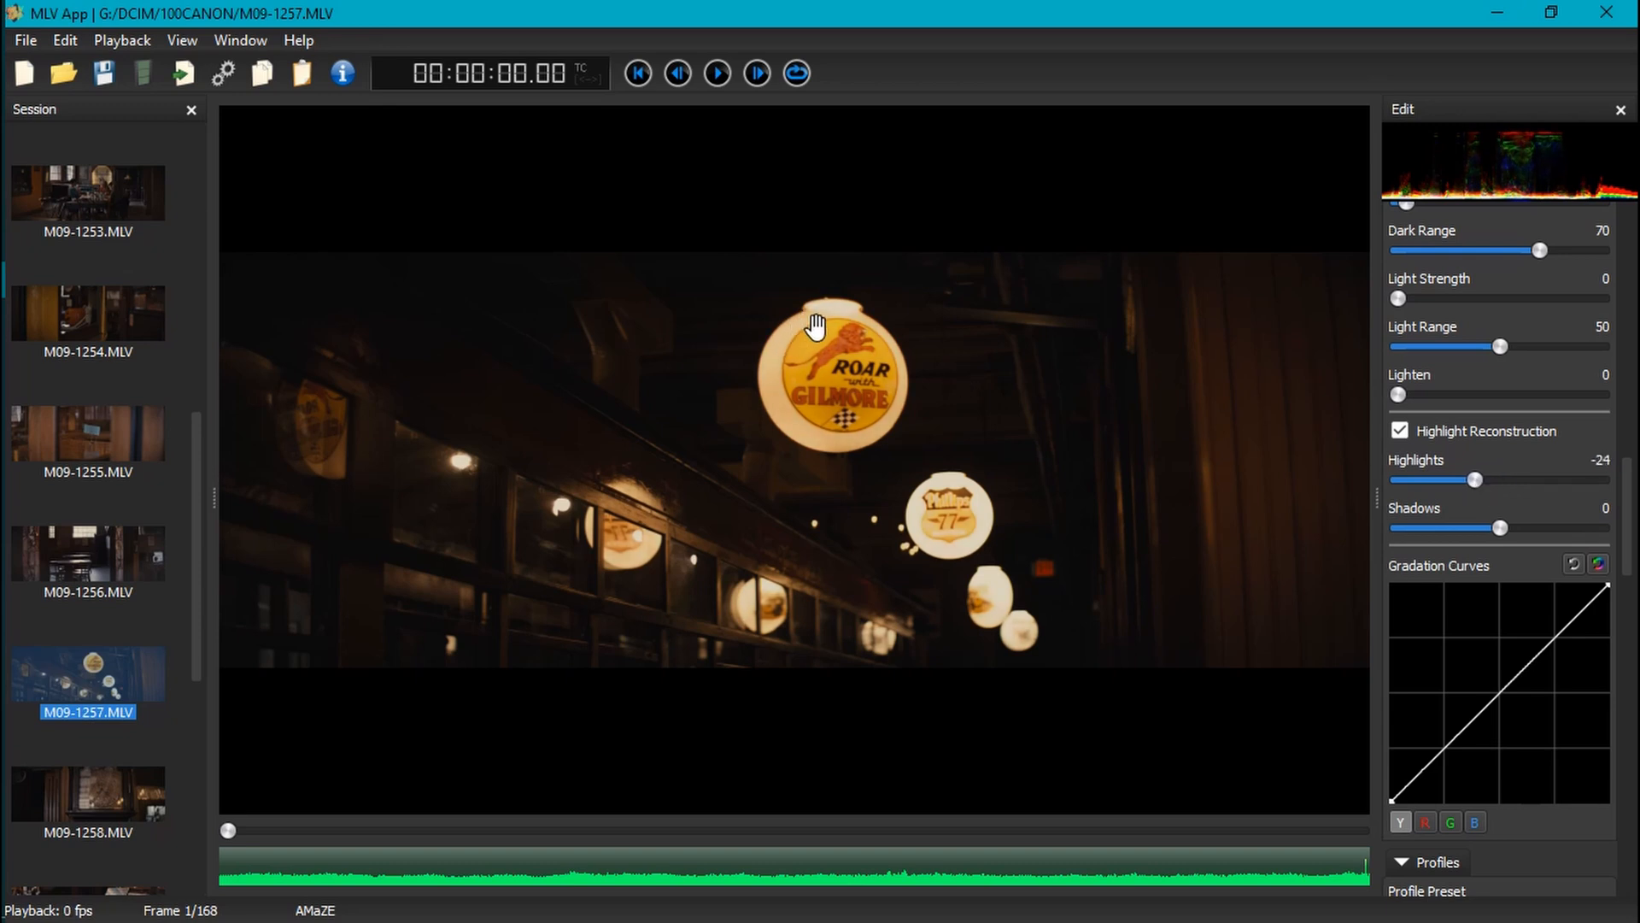
{"action": "mouse_move", "coordinate": [868, 345]}
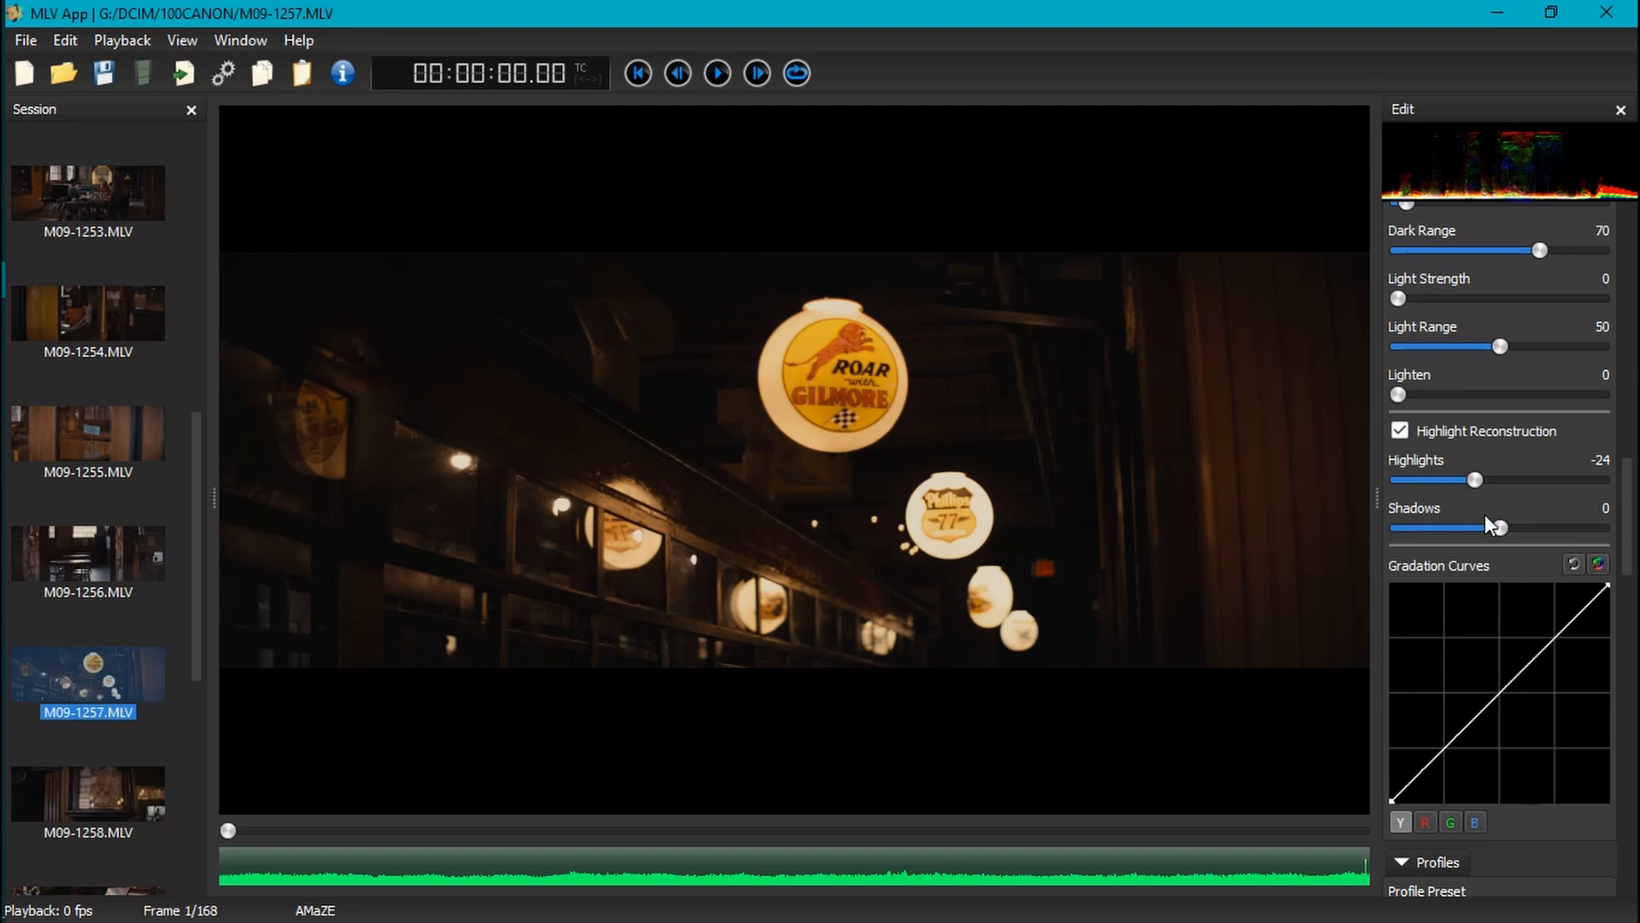
Compare different Shadows values before settling Shadows at 79.
{"action": "left_click_drag", "start_coordinate": [1498, 527], "coordinate": [1558, 528]}
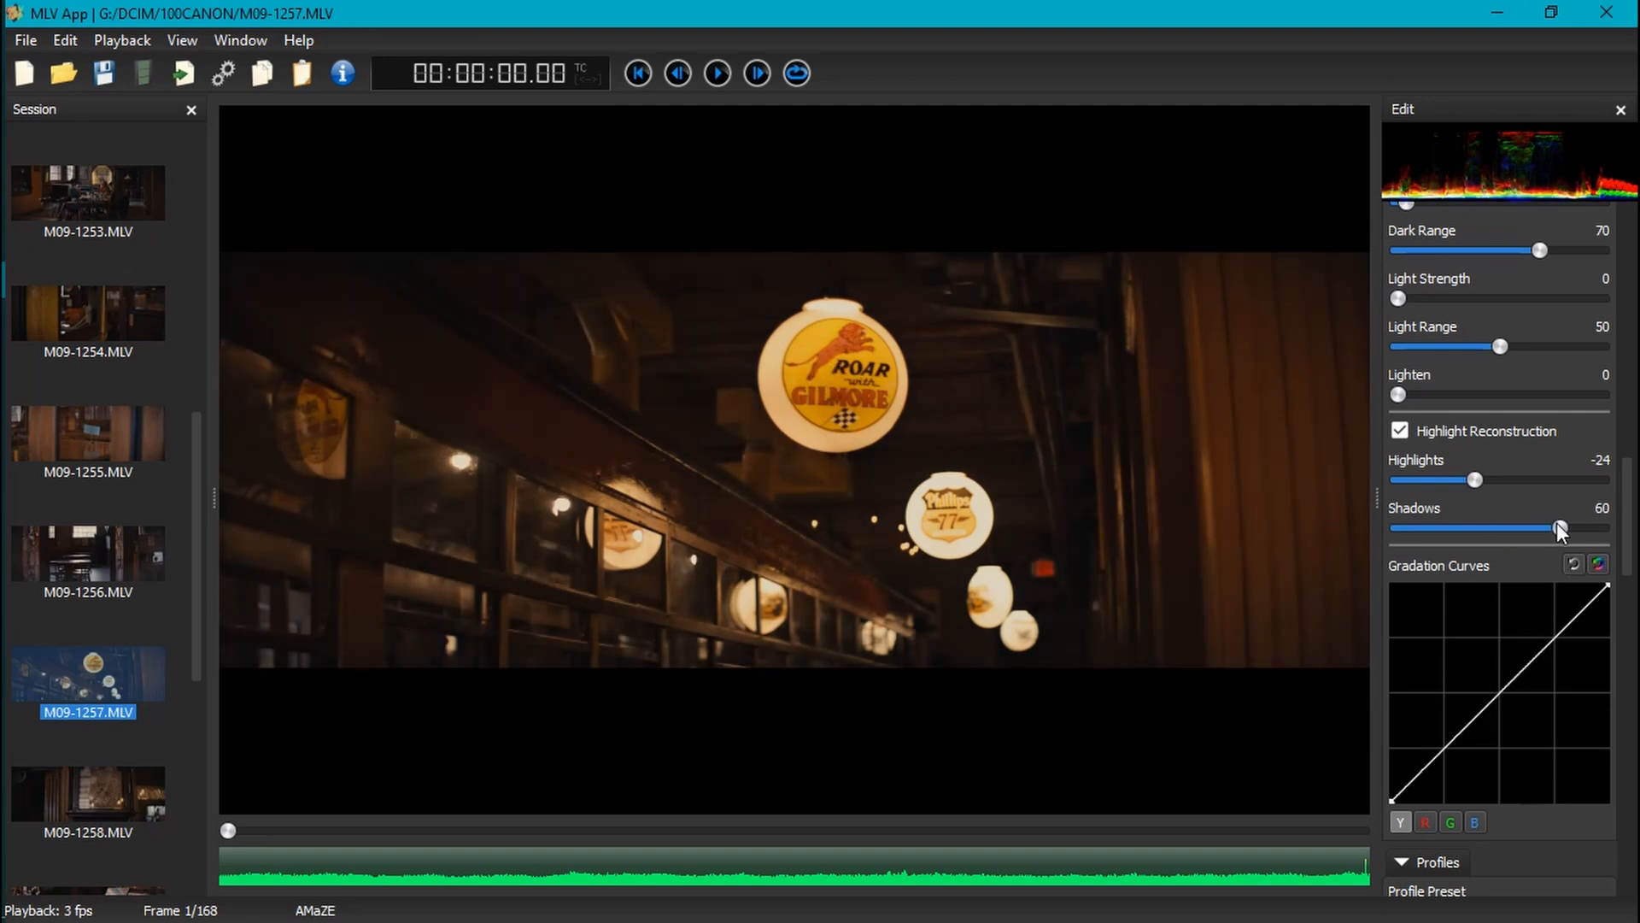
{"action": "left_click_drag", "start_coordinate": [1557, 528], "coordinate": [1566, 528]}
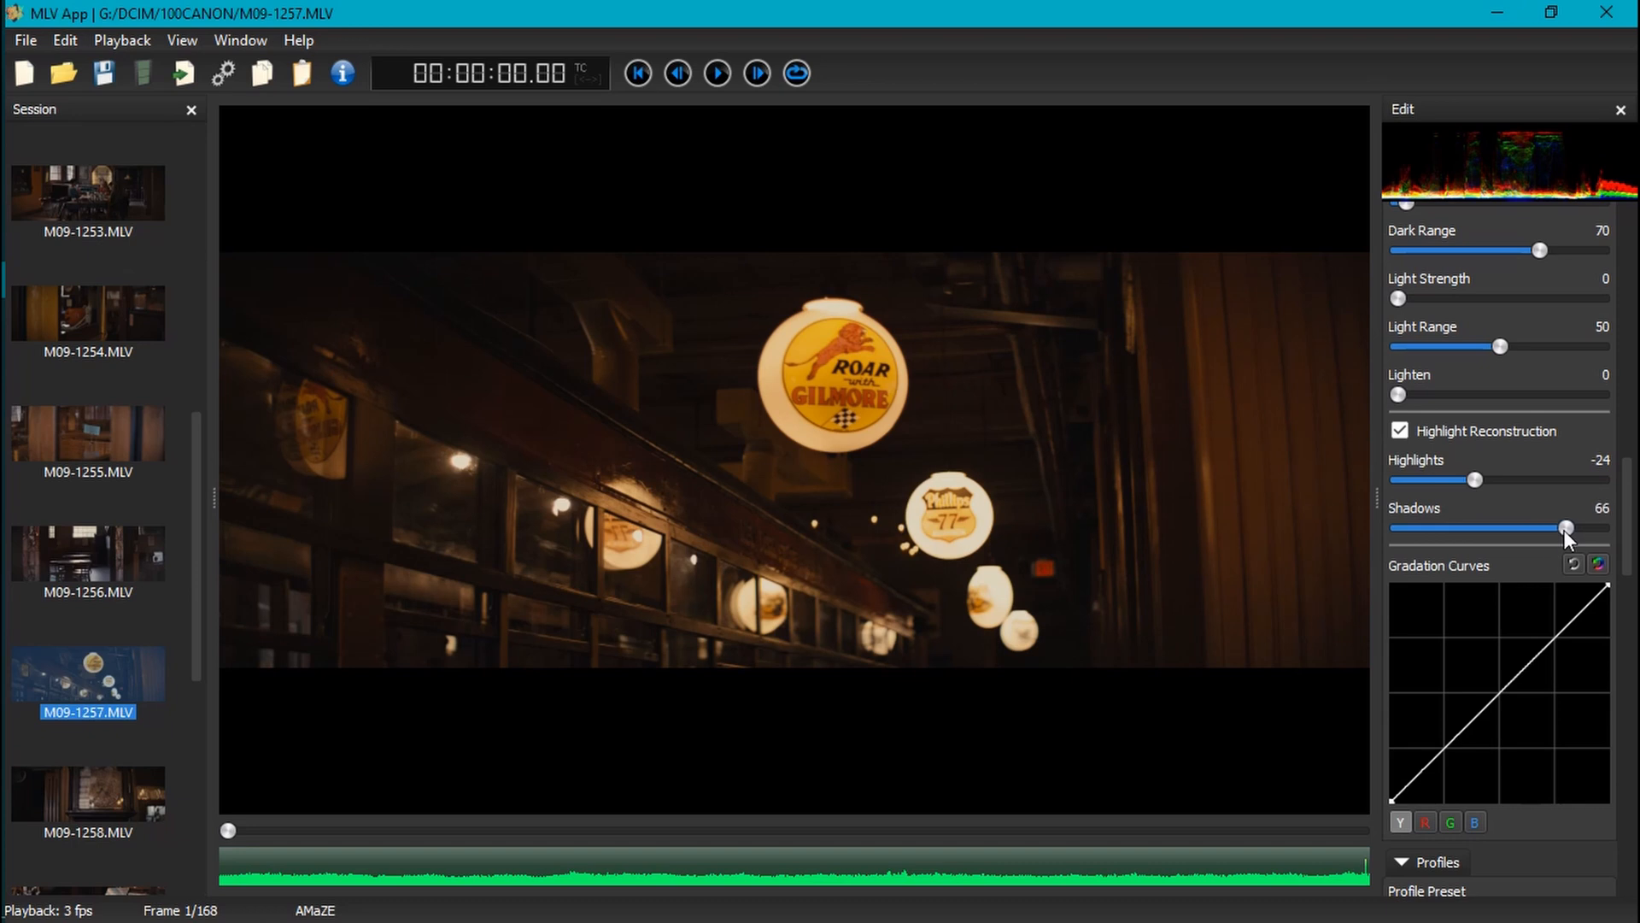
{"action": "left_click_drag", "start_coordinate": [1566, 528], "coordinate": [1581, 528]}
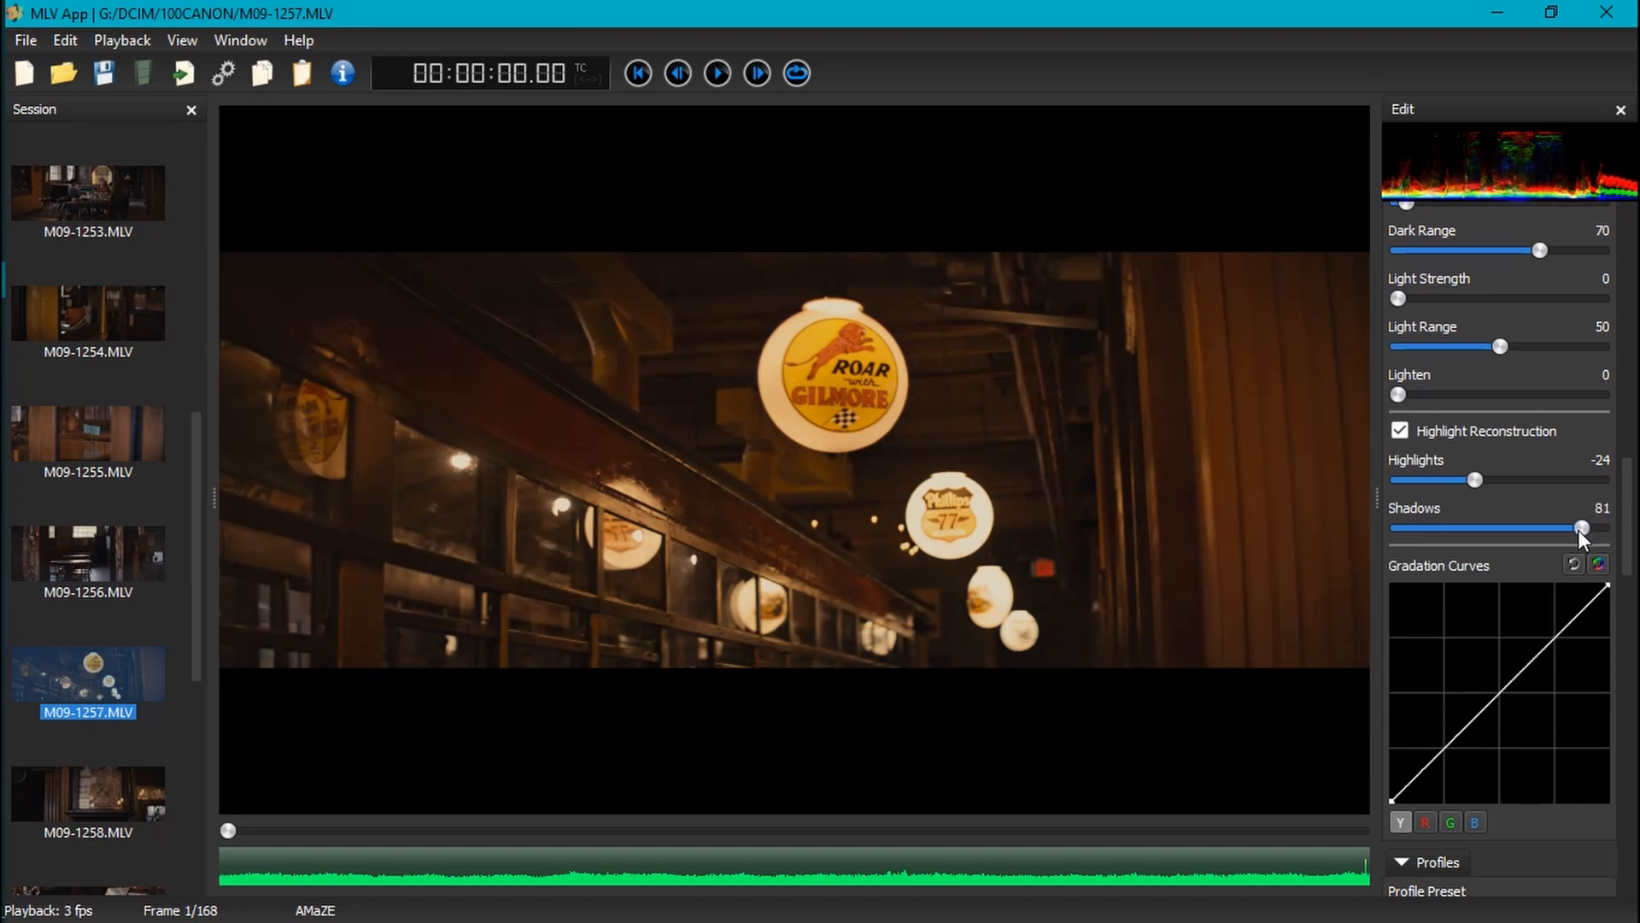
{"action": "left_click_drag", "start_coordinate": [1579, 527], "coordinate": [1510, 527]}
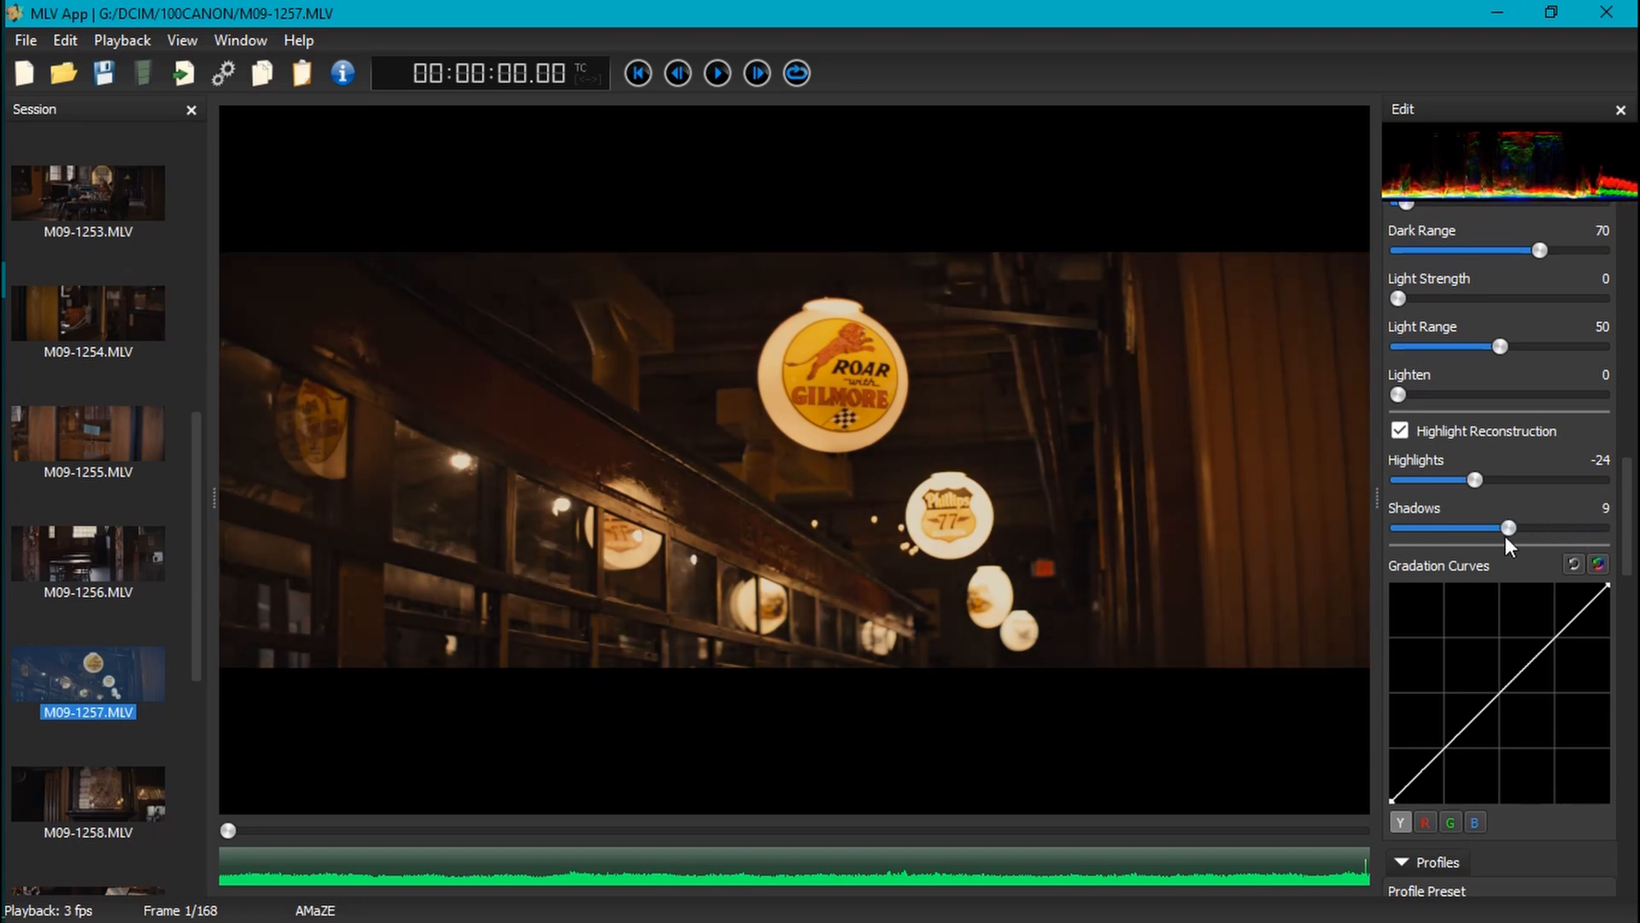
{"action": "left_click_drag", "start_coordinate": [1538, 527], "coordinate": [1504, 527]}
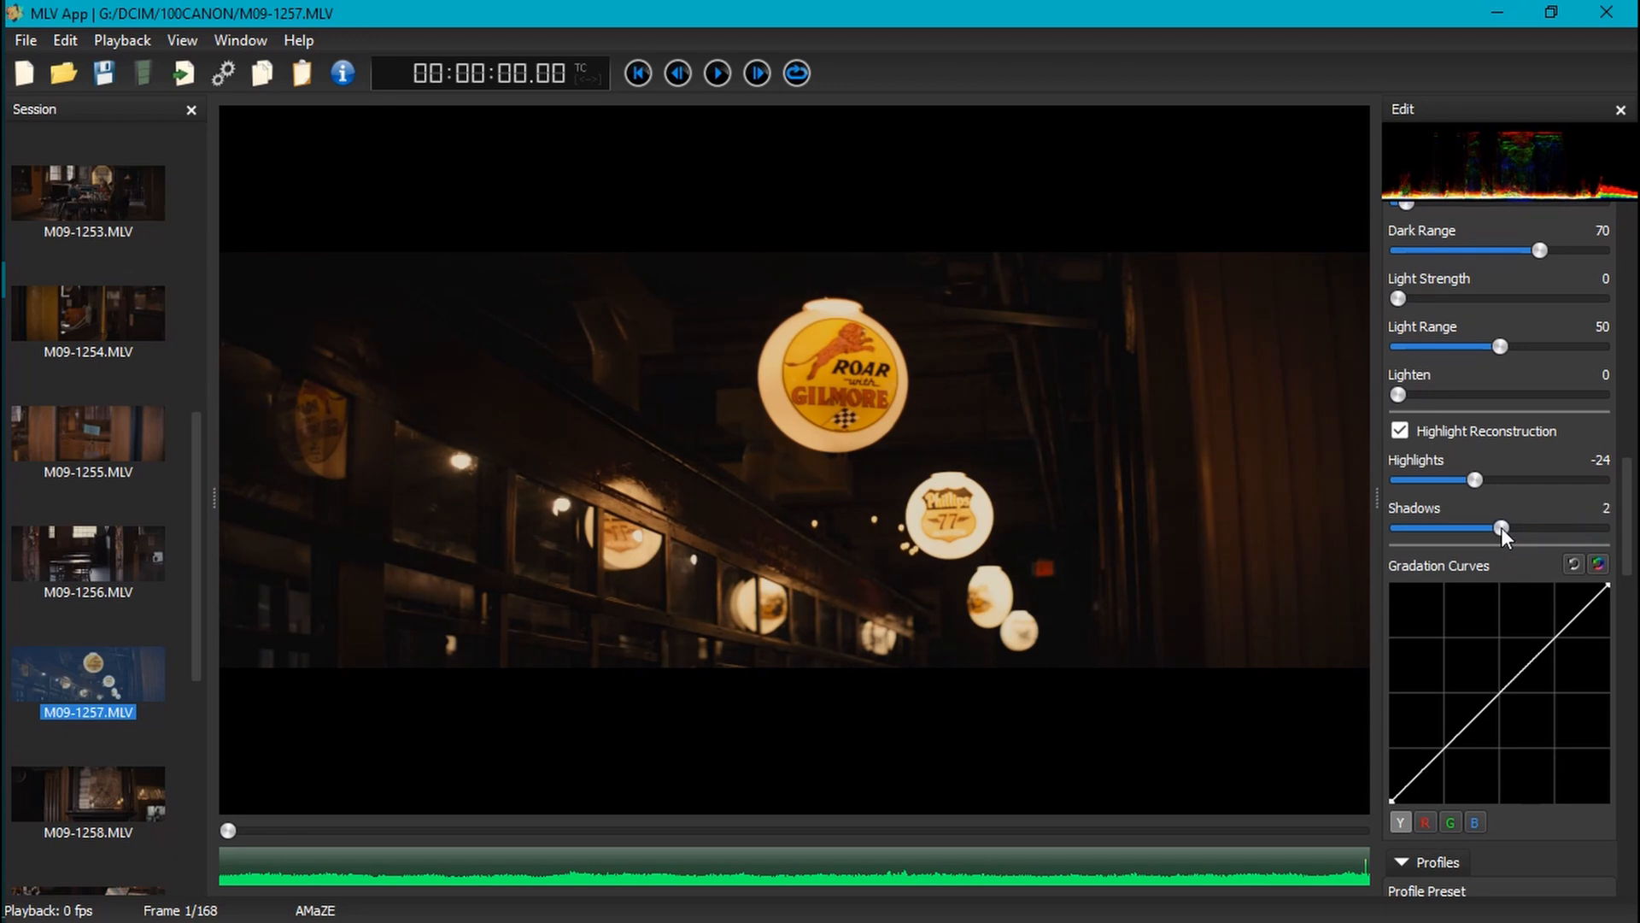
{"action": "left_click_drag", "start_coordinate": [1504, 528], "coordinate": [1564, 528]}
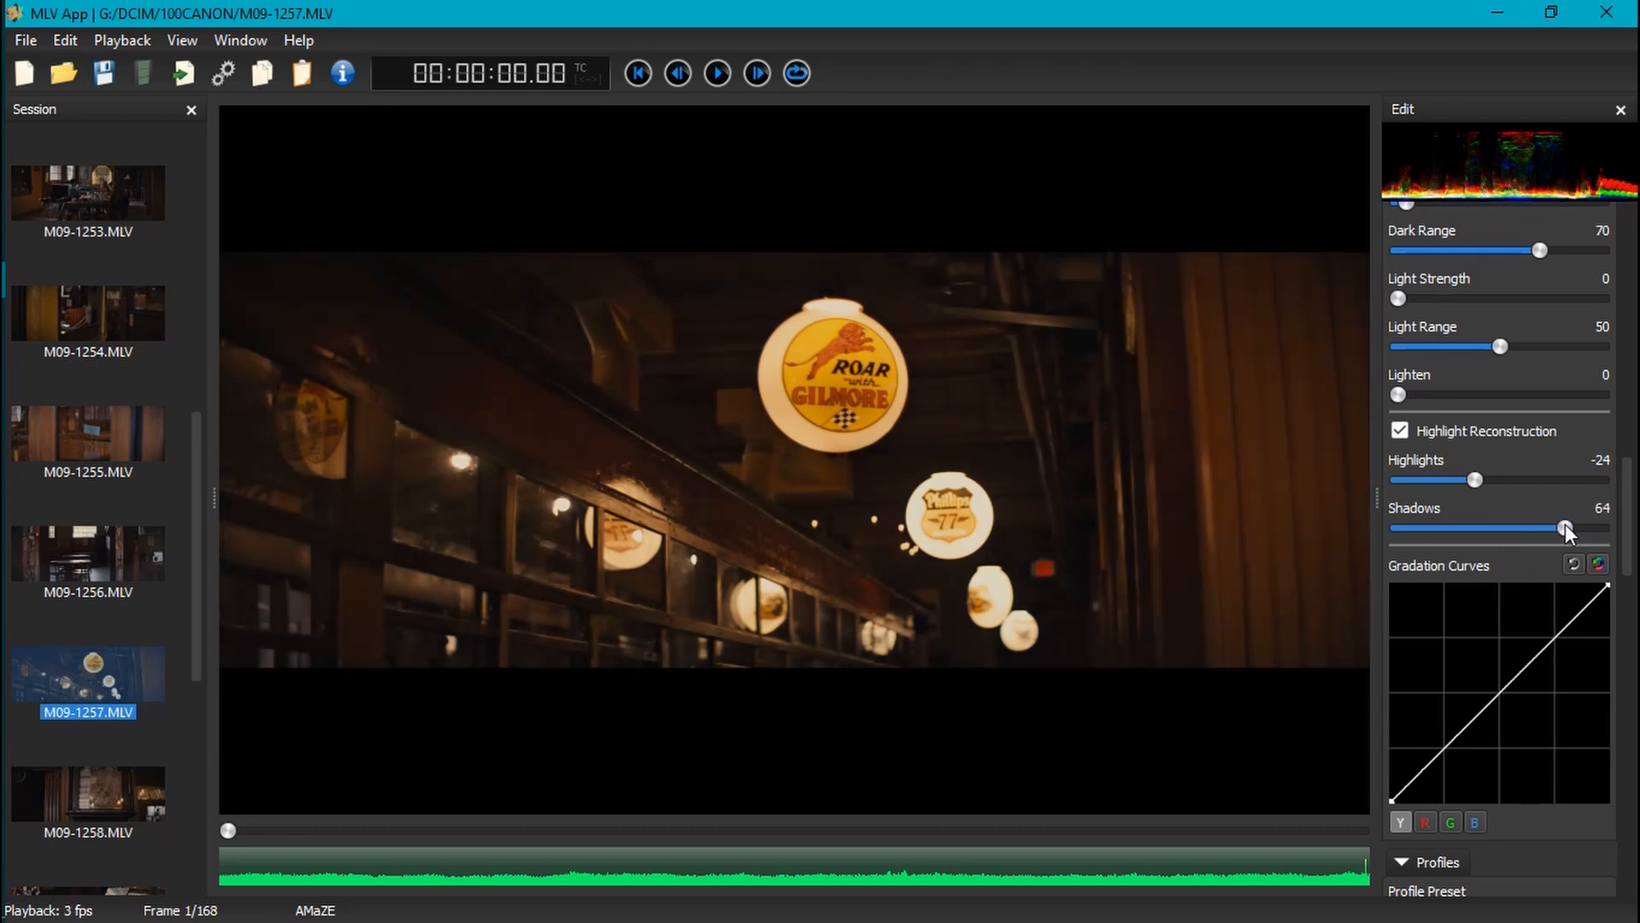
{"action": "left_click_drag", "start_coordinate": [1561, 528], "coordinate": [1580, 528]}
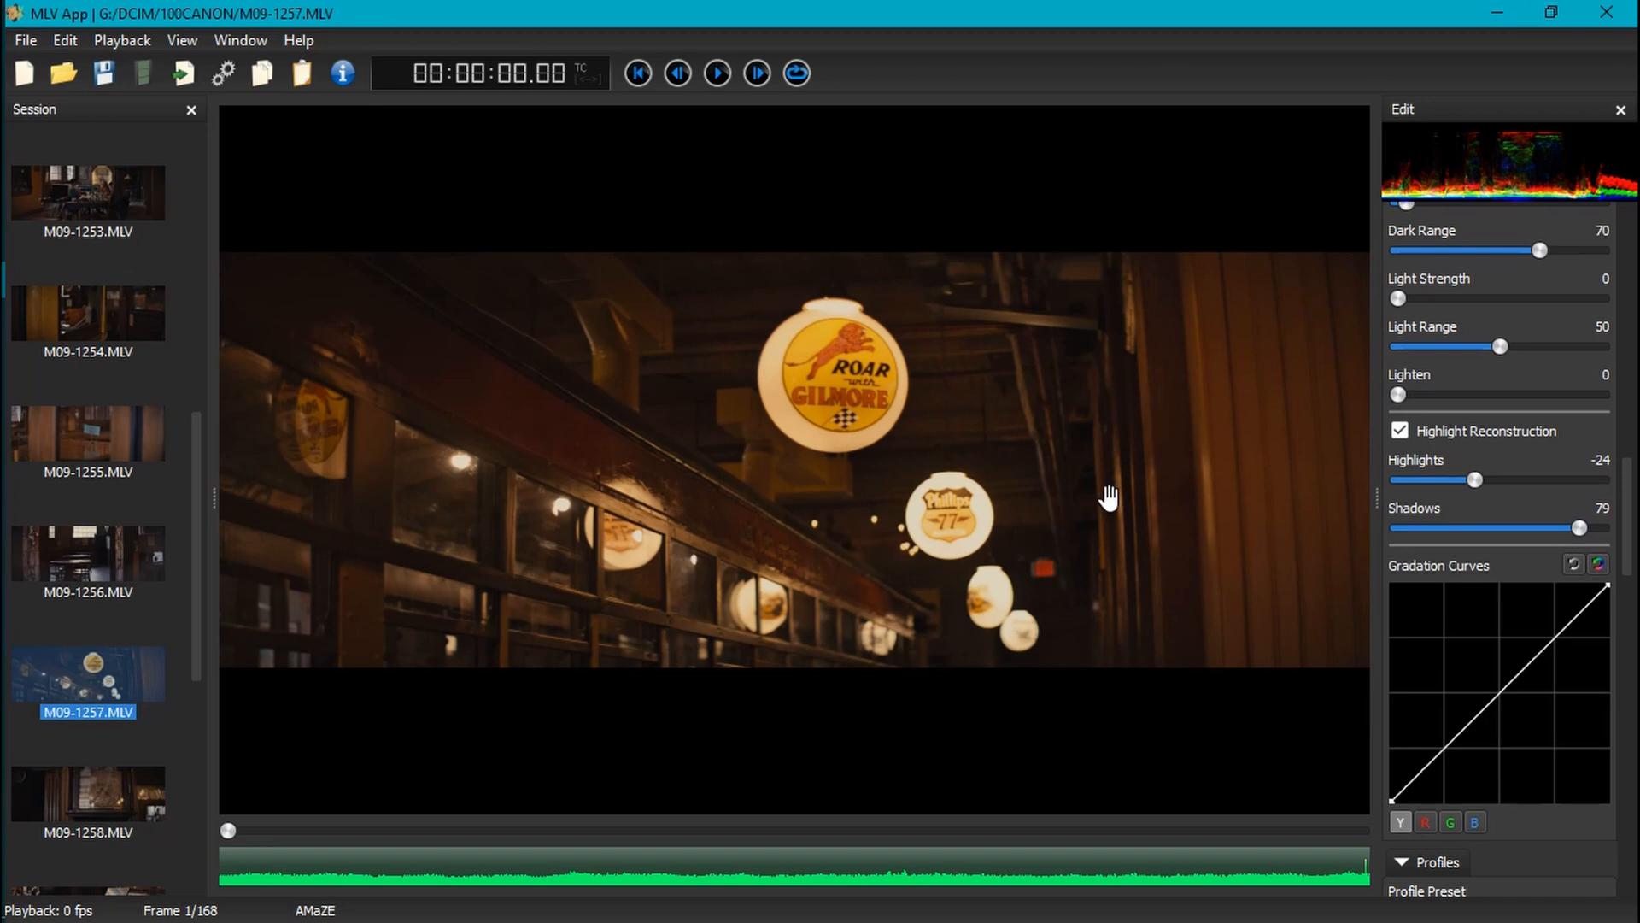
{"action": "mouse_move", "coordinate": [866, 546]}
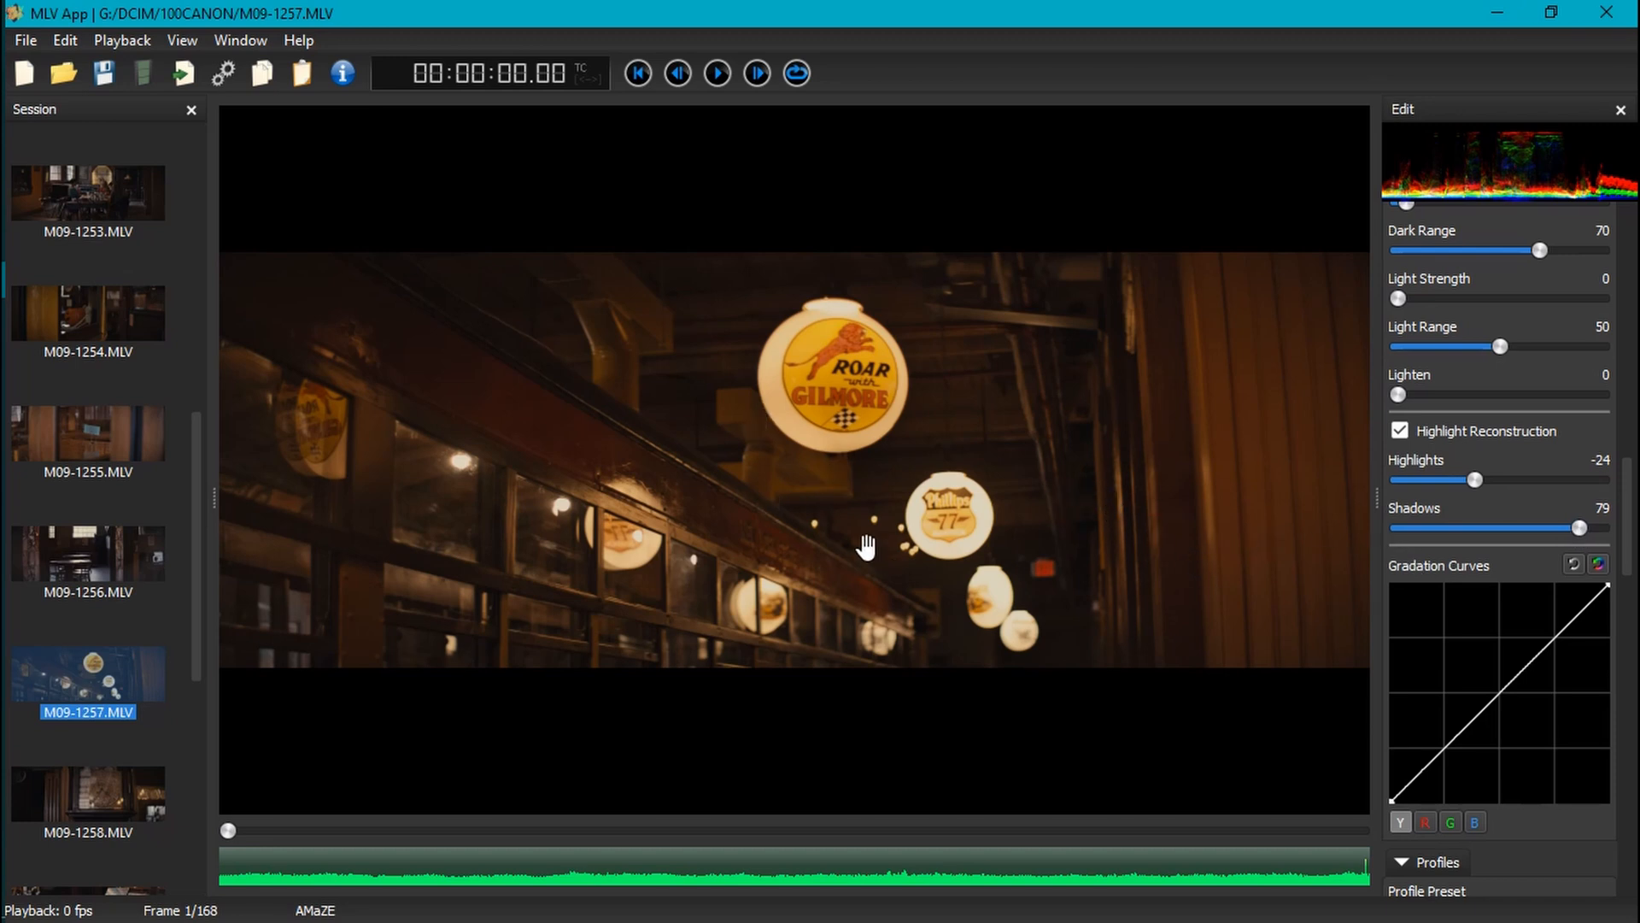
{"action": "mouse_move", "coordinate": [1091, 482]}
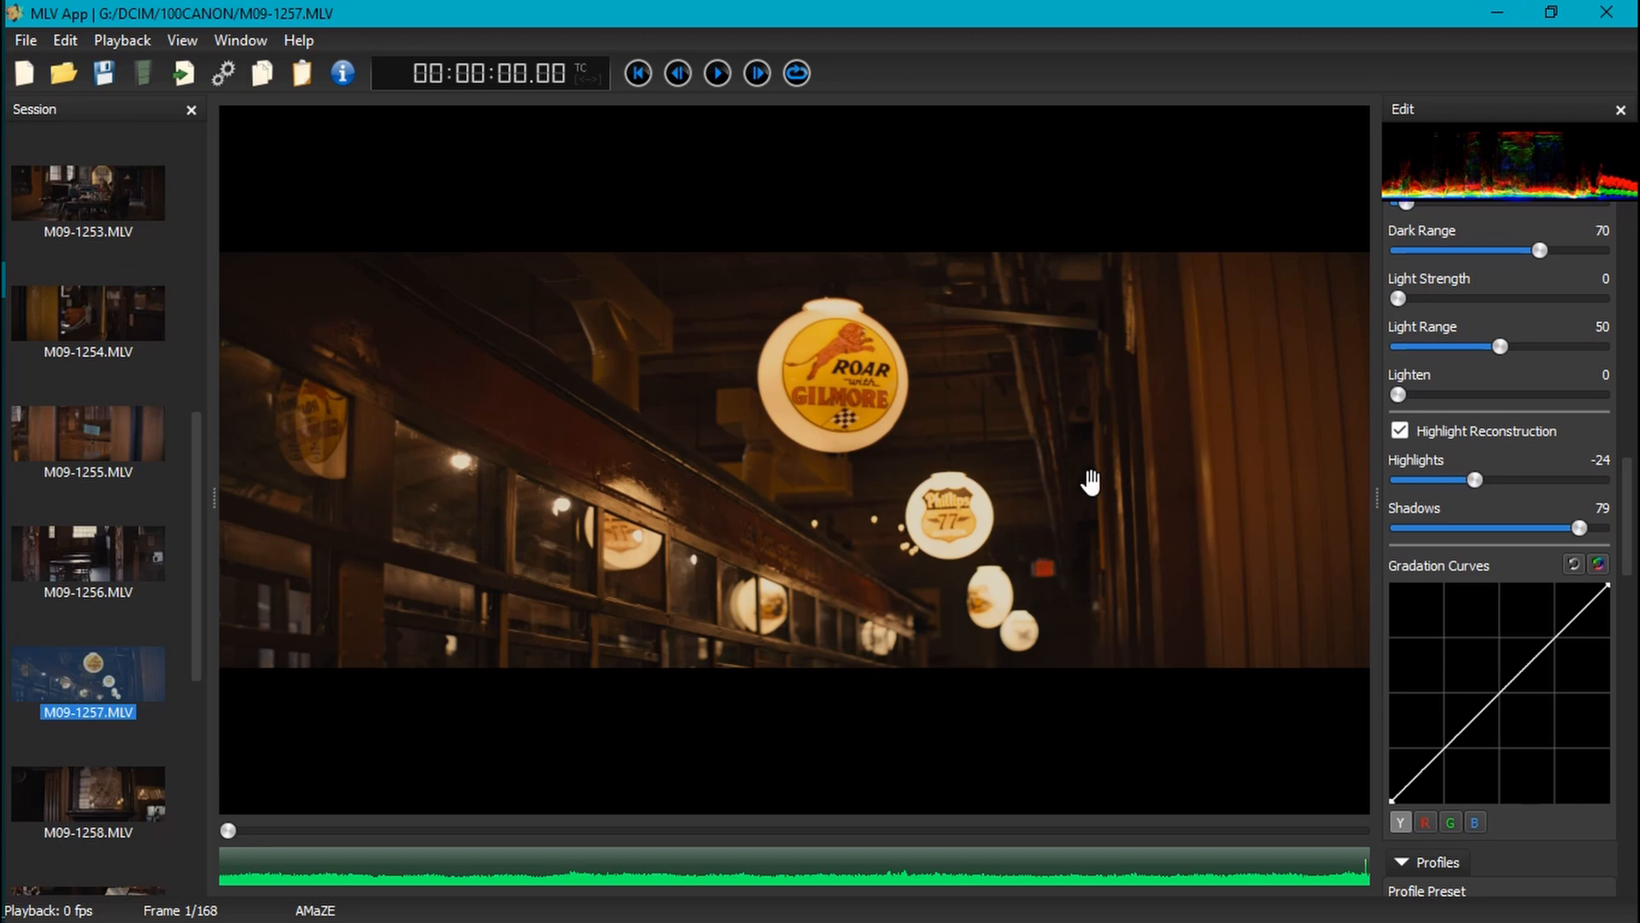
{"action": "mouse_move", "coordinate": [1090, 483]}
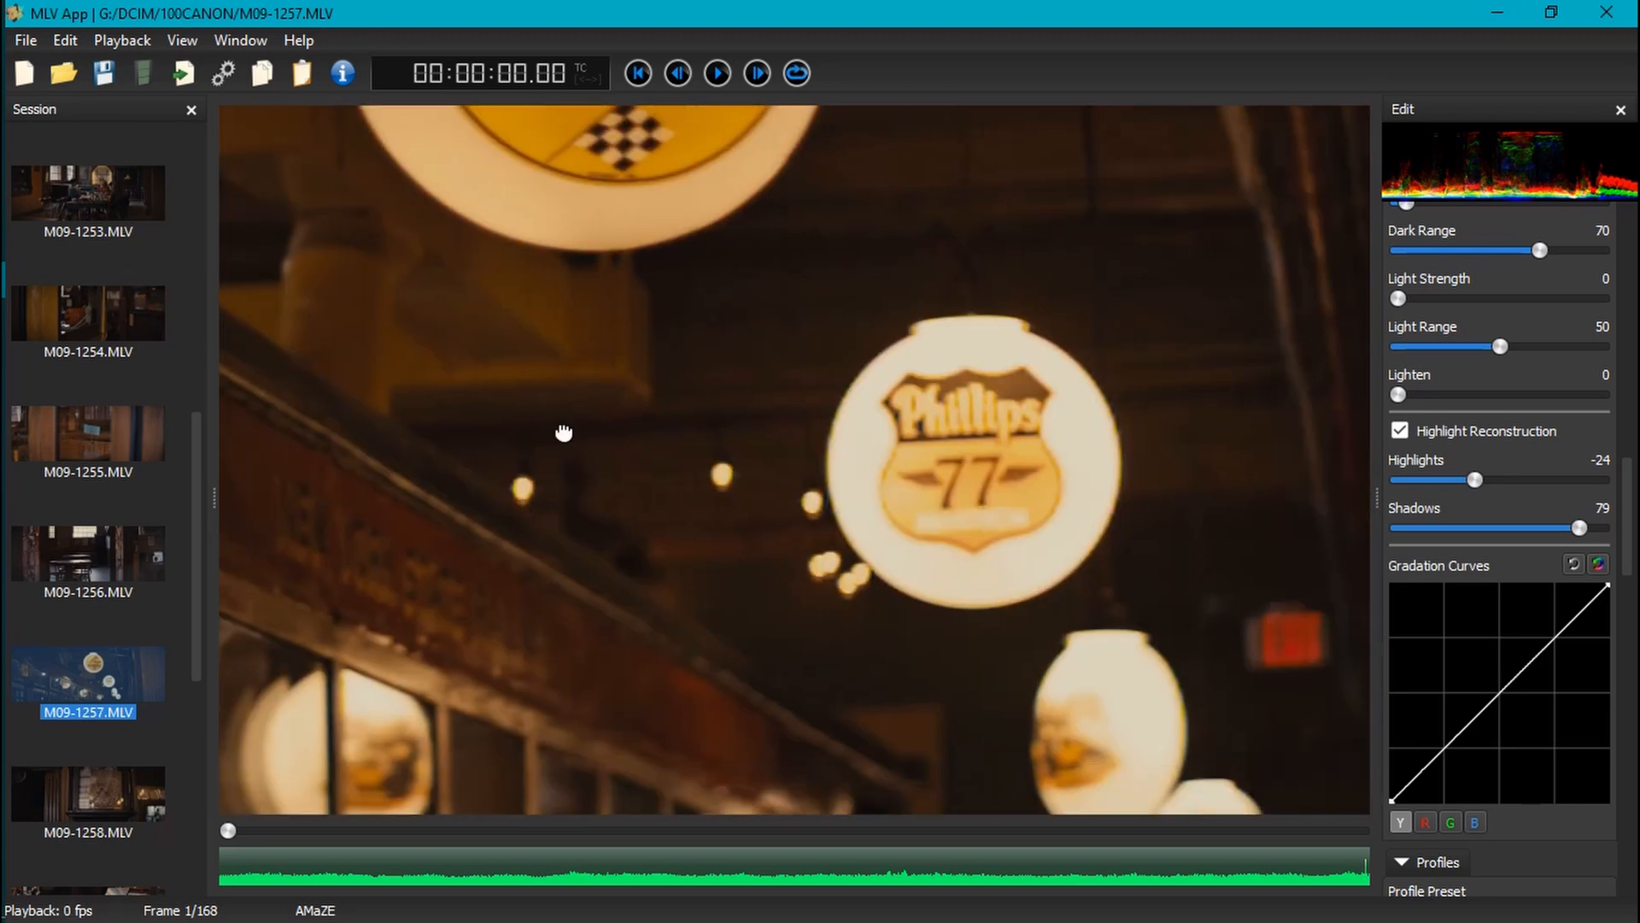
{"action": "left_click_drag", "start_coordinate": [563, 432], "coordinate": [967, 570]}
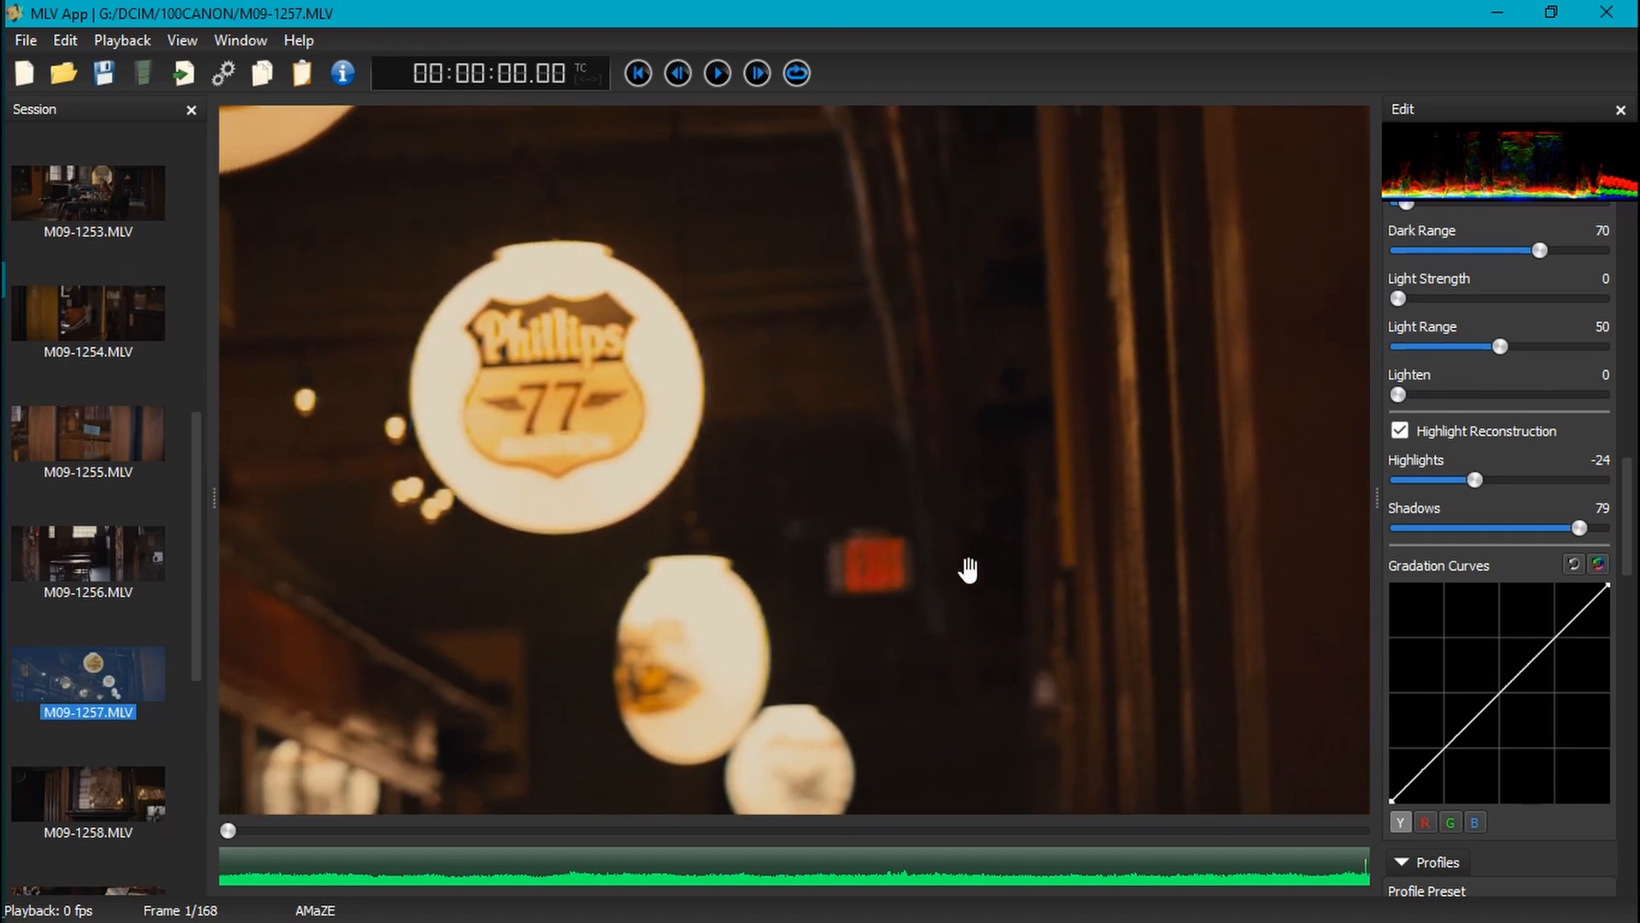
{"action": "mouse_move", "coordinate": [934, 513]}
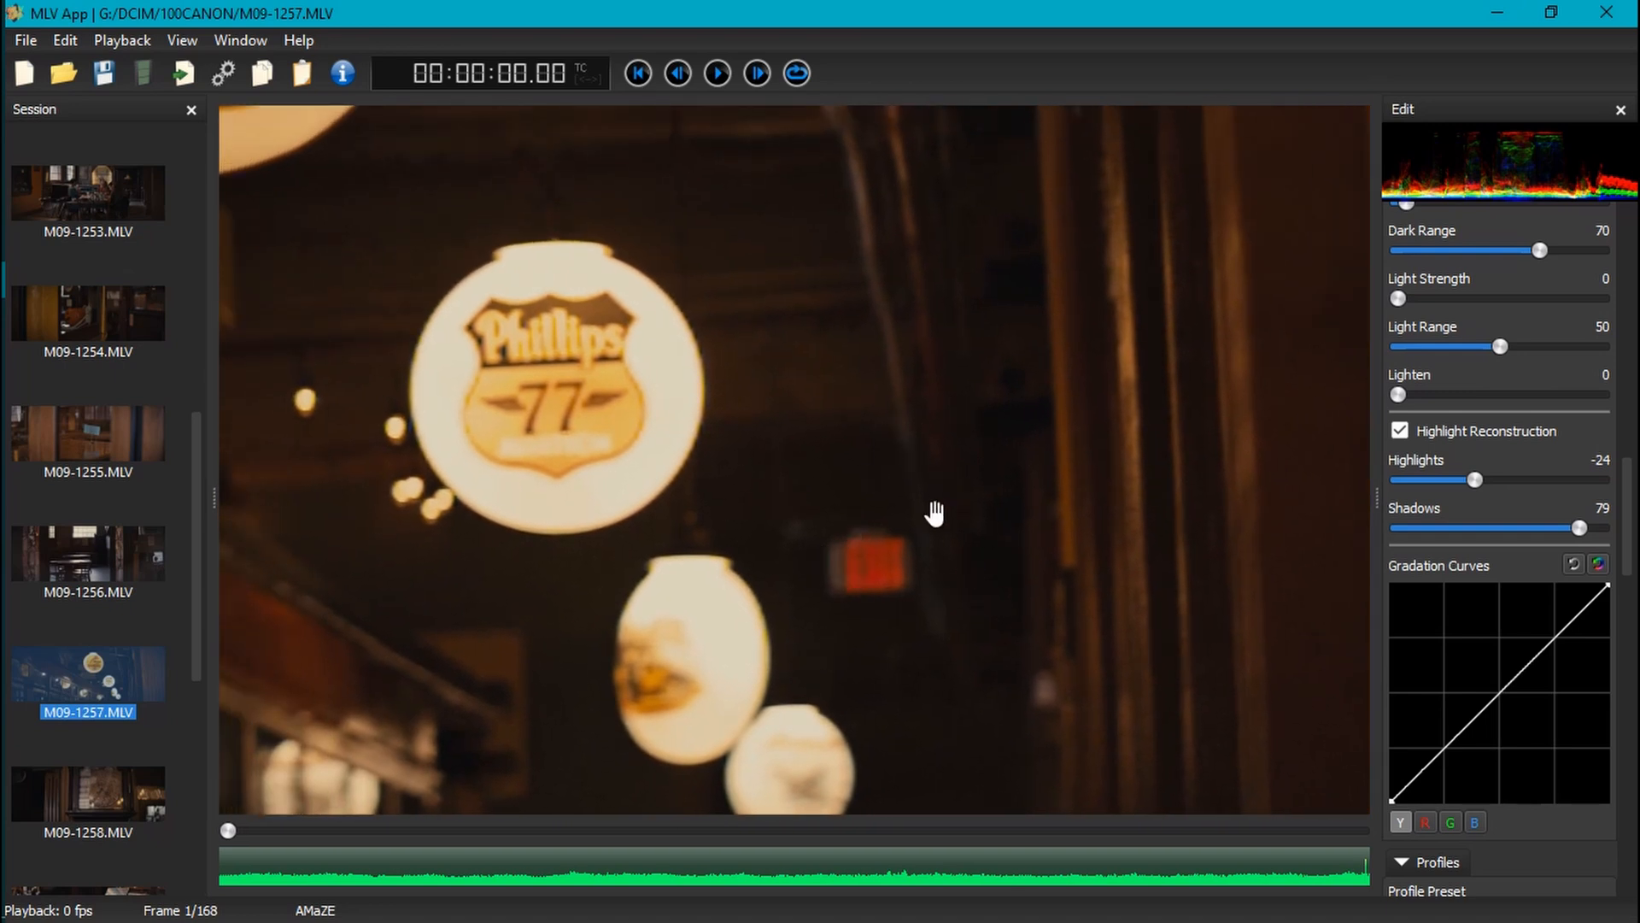
{"action": "left_click", "coordinate": [717, 73]}
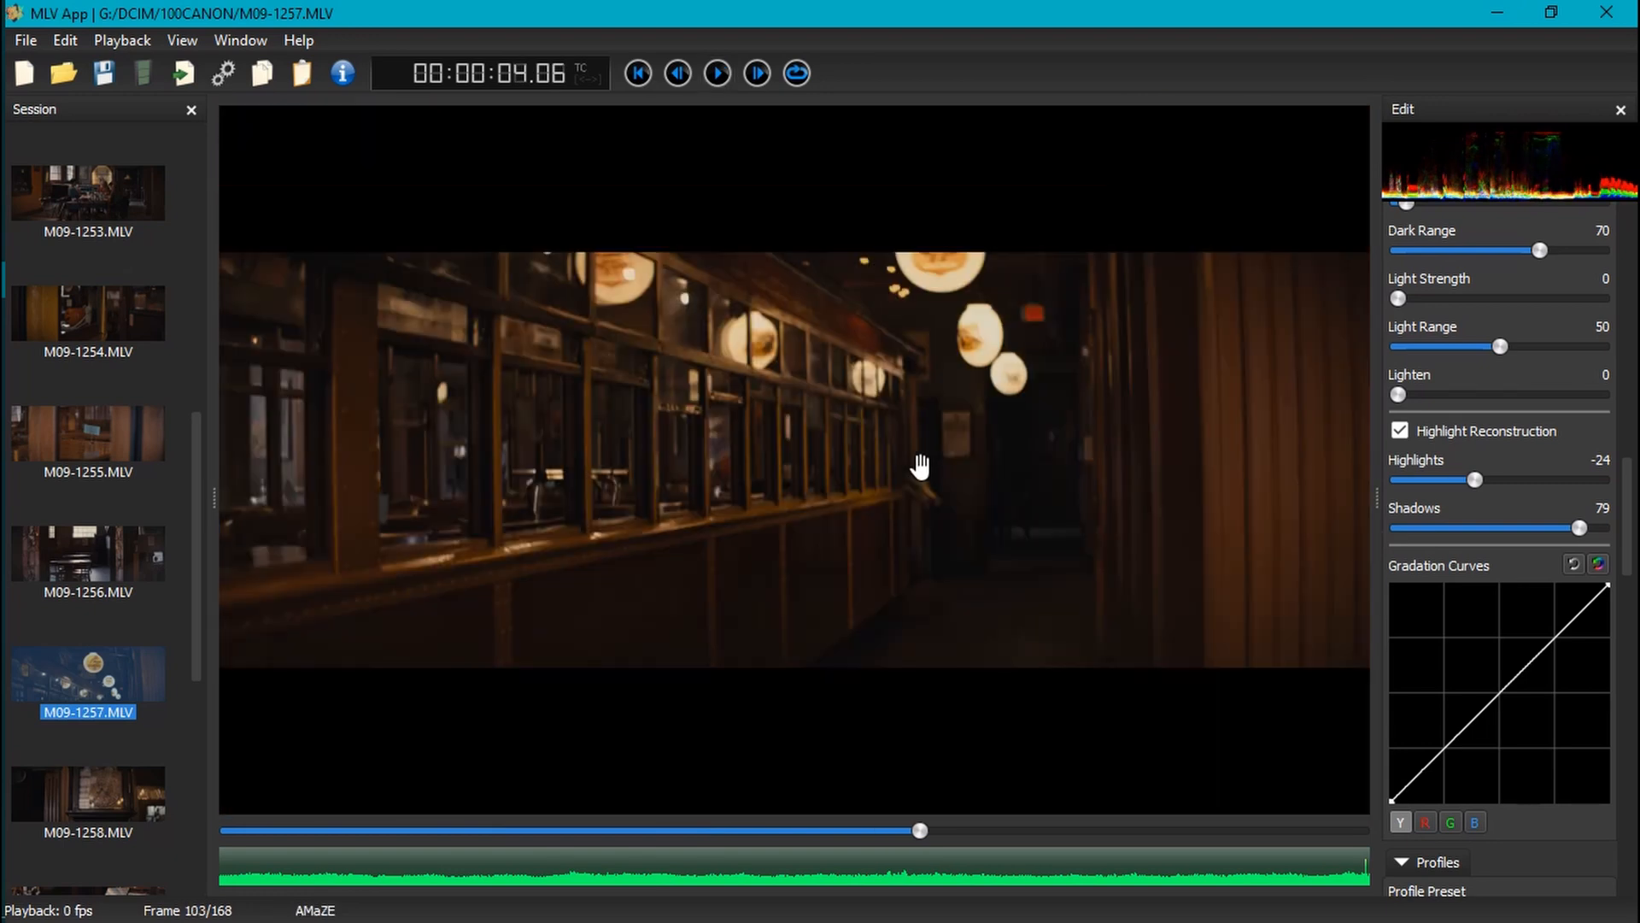
{"action": "left_click", "coordinate": [717, 73]}
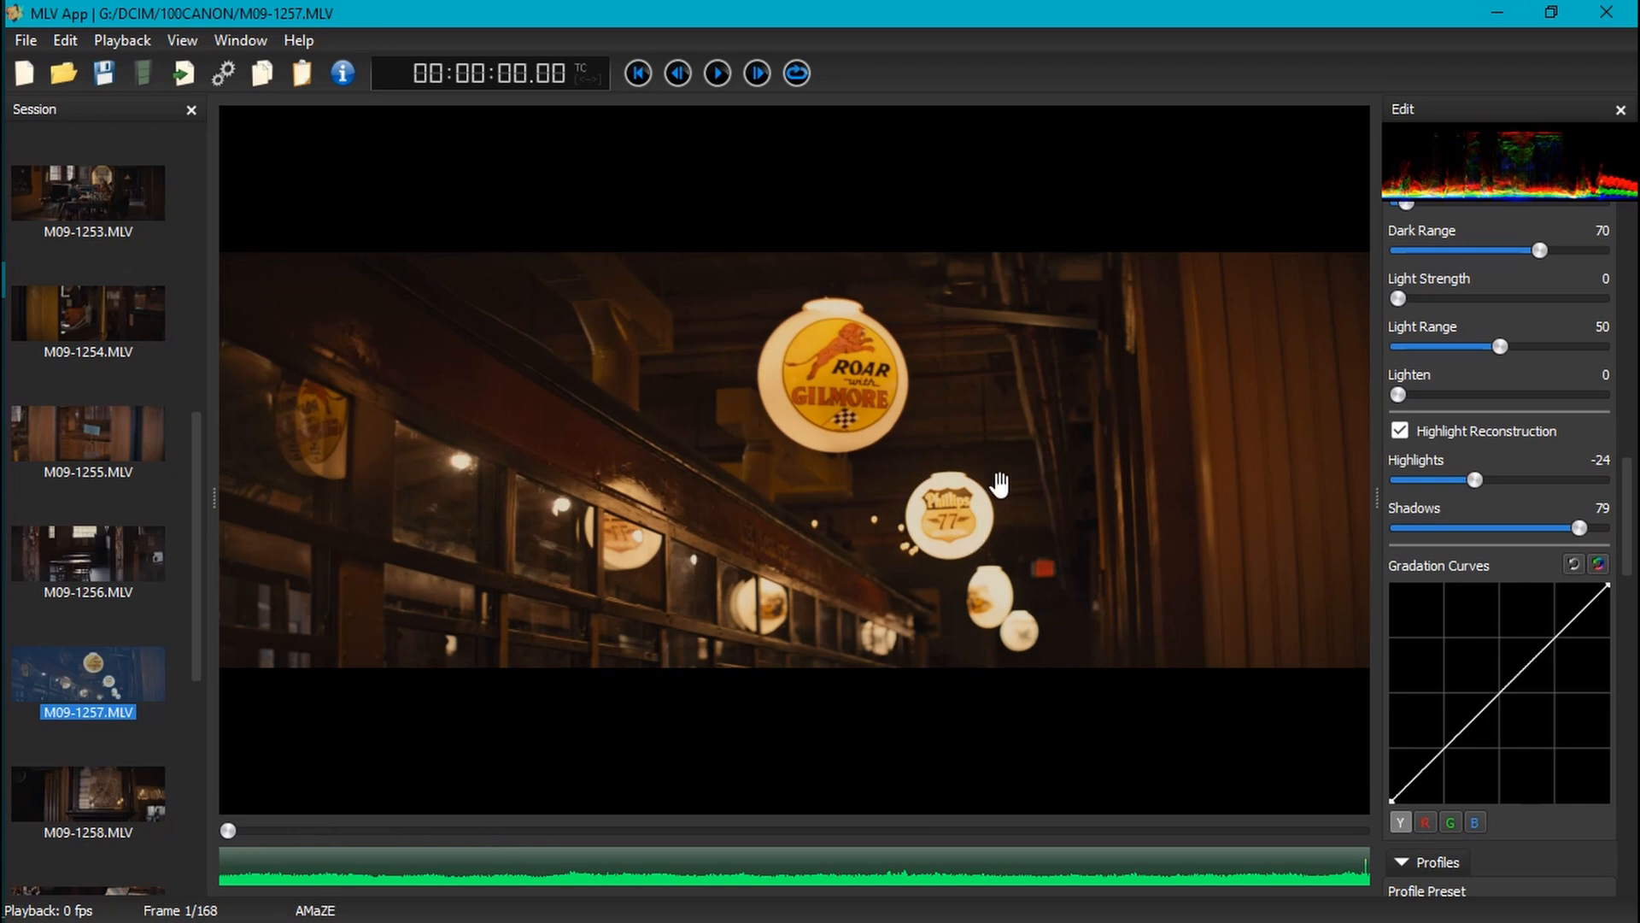
{"action": "mouse_move", "coordinate": [931, 488]}
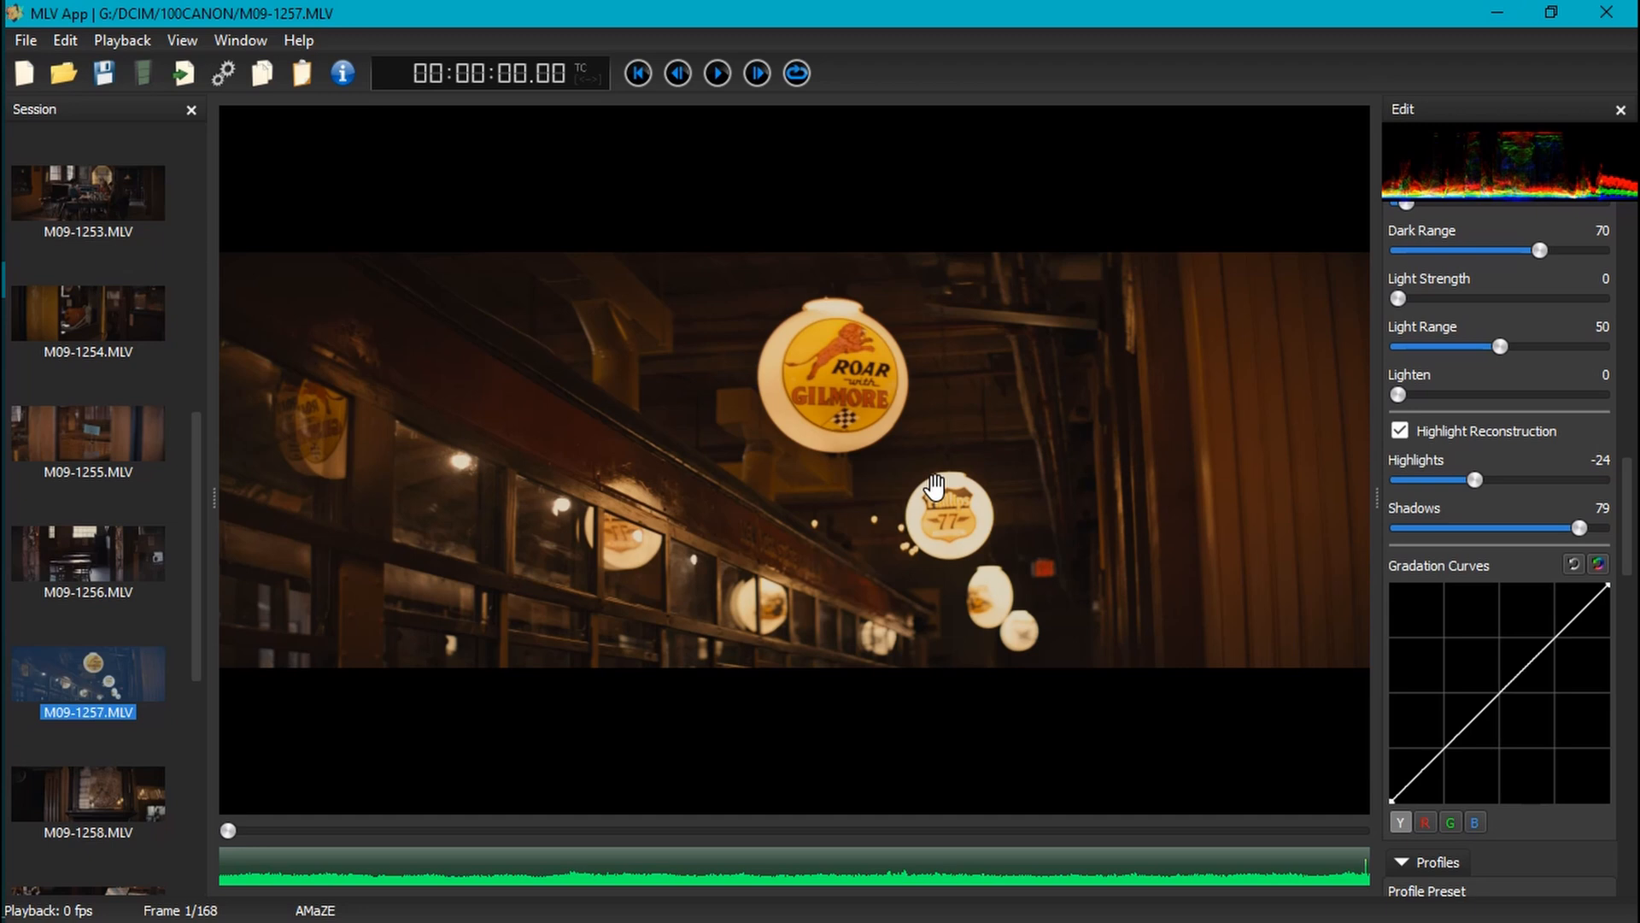
{"action": "mouse_move", "coordinate": [1422, 589]}
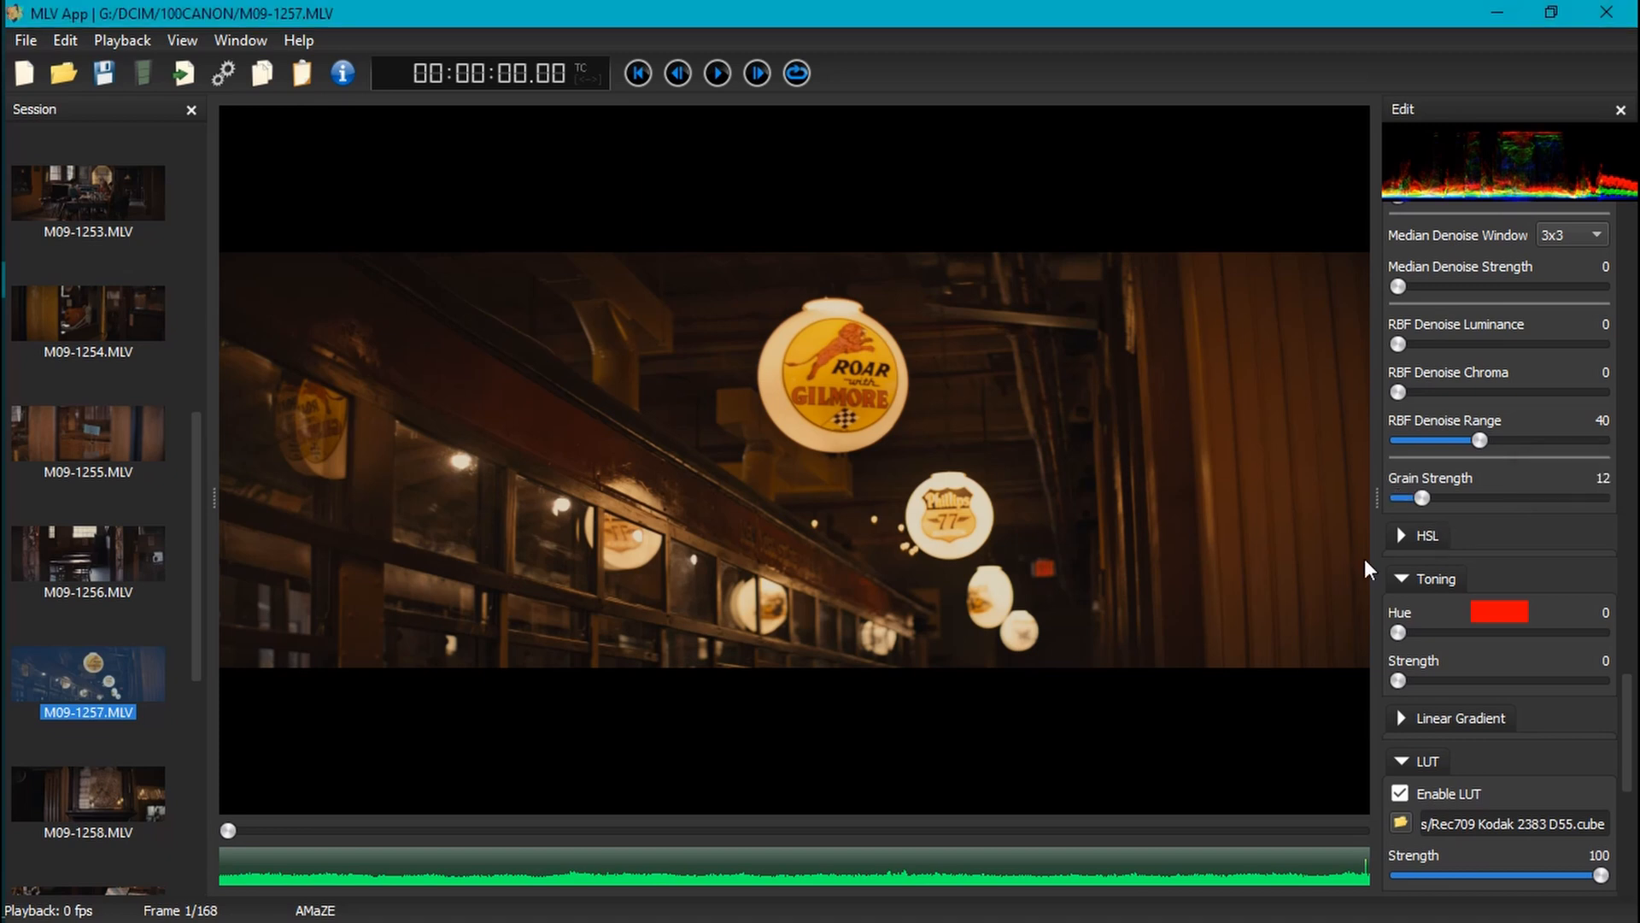
{"action": "mouse_move", "coordinate": [1146, 513]}
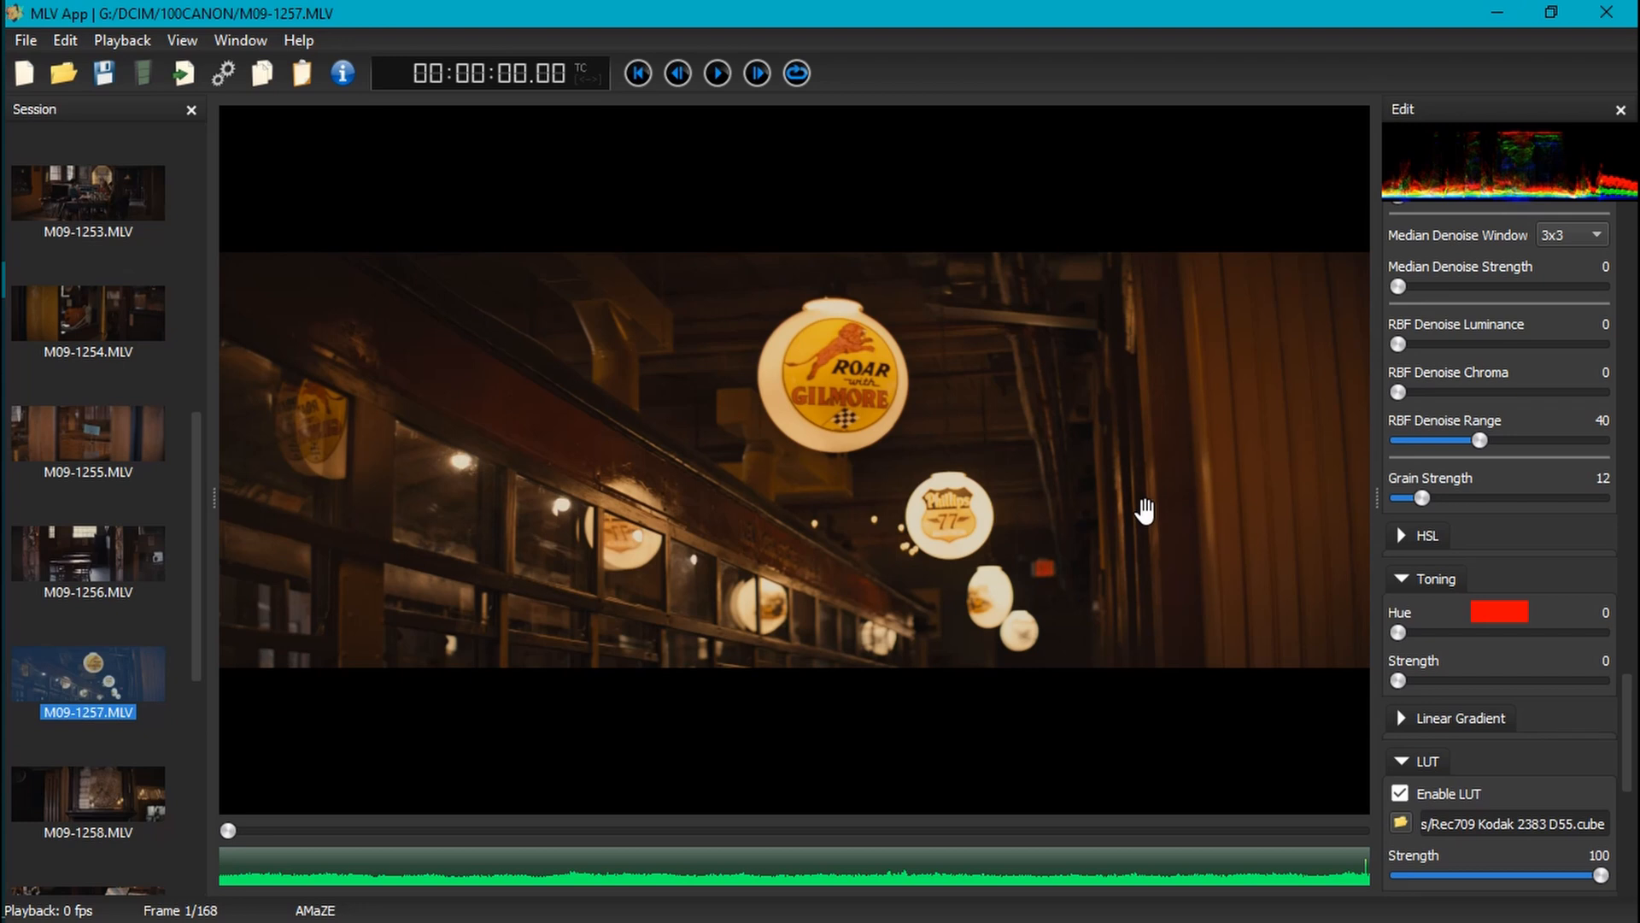
{"action": "mouse_move", "coordinate": [1104, 521]}
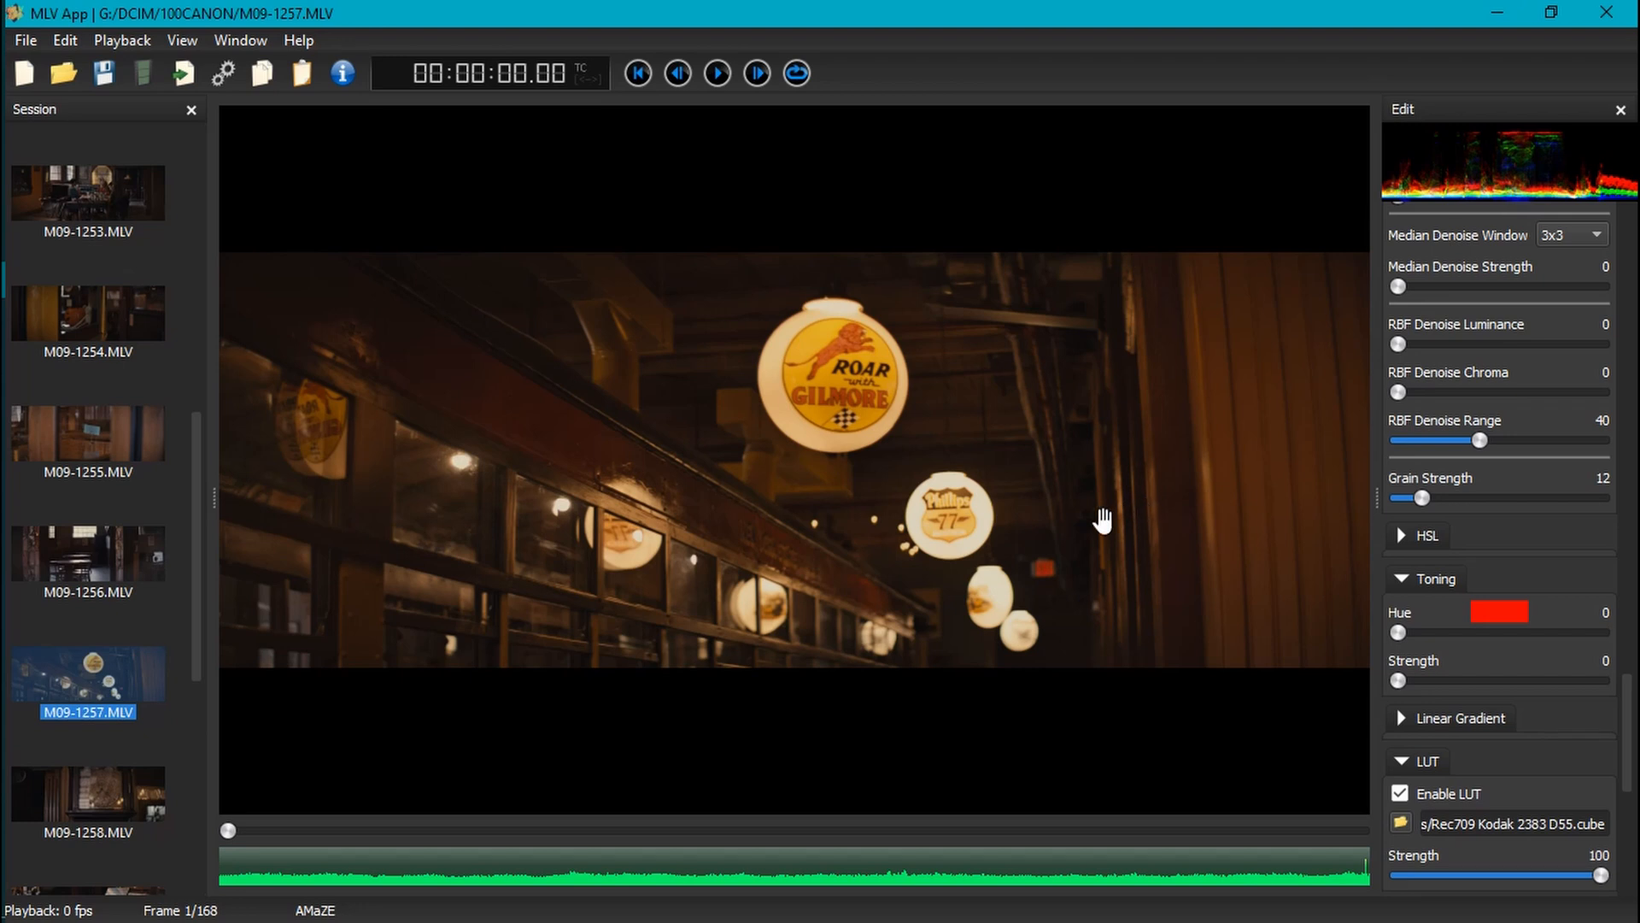
Rewind clip M09-1257 to frame 1 and scroll the Edit panel to the LUT section.
{"action": "left_click", "coordinate": [717, 73]}
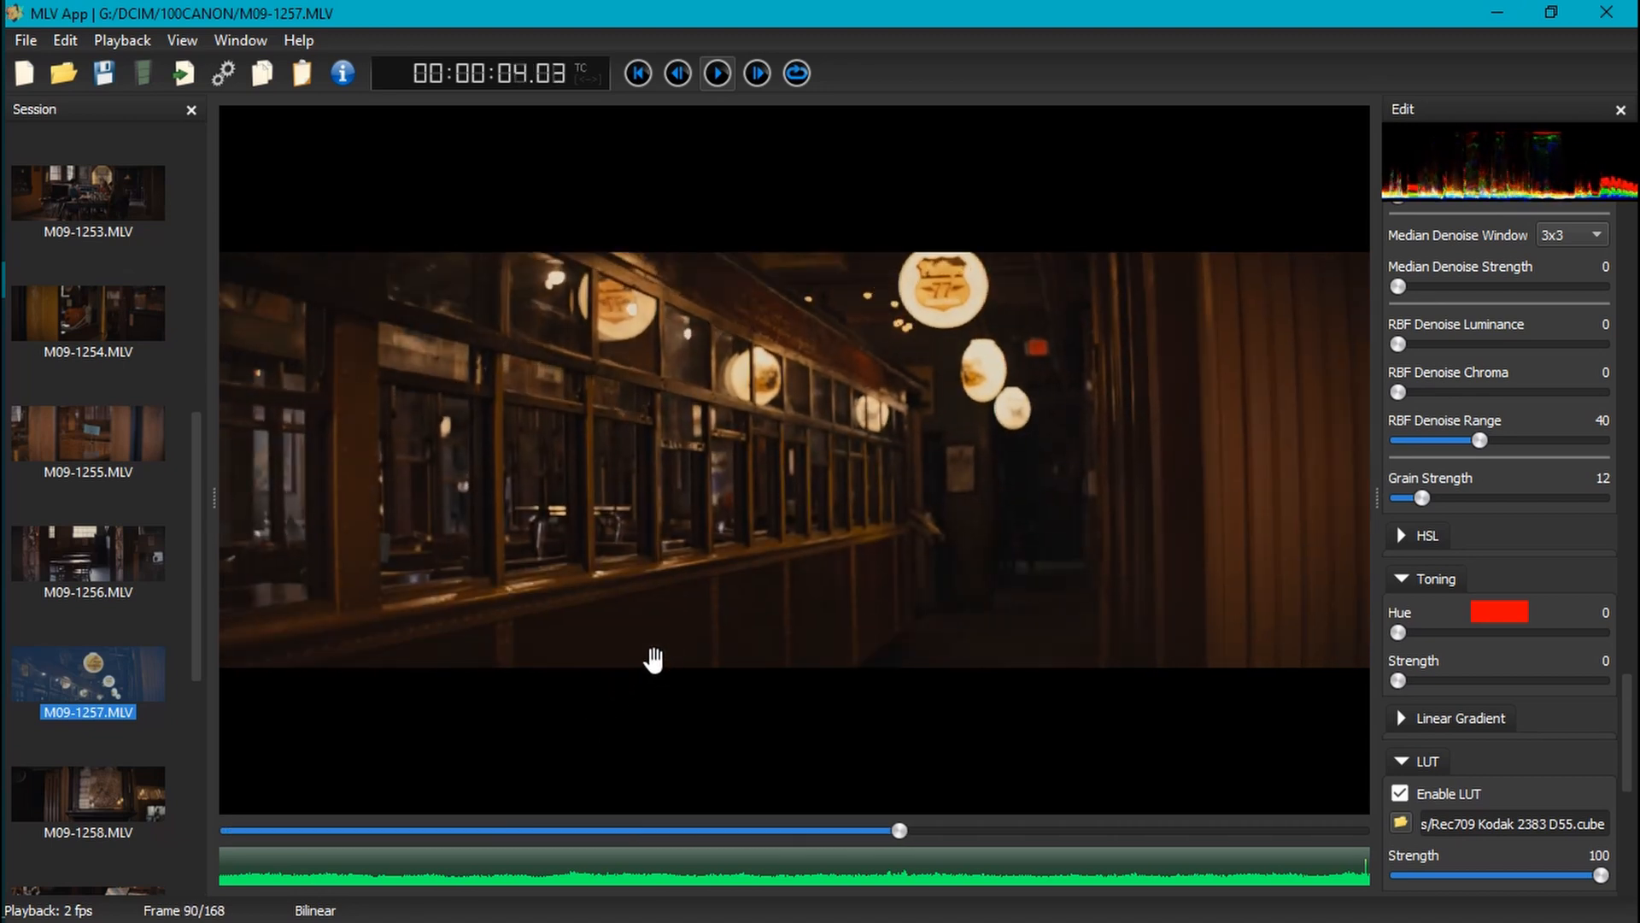
{"action": "left_click_drag", "start_coordinate": [900, 830], "coordinate": [1088, 829]}
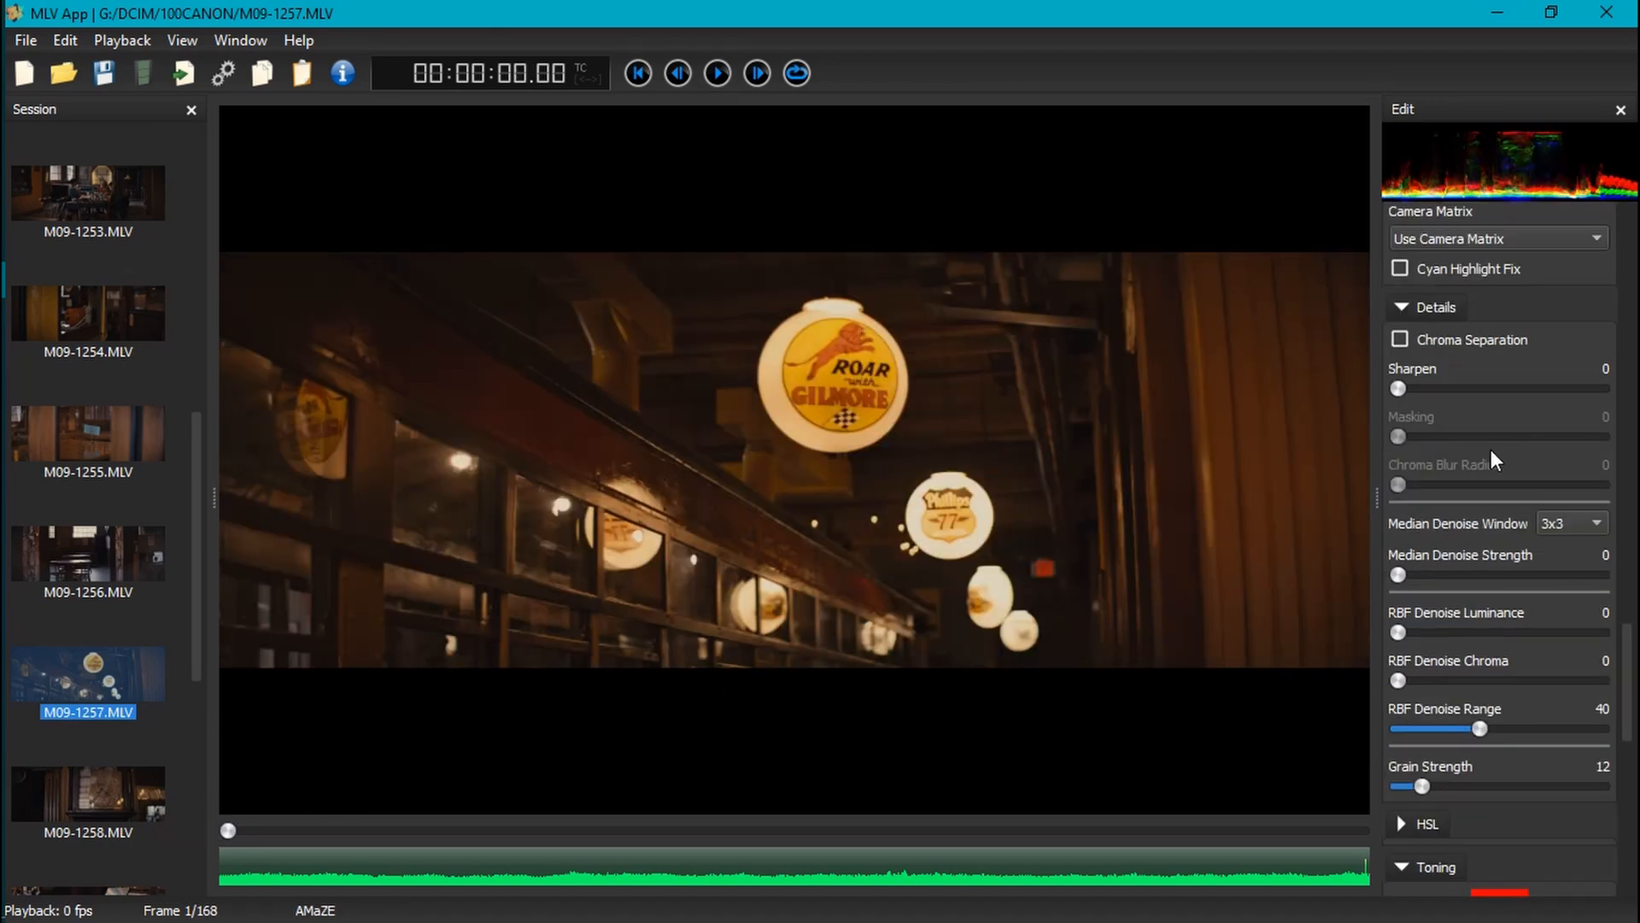
{"action": "left_click", "coordinate": [1426, 214]}
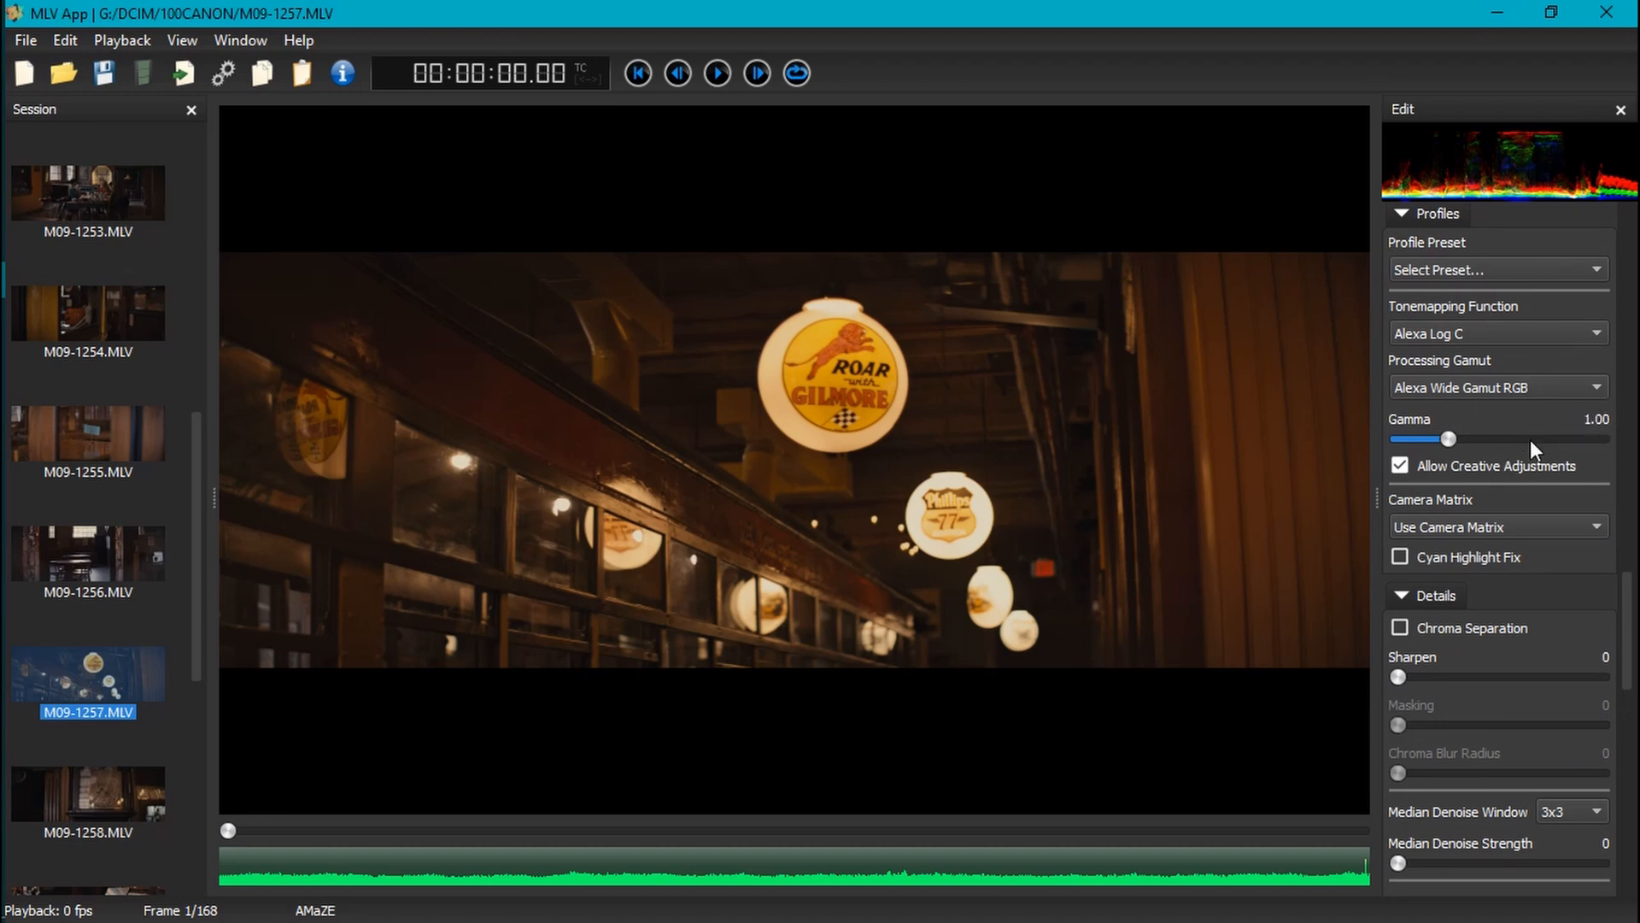
{"action": "mouse_move", "coordinate": [1492, 488]}
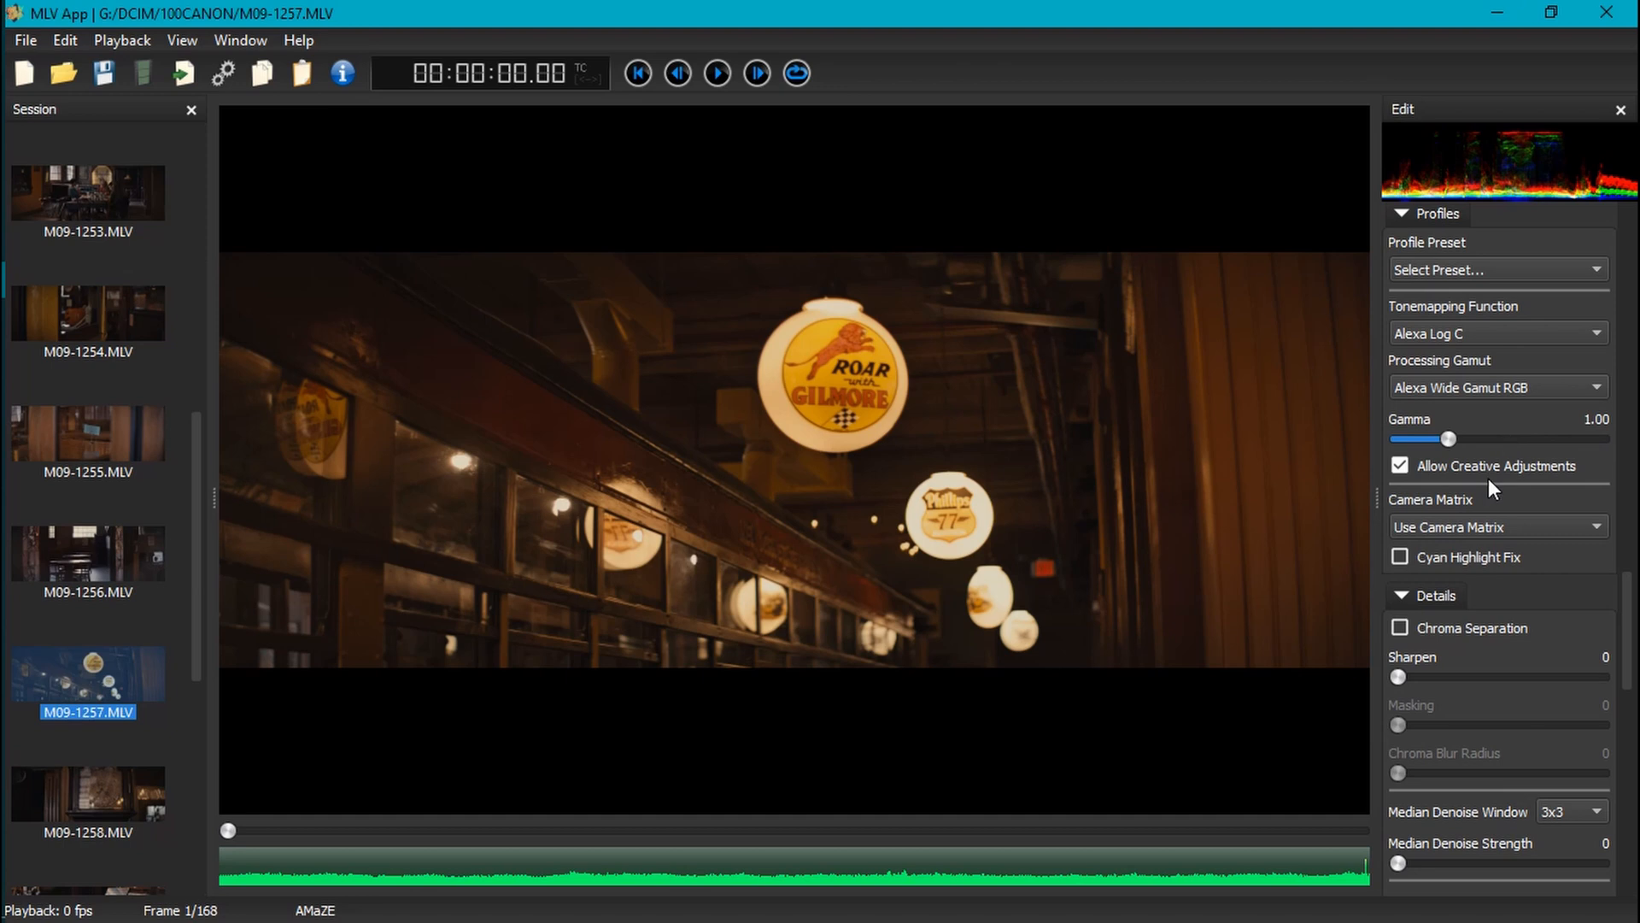
{"action": "scroll", "scroll_direction": "down", "scroll_amount": 3}
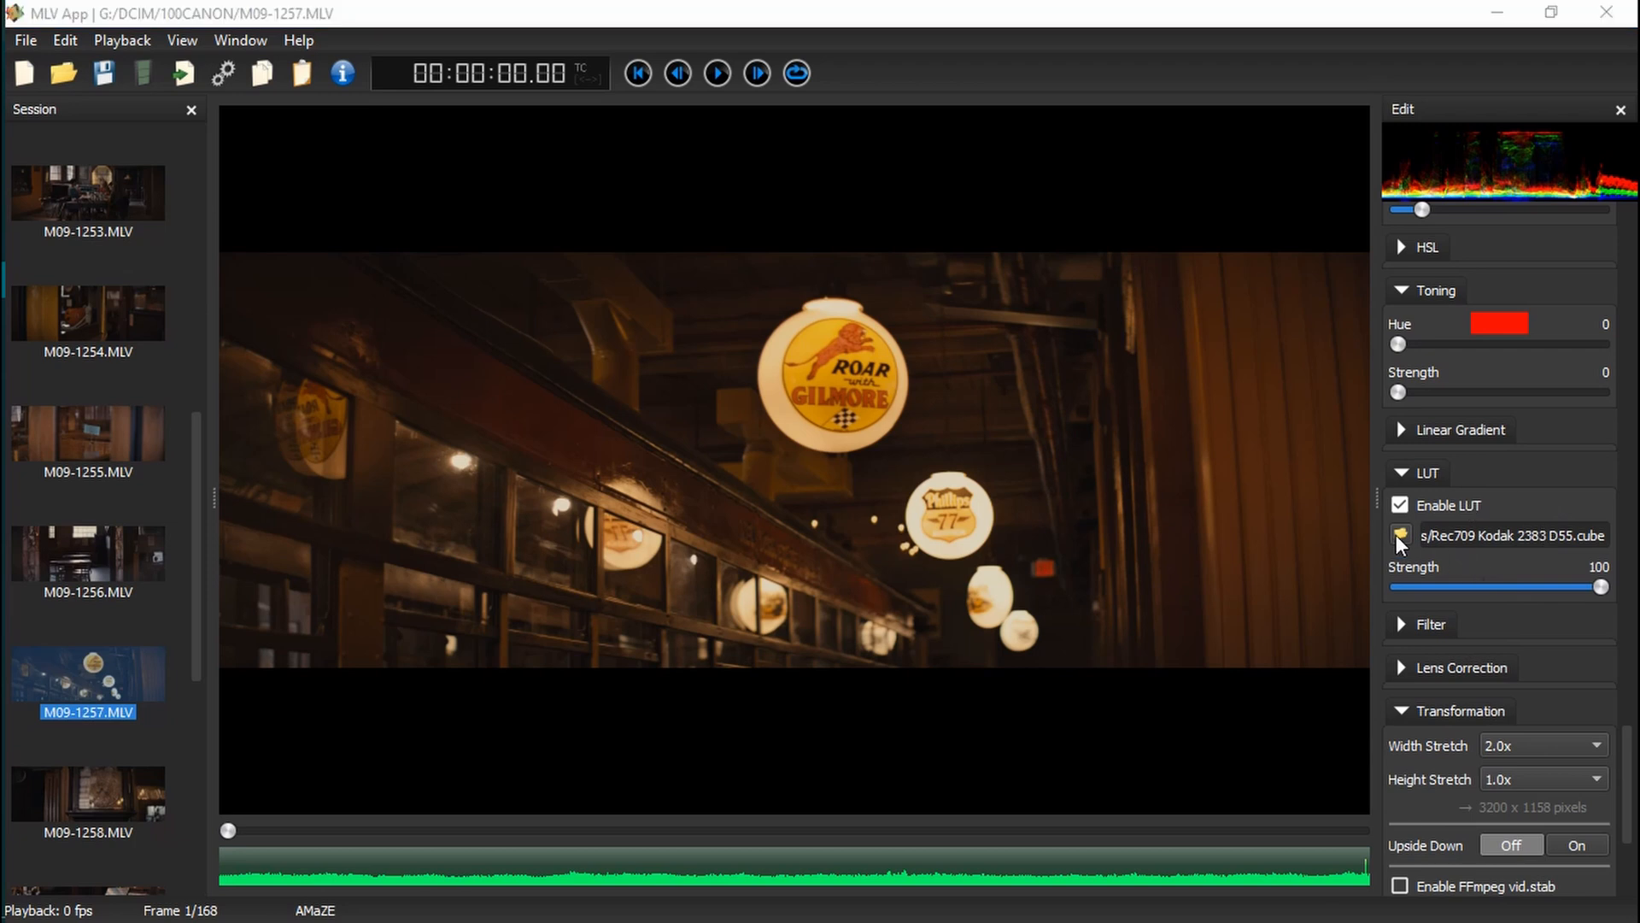
Open the LUT file browser and enter the Arri folder of LogC2Video 709 cubes.
{"action": "left_click", "coordinate": [1400, 534]}
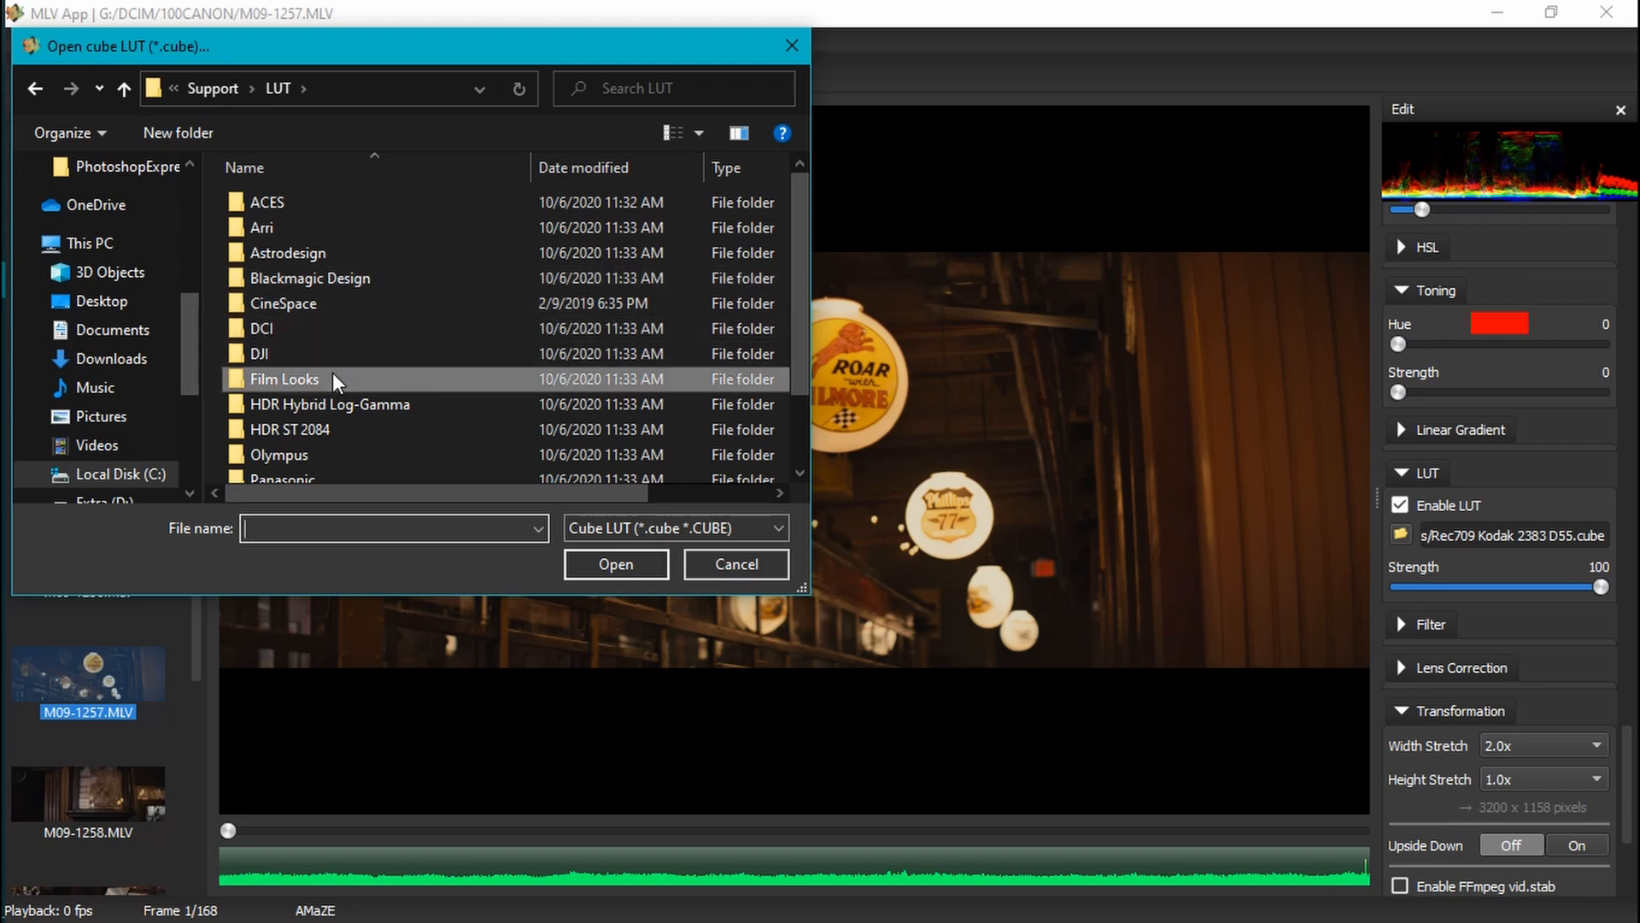
{"action": "mouse_move", "coordinate": [366, 448]}
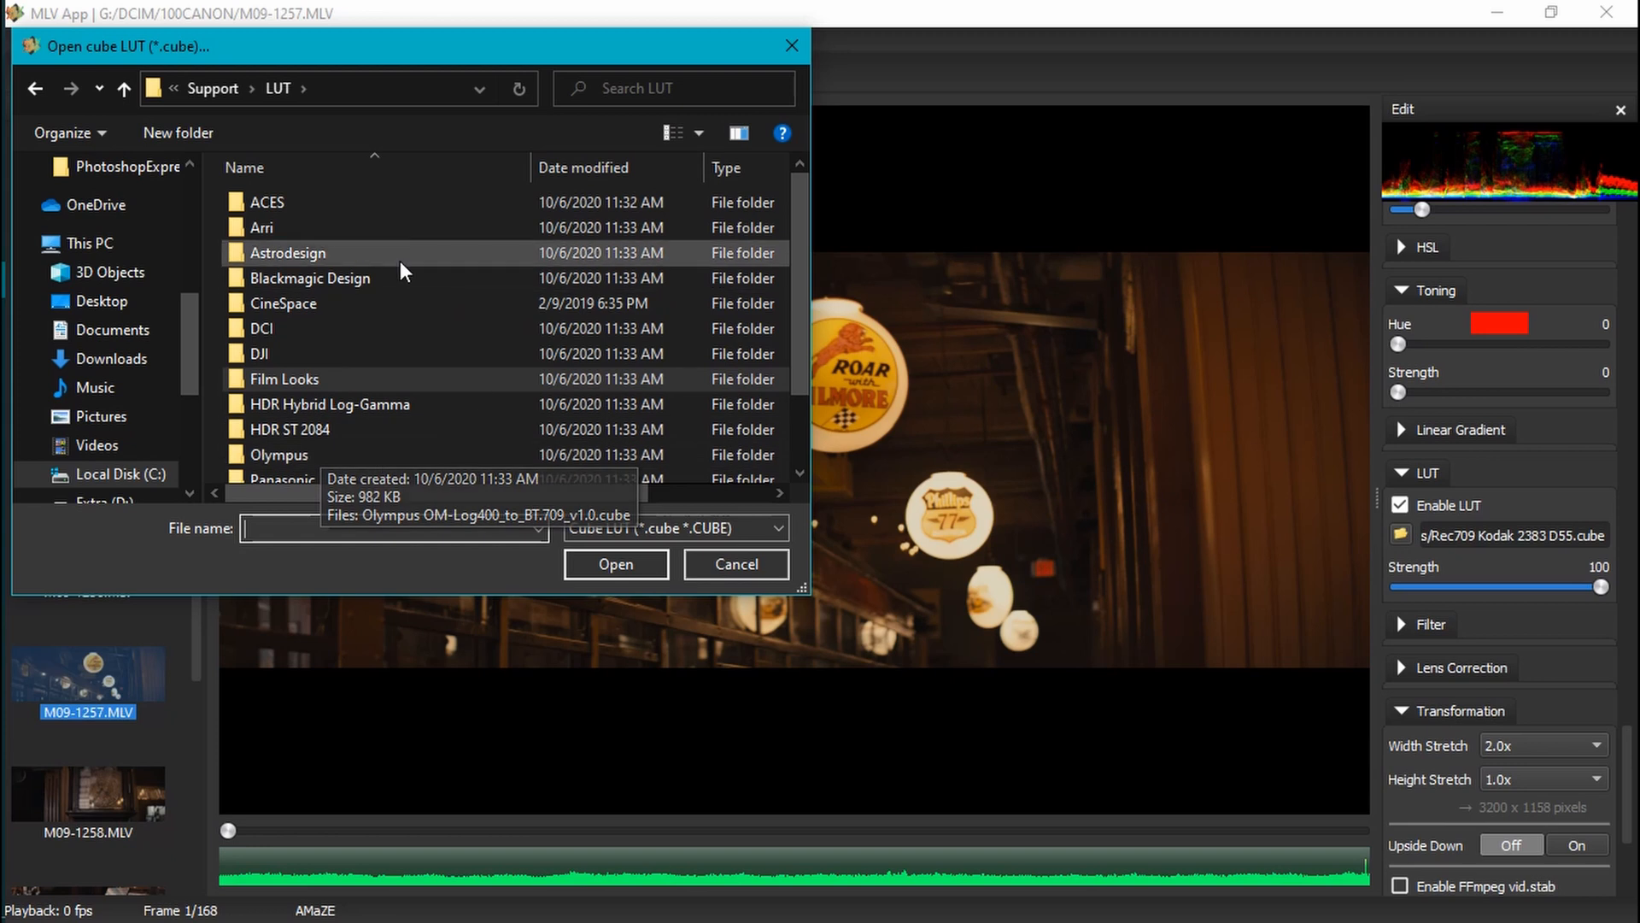
{"action": "mouse_move", "coordinate": [1081, 326]}
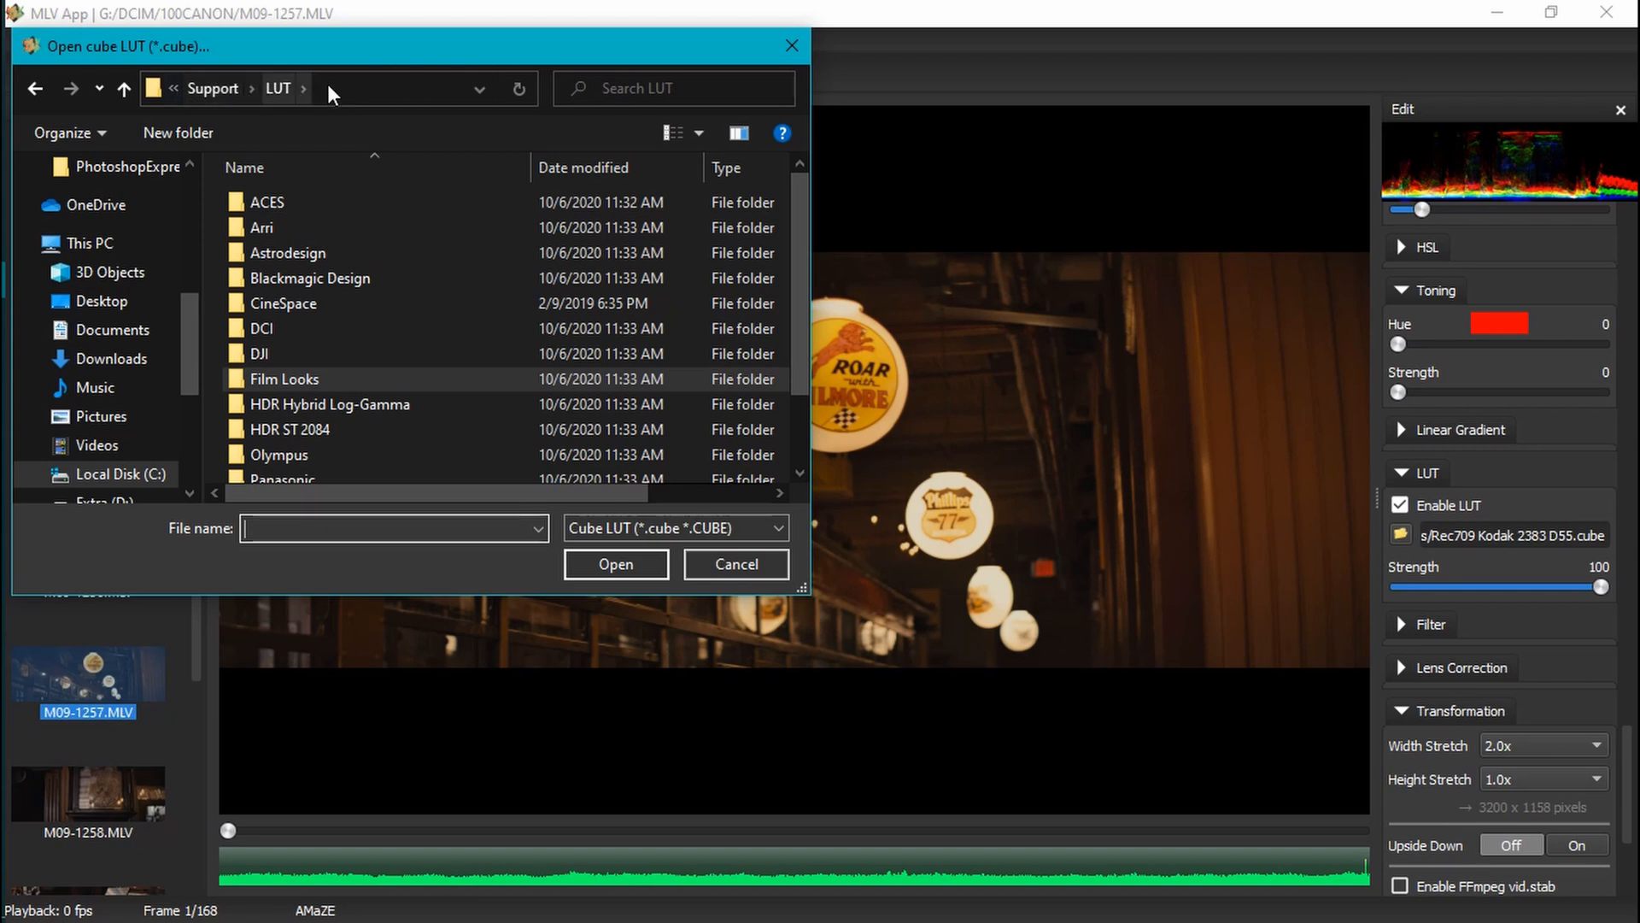
{"action": "mouse_move", "coordinate": [1419, 563]}
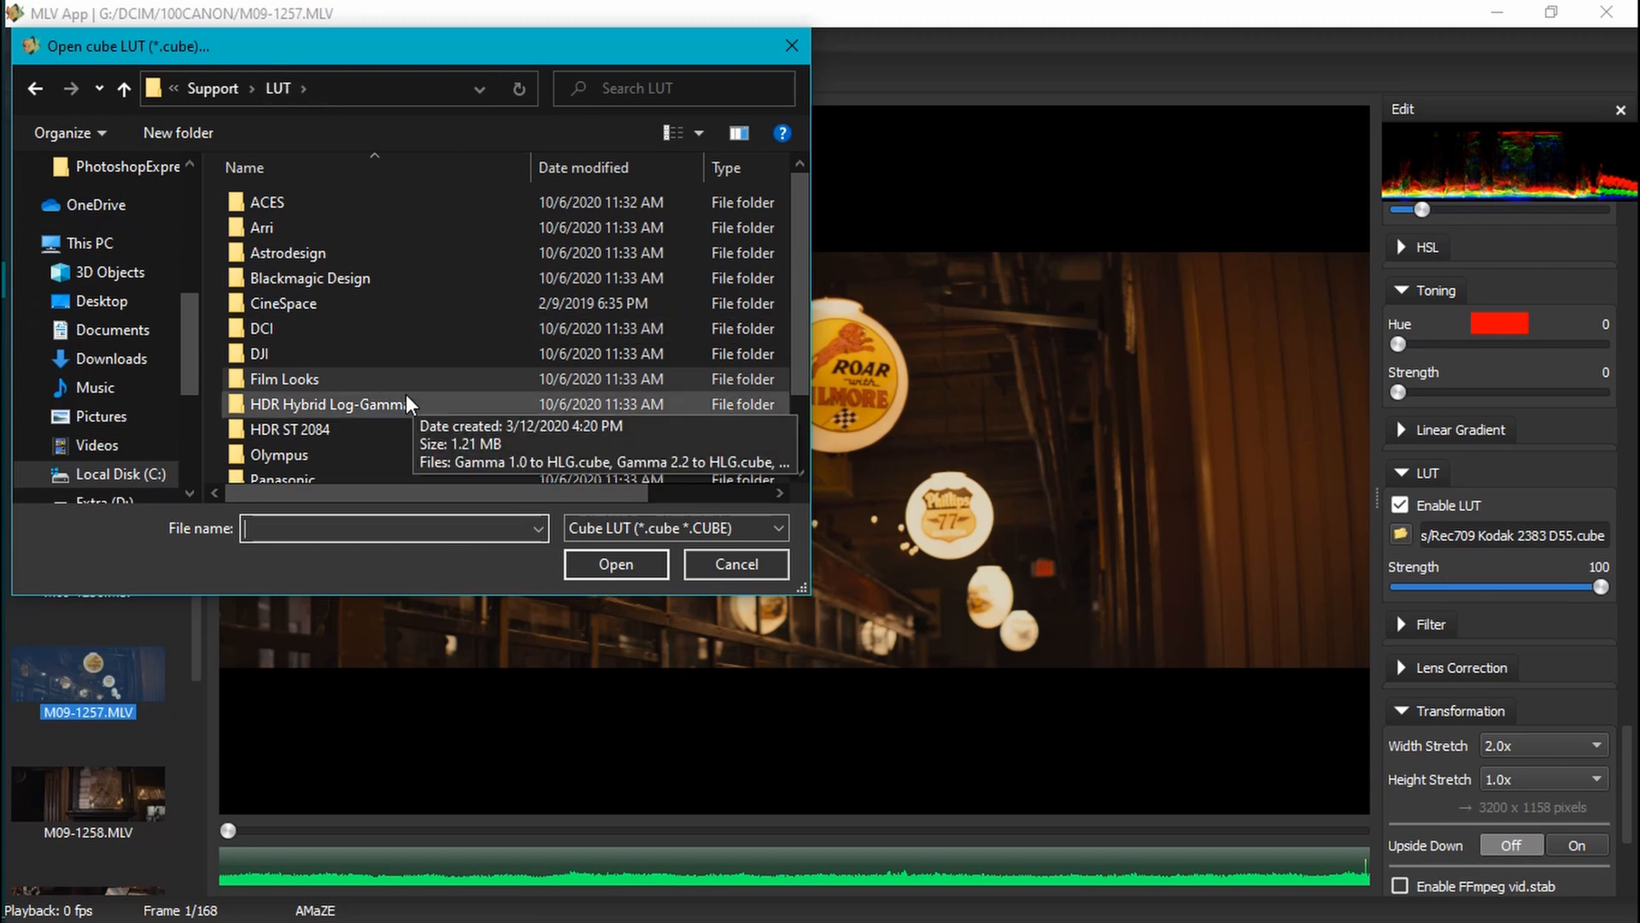
{"action": "mouse_move", "coordinate": [528, 429]}
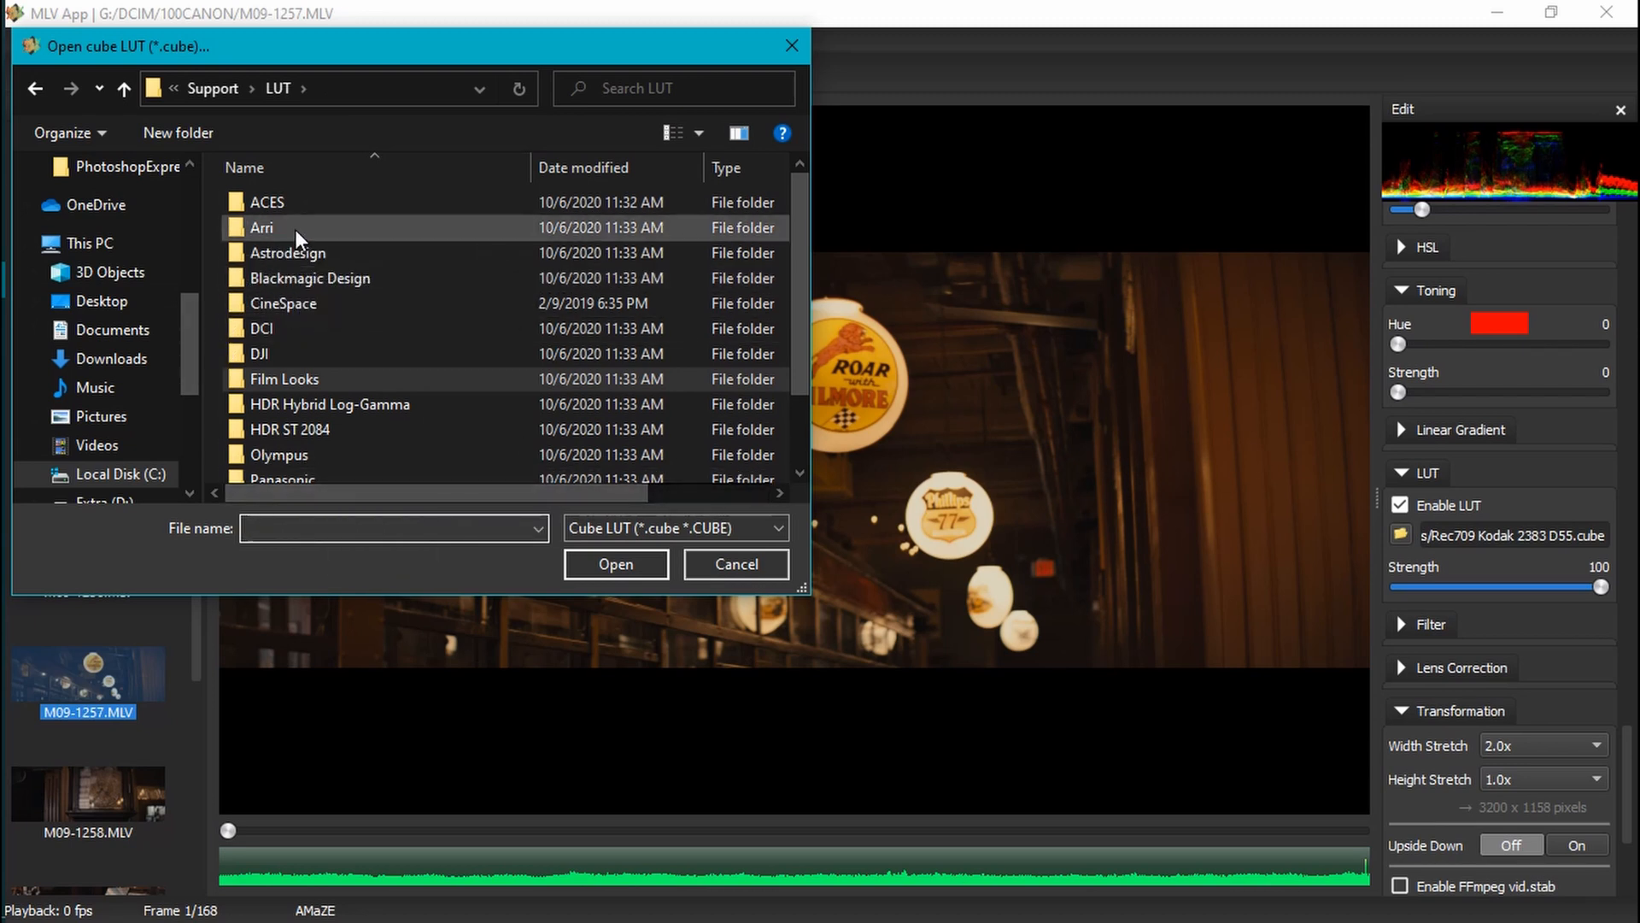
{"action": "mouse_move", "coordinate": [296, 228]}
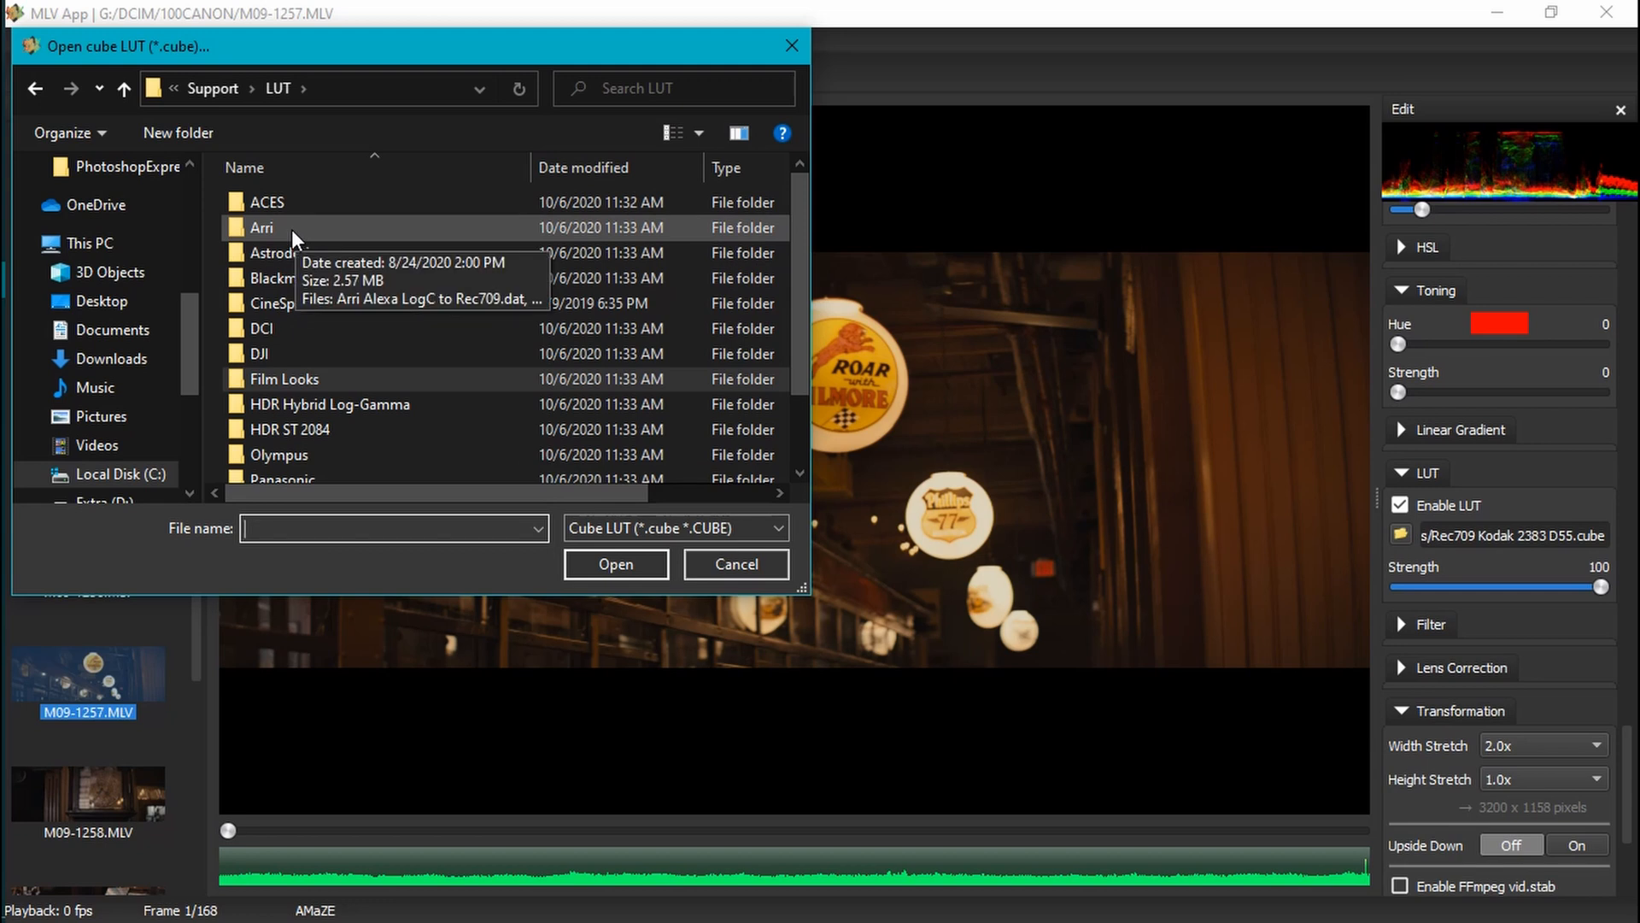
{"action": "double_click", "coordinate": [261, 227]}
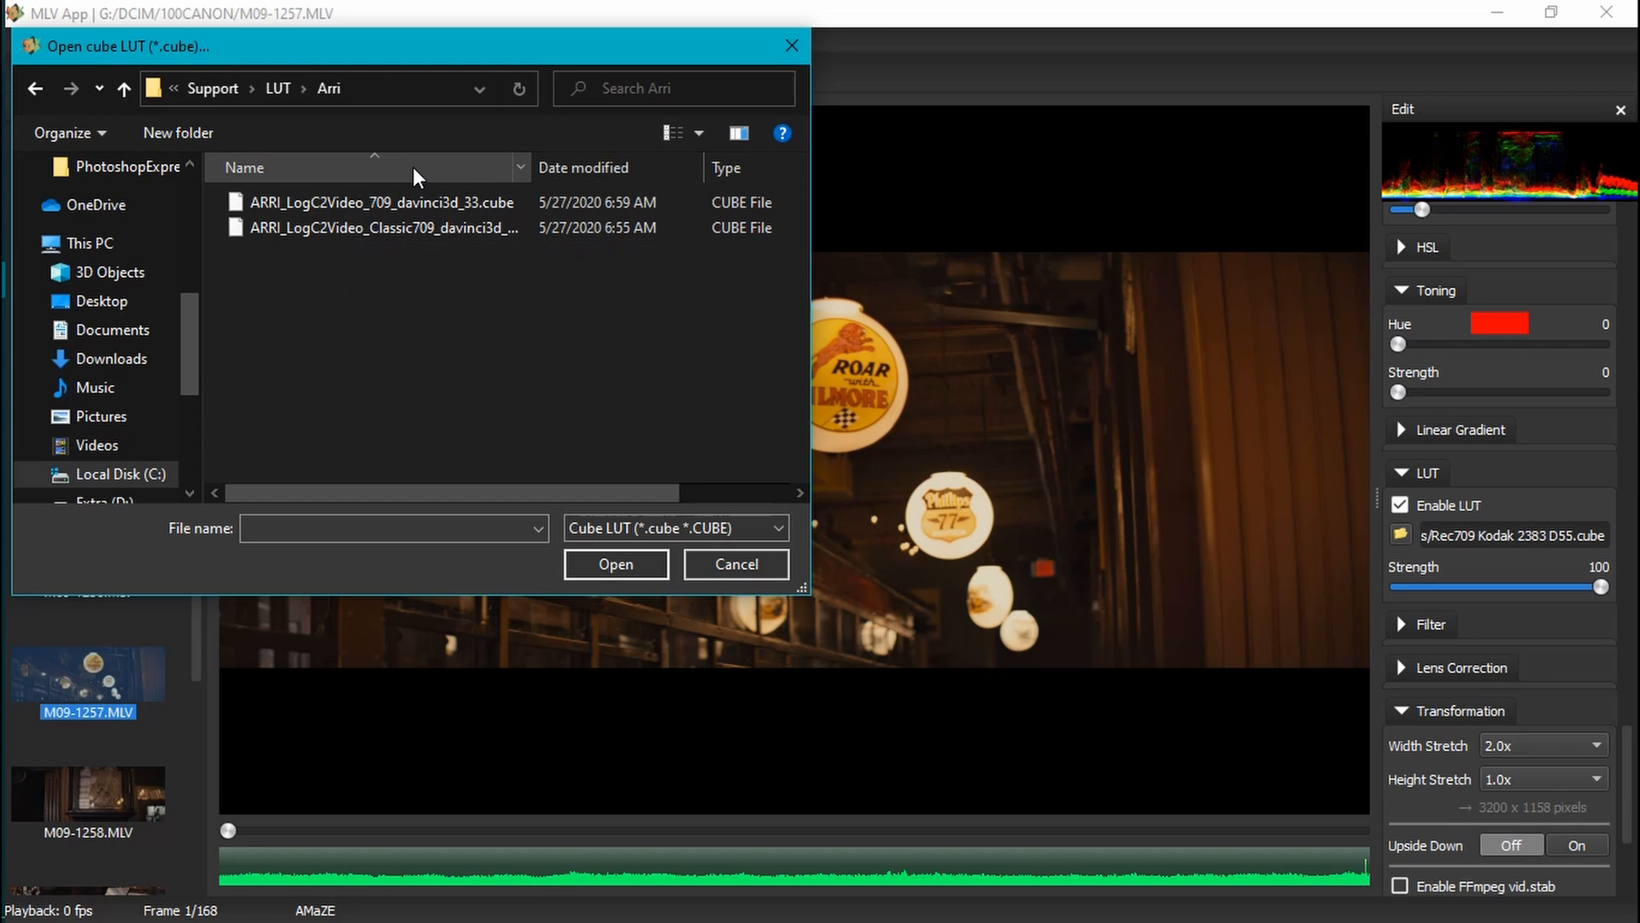
{"action": "mouse_move", "coordinate": [408, 228]}
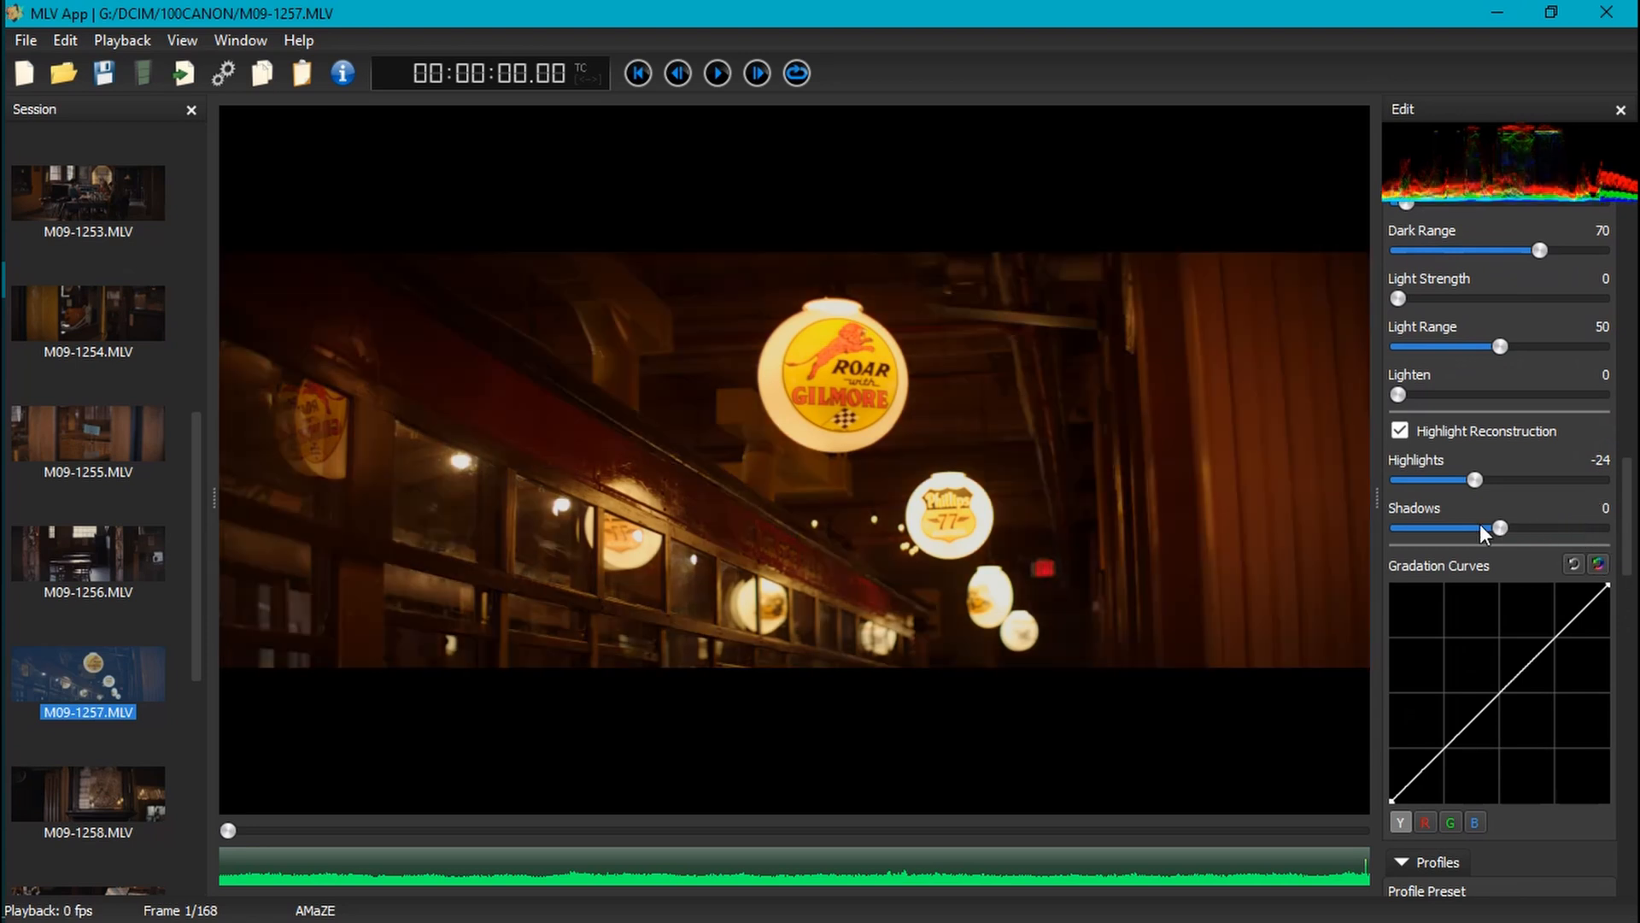
{"action": "mouse_move", "coordinate": [826, 406]}
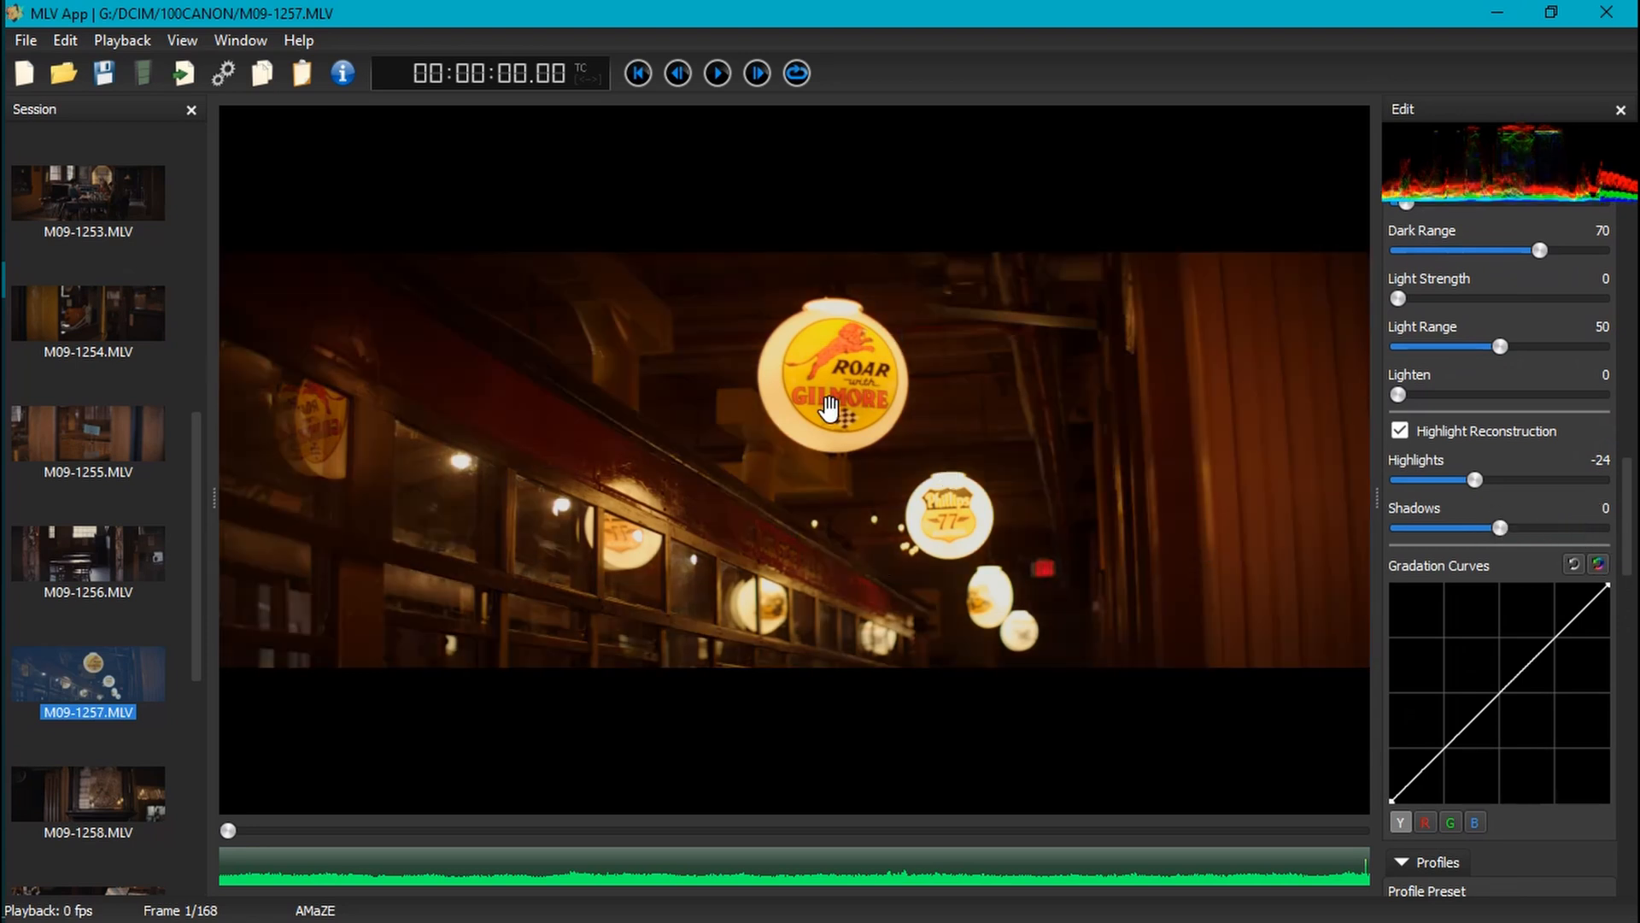
{"action": "scroll", "scroll_direction": "down", "scroll_amount": 3}
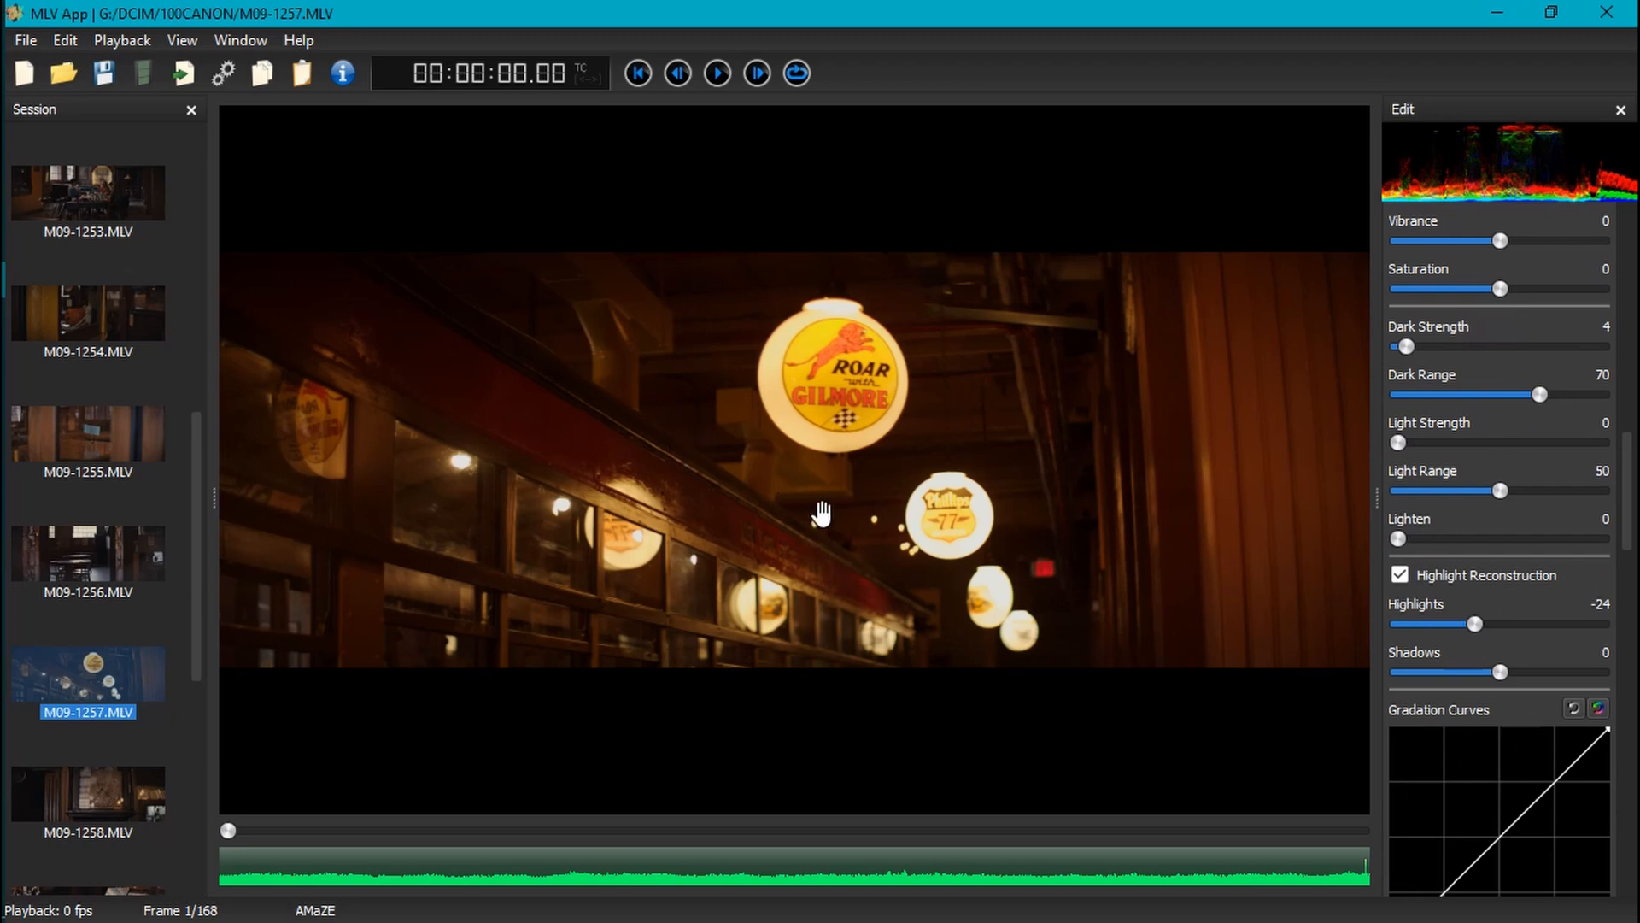
{"action": "mouse_move", "coordinate": [956, 555]}
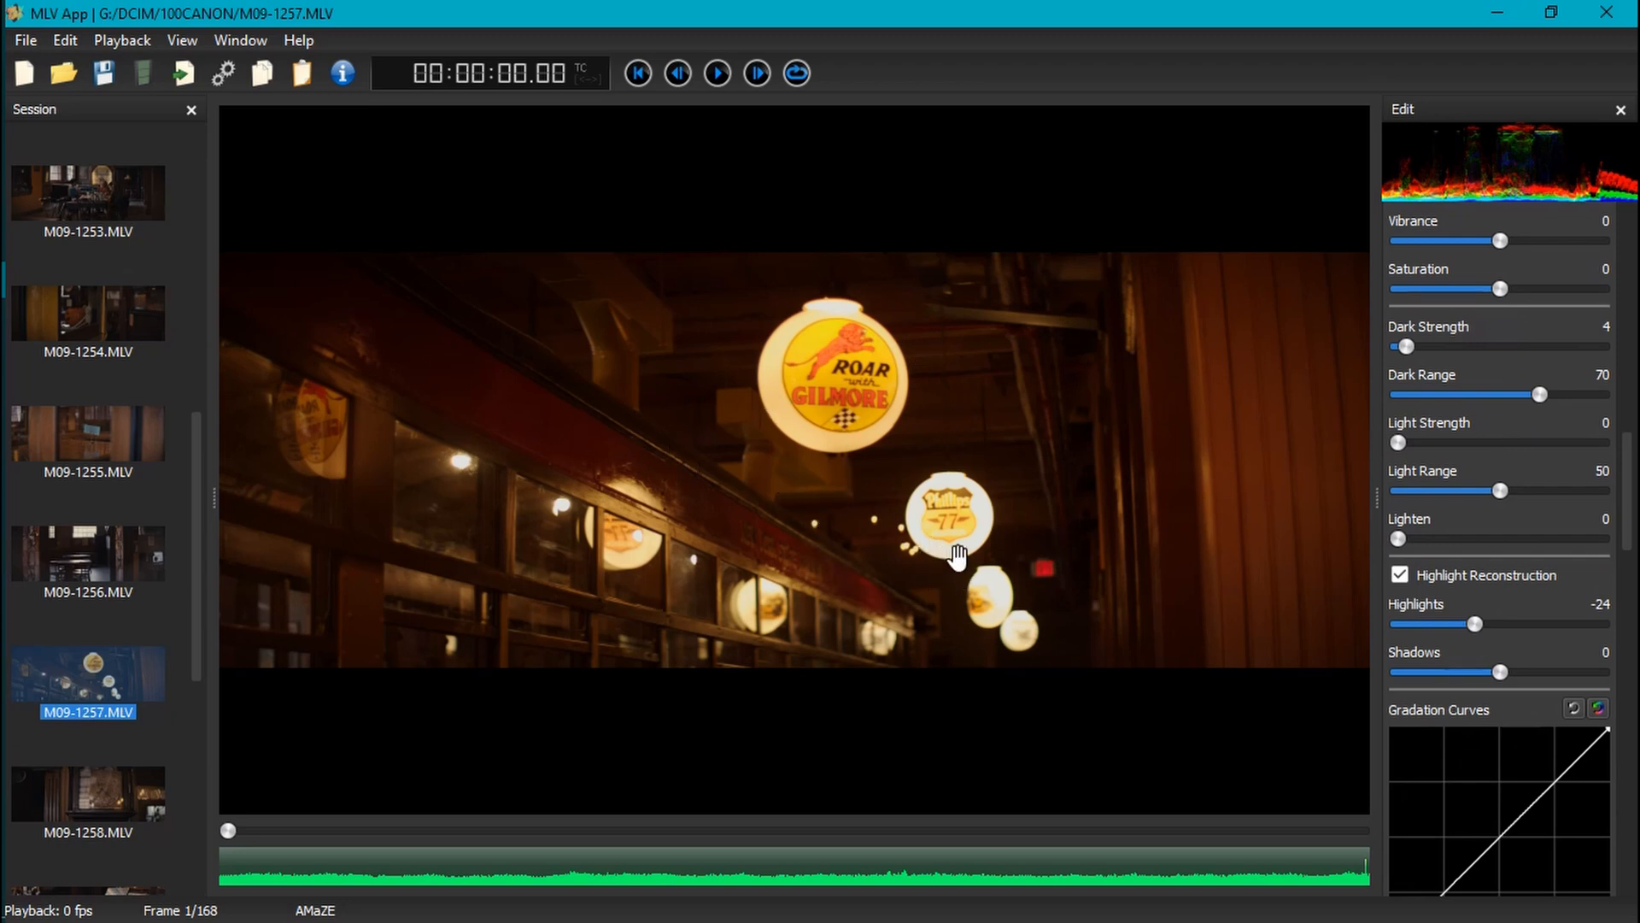
{"action": "mouse_move", "coordinate": [1360, 544]}
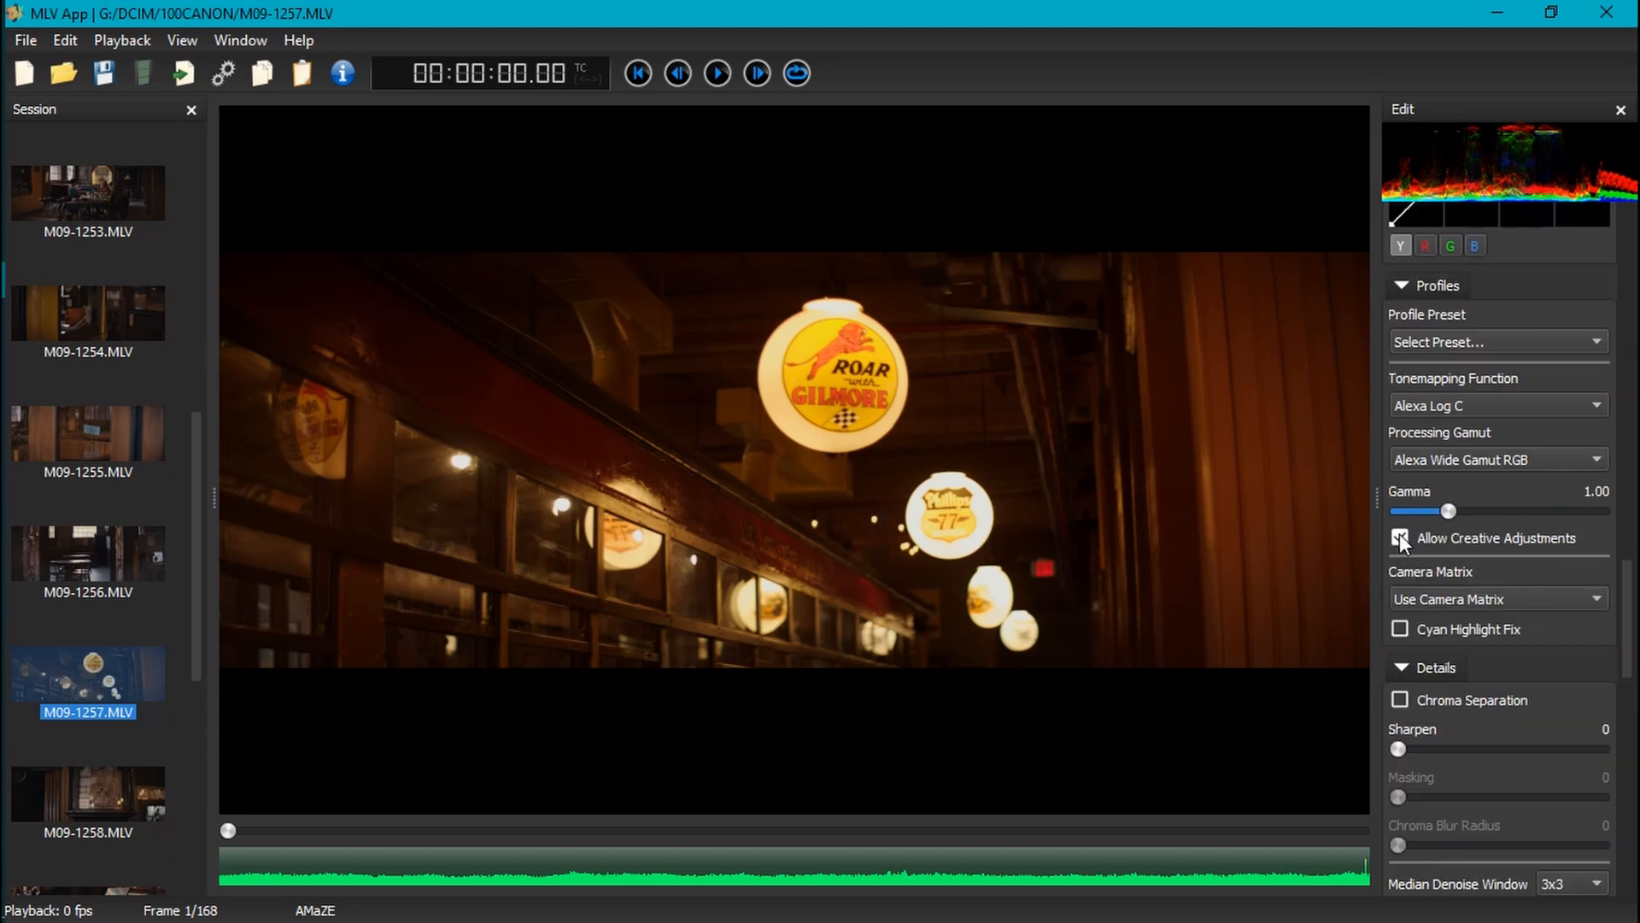
Turn off creative adjustments and scroll through the clip's settings.
{"action": "left_click", "coordinate": [1401, 538]}
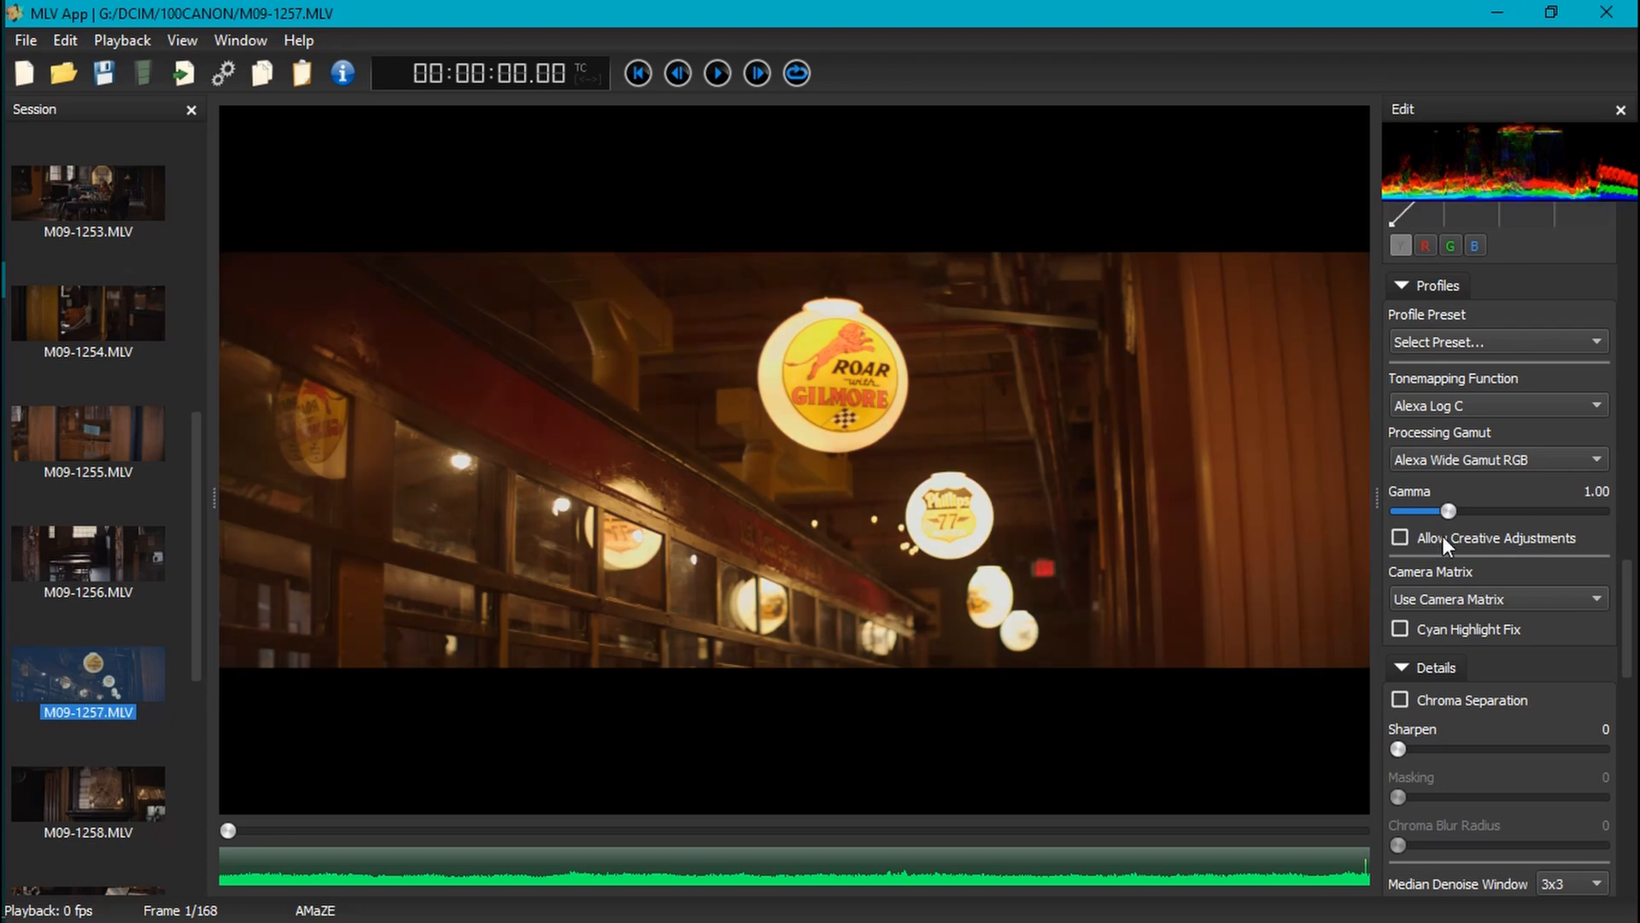
{"action": "scroll", "scroll_direction": "down", "scroll_amount": 3}
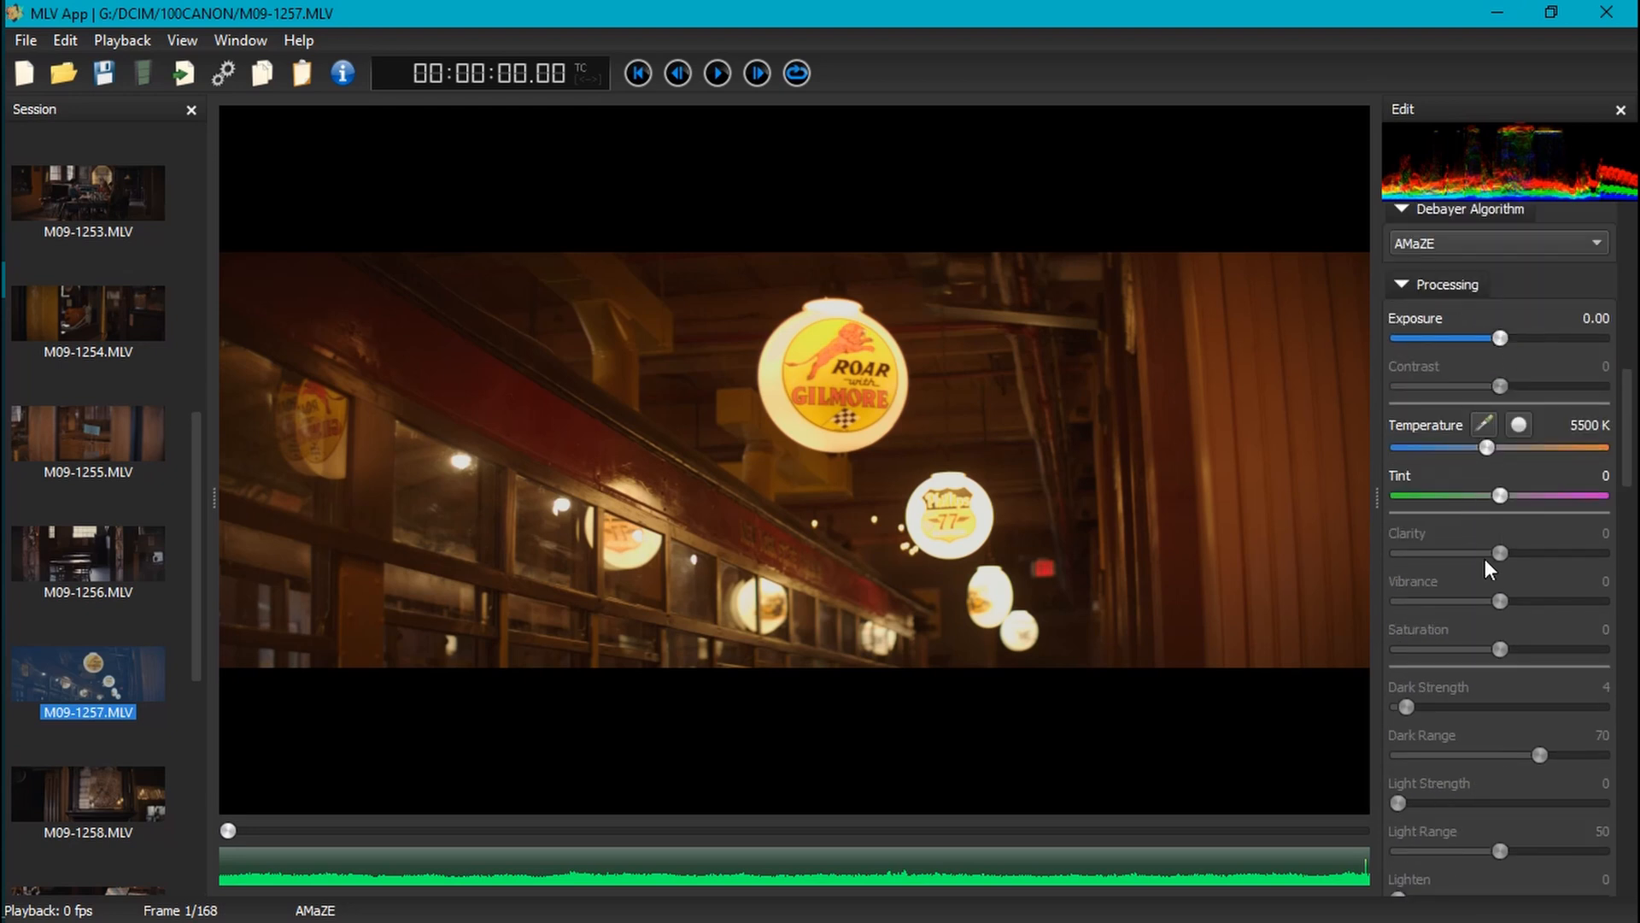
{"action": "scroll", "scroll_direction": "down", "scroll_amount": 3}
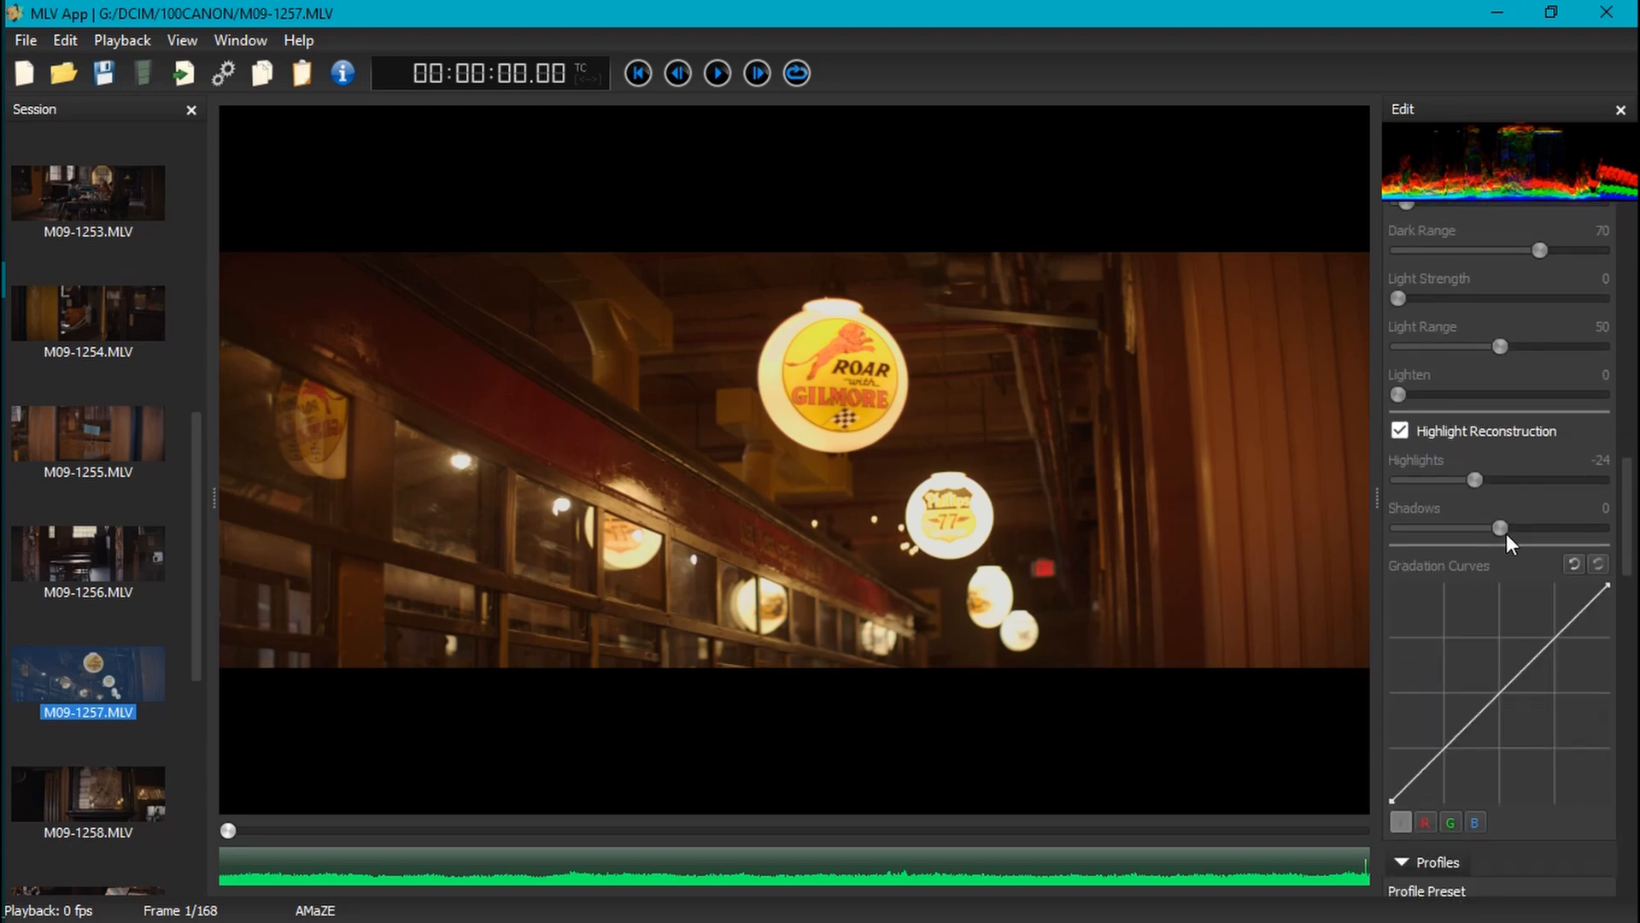
{"action": "scroll", "scroll_direction": "down", "scroll_amount": 3}
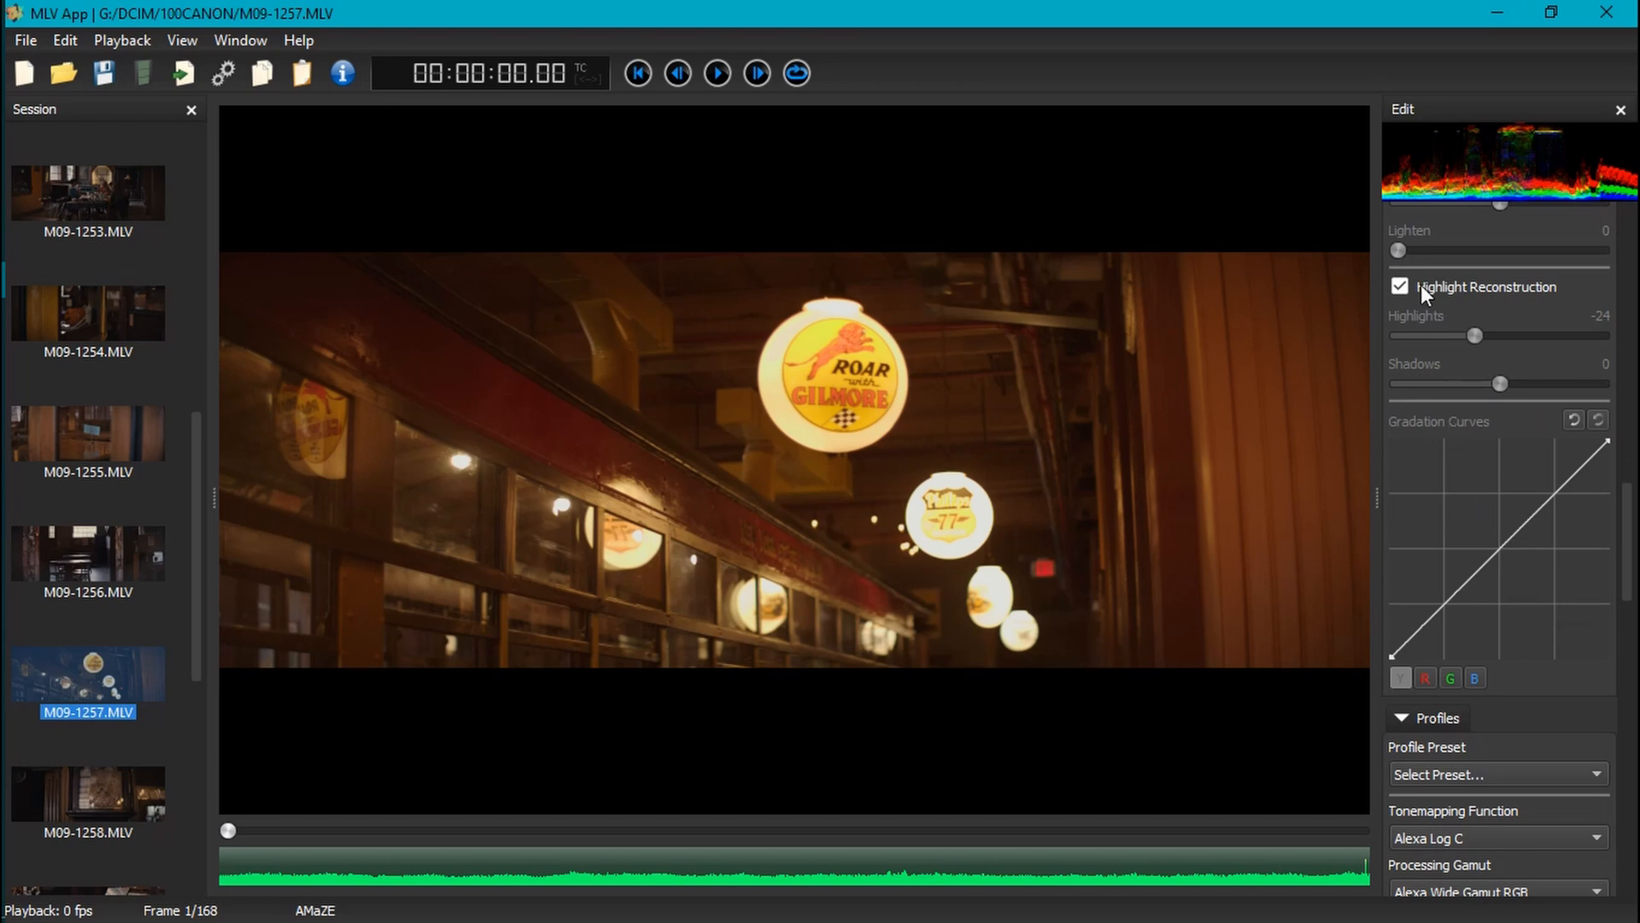
{"action": "mouse_move", "coordinate": [1486, 507]}
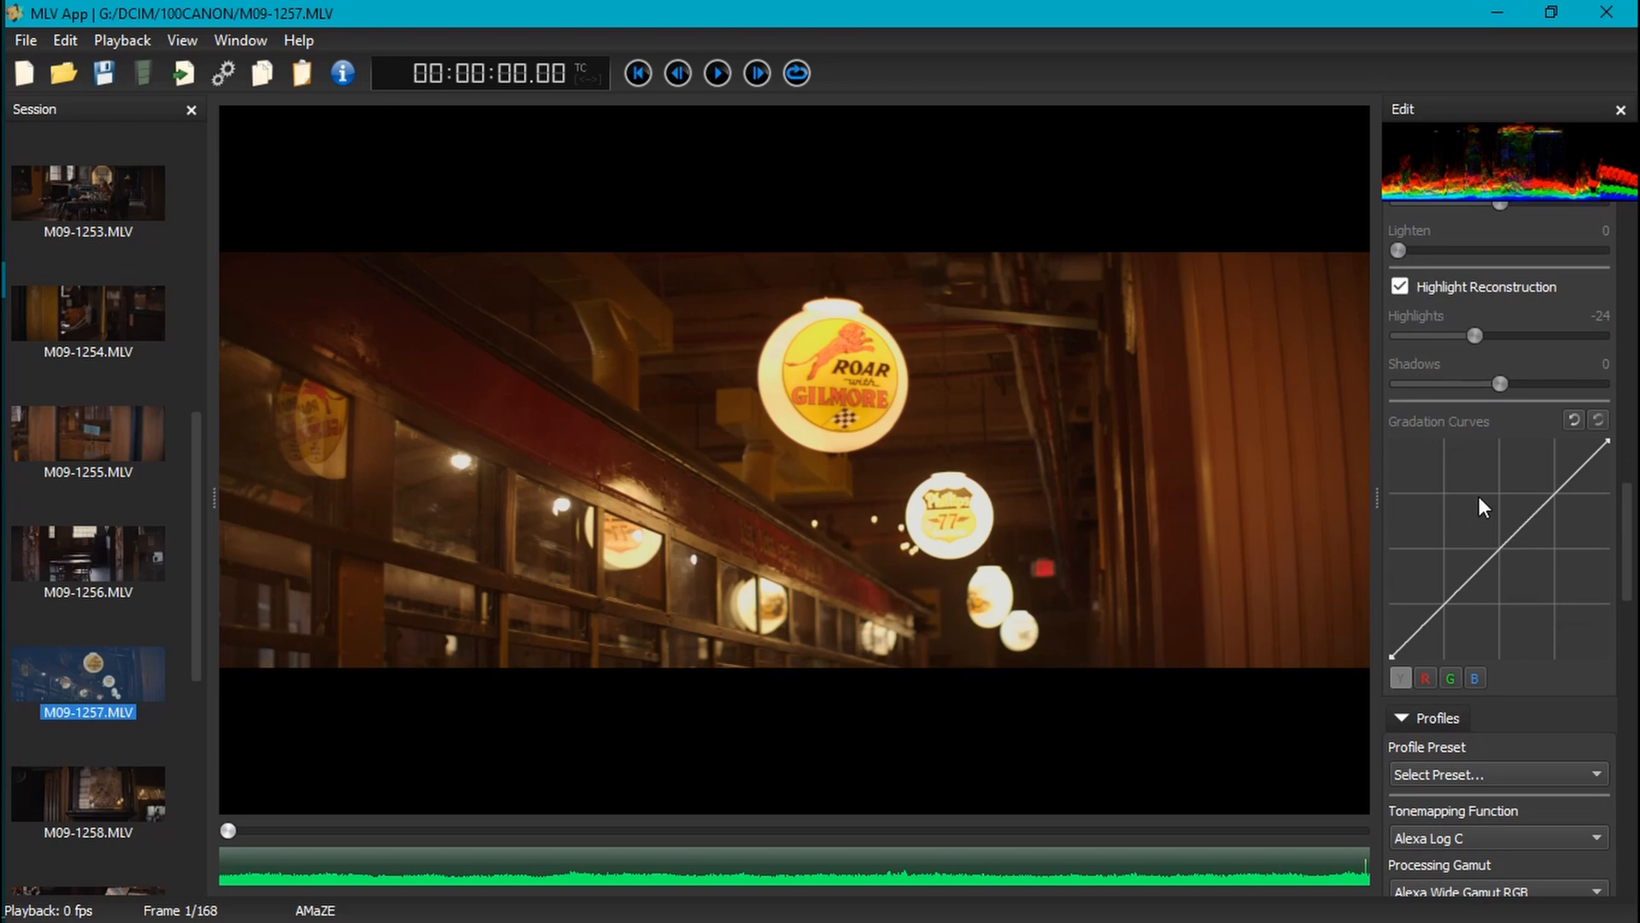
{"action": "scroll", "scroll_direction": "down", "scroll_amount": 3}
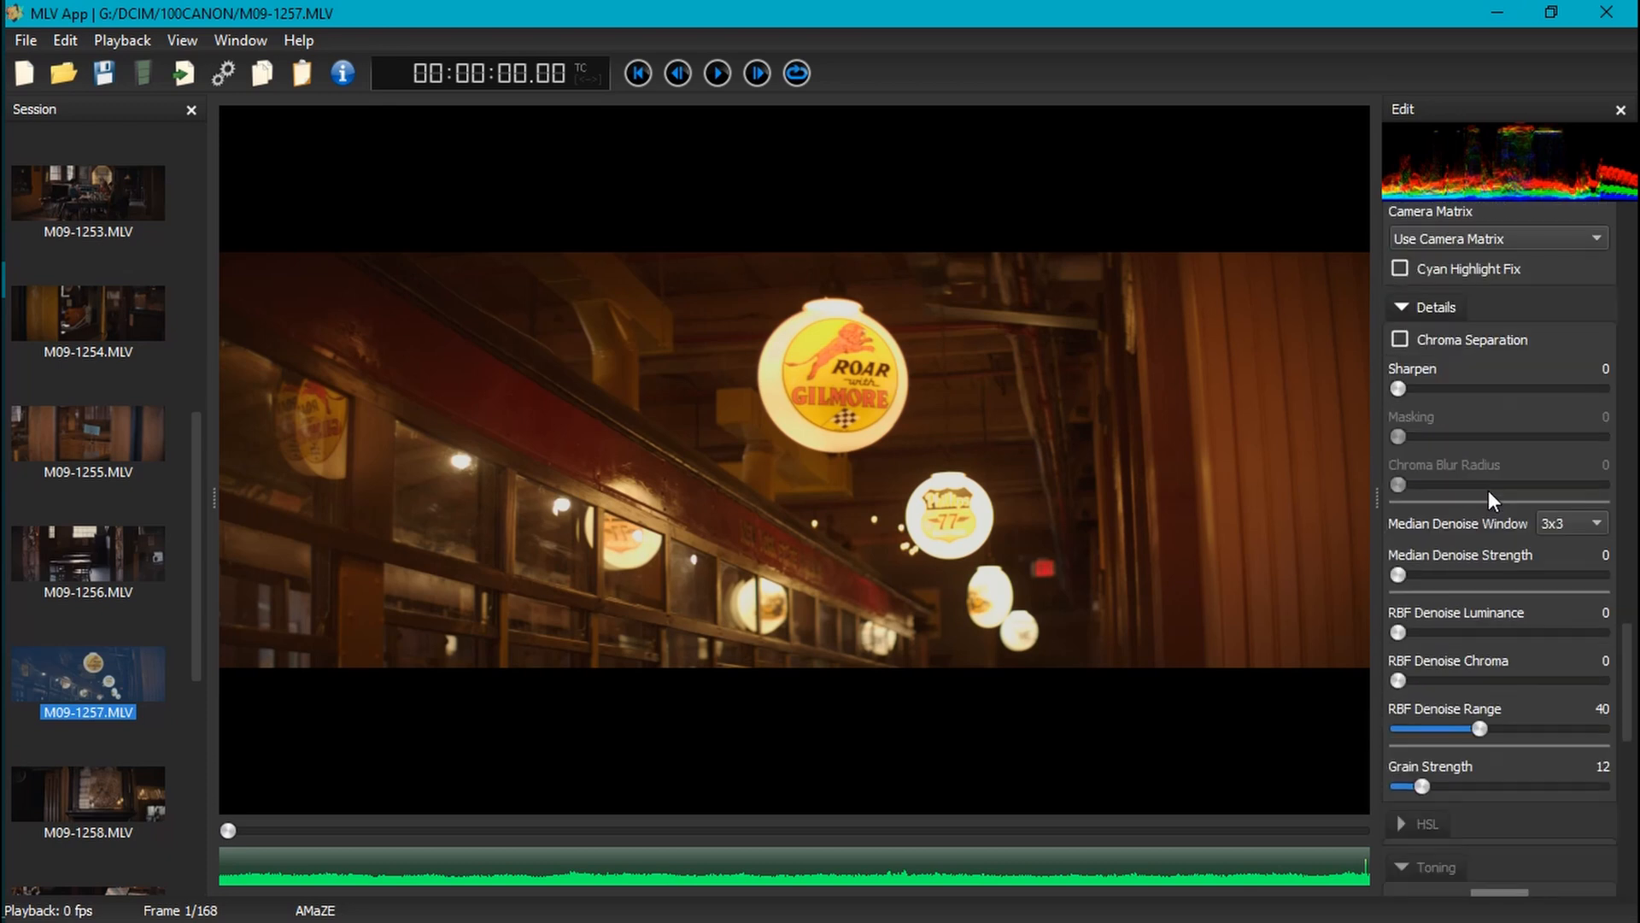
{"action": "scroll", "scroll_direction": "down", "scroll_amount": 3}
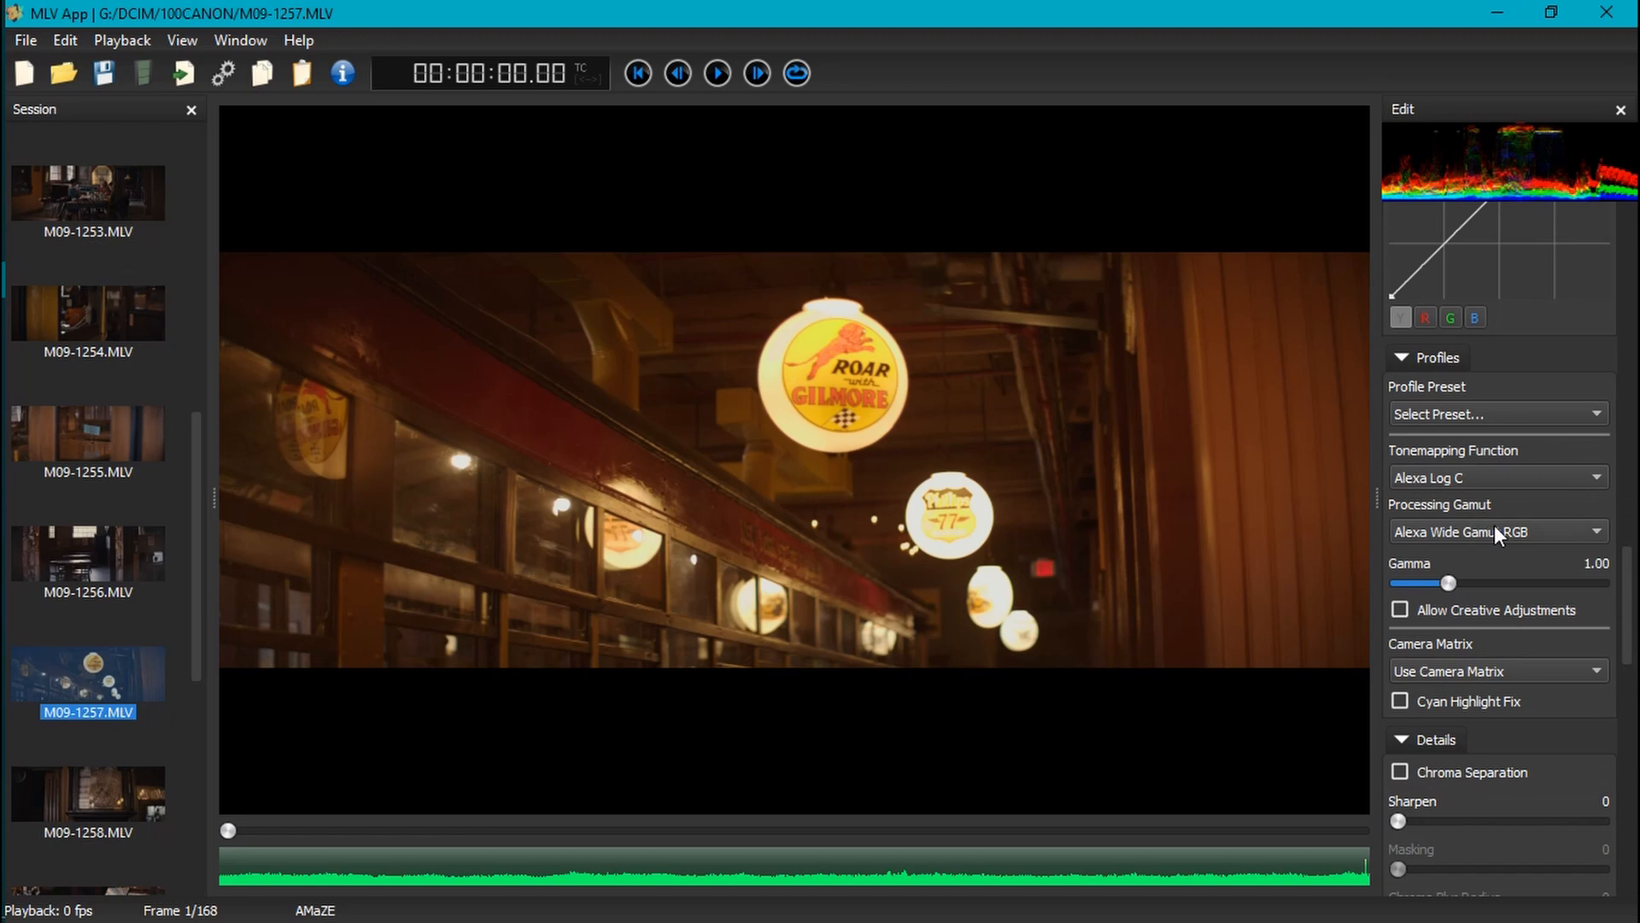
{"action": "mouse_move", "coordinate": [1502, 587]}
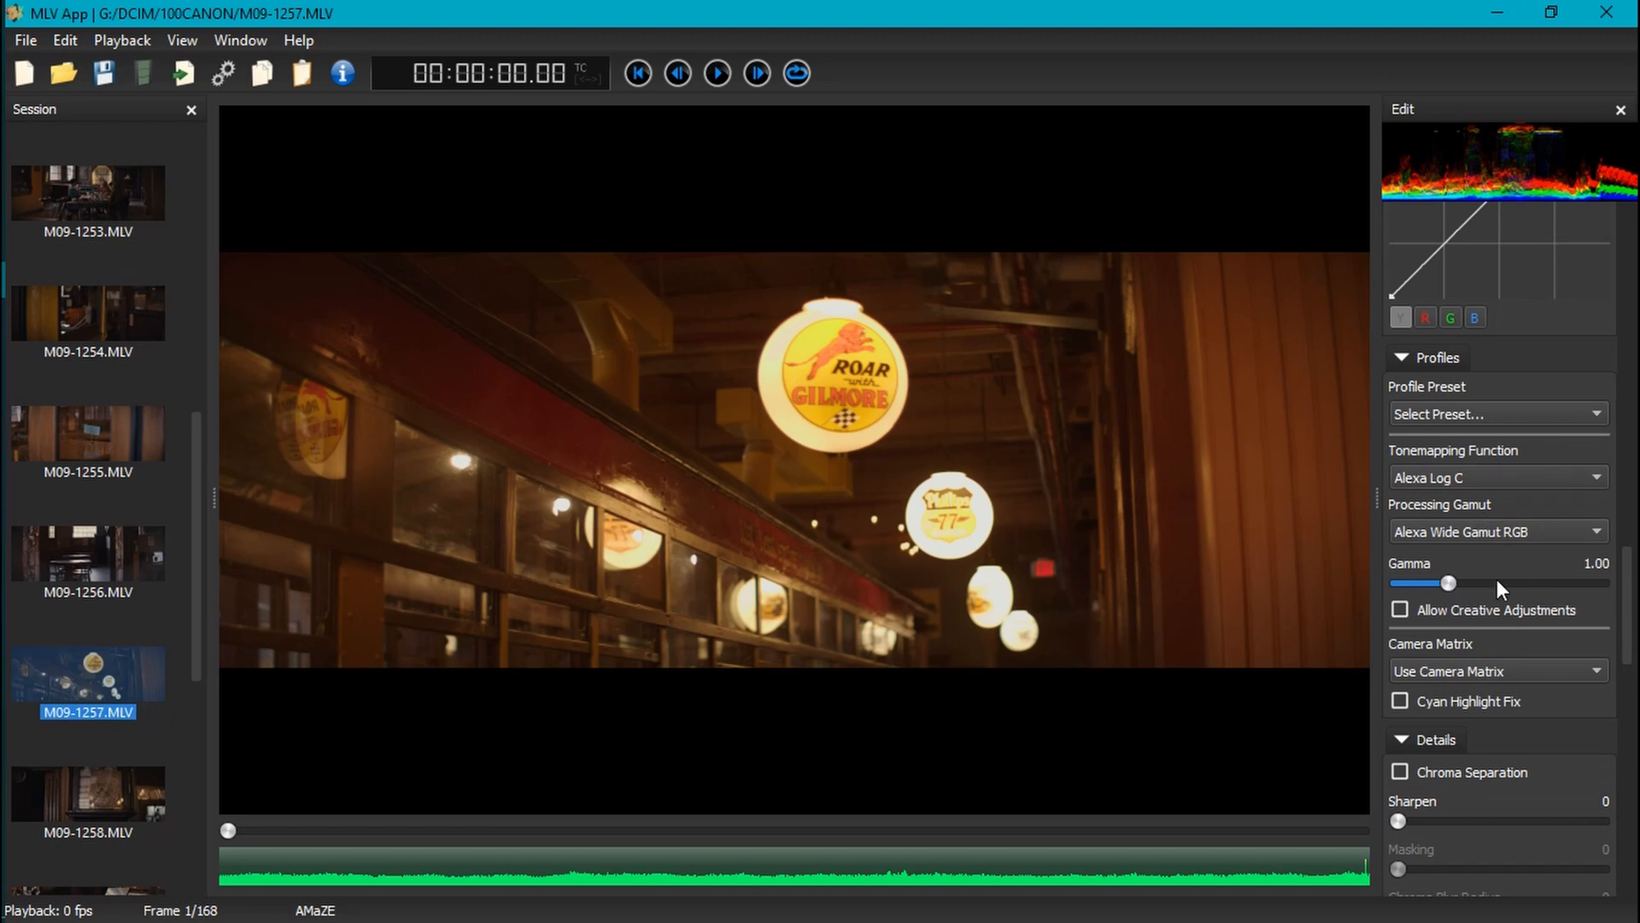
Toggle creative adjustments on and off again, then fine-tune the exposure.
{"action": "left_click", "coordinate": [1400, 609]}
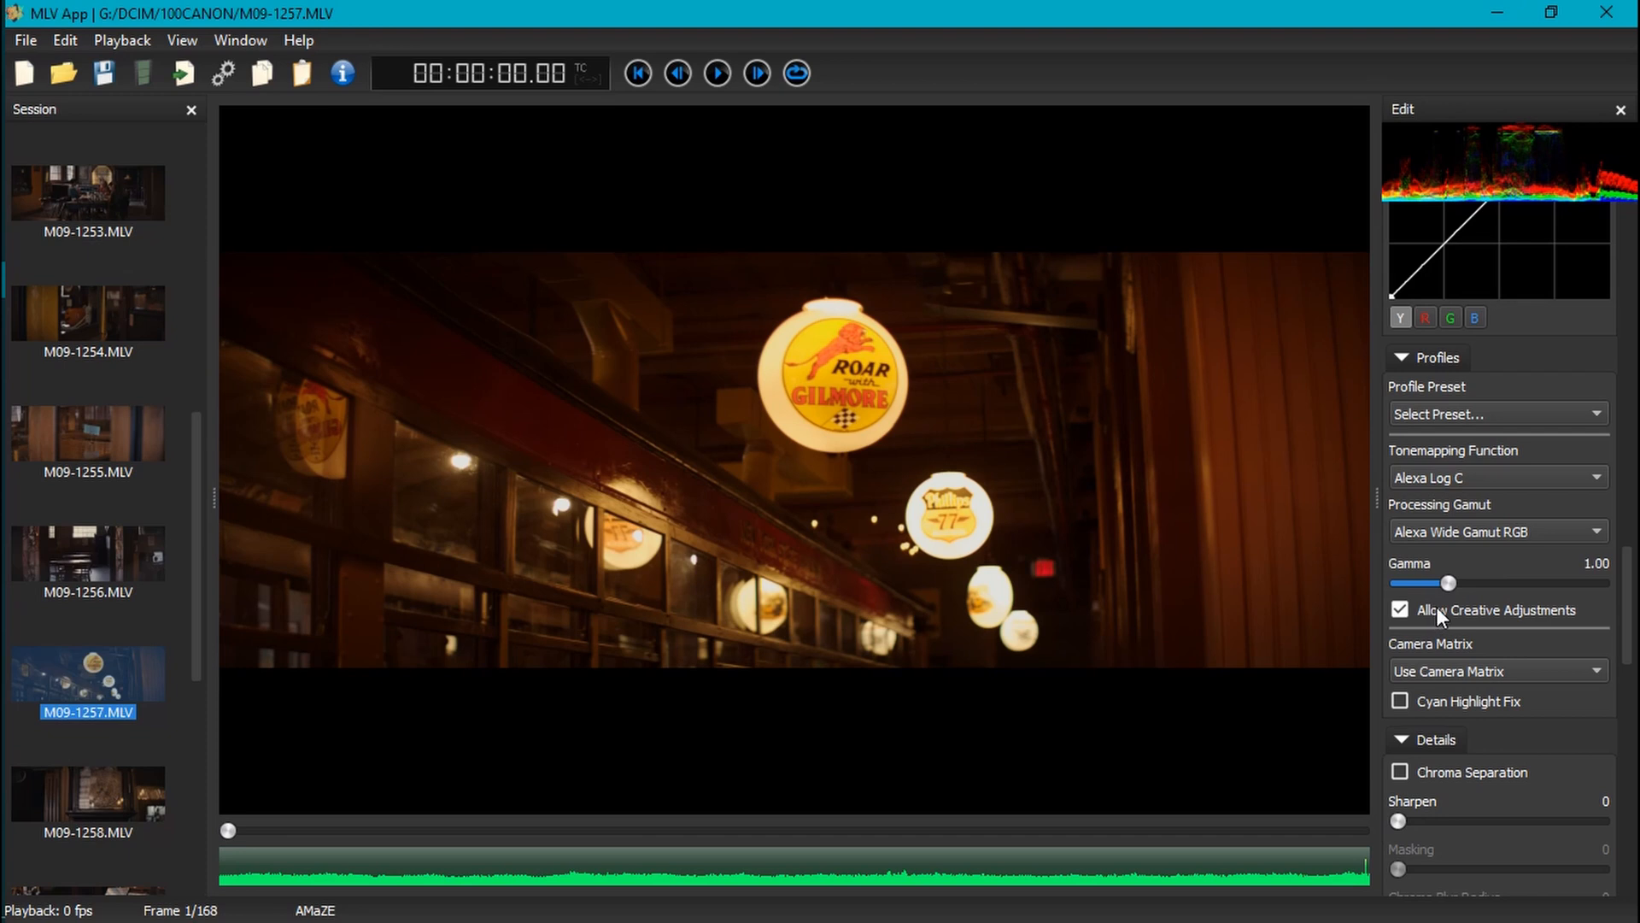
{"action": "left_click", "coordinate": [1401, 609]}
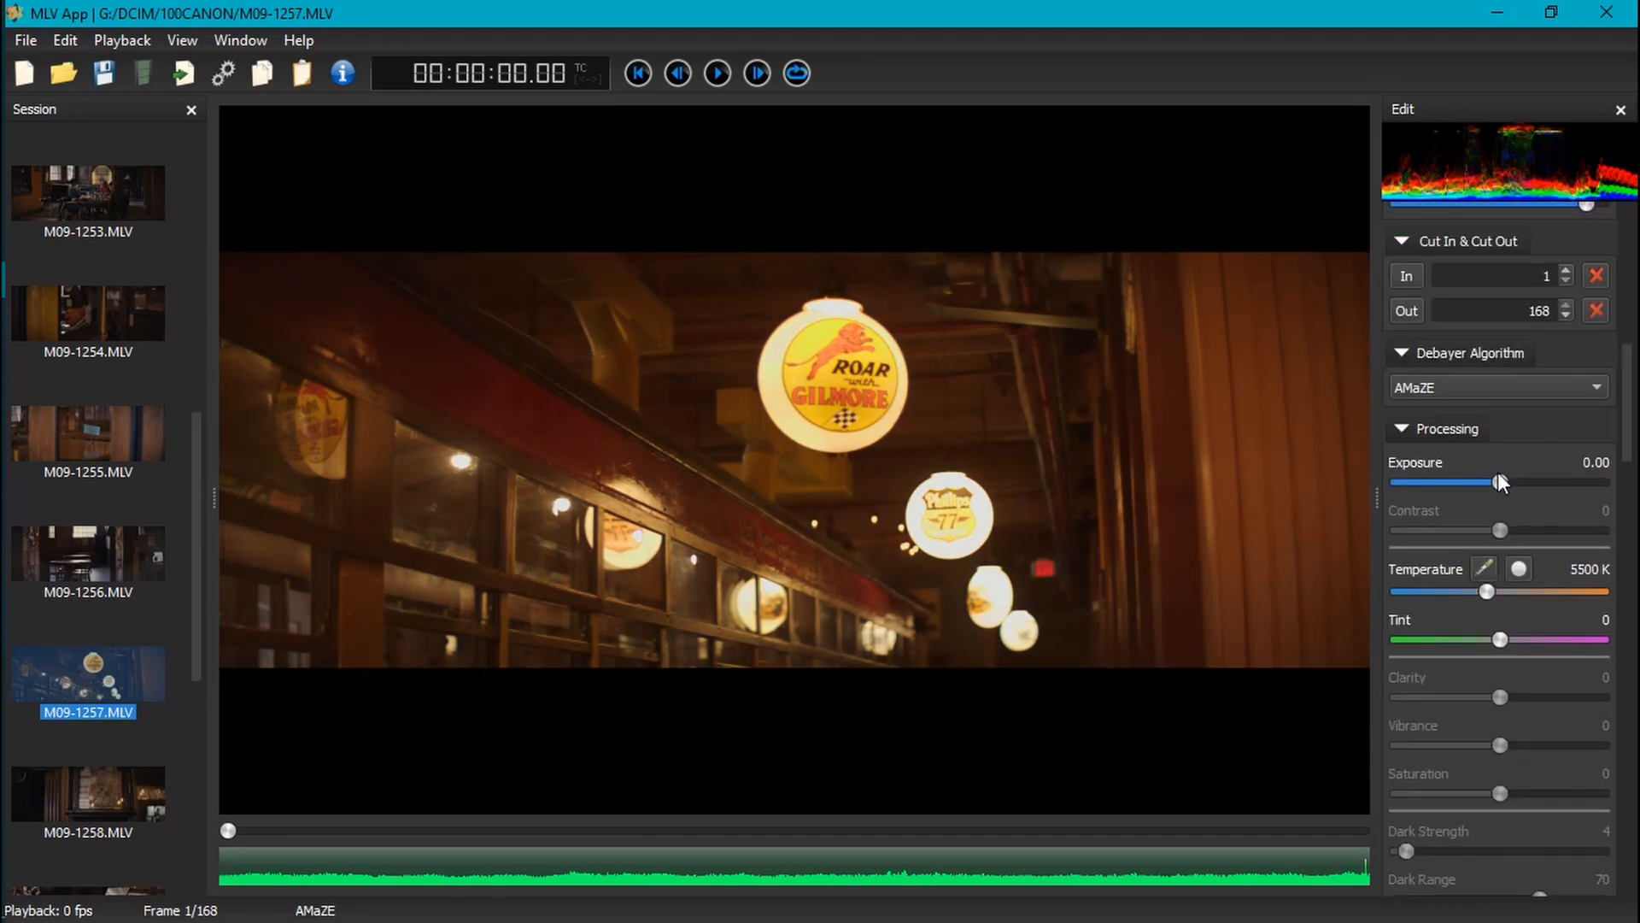
{"action": "left_click_drag", "start_coordinate": [1501, 482], "coordinate": [1477, 482]}
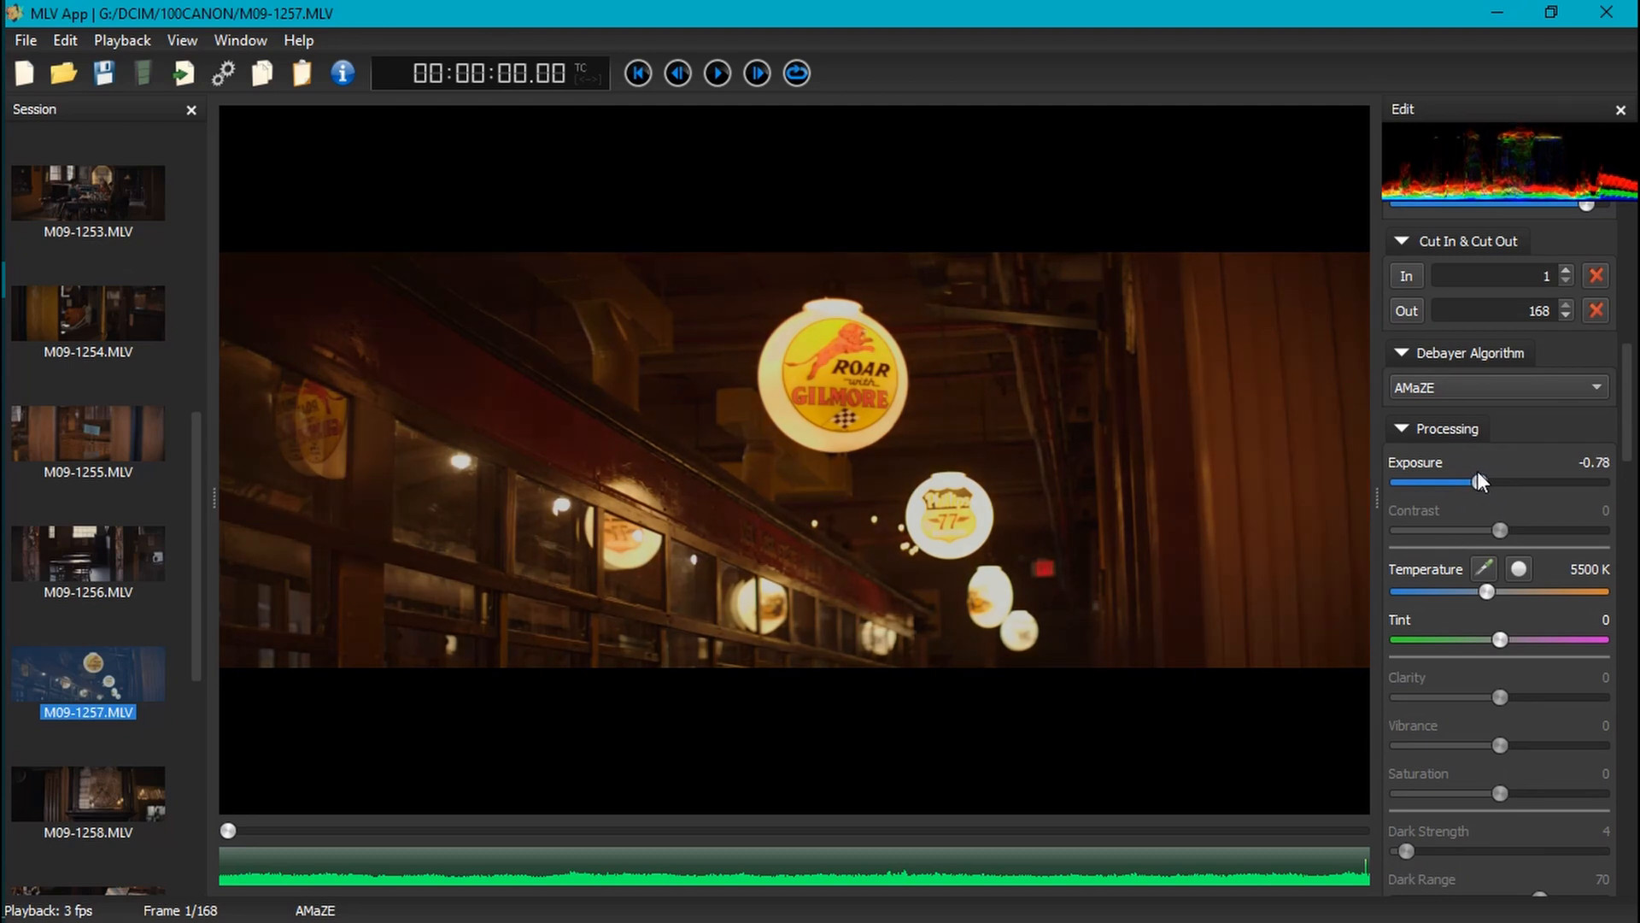
{"action": "left_click_drag", "start_coordinate": [1471, 481], "coordinate": [1502, 482]}
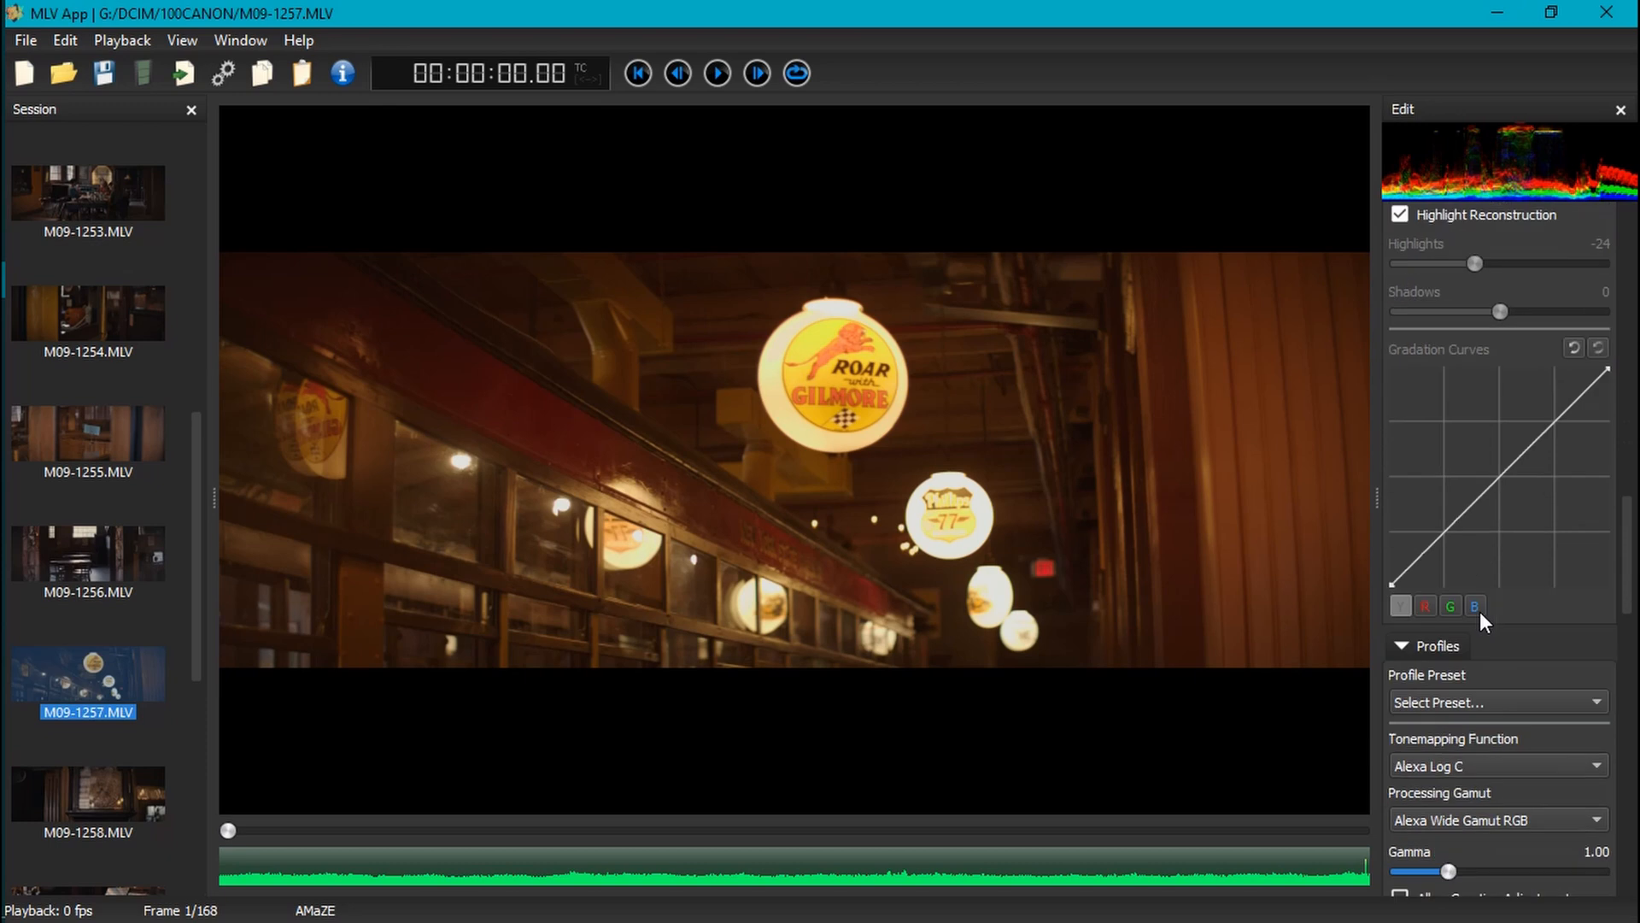
{"action": "scroll", "scroll_direction": "down", "scroll_amount": 3}
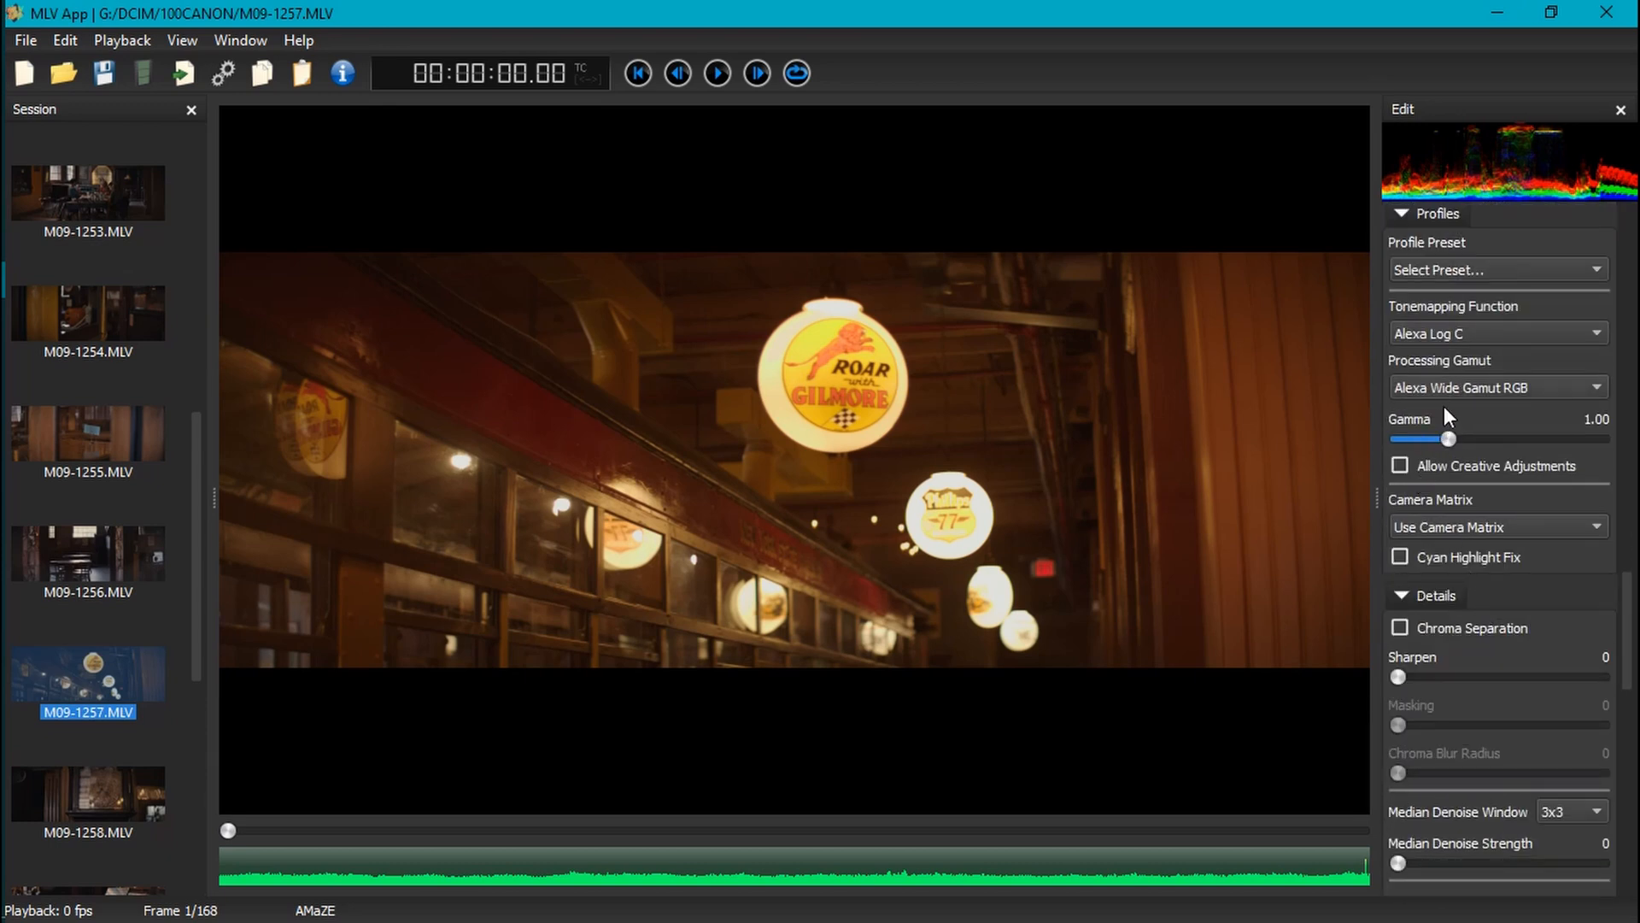
{"action": "scroll", "scroll_direction": "down", "scroll_amount": 3}
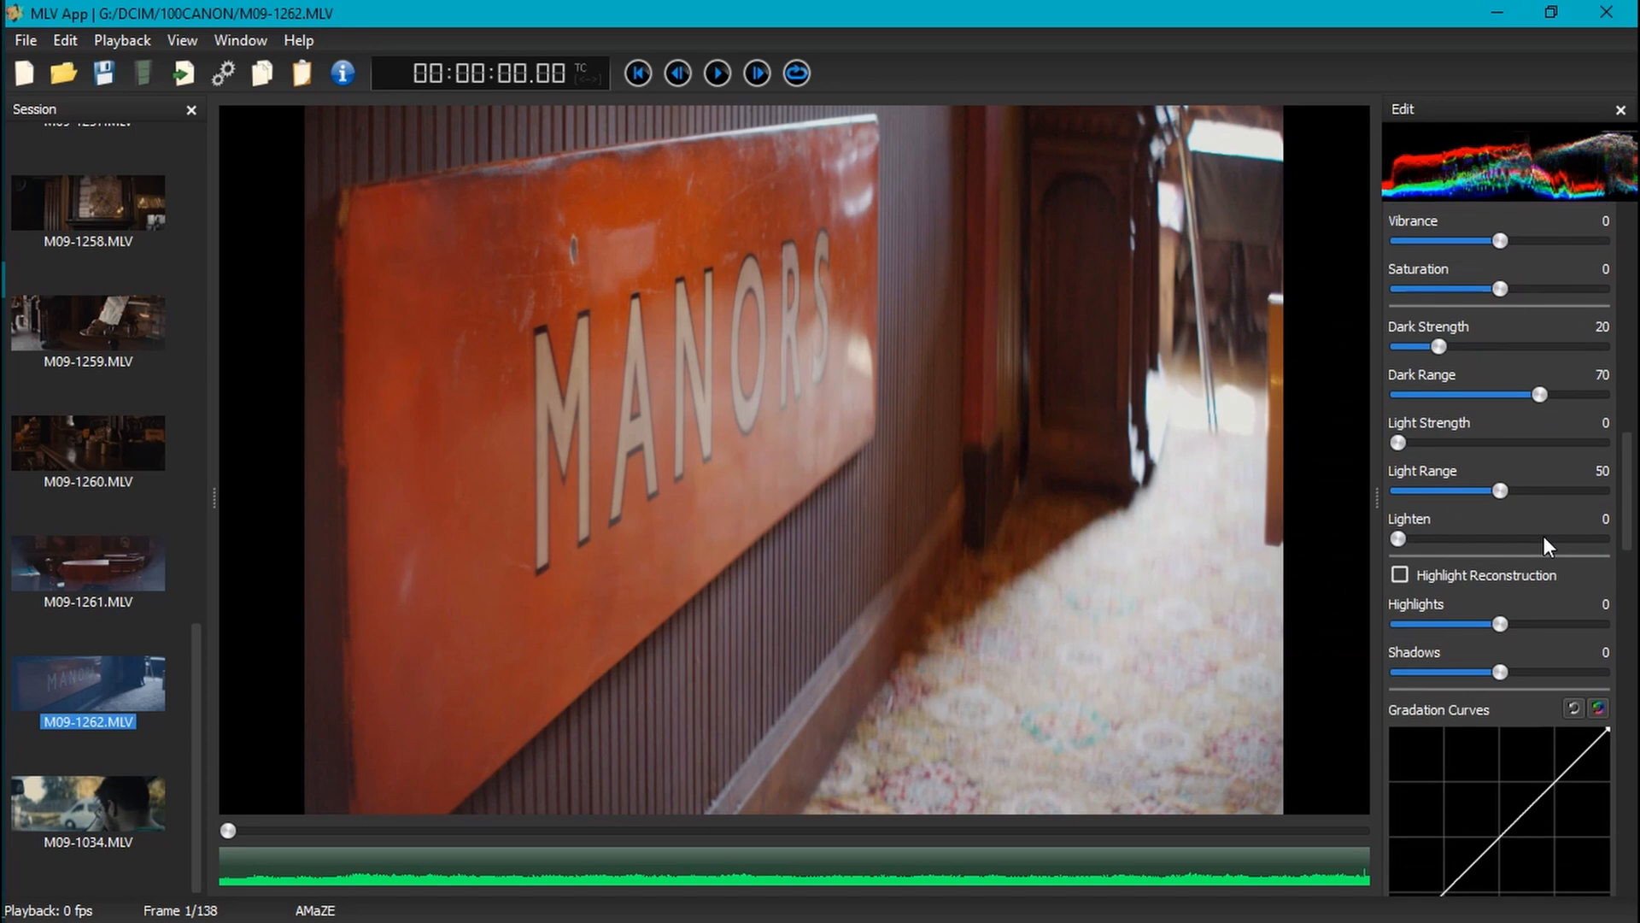
Scroll the Edit panel down toward Transformation for M09-1262's 2.0x width stretch.
{"action": "scroll", "scroll_direction": "down", "scroll_amount": 3}
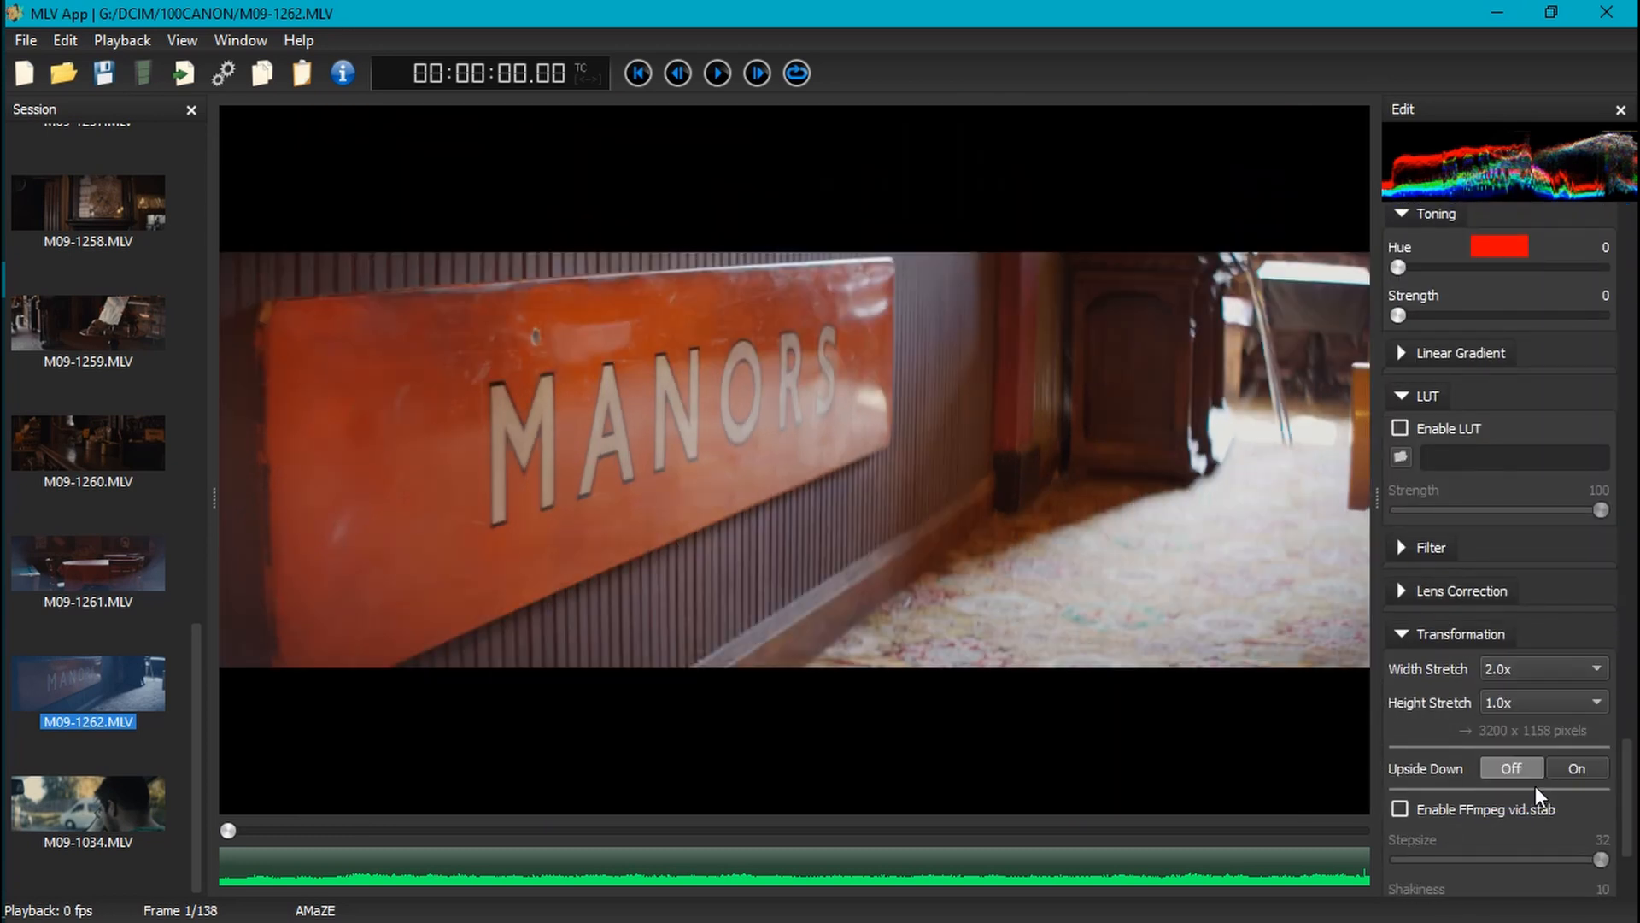
{"action": "mouse_move", "coordinate": [514, 837]}
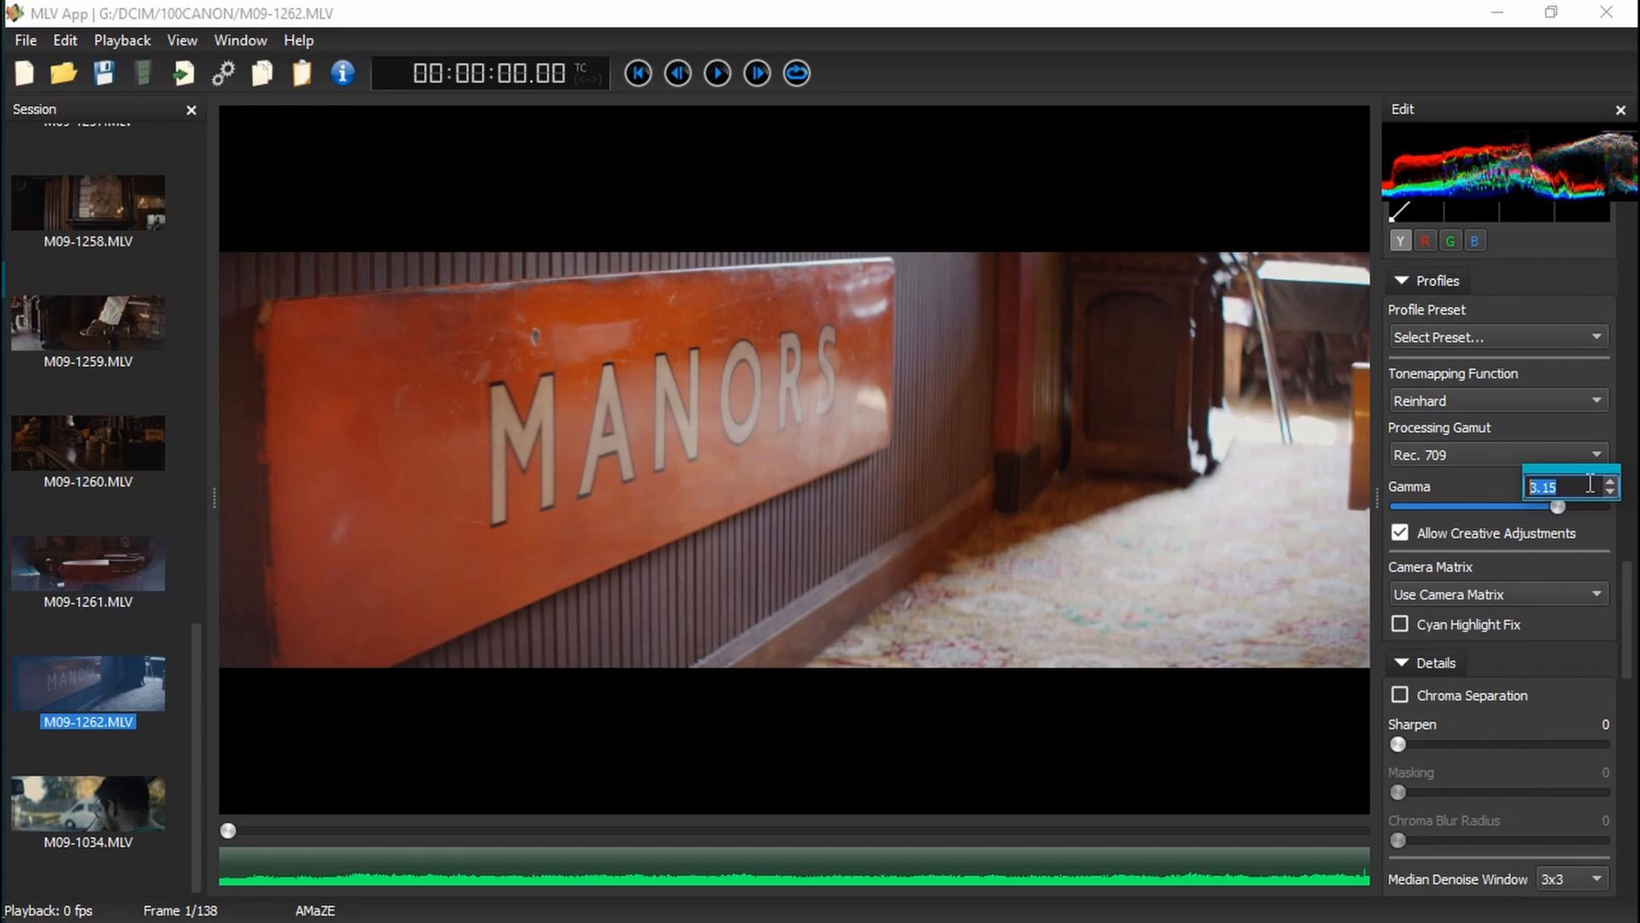
Reset gamma to 1.00, pick Alexa Log C and Alexa Wide Gamut RGB, and disable creative adjustments.
{"action": "left_click_drag", "start_coordinate": [1556, 505], "coordinate": [1449, 505]}
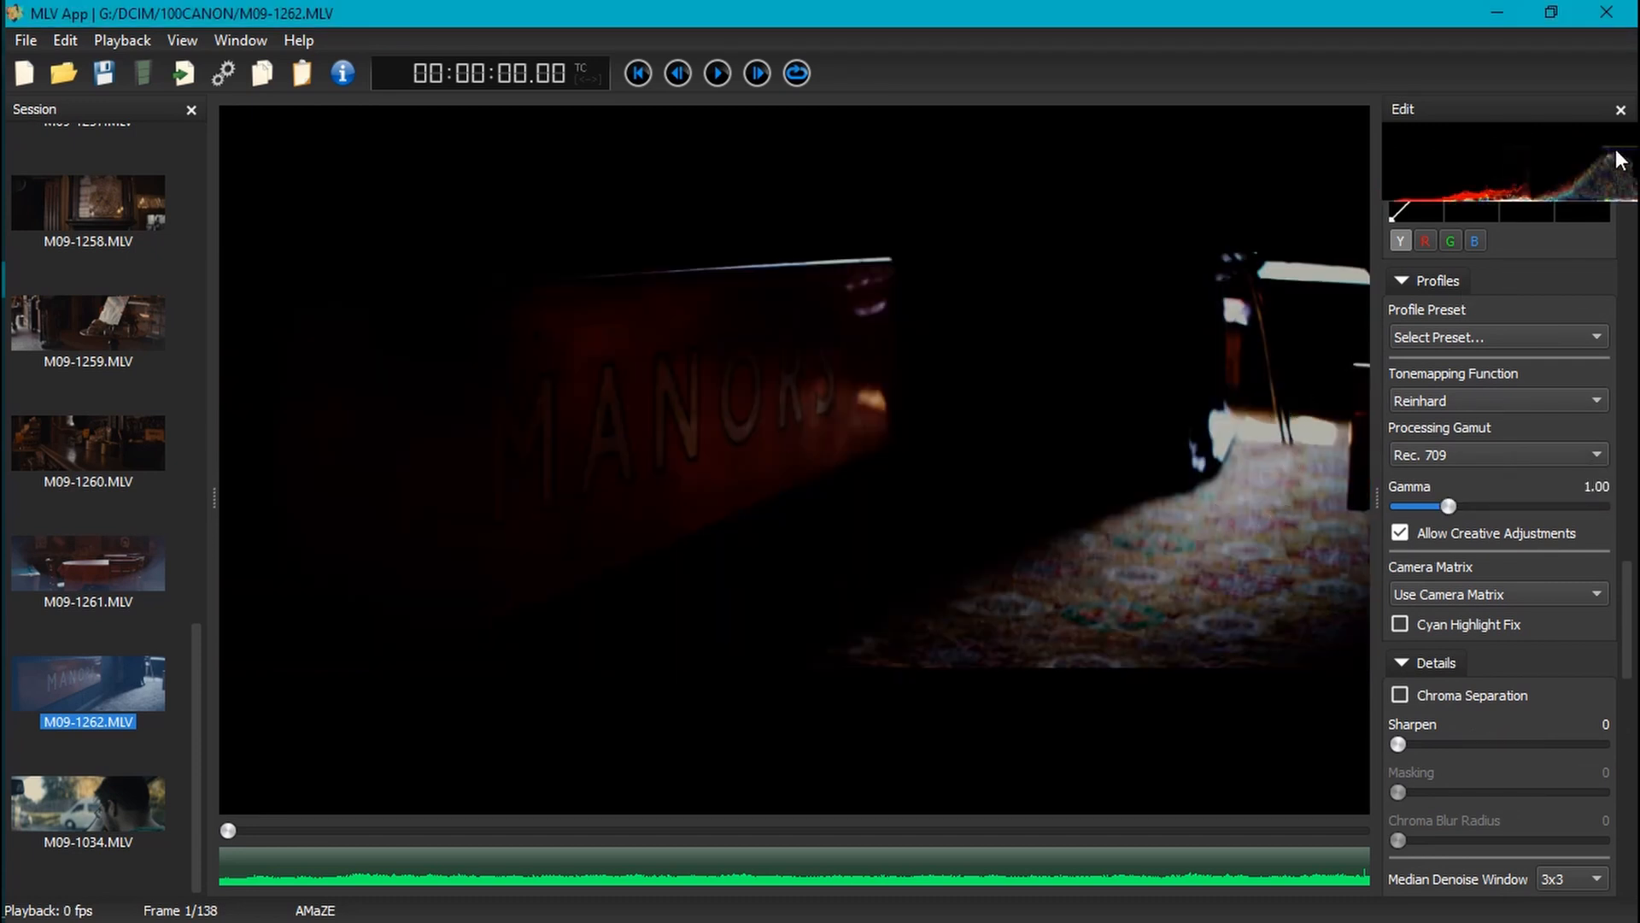
{"action": "mouse_move", "coordinate": [1492, 555]}
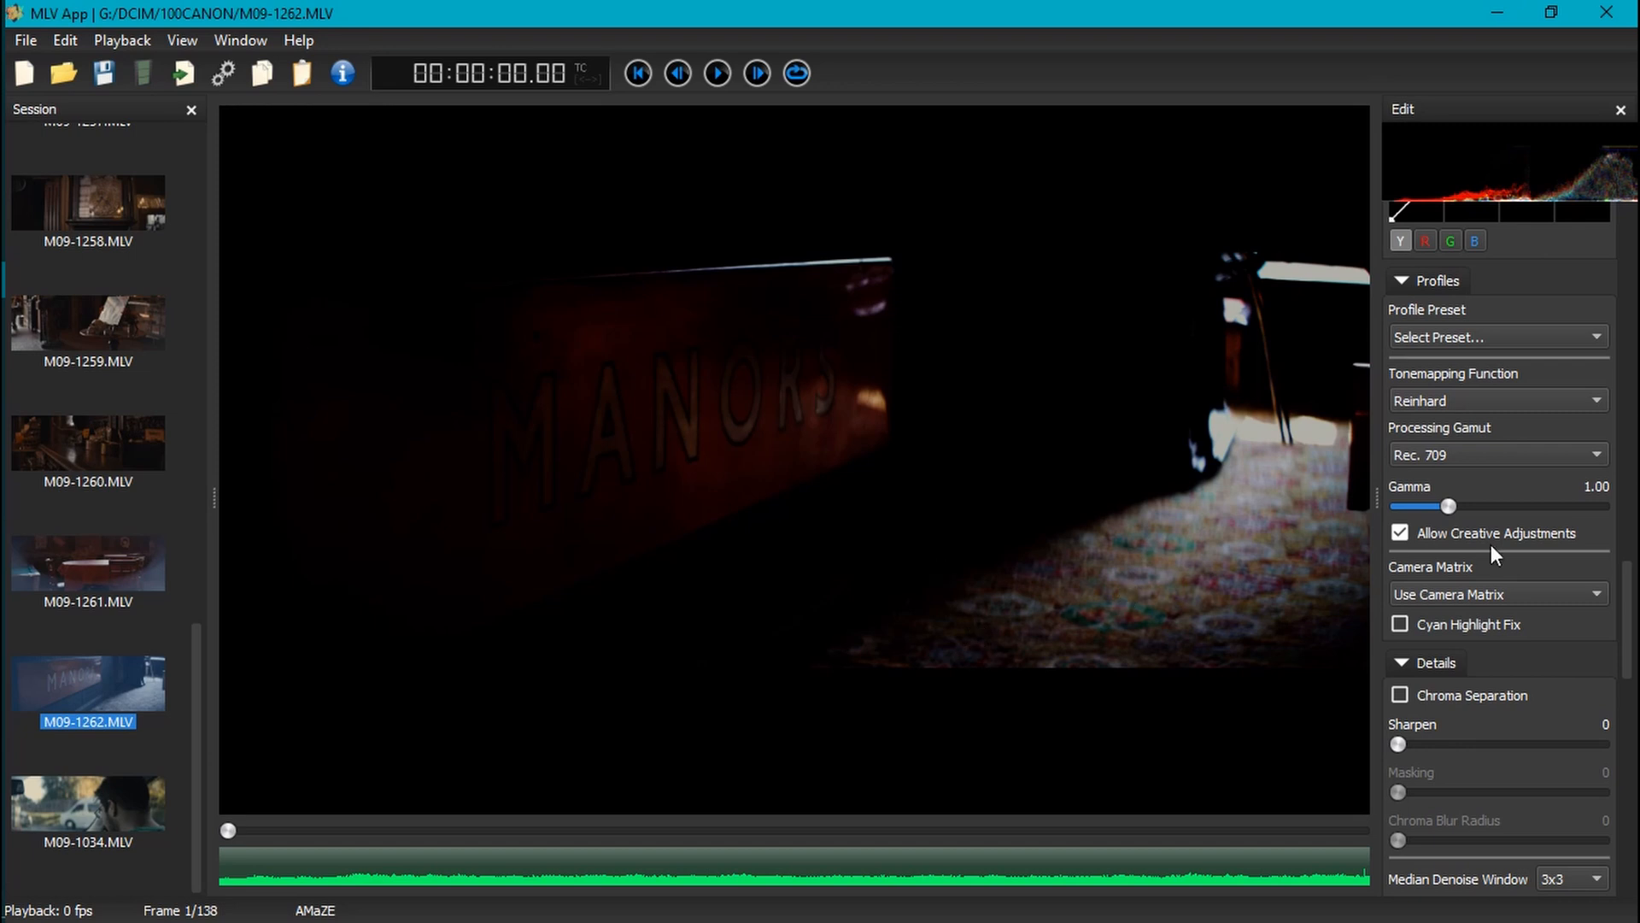
{"action": "left_click", "coordinate": [1495, 401]}
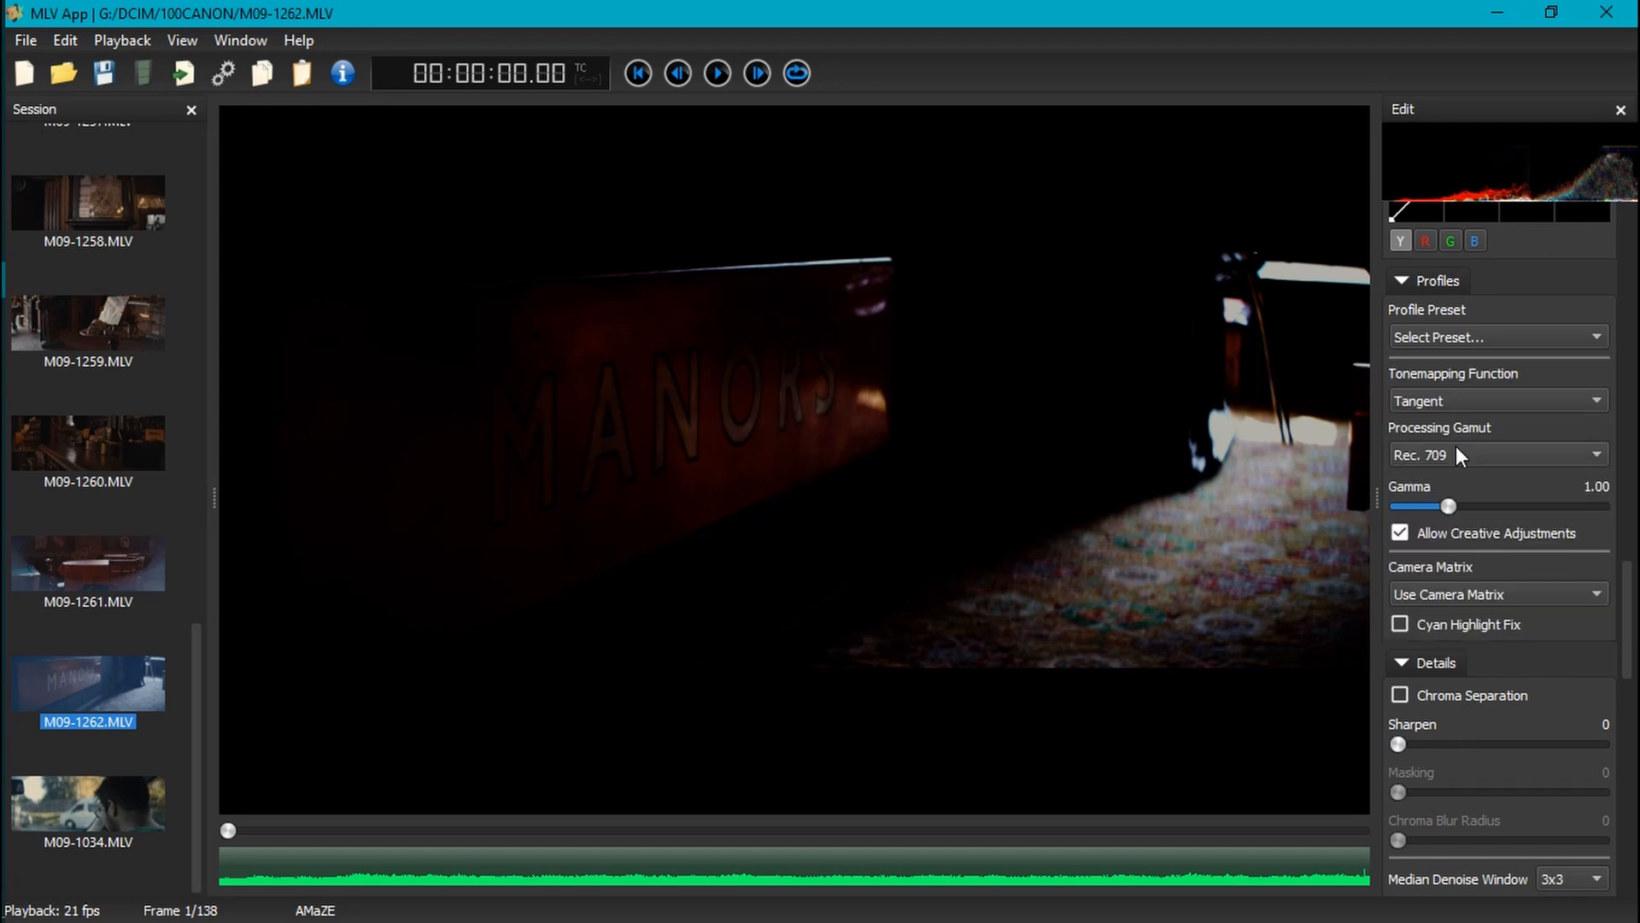
{"action": "left_click", "coordinate": [1496, 453]}
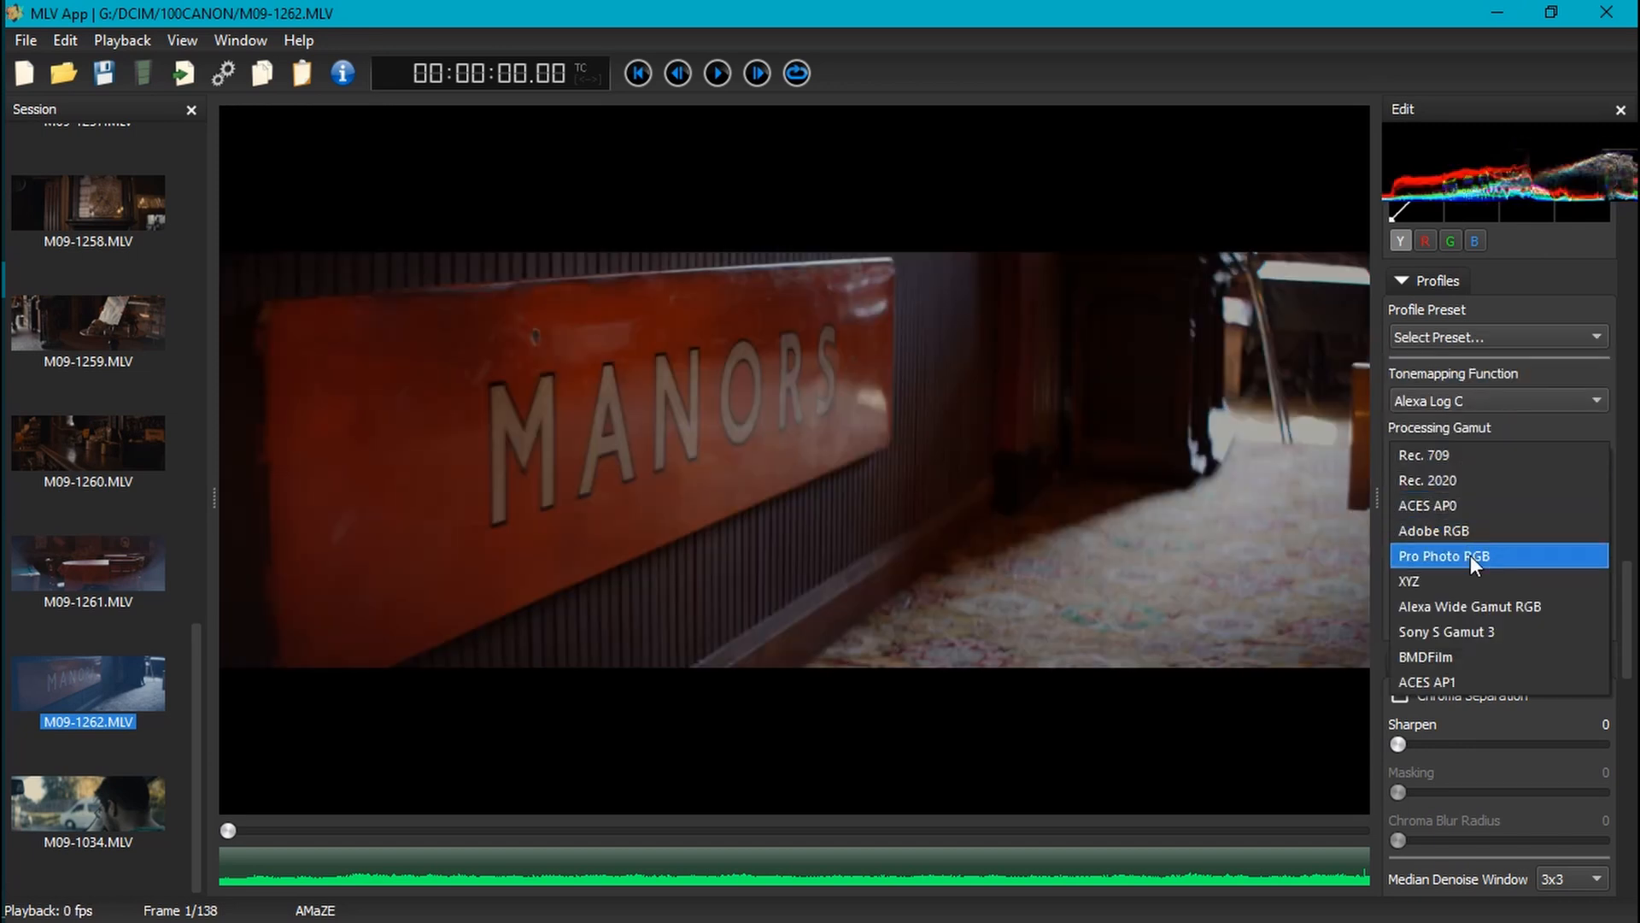
{"action": "left_click", "coordinate": [1469, 607]}
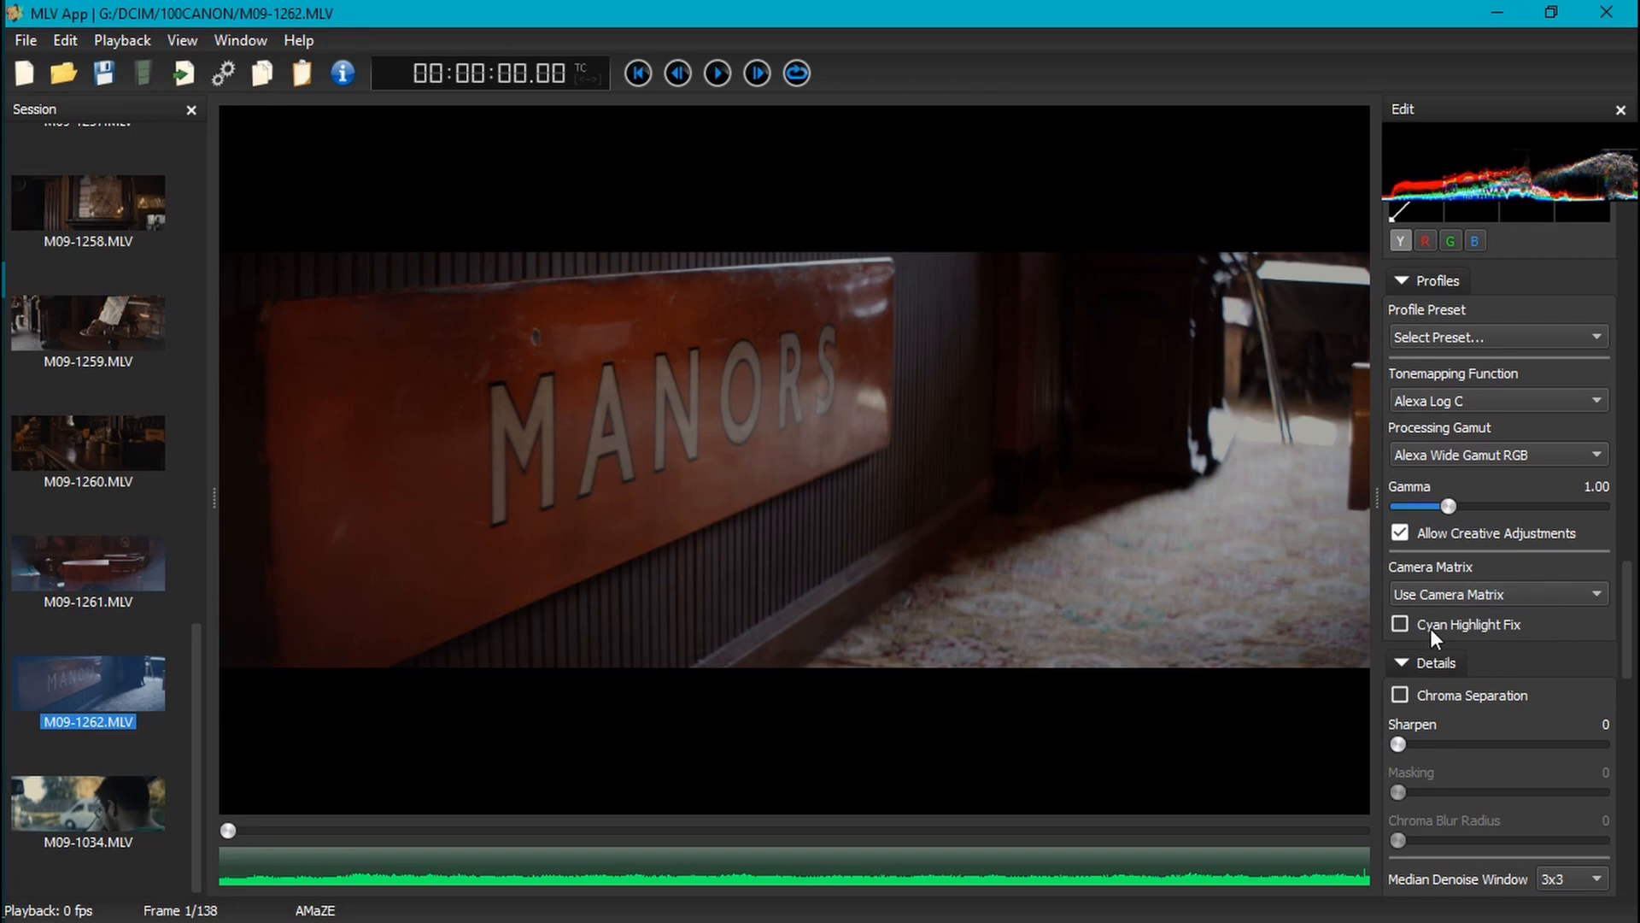
{"action": "left_click", "coordinate": [1401, 532]}
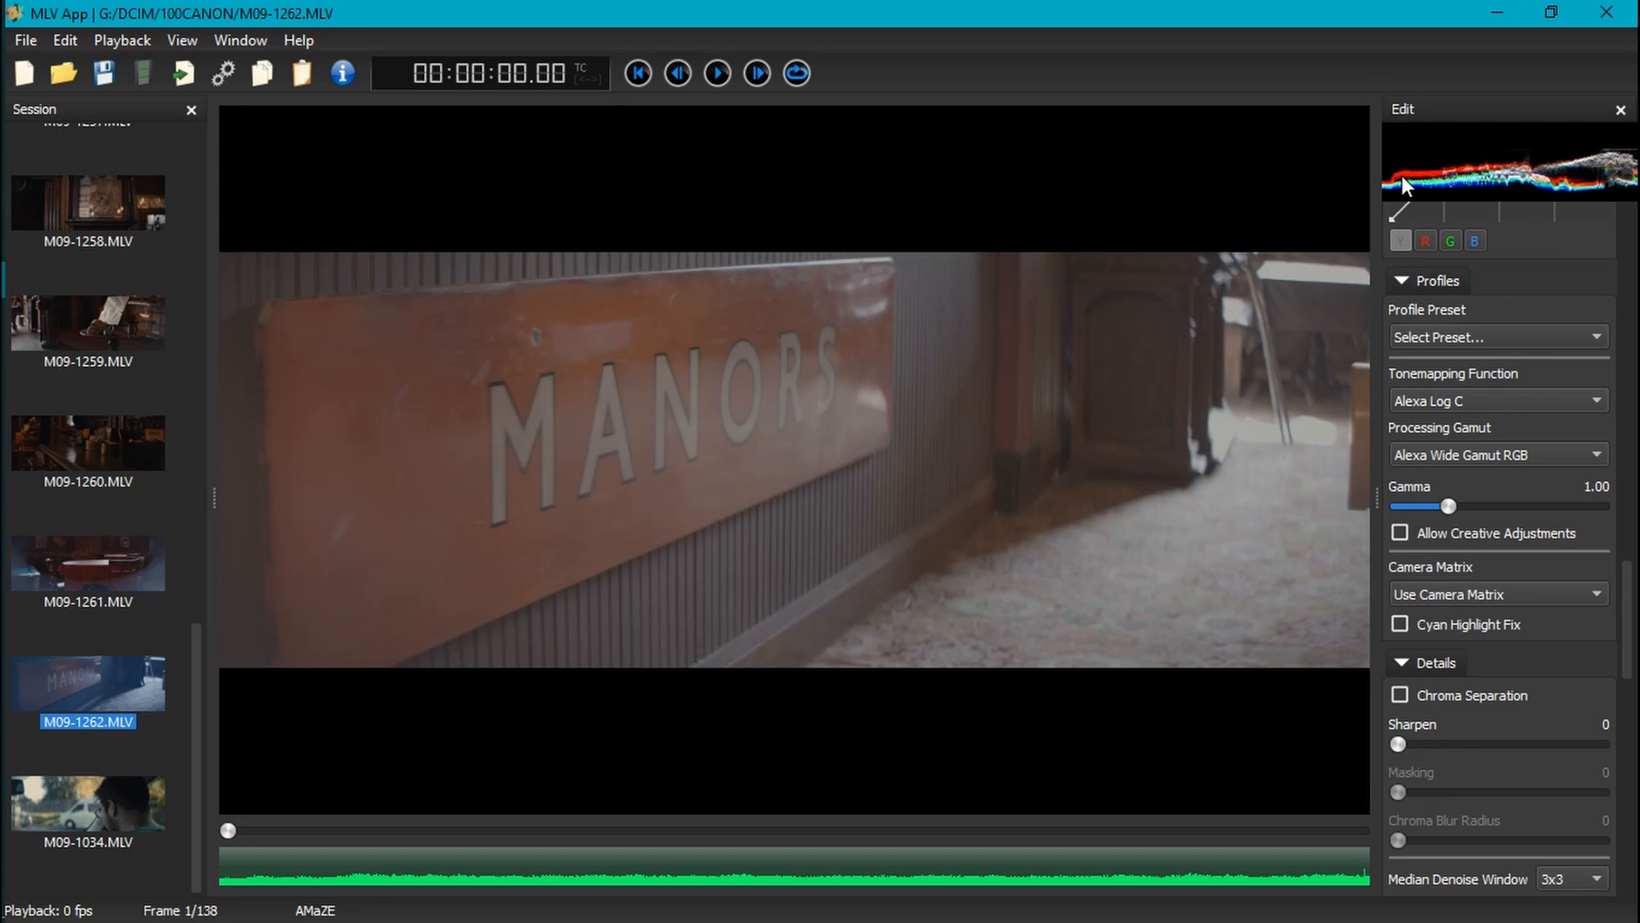
{"action": "mouse_move", "coordinate": [930, 476]}
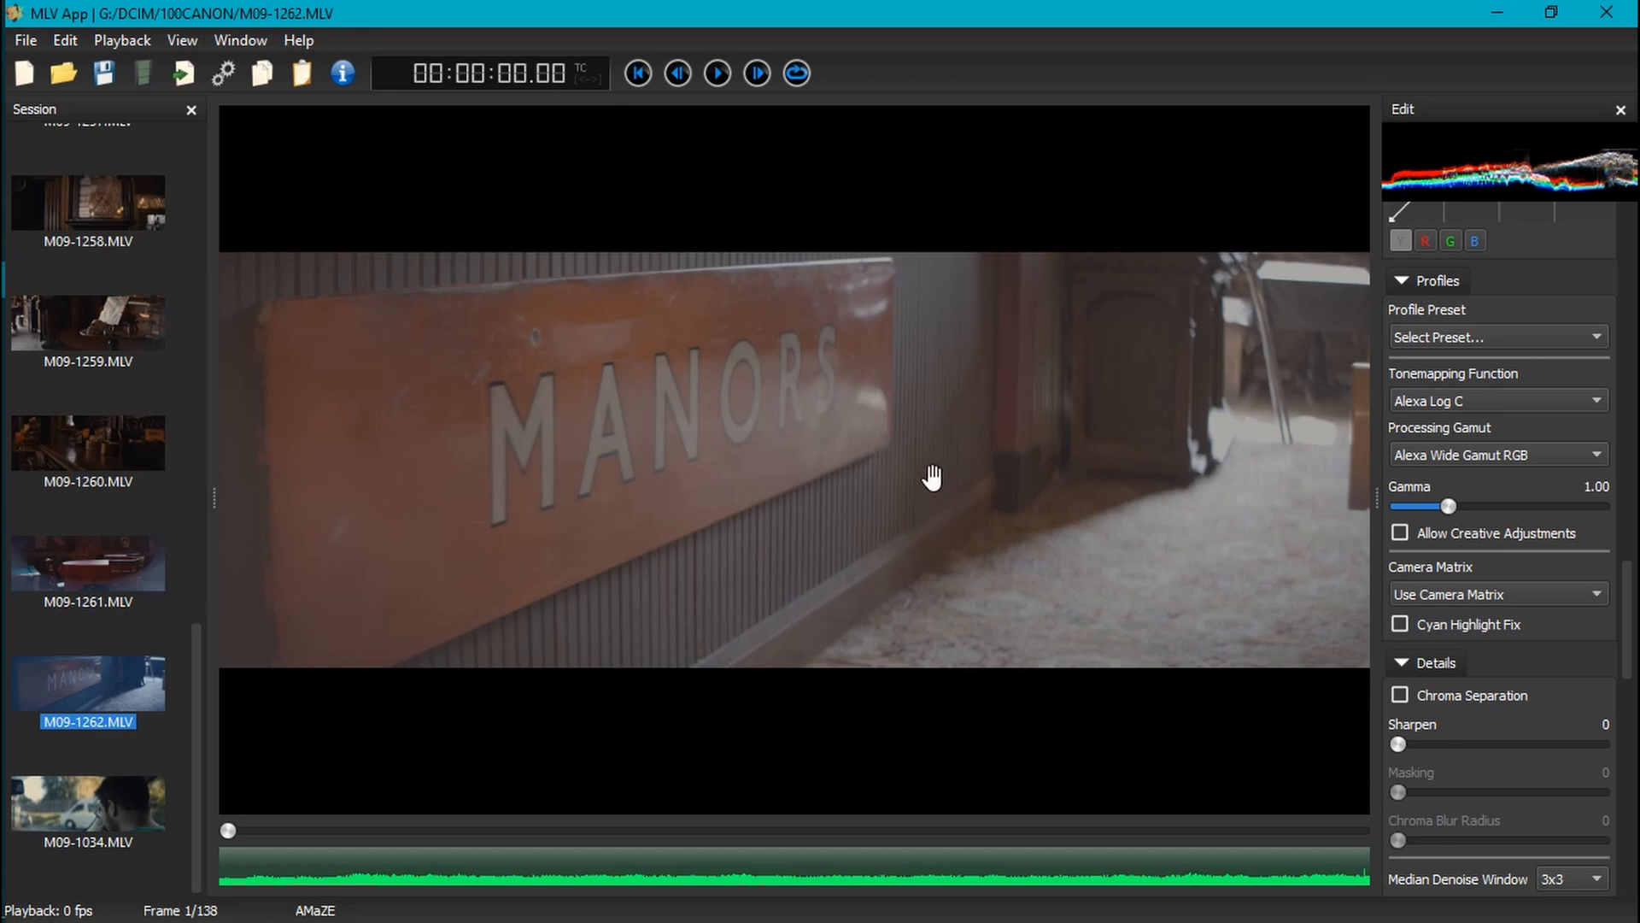
{"action": "mouse_move", "coordinate": [894, 494]}
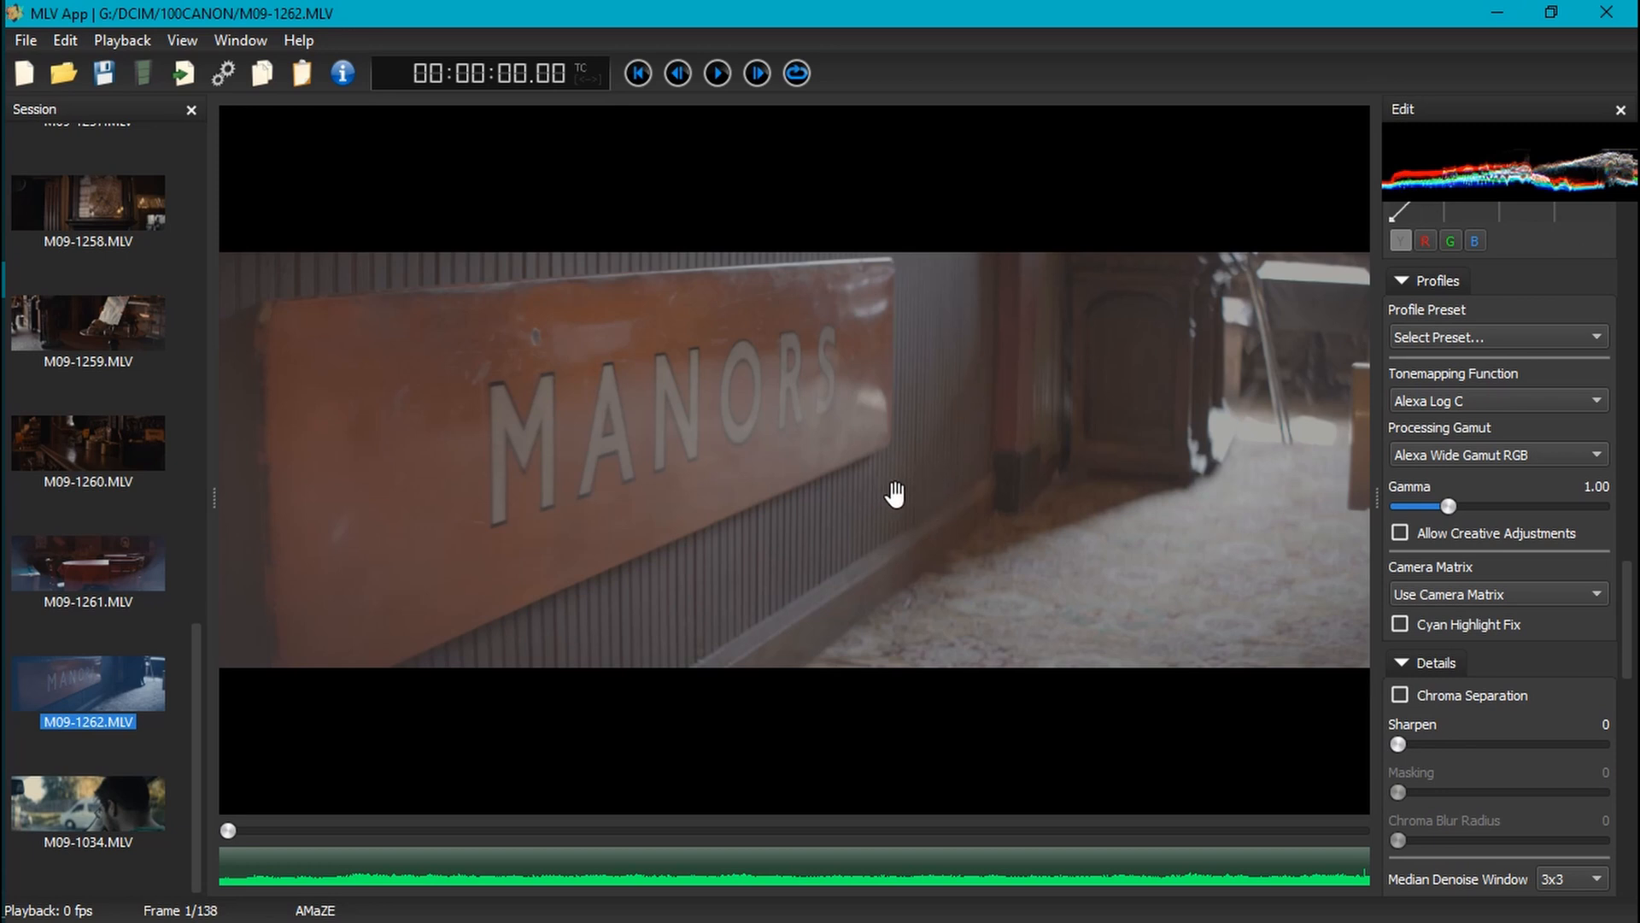
{"action": "mouse_move", "coordinate": [777, 322]}
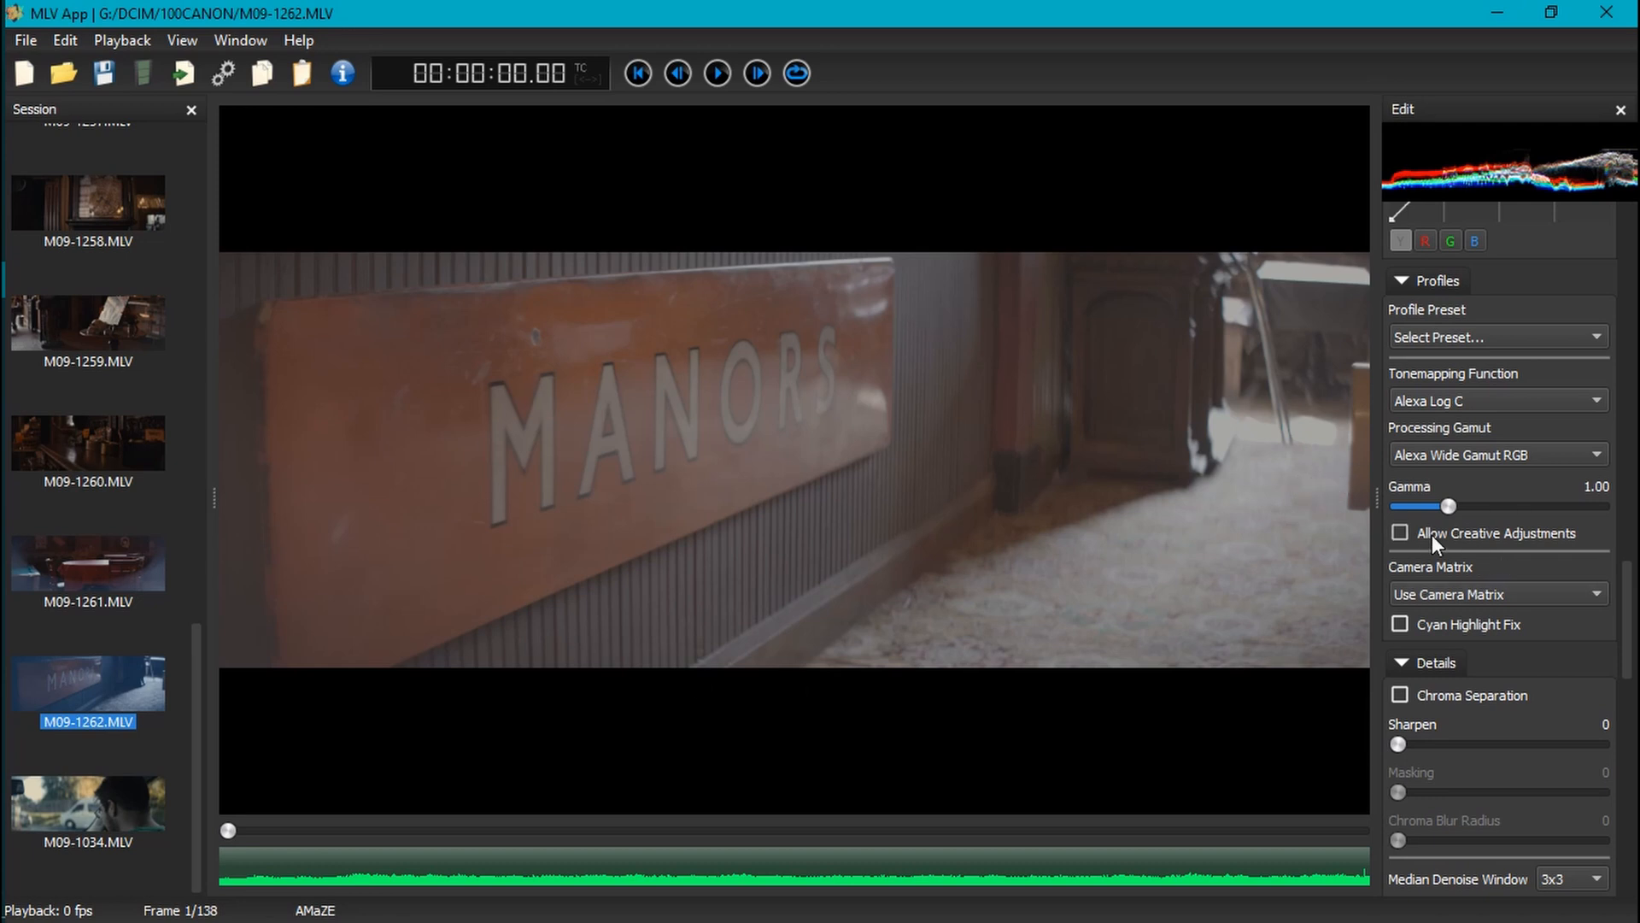
{"action": "left_click", "coordinate": [1400, 532]}
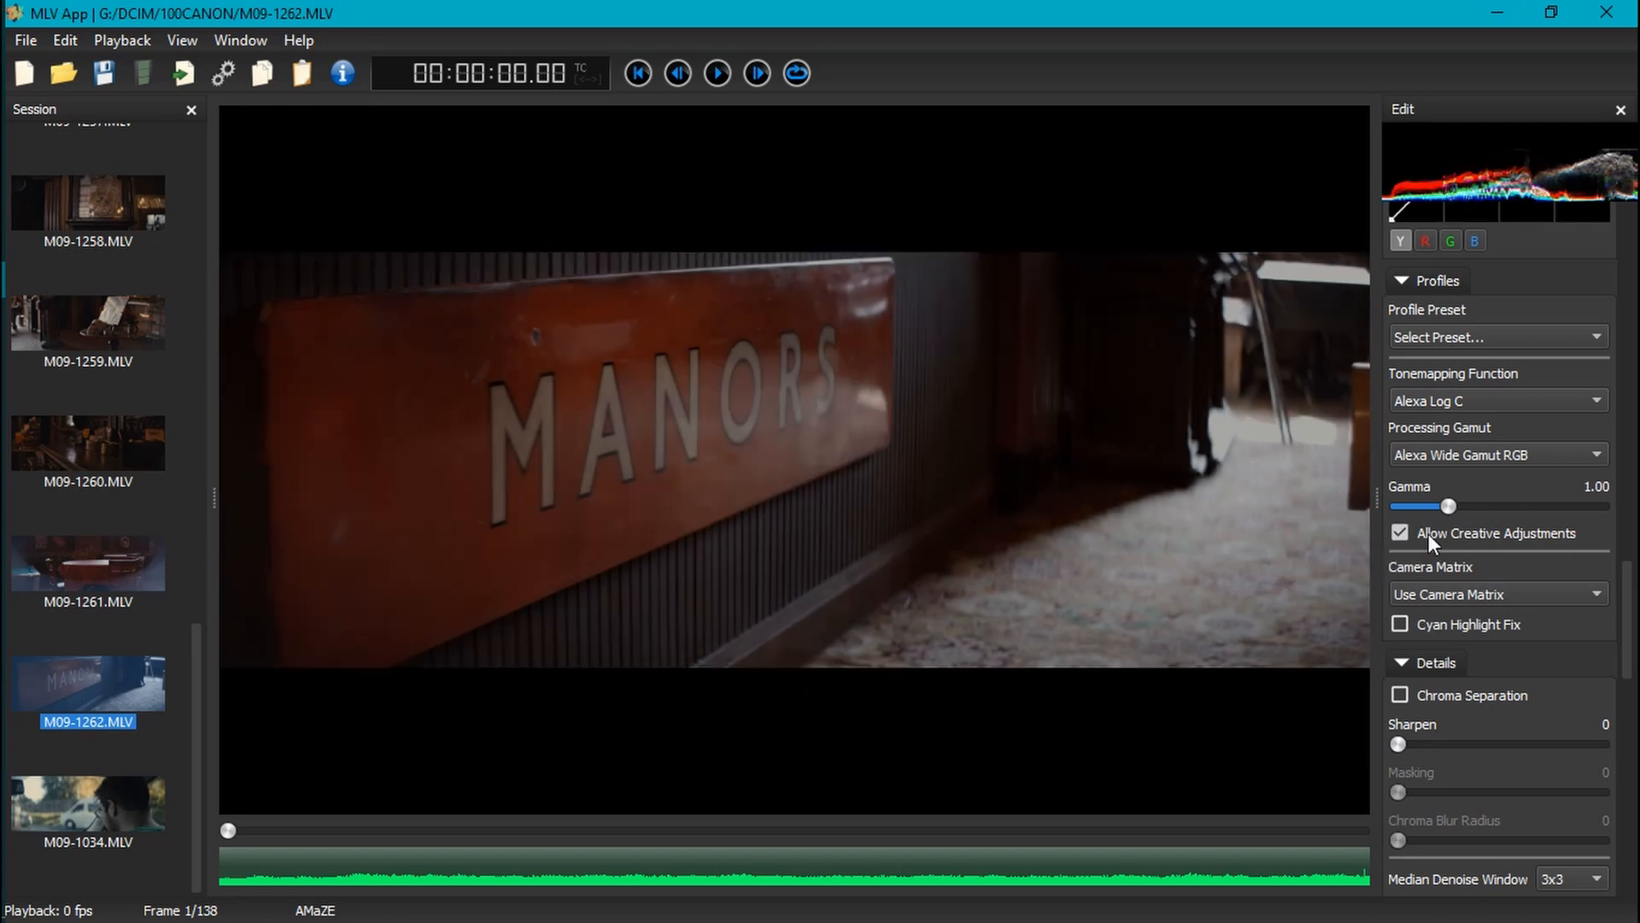
{"action": "left_click", "coordinate": [1401, 532]}
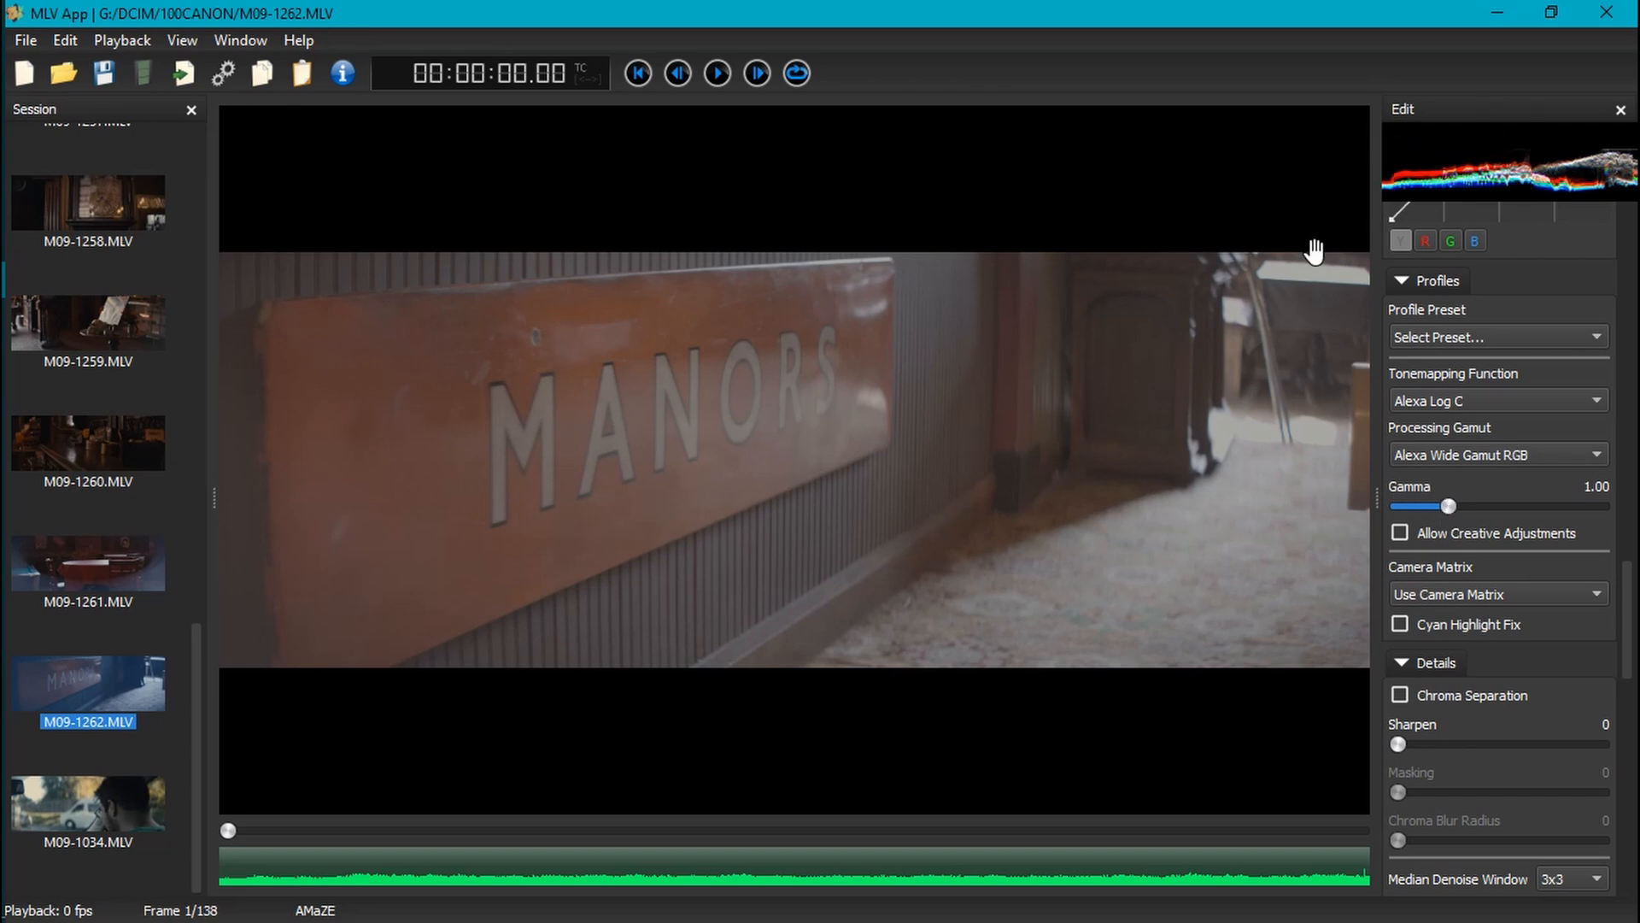
{"action": "mouse_move", "coordinate": [1084, 359]}
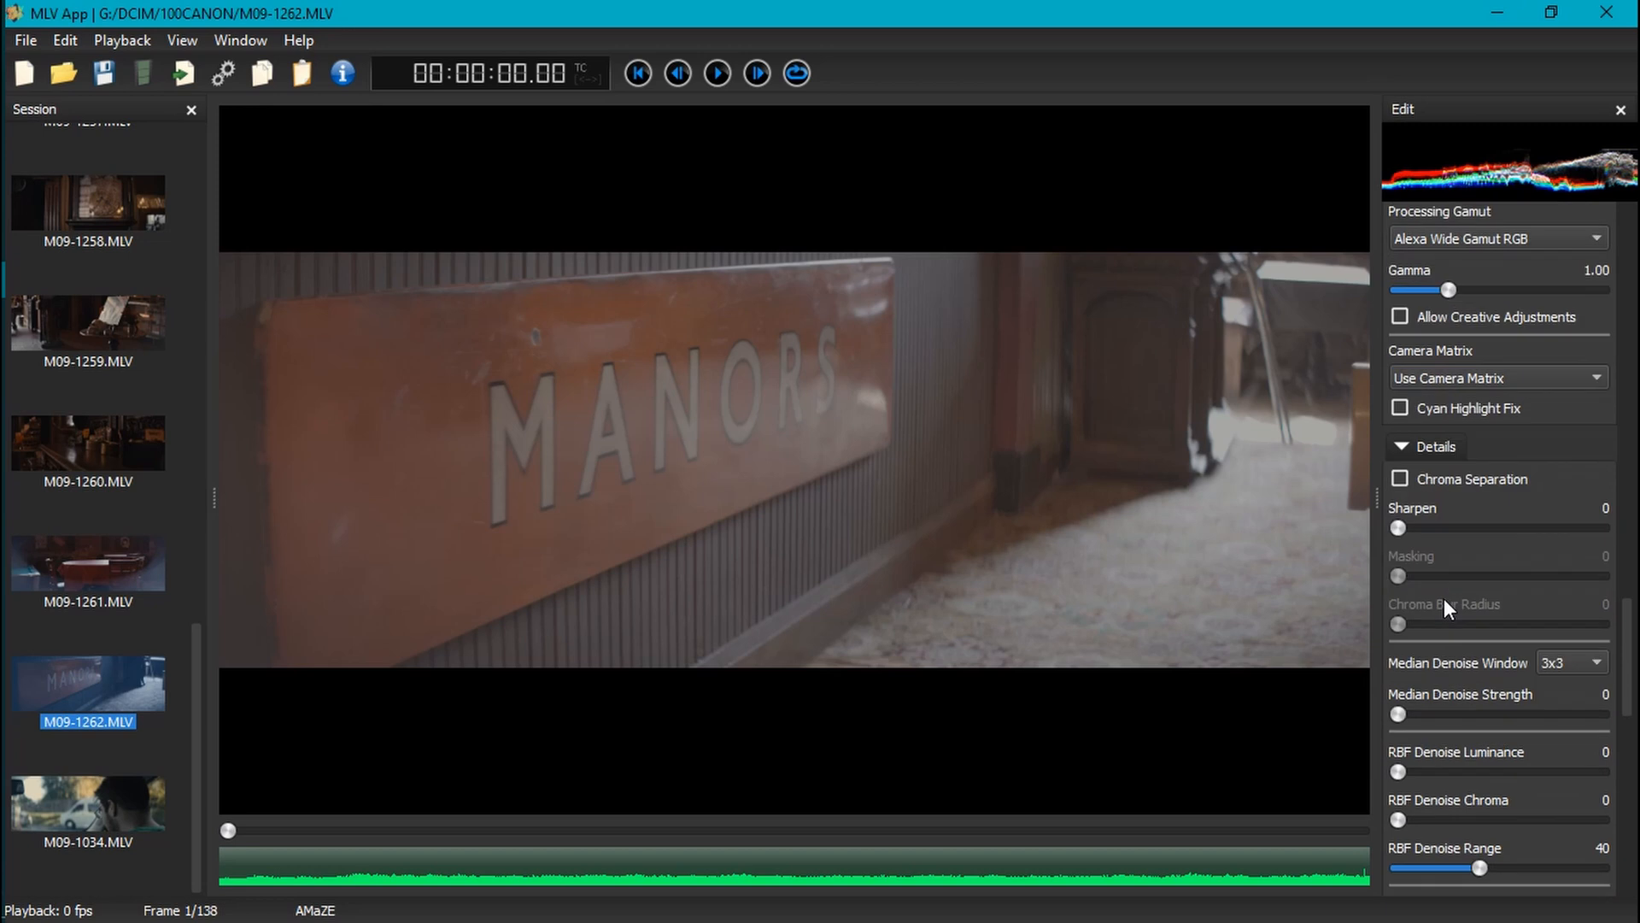
Enable a LUT and load ARRI_LogC2Video_709_davinci3d_33.cube onto M09-1262.
{"action": "scroll", "scroll_direction": "down", "scroll_amount": 3}
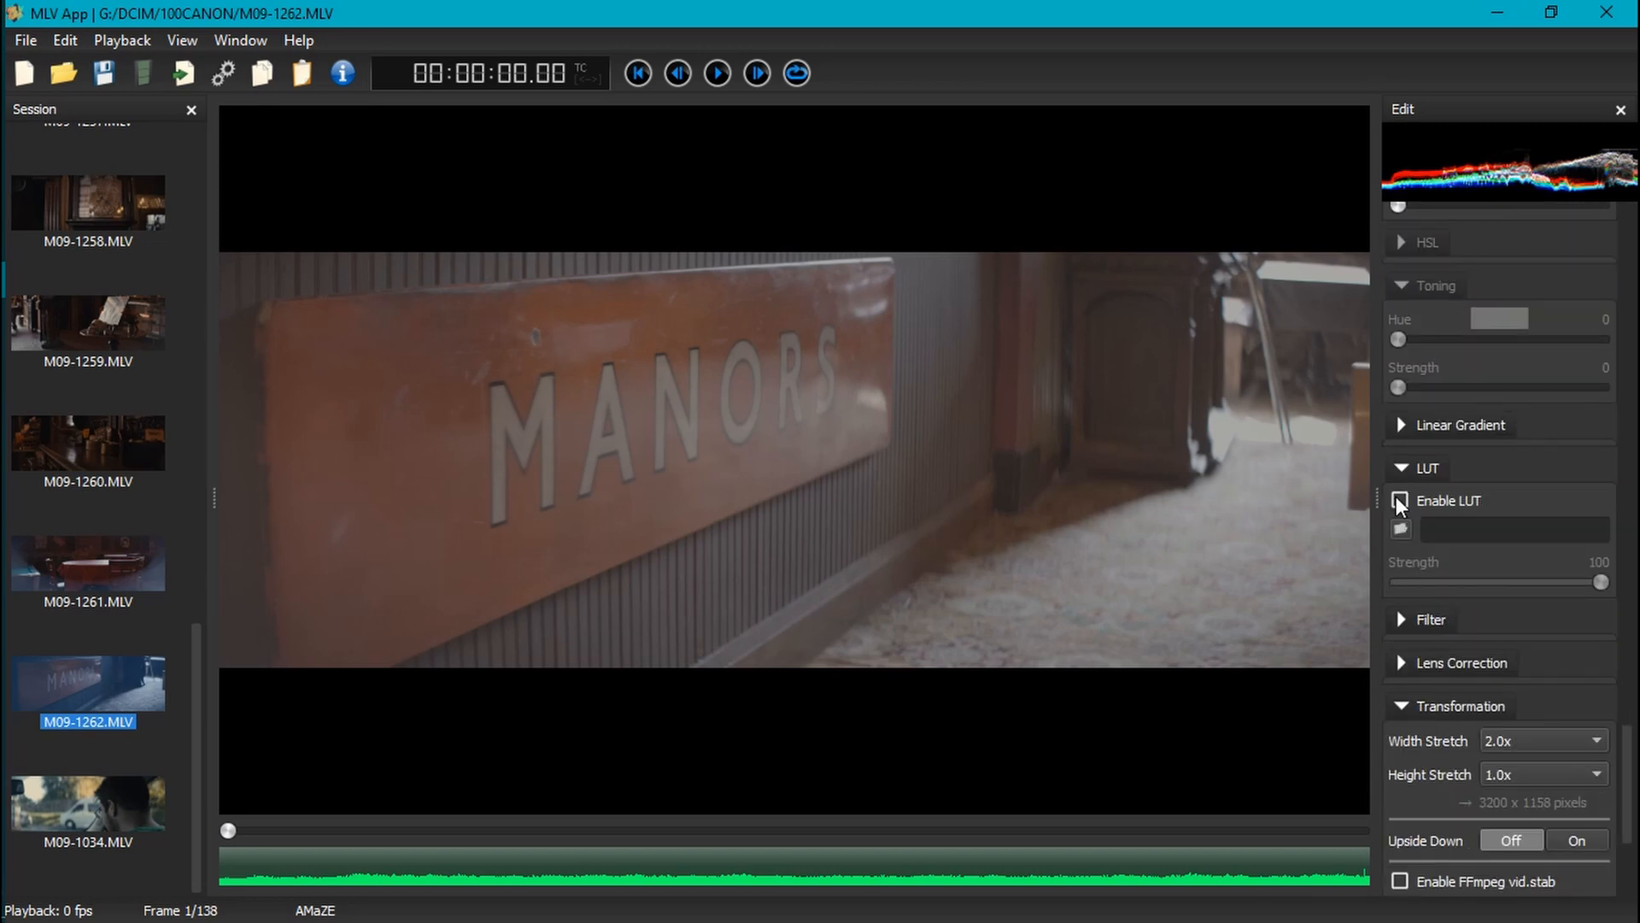
{"action": "left_click", "coordinate": [1399, 528]}
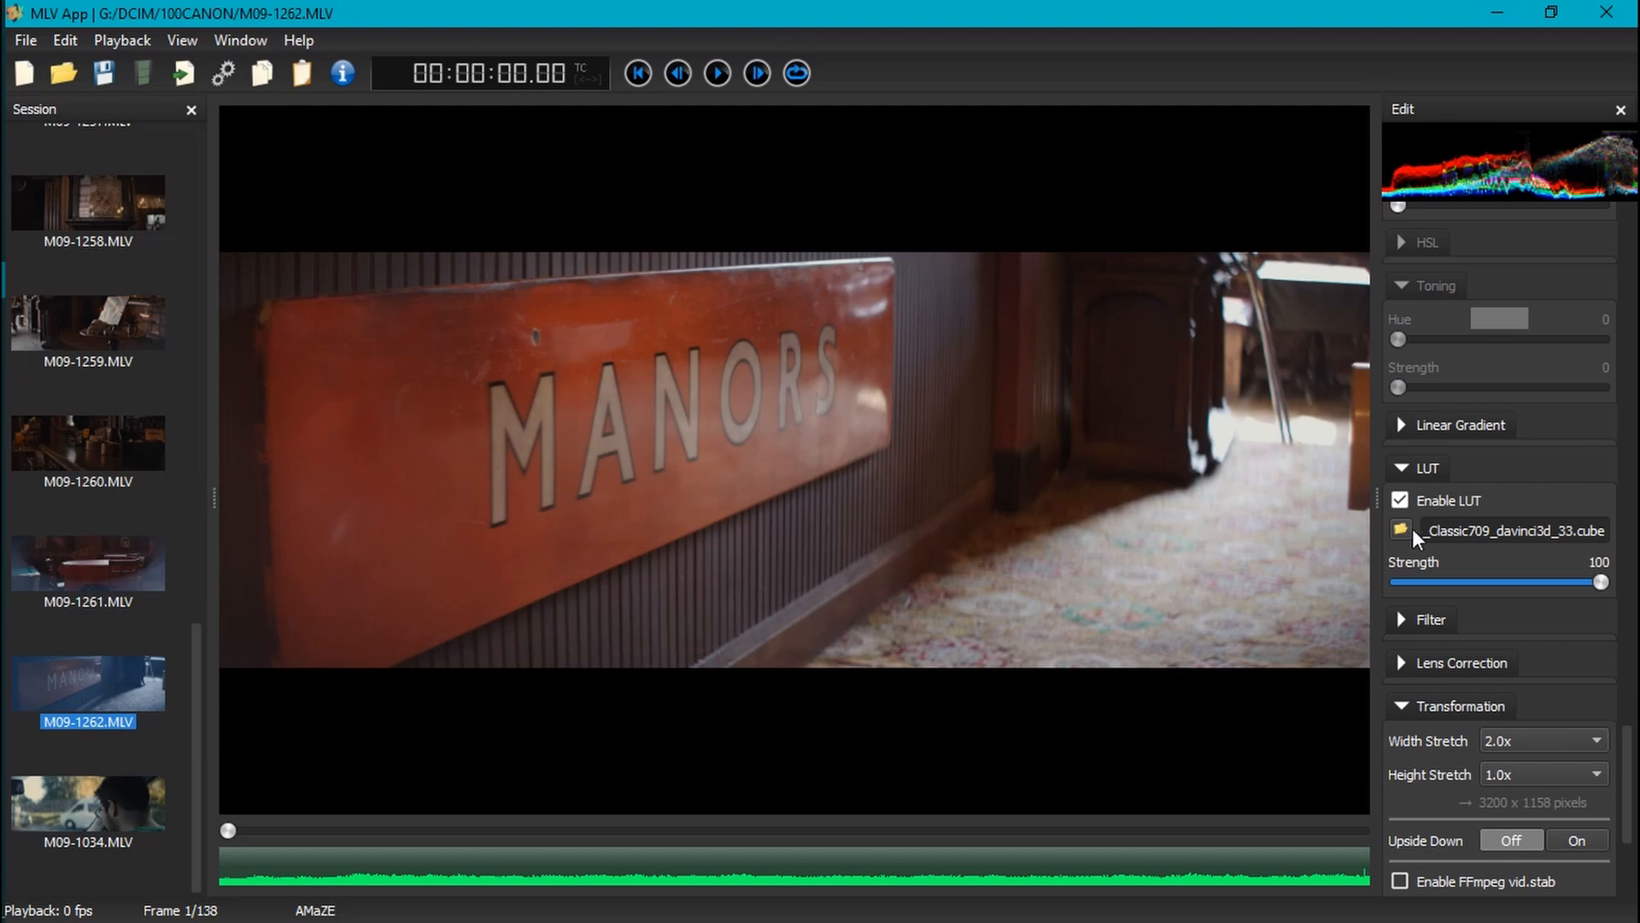
{"action": "mouse_move", "coordinate": [568, 518]}
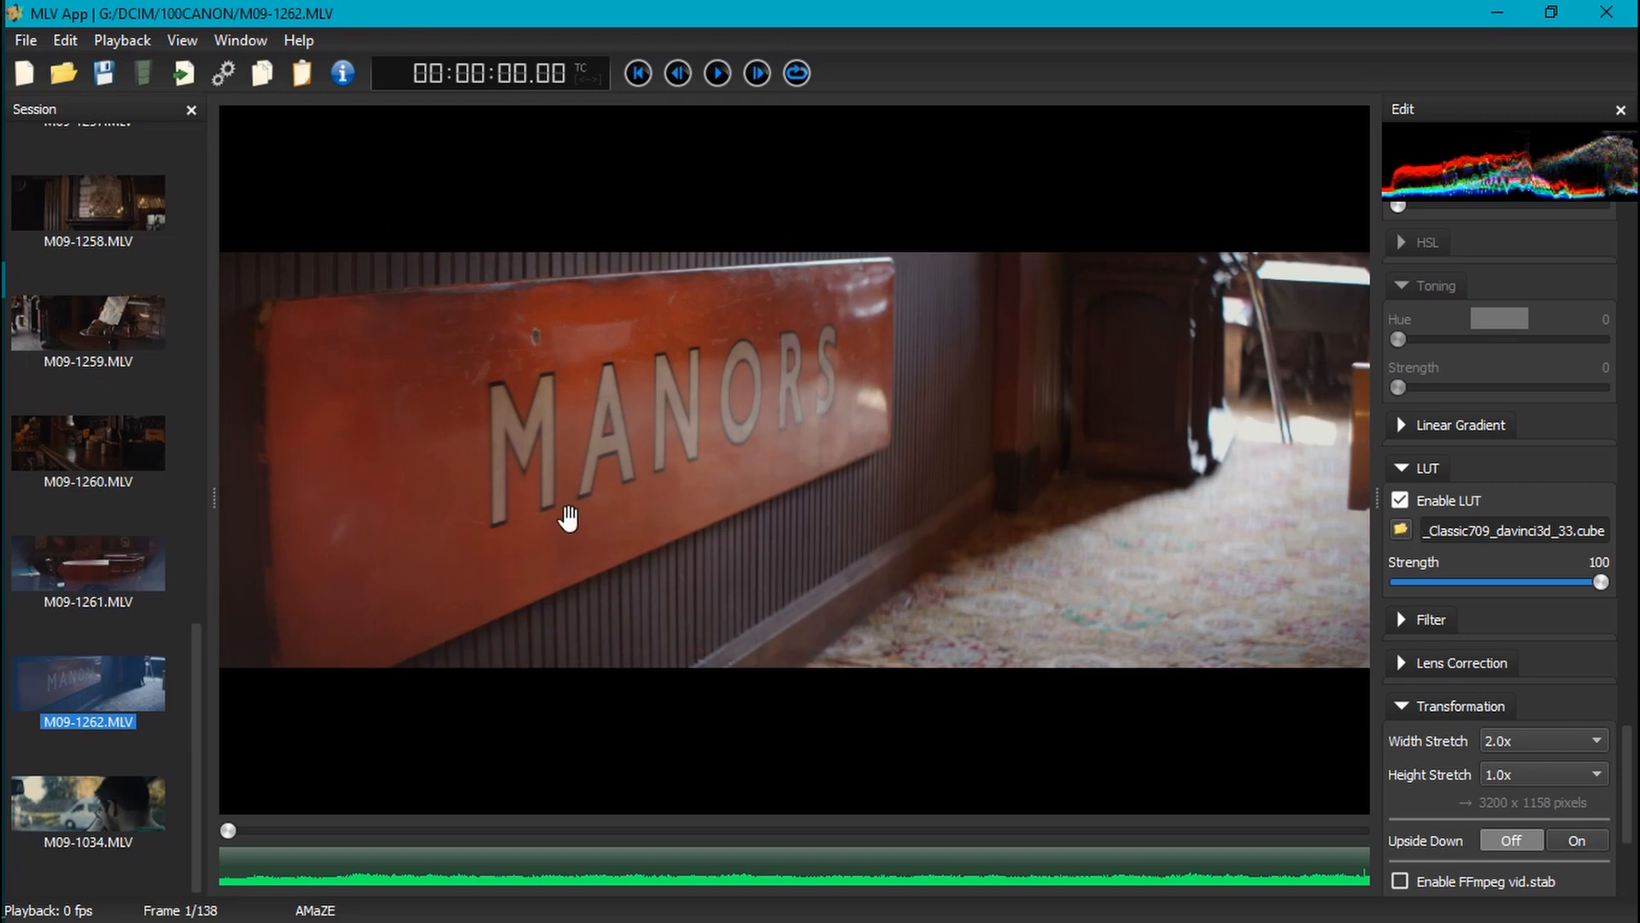
{"action": "mouse_move", "coordinate": [619, 606]}
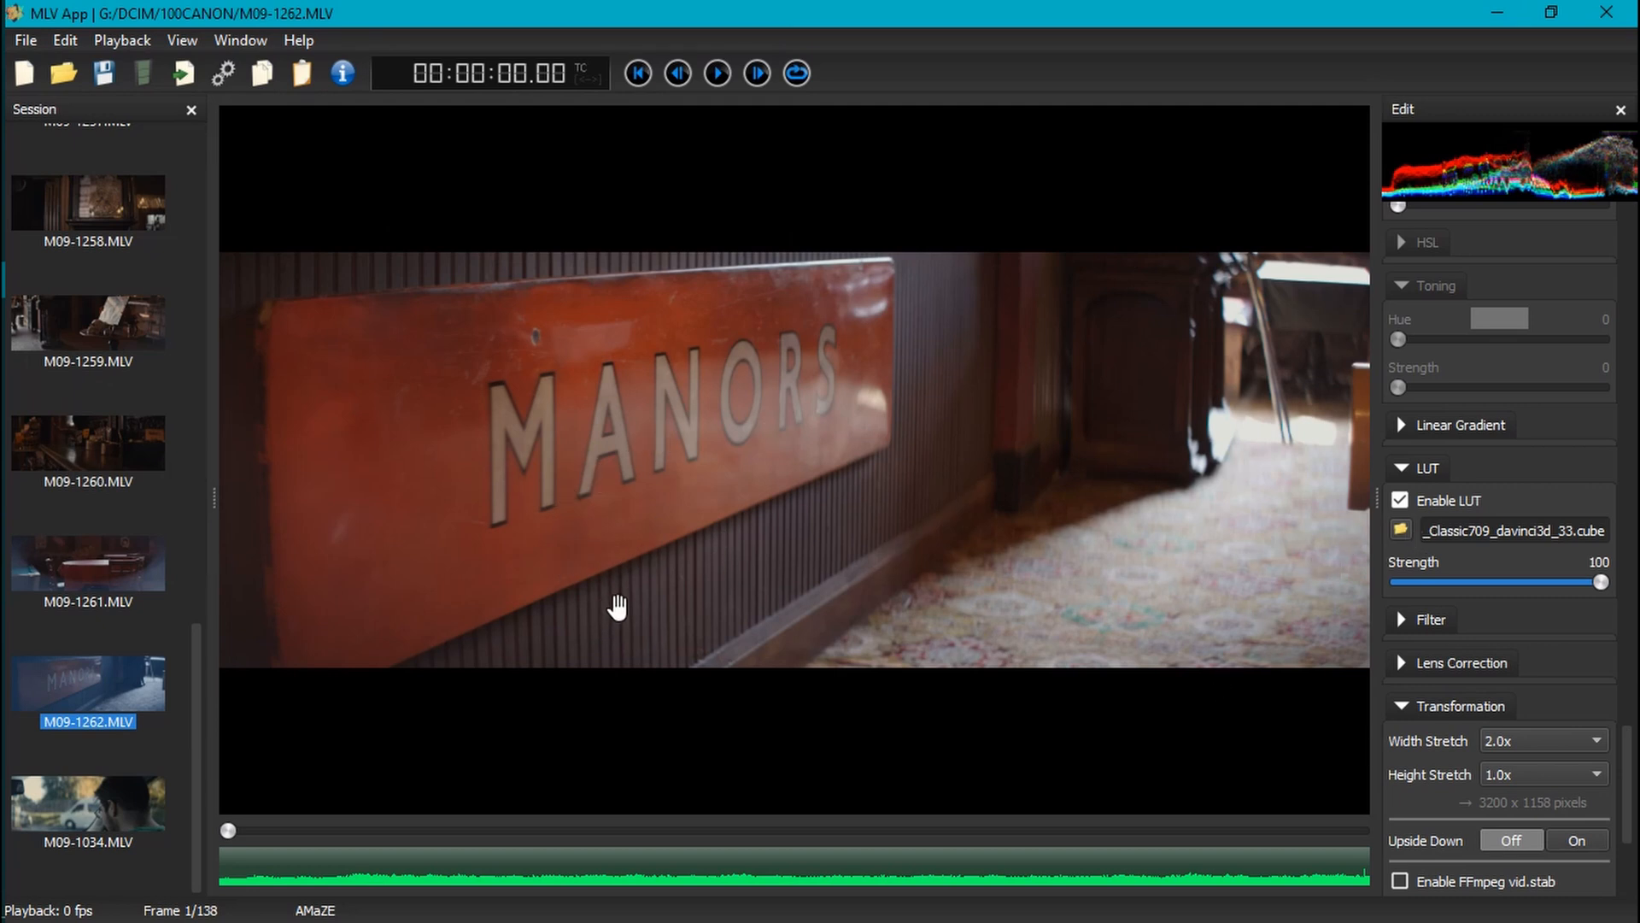
{"action": "left_click", "coordinate": [1401, 530]}
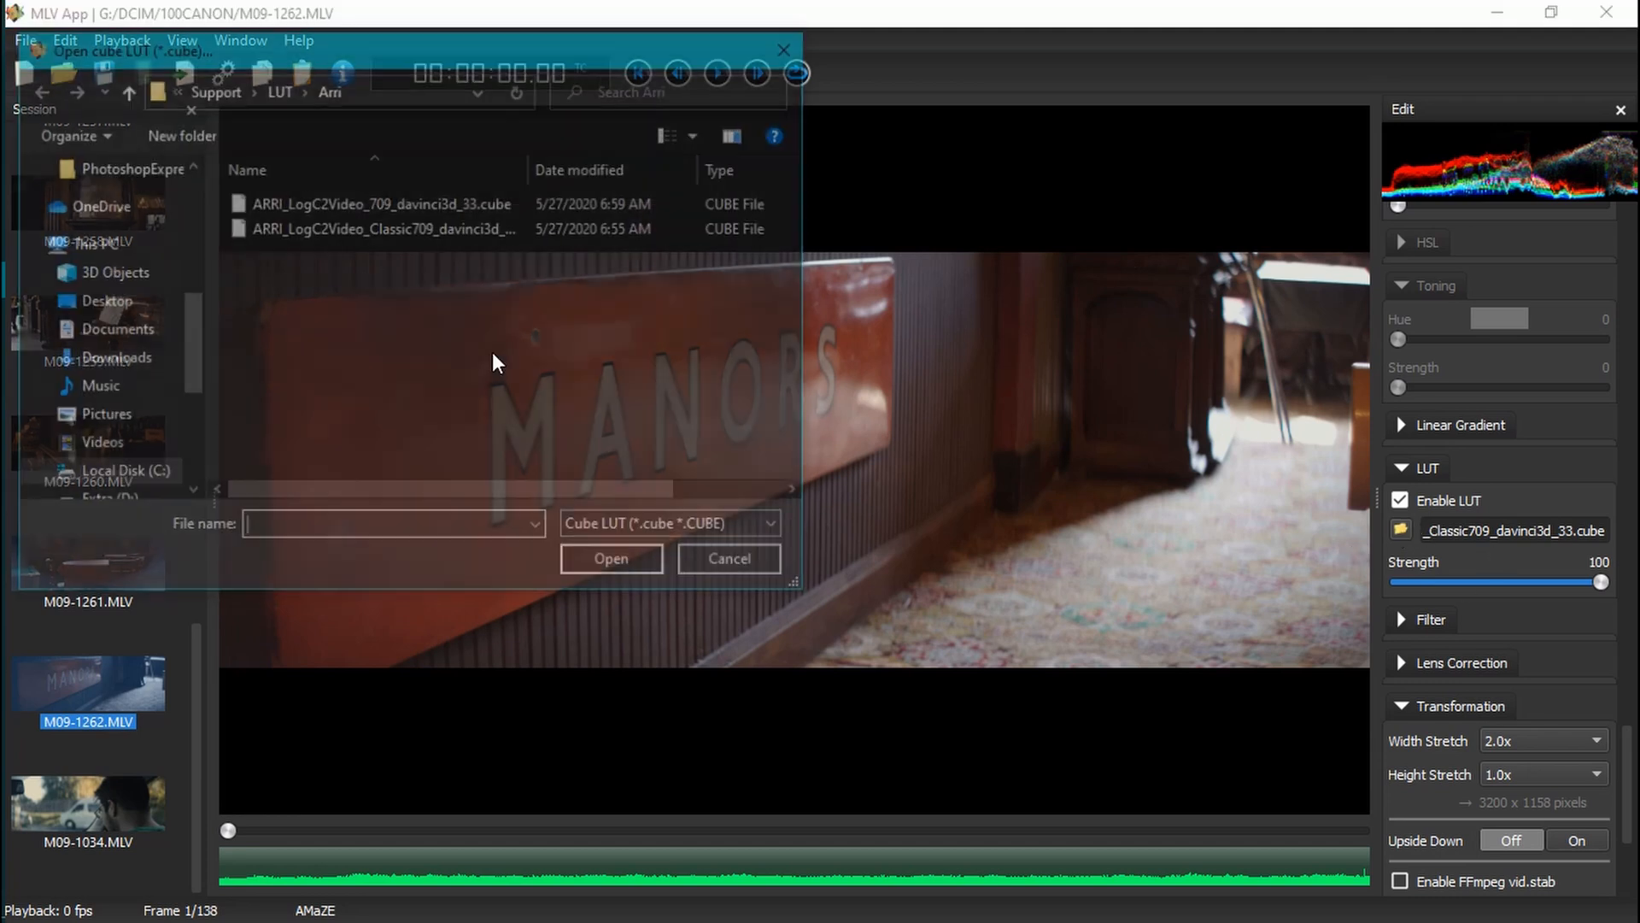
{"action": "left_click", "coordinate": [610, 558]}
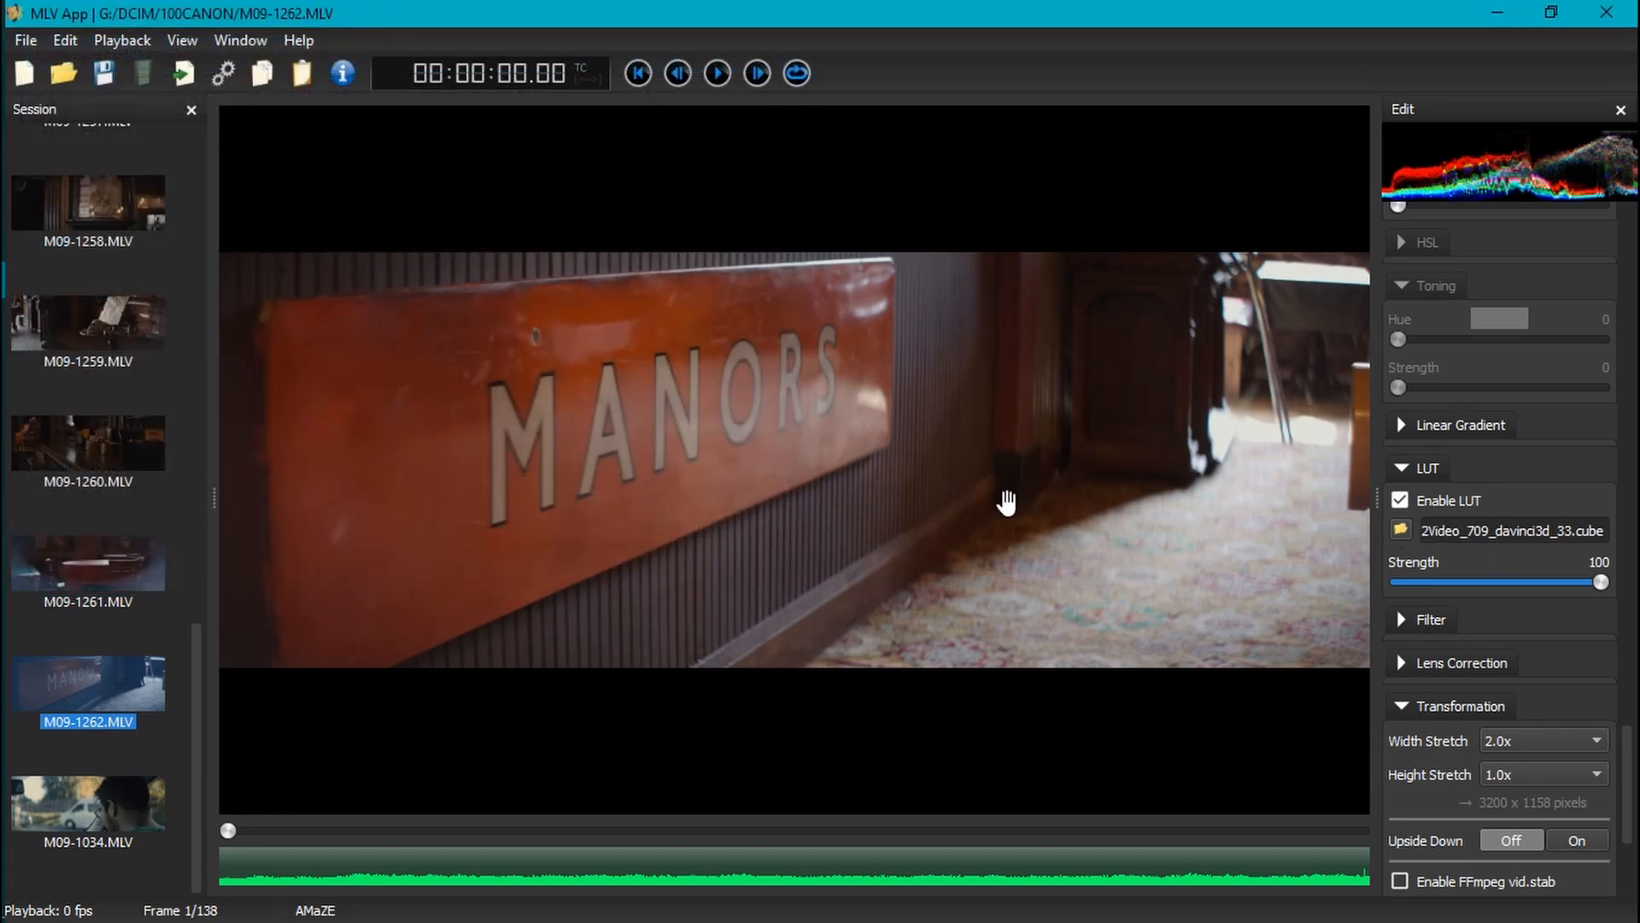
{"action": "mouse_move", "coordinate": [1518, 543]}
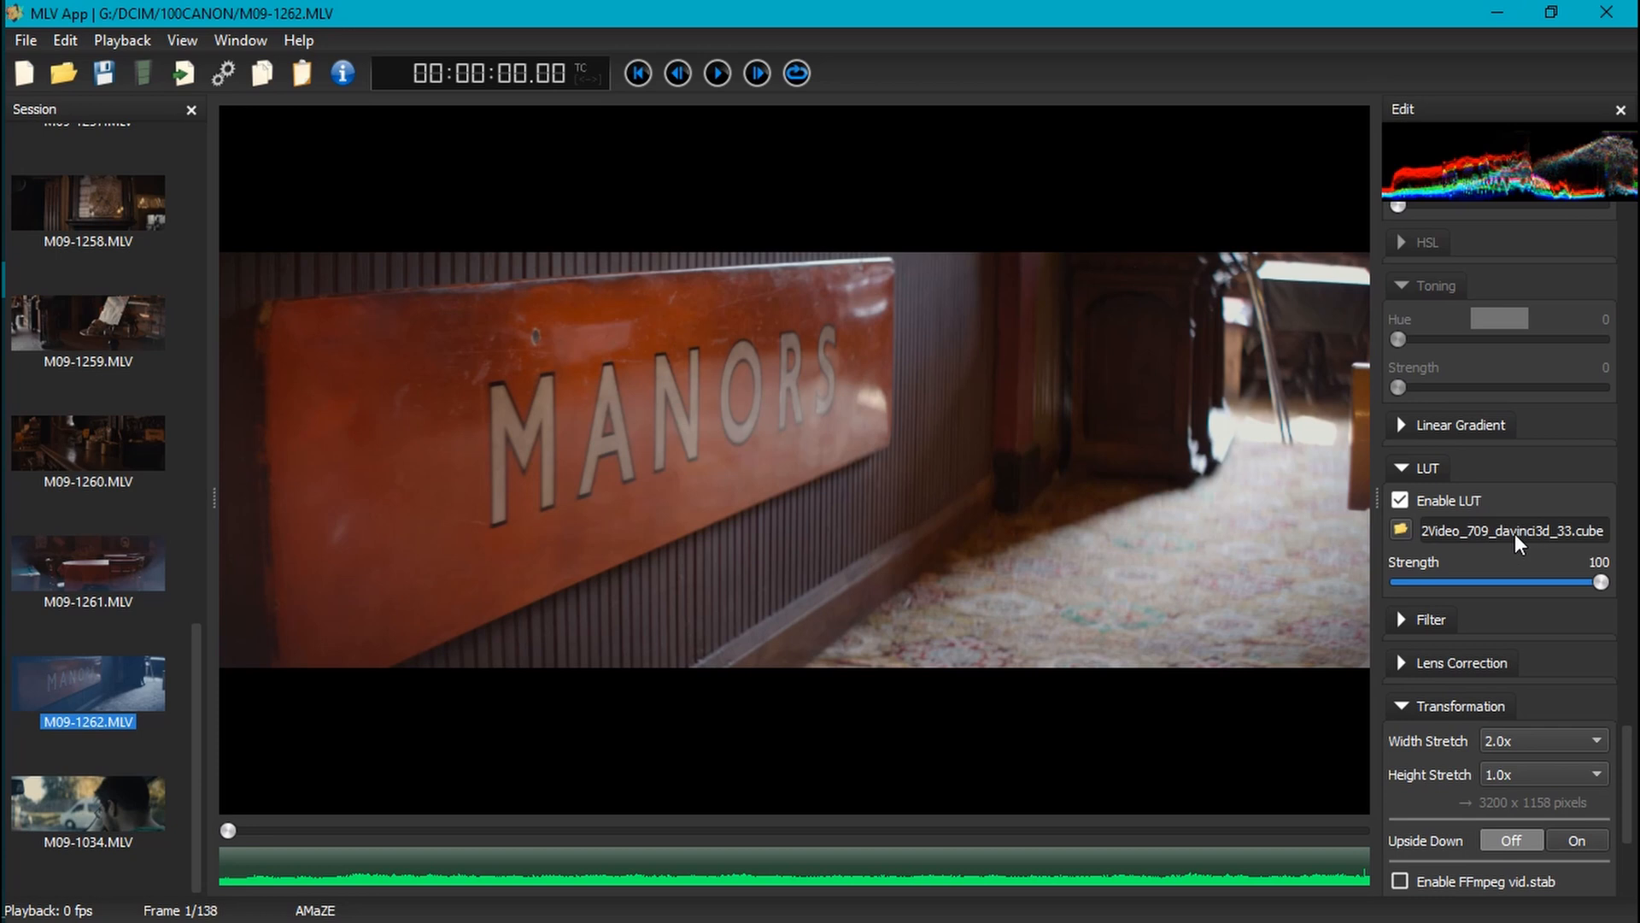
{"action": "scroll", "scroll_direction": "down", "scroll_amount": 3}
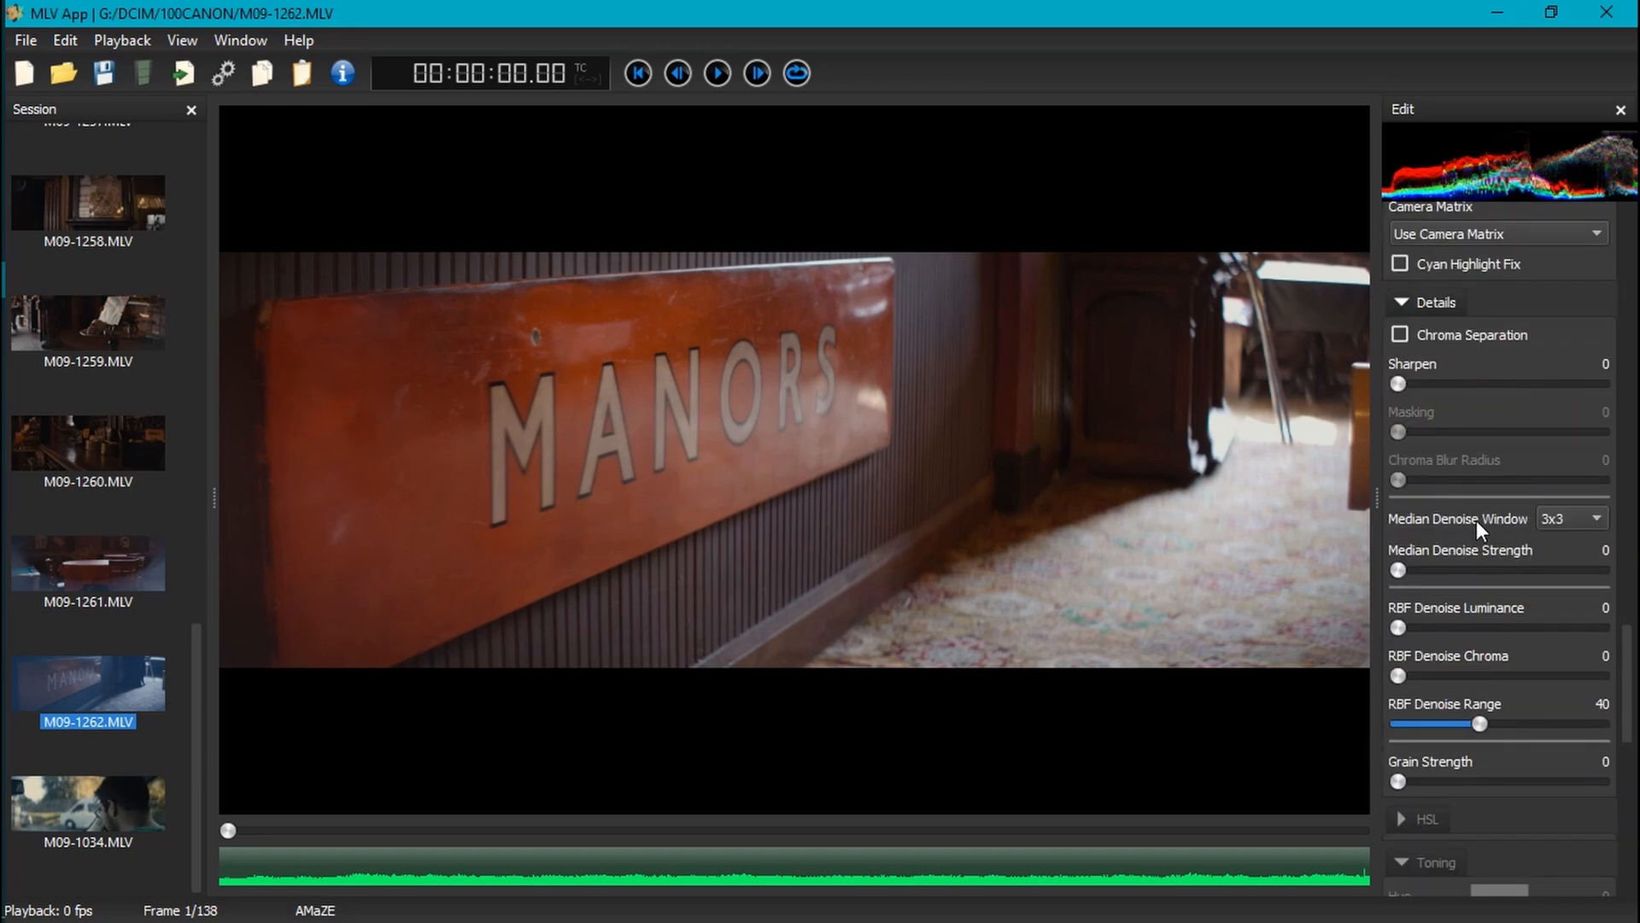
{"action": "mouse_move", "coordinate": [1492, 581]}
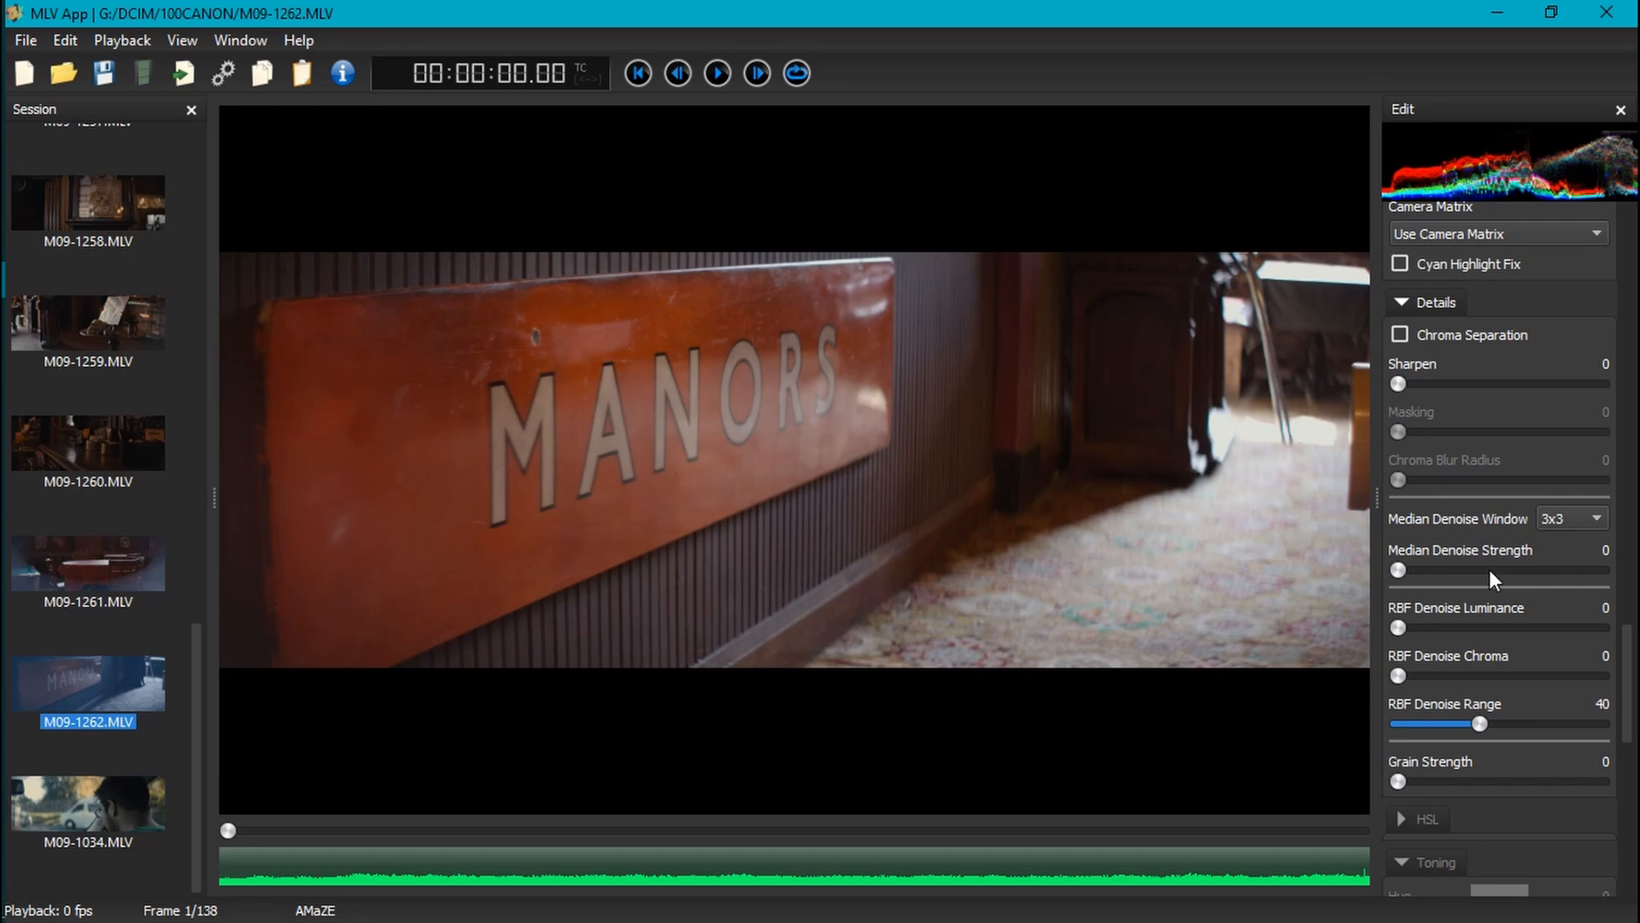
{"action": "left_click", "coordinate": [1401, 280]}
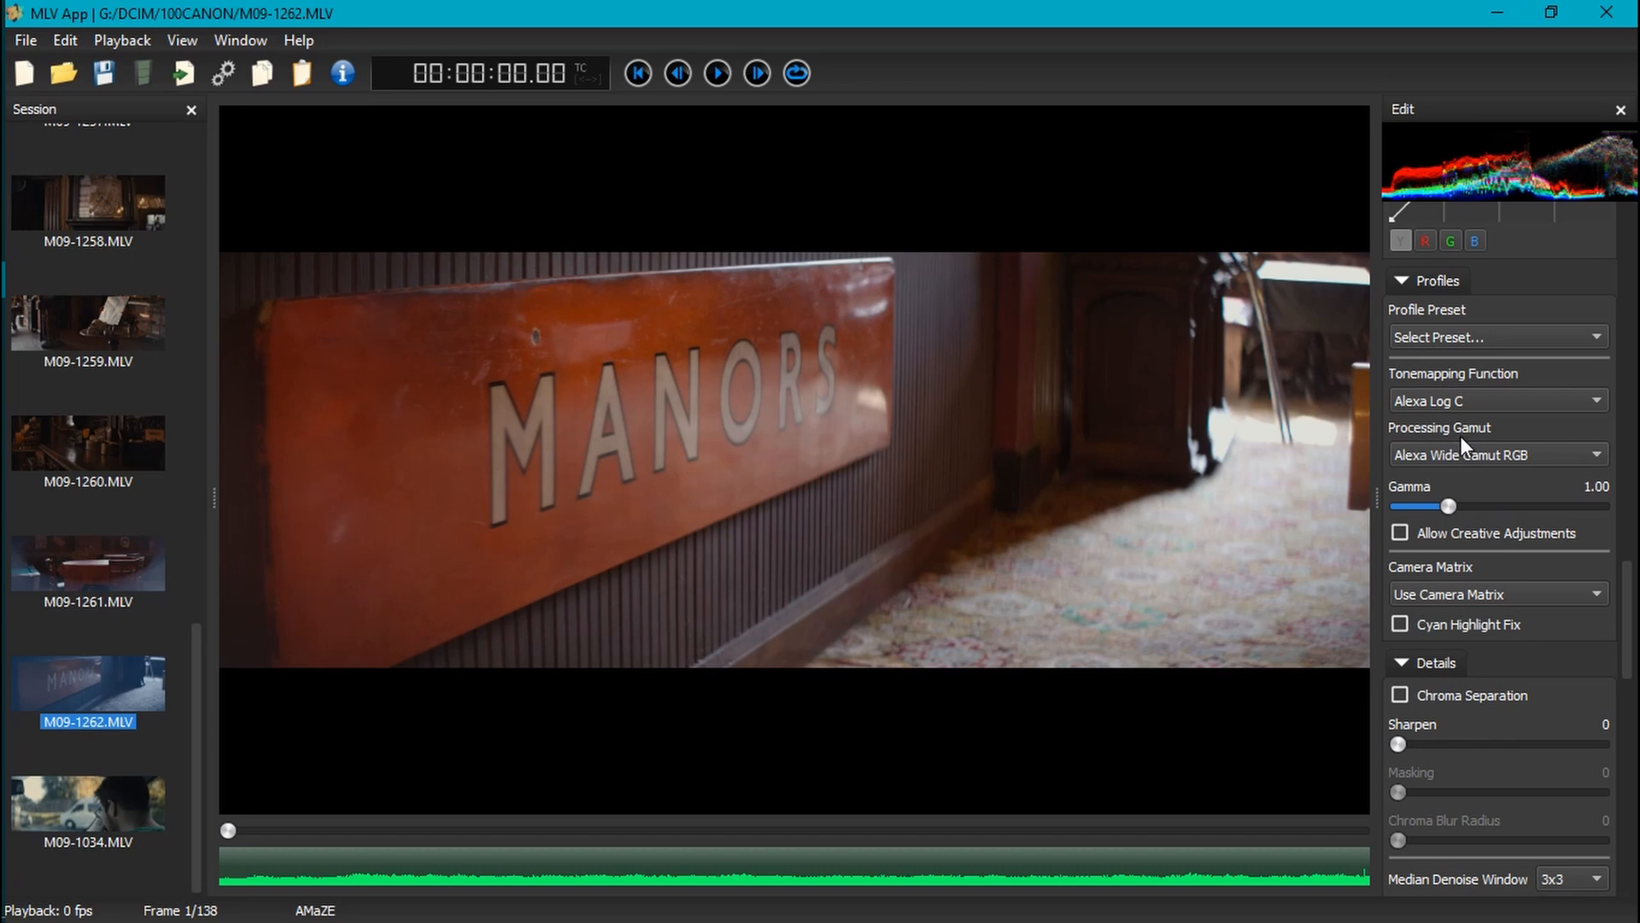
{"action": "mouse_move", "coordinate": [822, 782]}
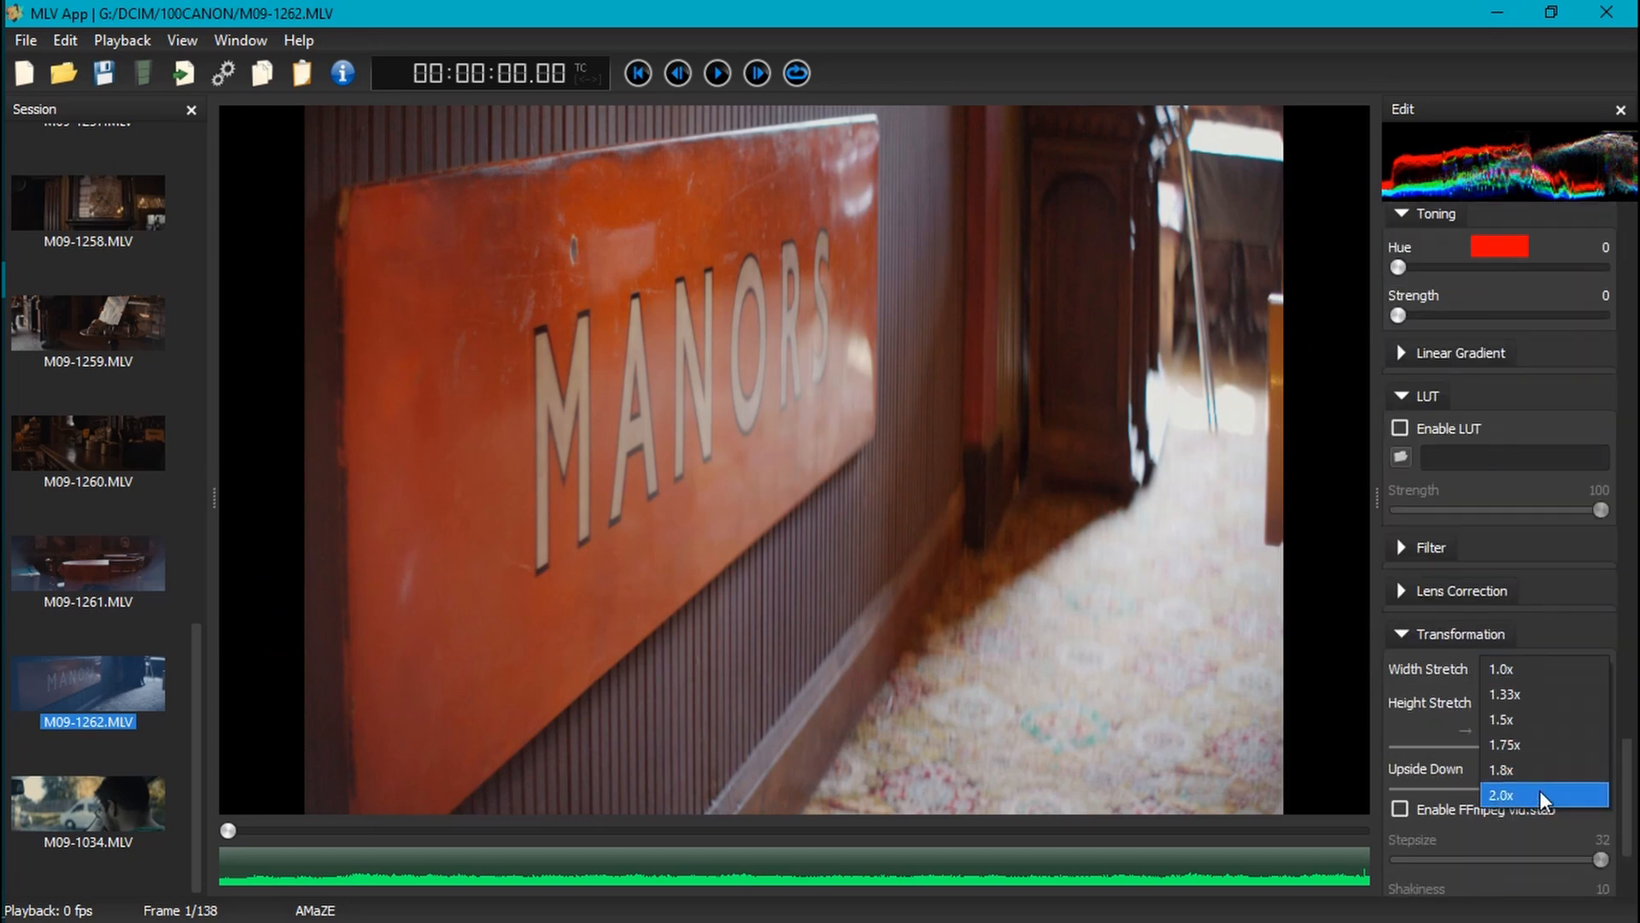
Set Width Stretch to 2.0x on the ungraded MANORS clip.
{"action": "left_click", "coordinate": [1501, 794]}
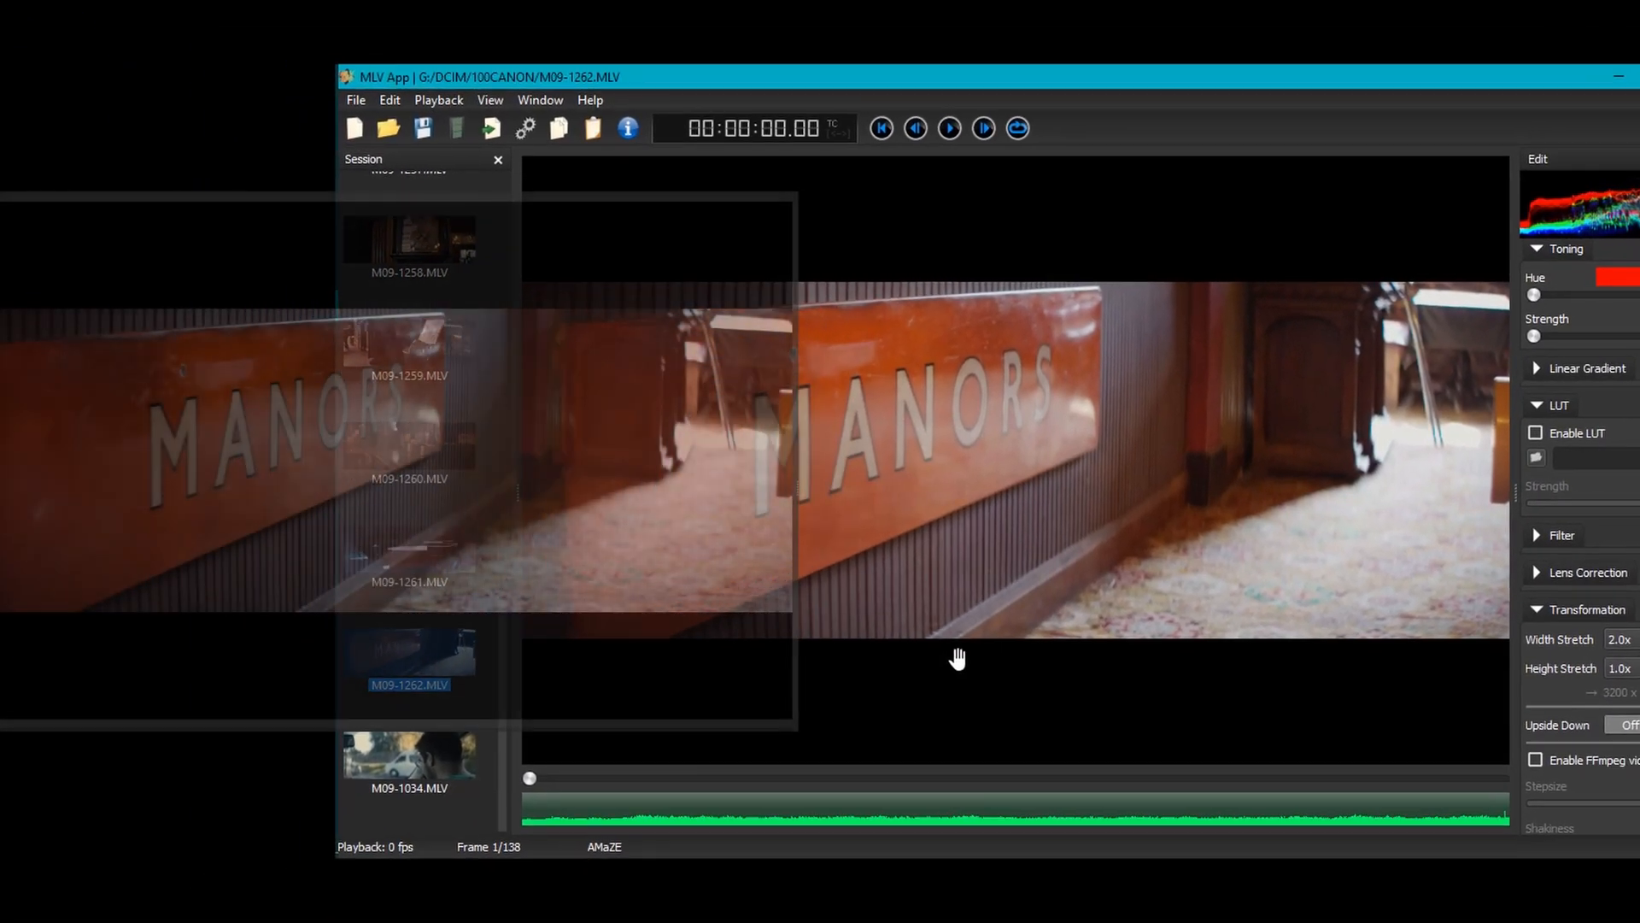